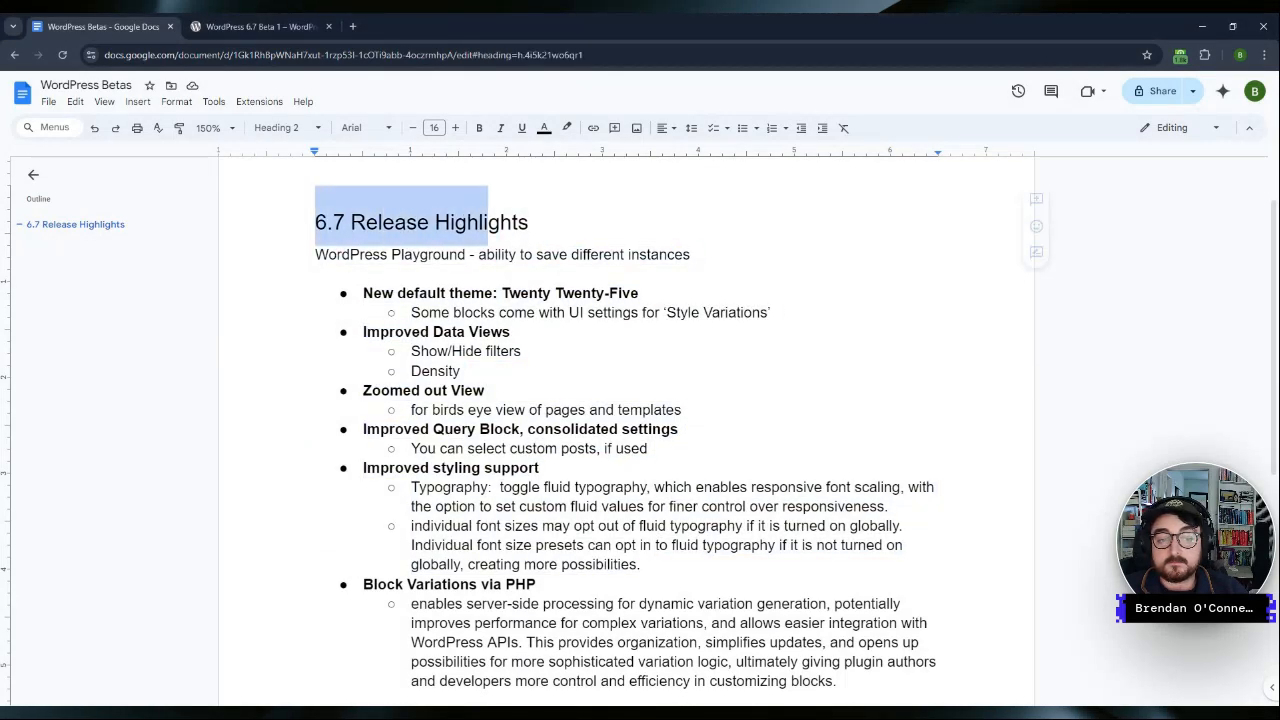
Step: Append ' November 15?' to the end of the 6.7 Release Highlights heading
click(530, 222)
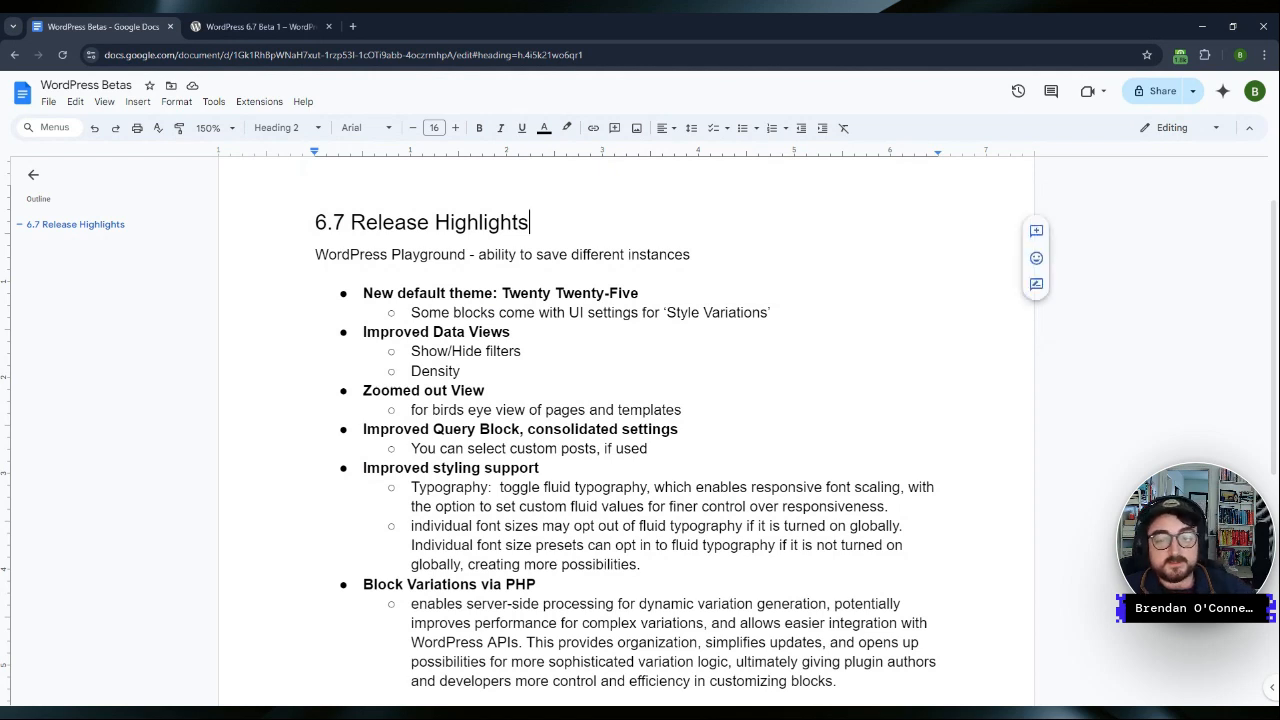
text(Nover)
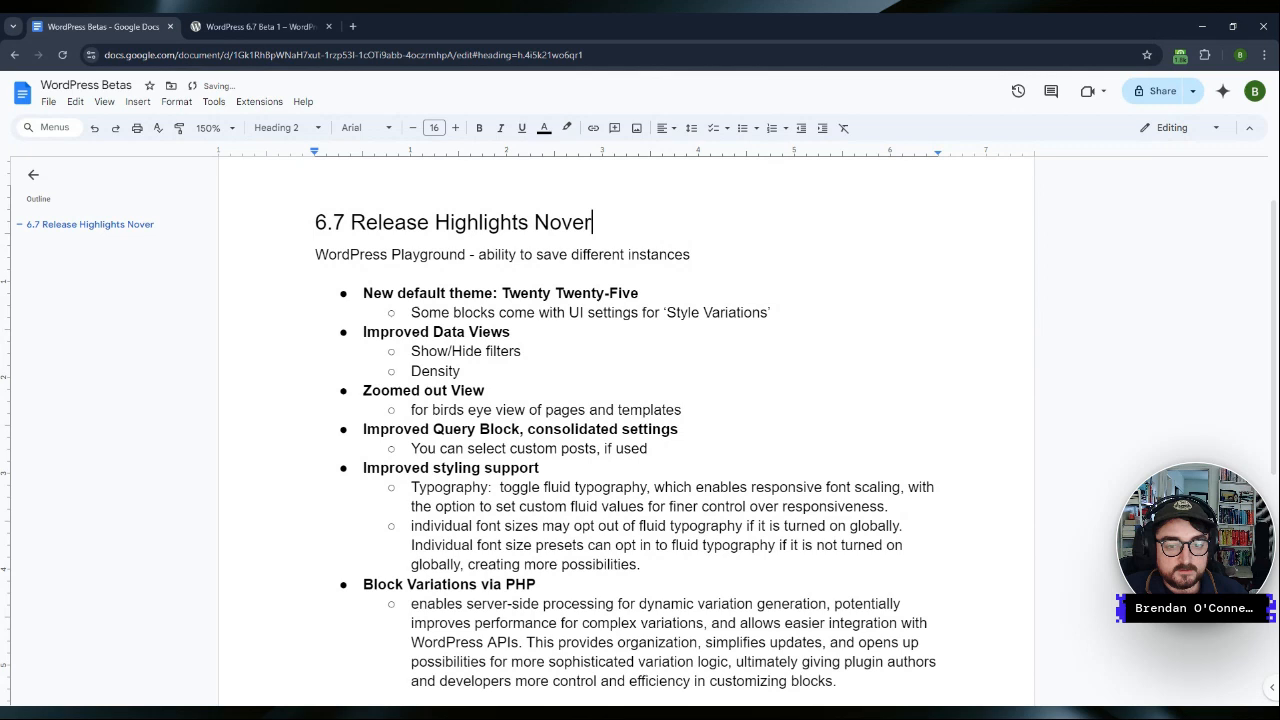
text(ember)
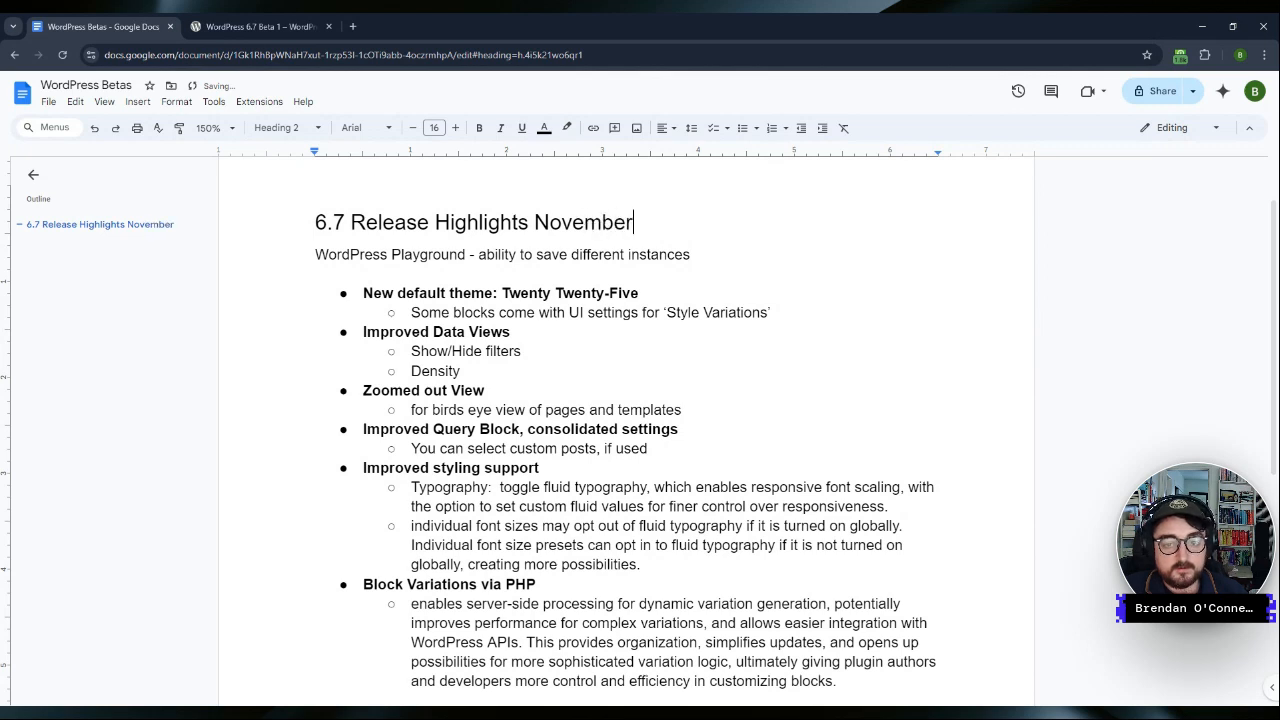
text(15?)
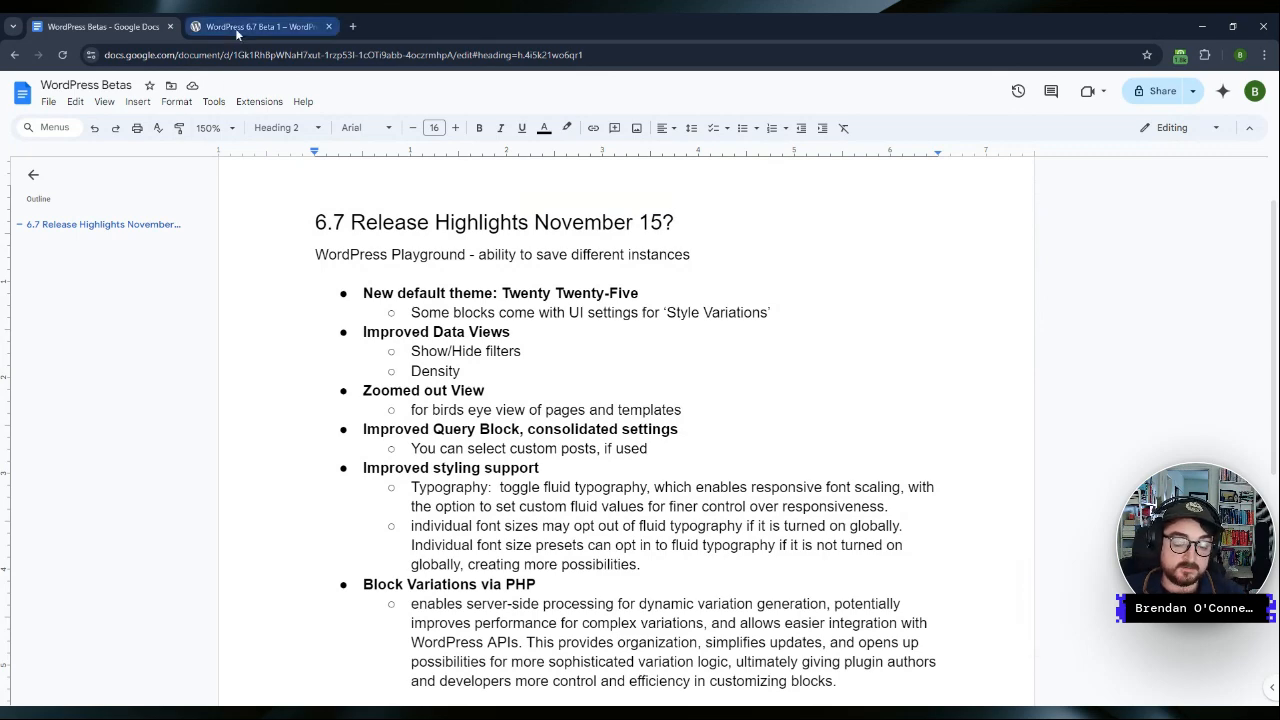
Step: Switch to the WordPress 6.7 Beta 1 announcement and scroll to its How to Test section
click(260, 26)
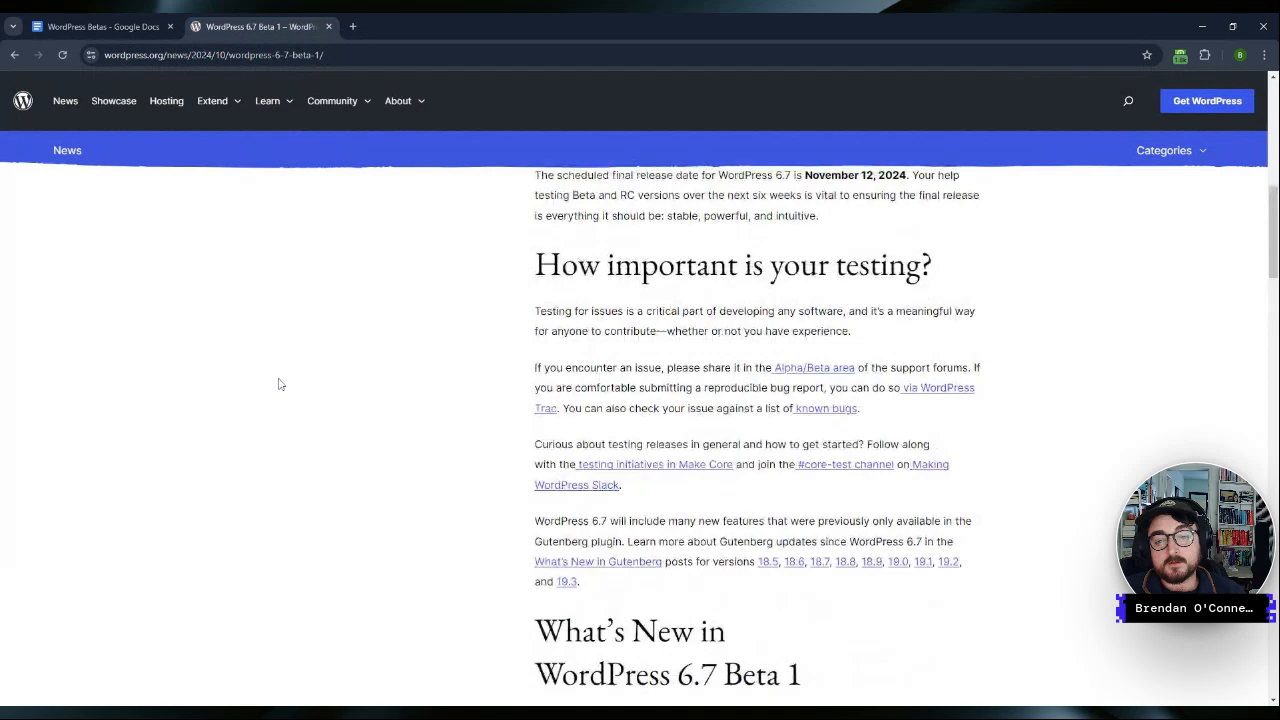
scroll(up, 3)
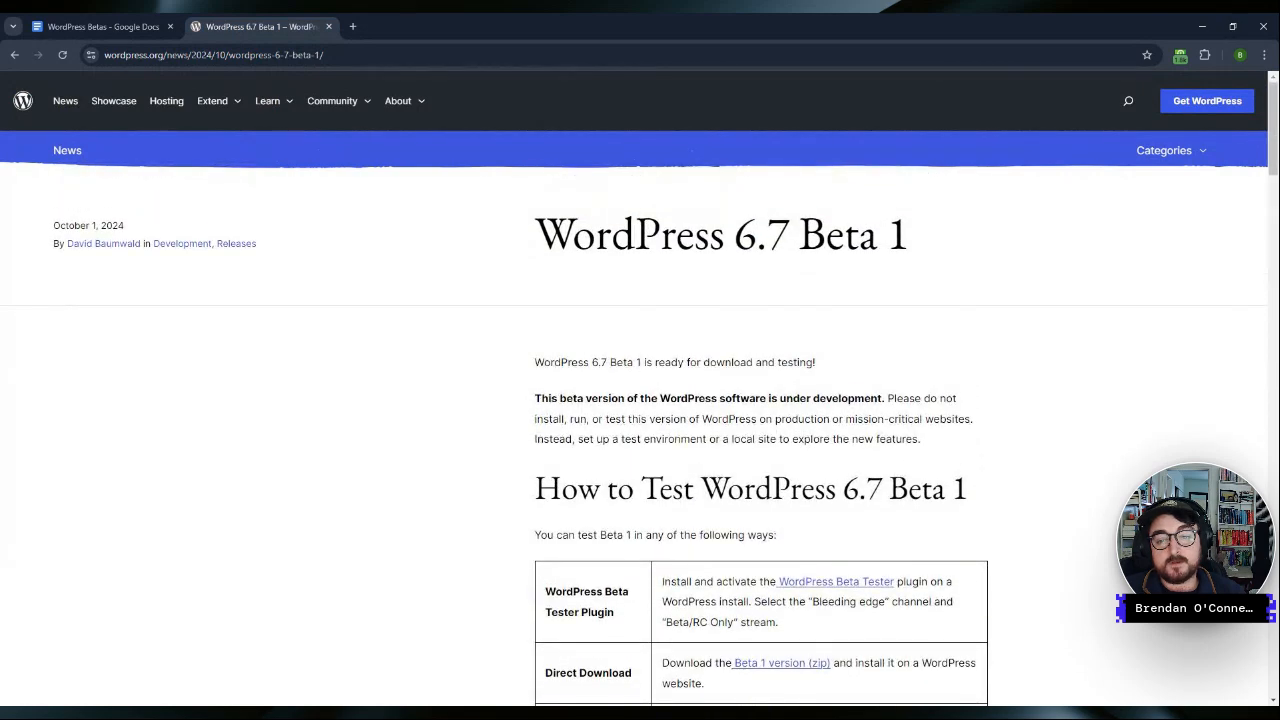
mouse_move(364, 366)
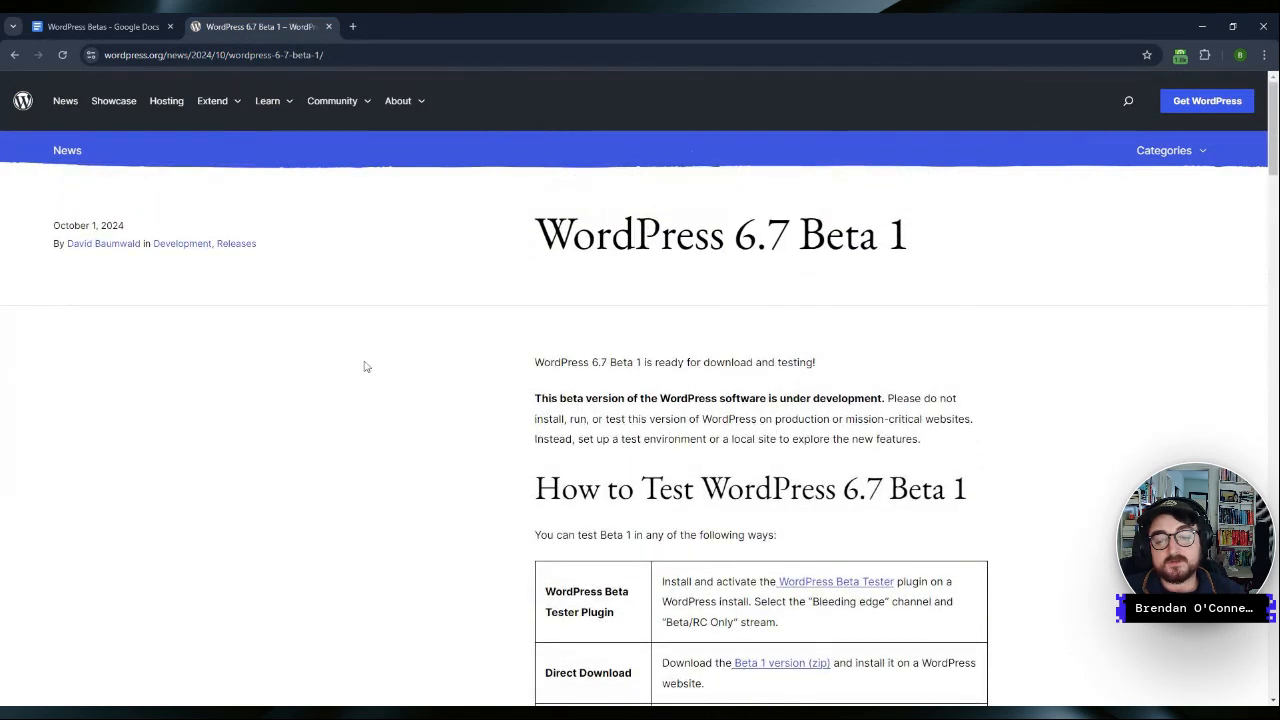
scroll(down, 3)
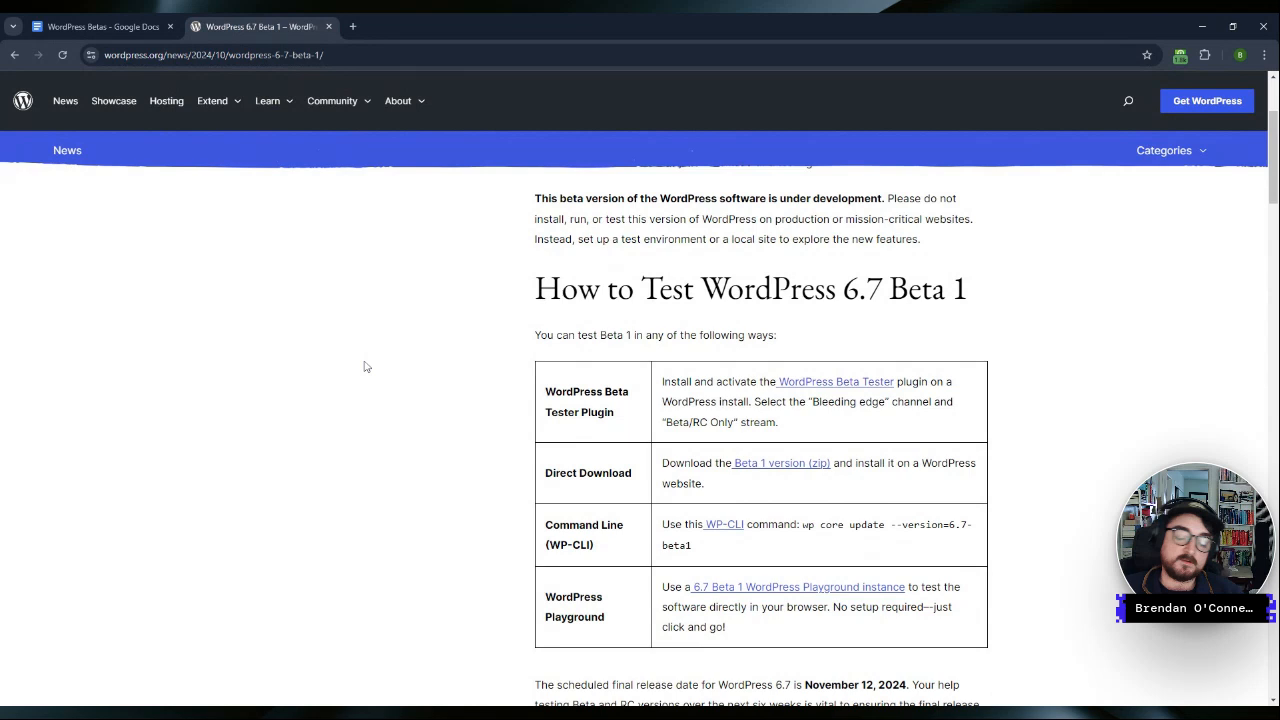
mouse_move(748, 482)
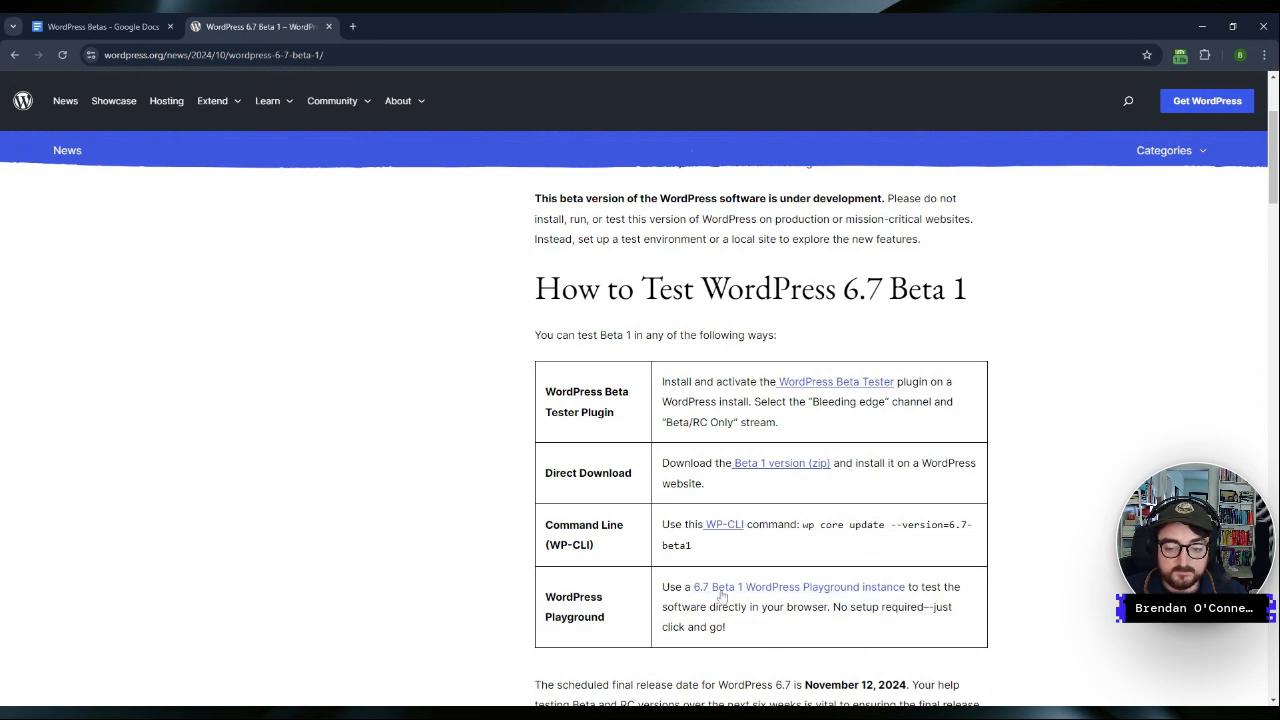
Step: Launch the 6.7 Beta 1 Playground site and look over its admin dashboard
click(800, 588)
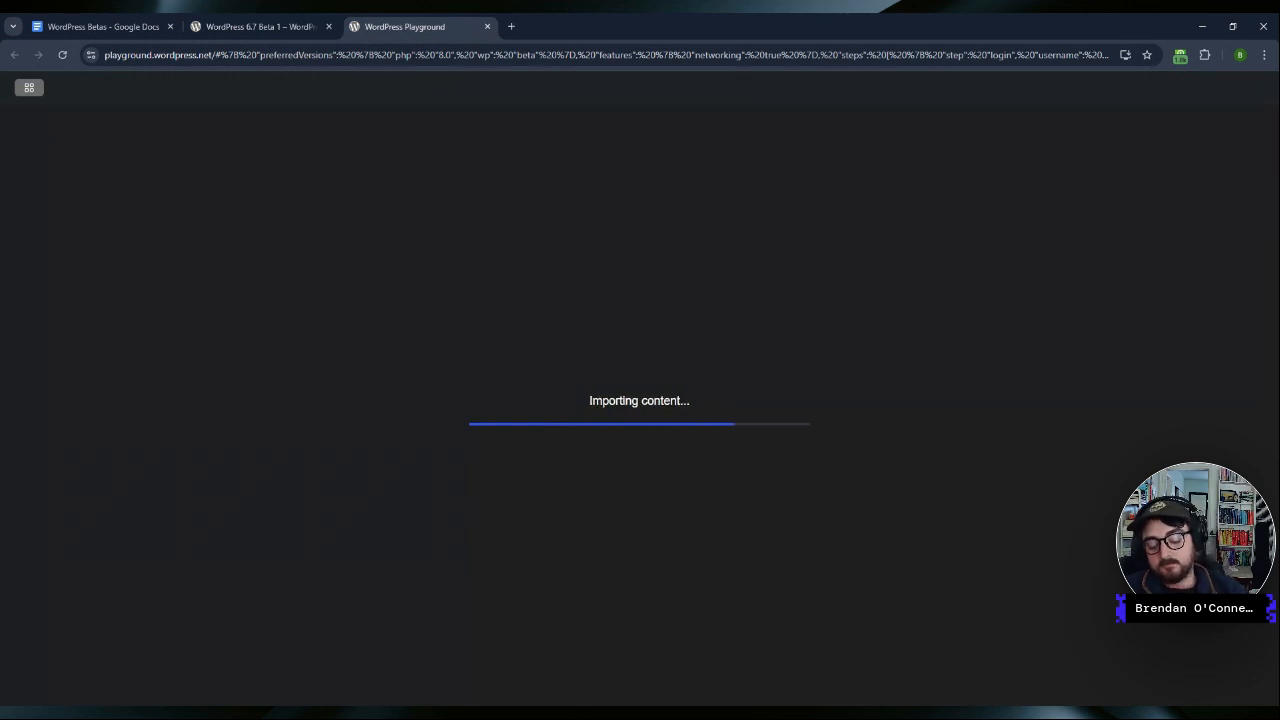
mouse_move(464, 428)
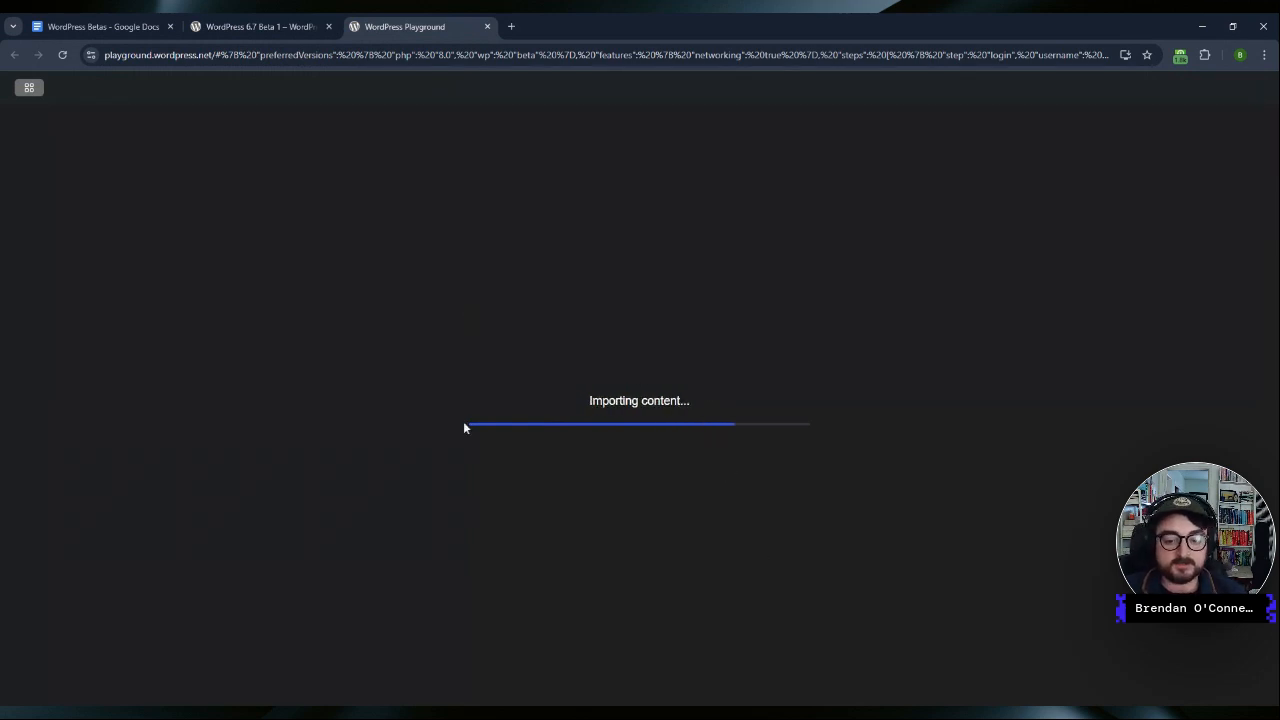
mouse_move(656, 334)
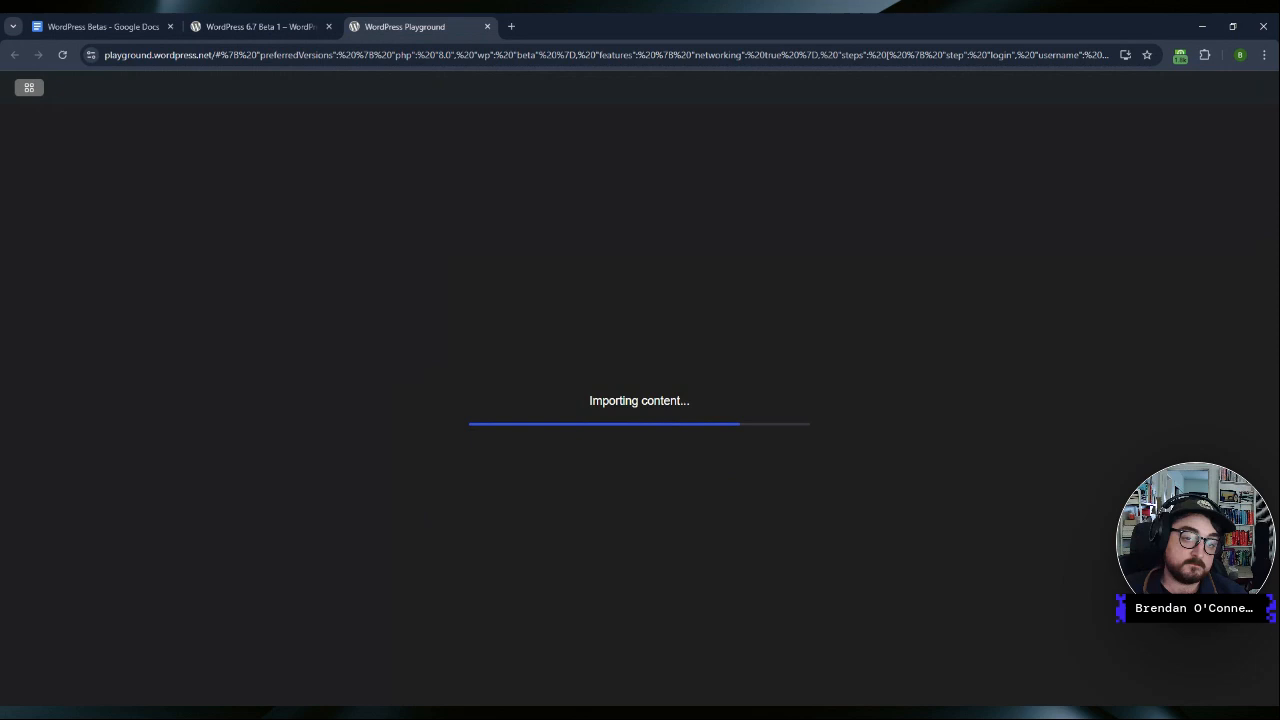
mouse_move(52, 96)
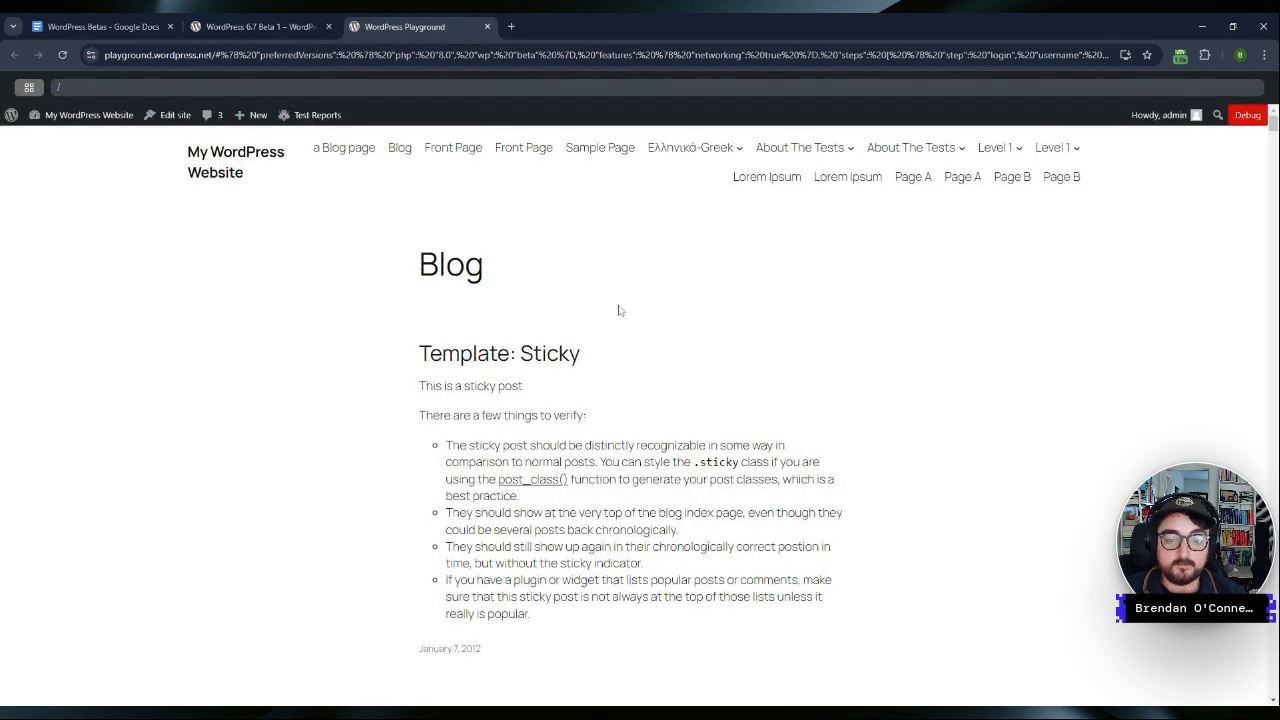
scroll(down, 3)
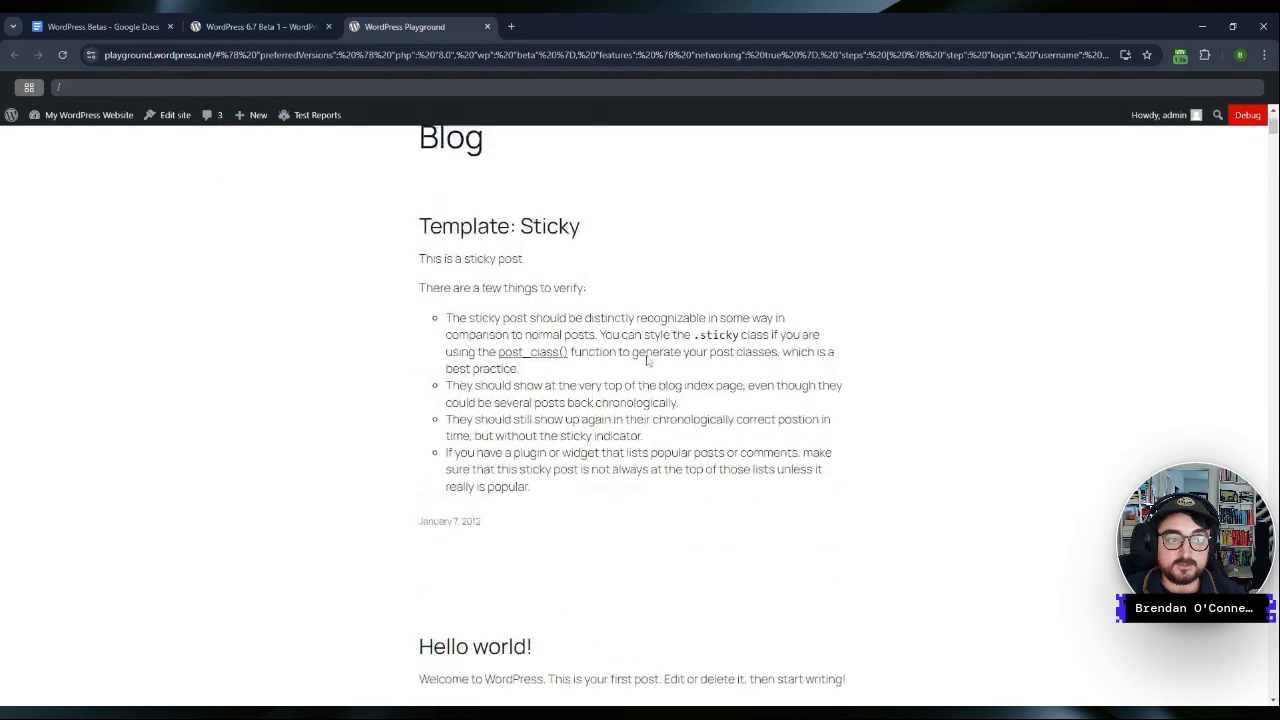
scroll(up, 3)
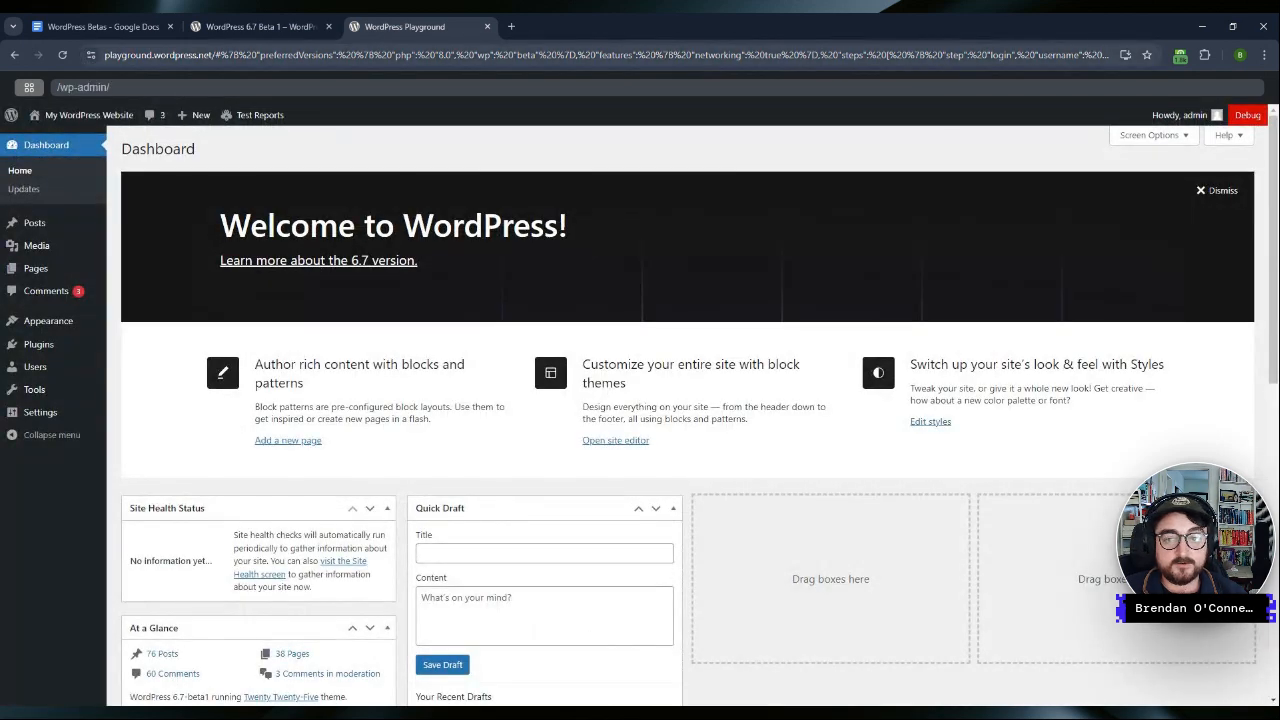
mouse_move(288, 156)
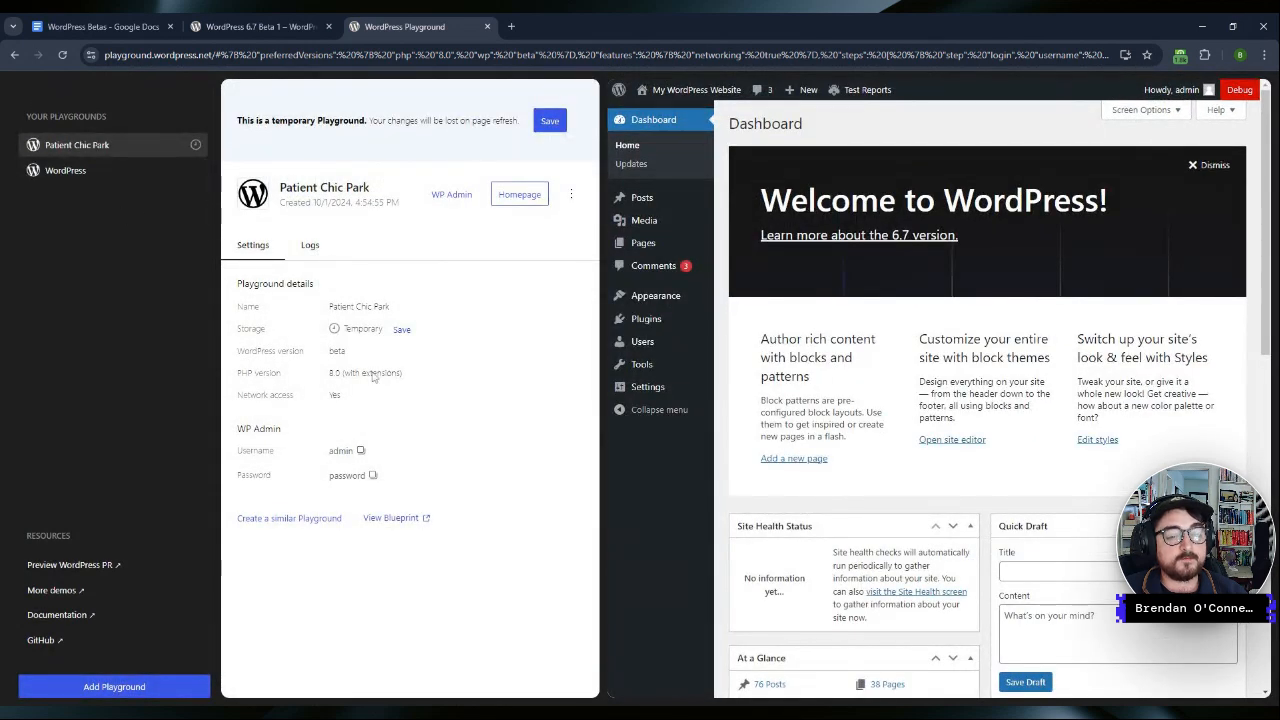
Step: Start a similar new playground and name it 'Nightly'
click(570, 194)
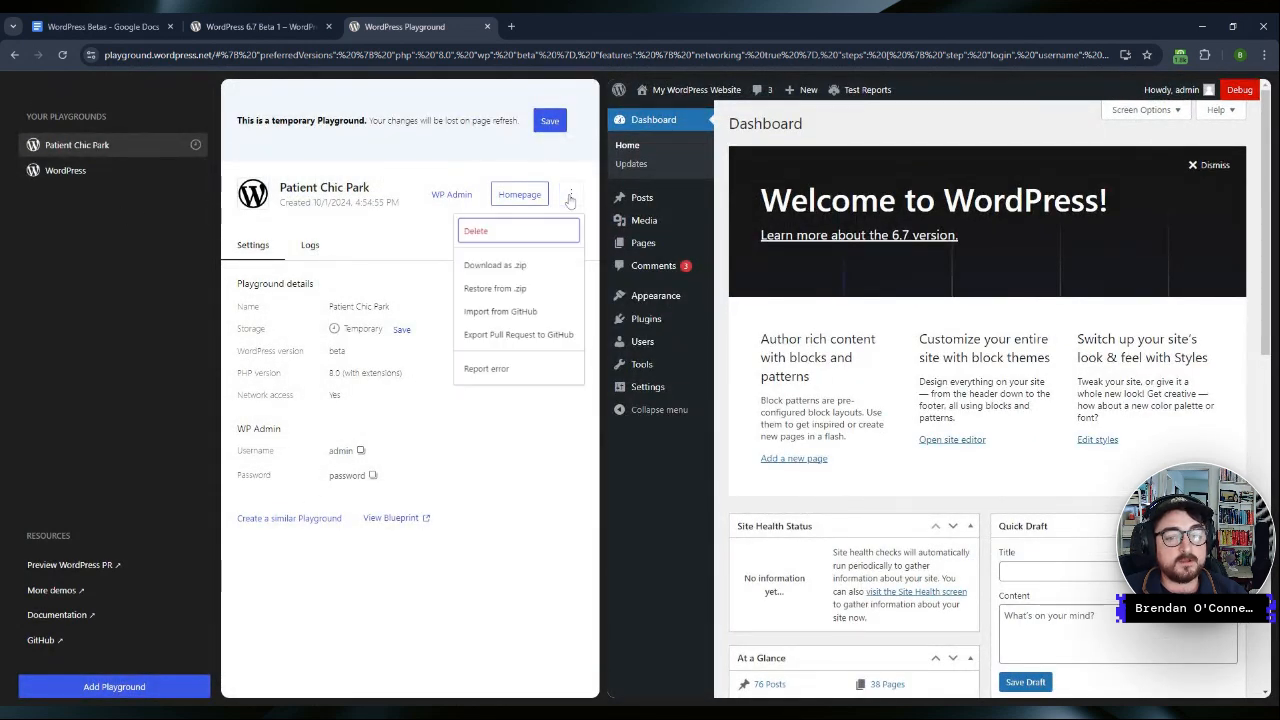
click(380, 244)
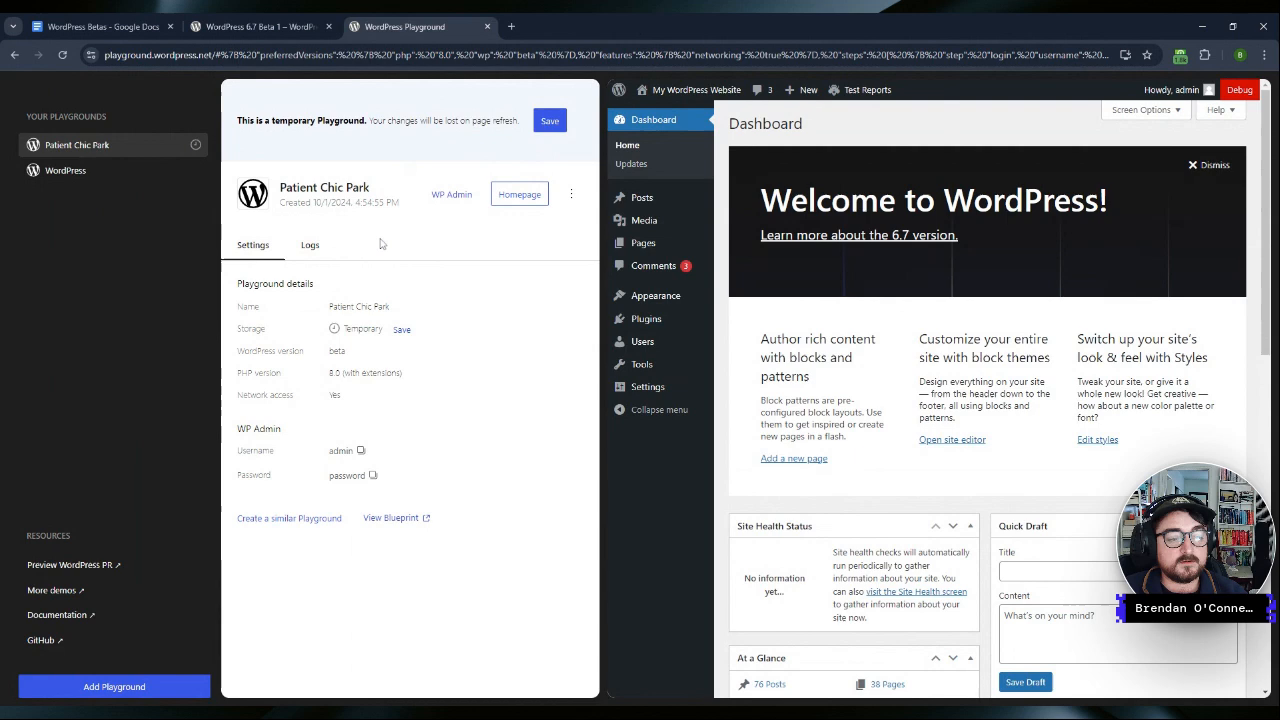
click(114, 686)
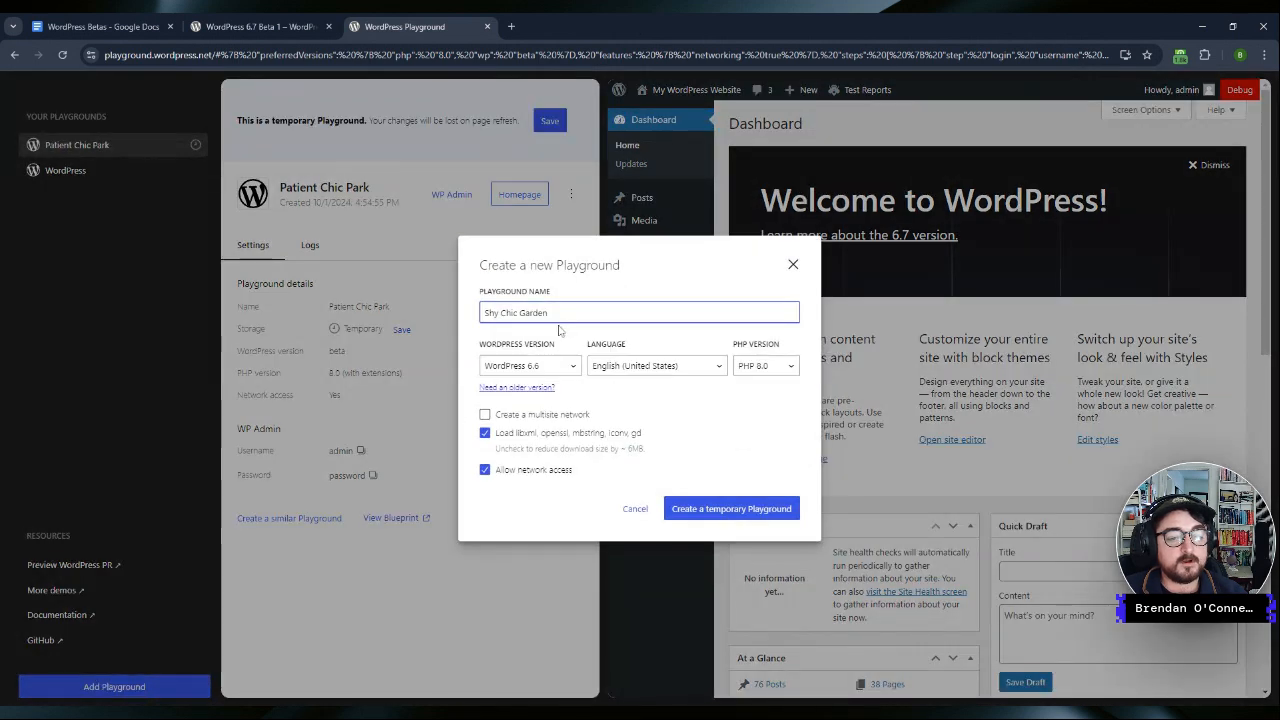
text(Night)
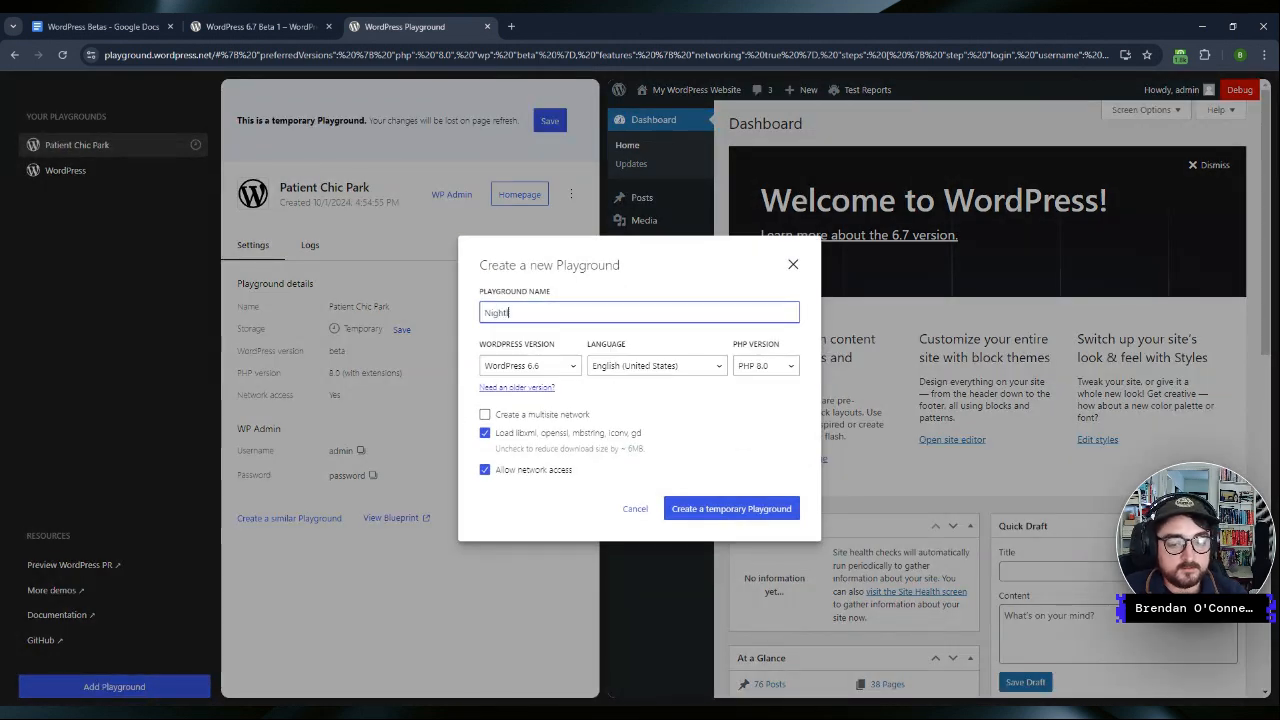
text(ly)
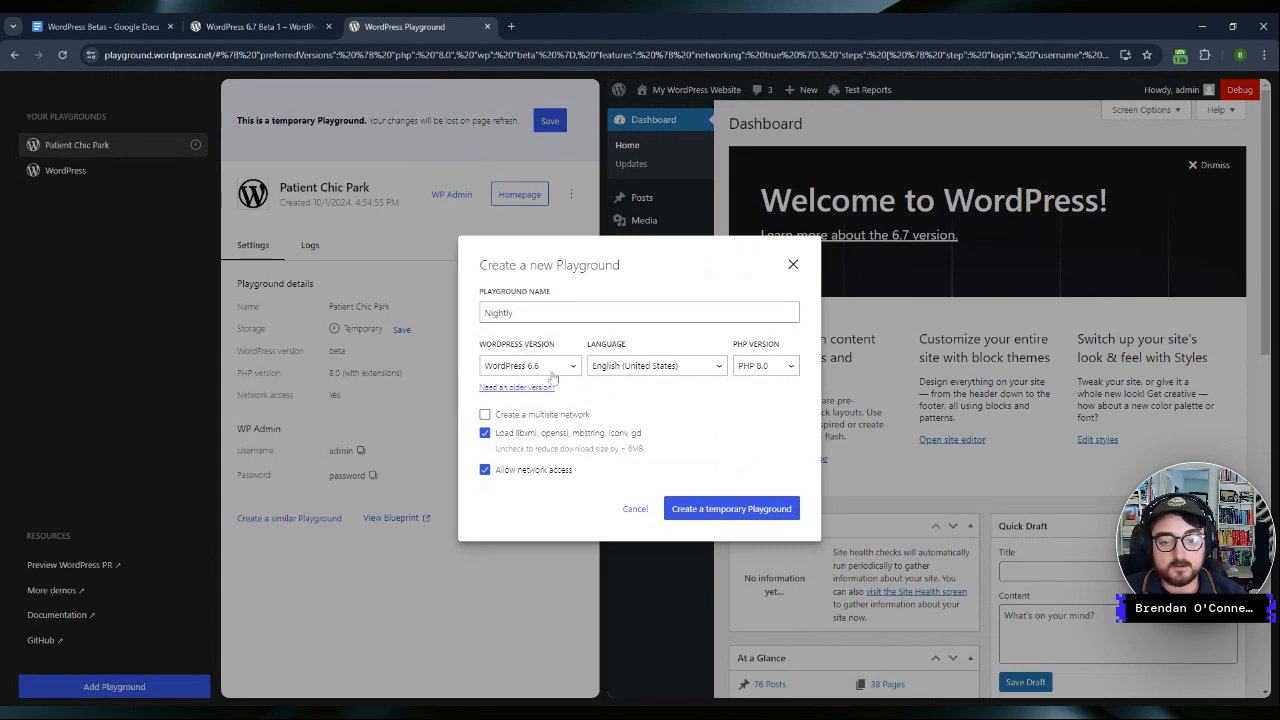
Step: Choose WordPress nightly with PHP 8.2 and create the temporary Nightly playground
click(528, 364)
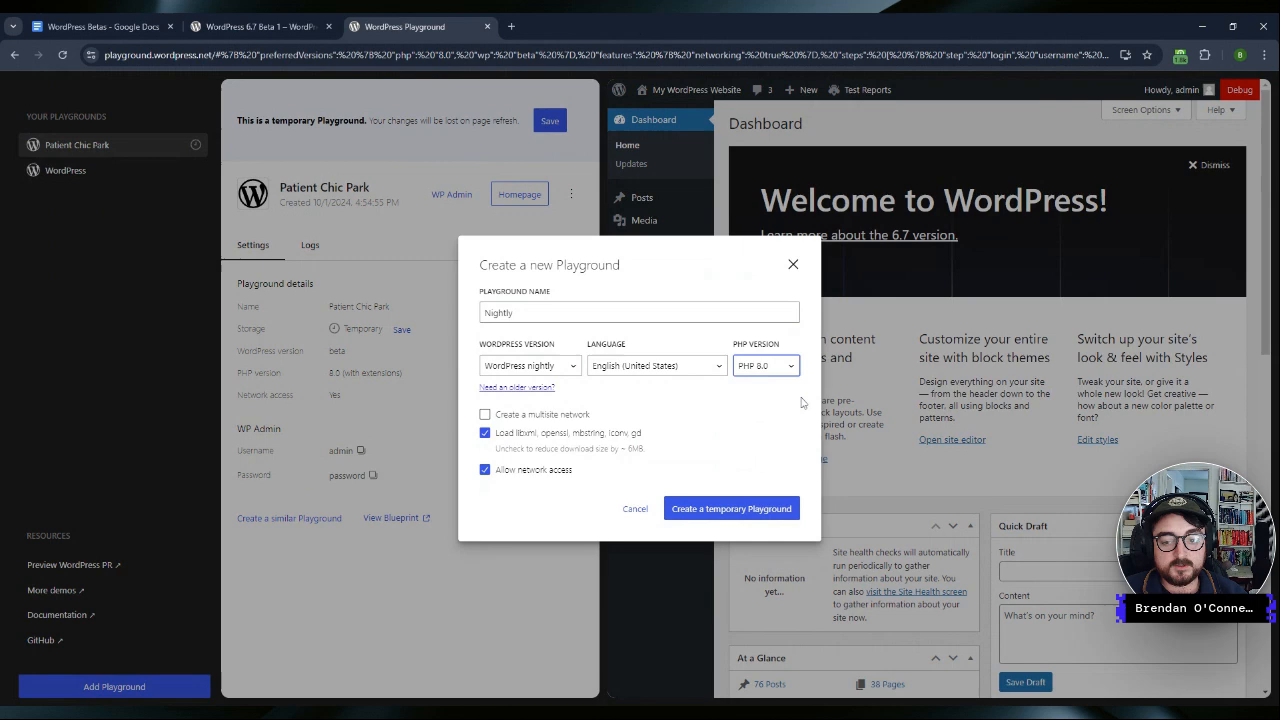
click(764, 364)
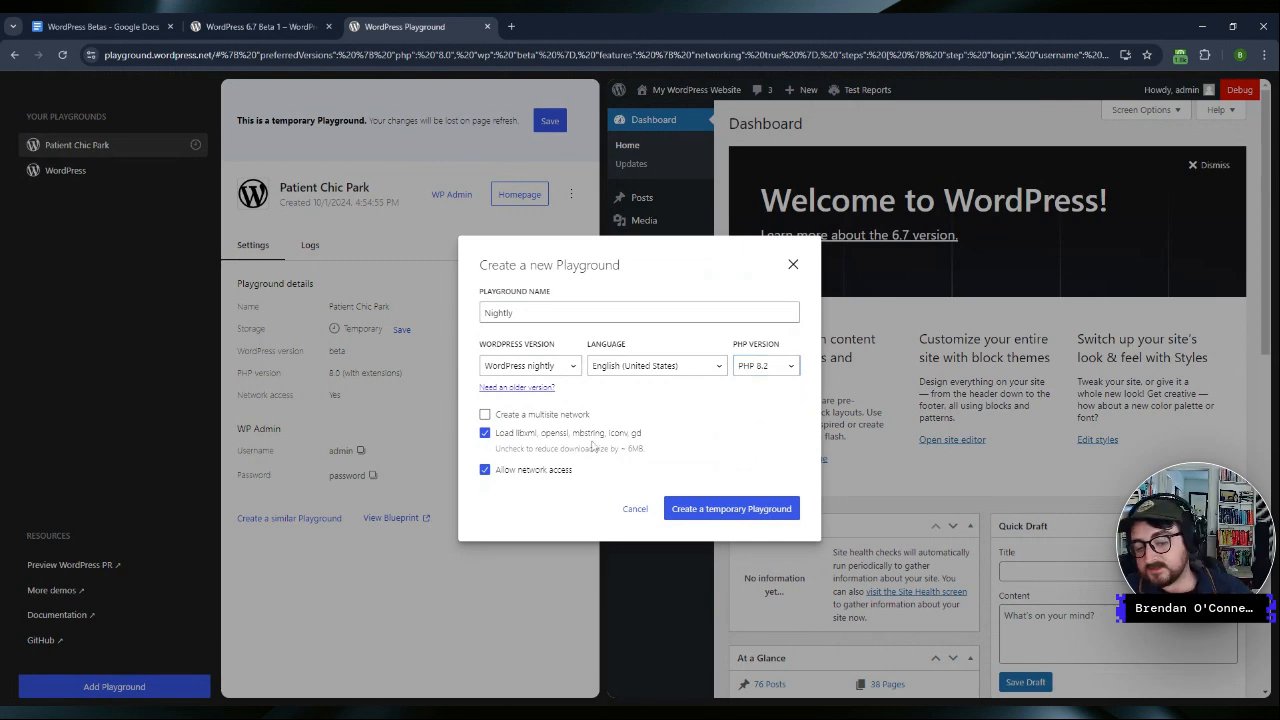
click(732, 508)
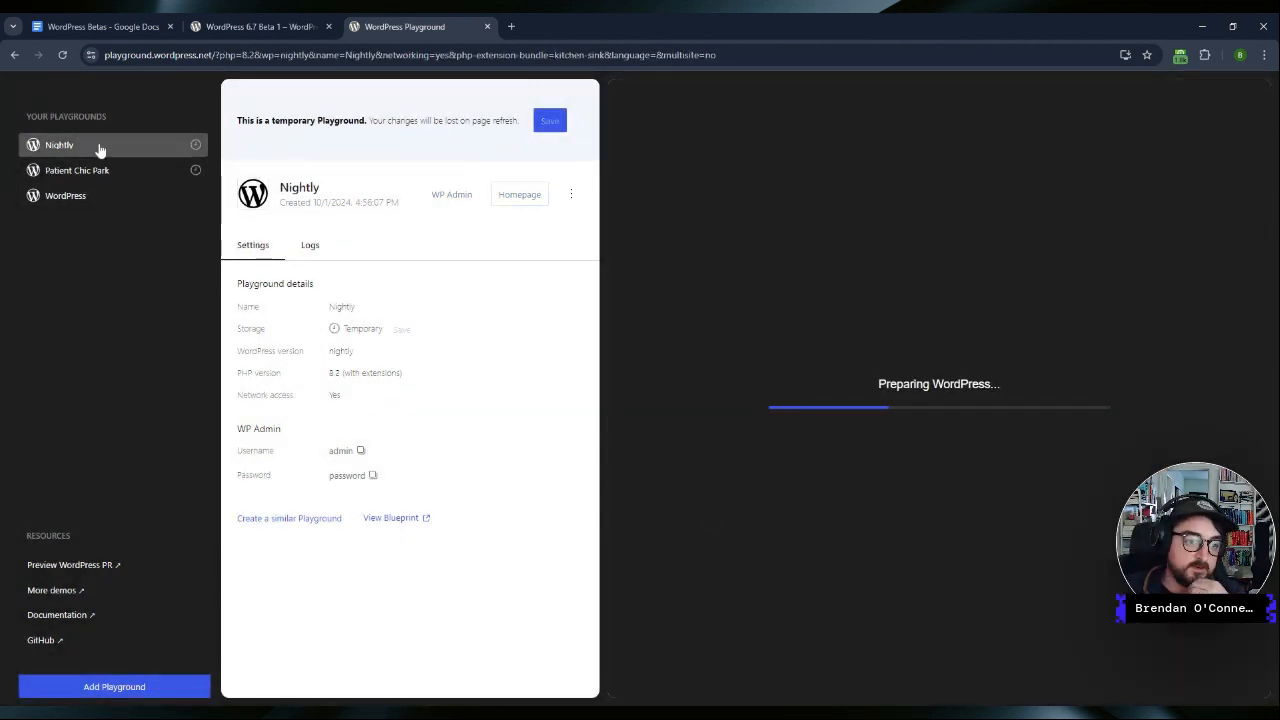
mouse_move(746, 430)
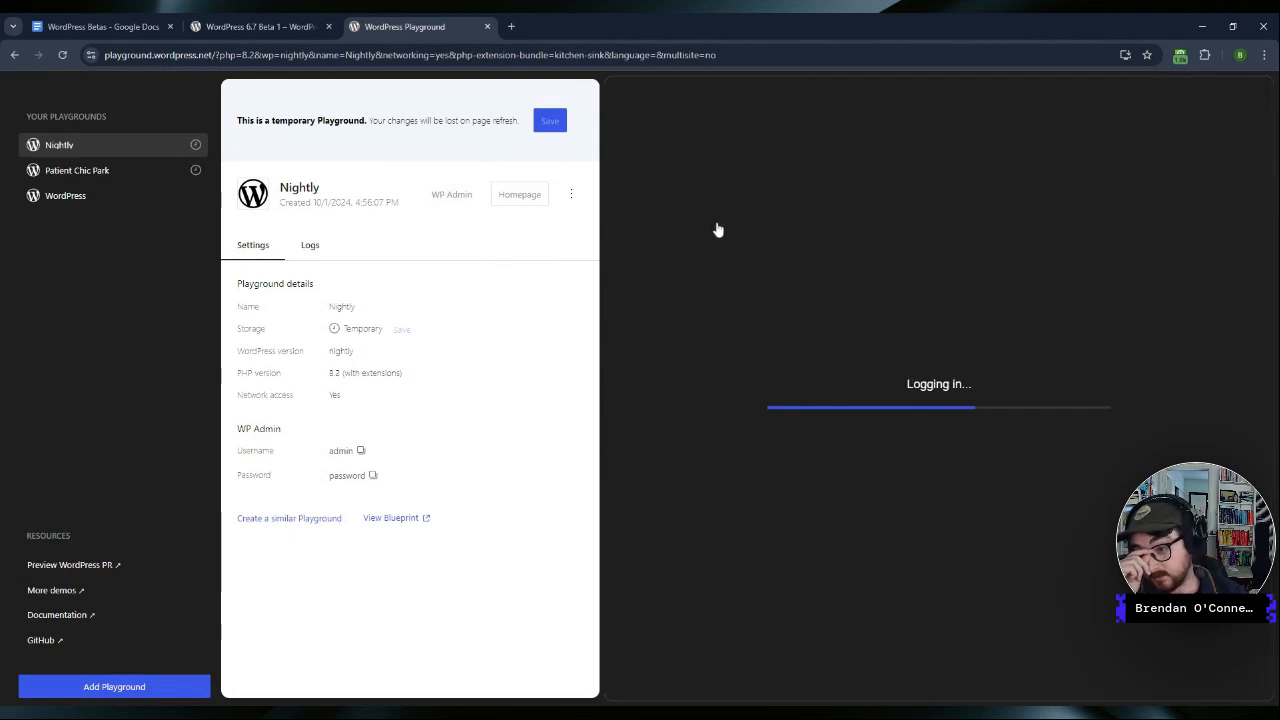
click(520, 194)
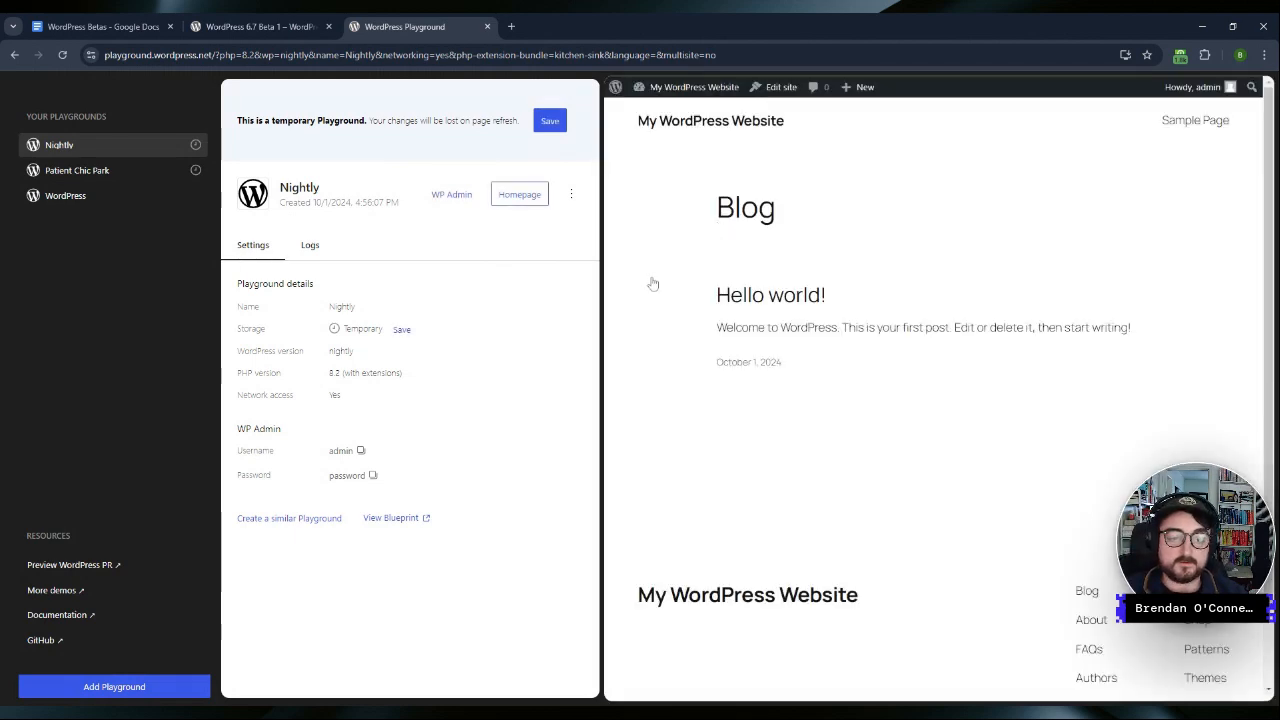
Step: Switch between the Patient Chic Park and Nightly playgrounds and view the Nightly site
click(76, 170)
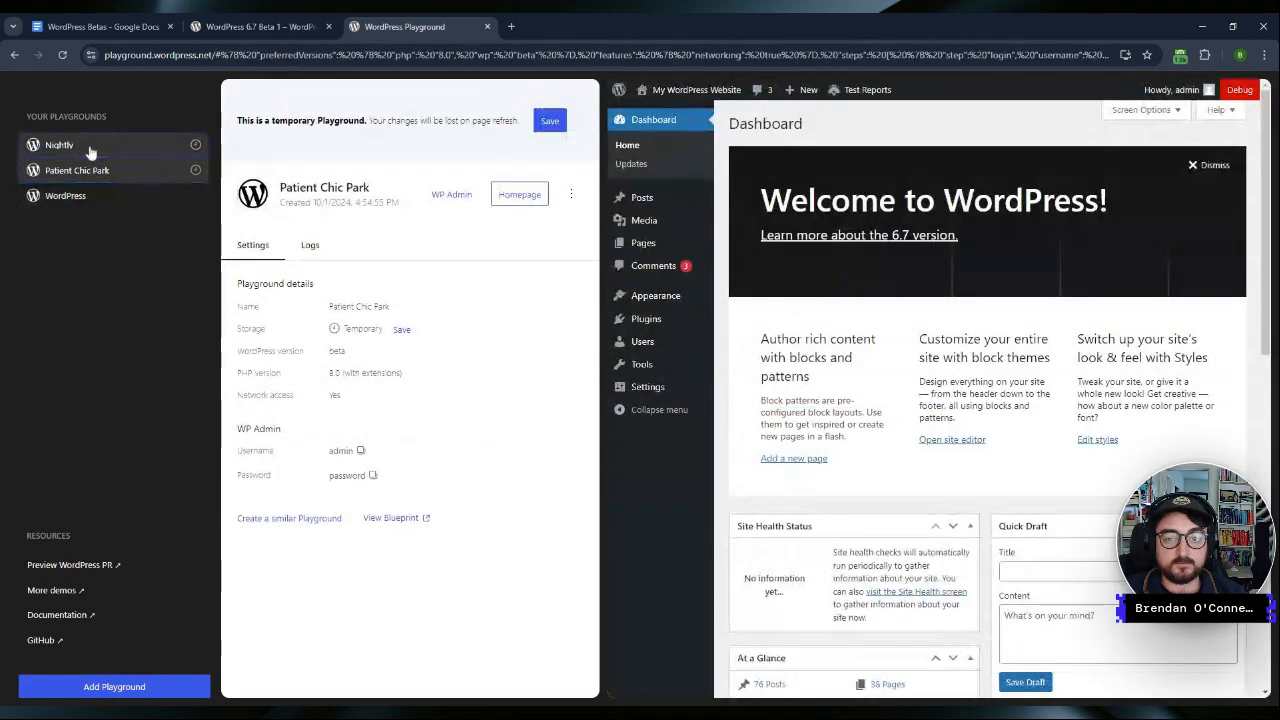
click(60, 144)
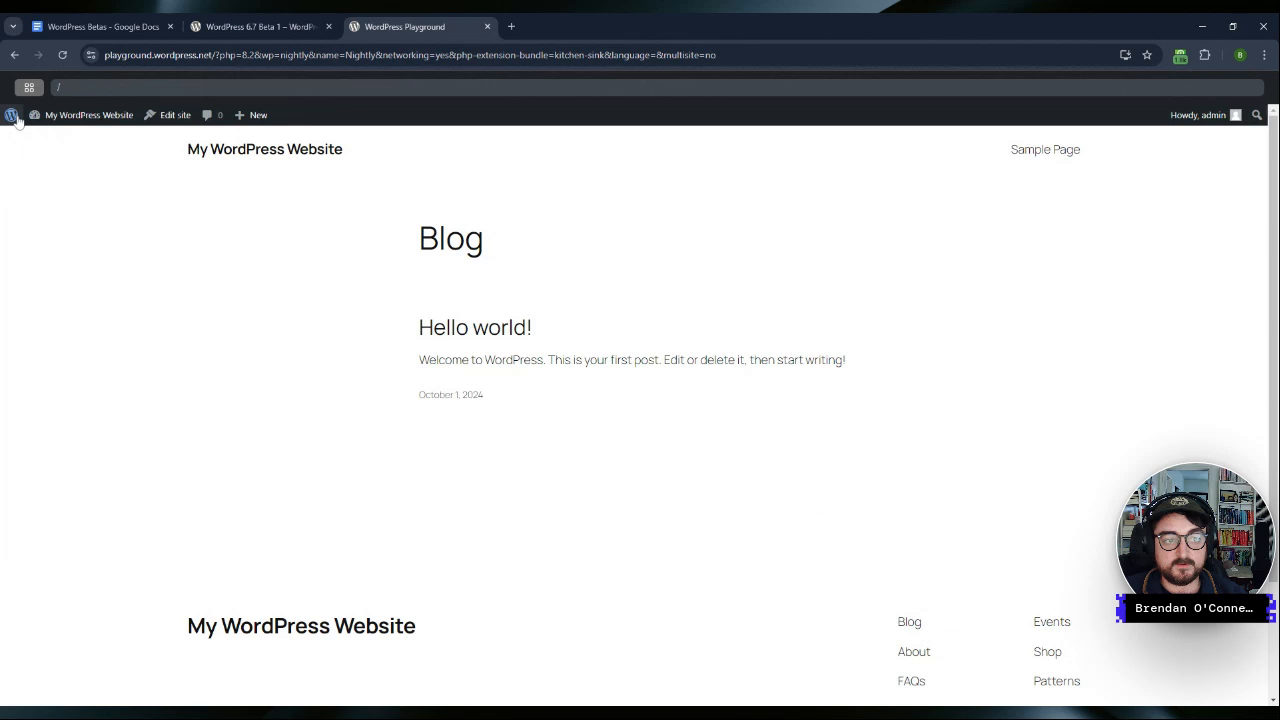
click(12, 114)
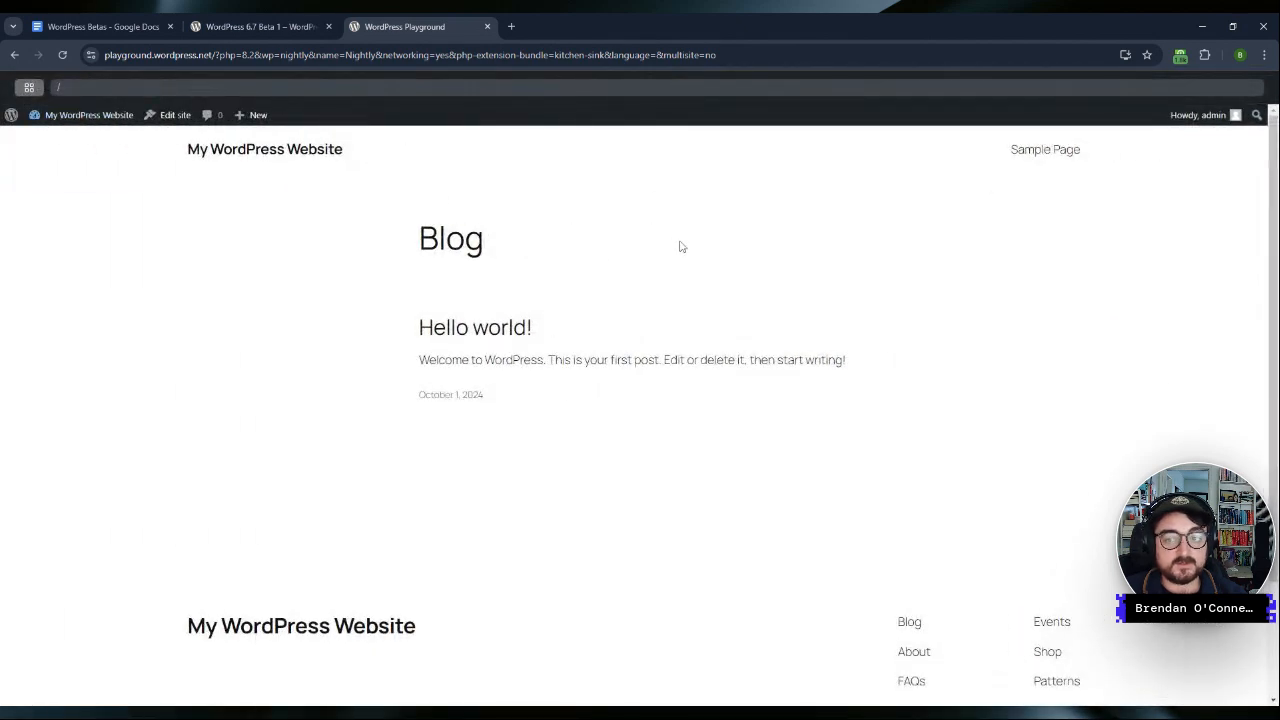
Step: Go to the admin Dashboard, dismiss the Welcome panel and enter the Site Editor via Appearance > Editor
click(28, 88)
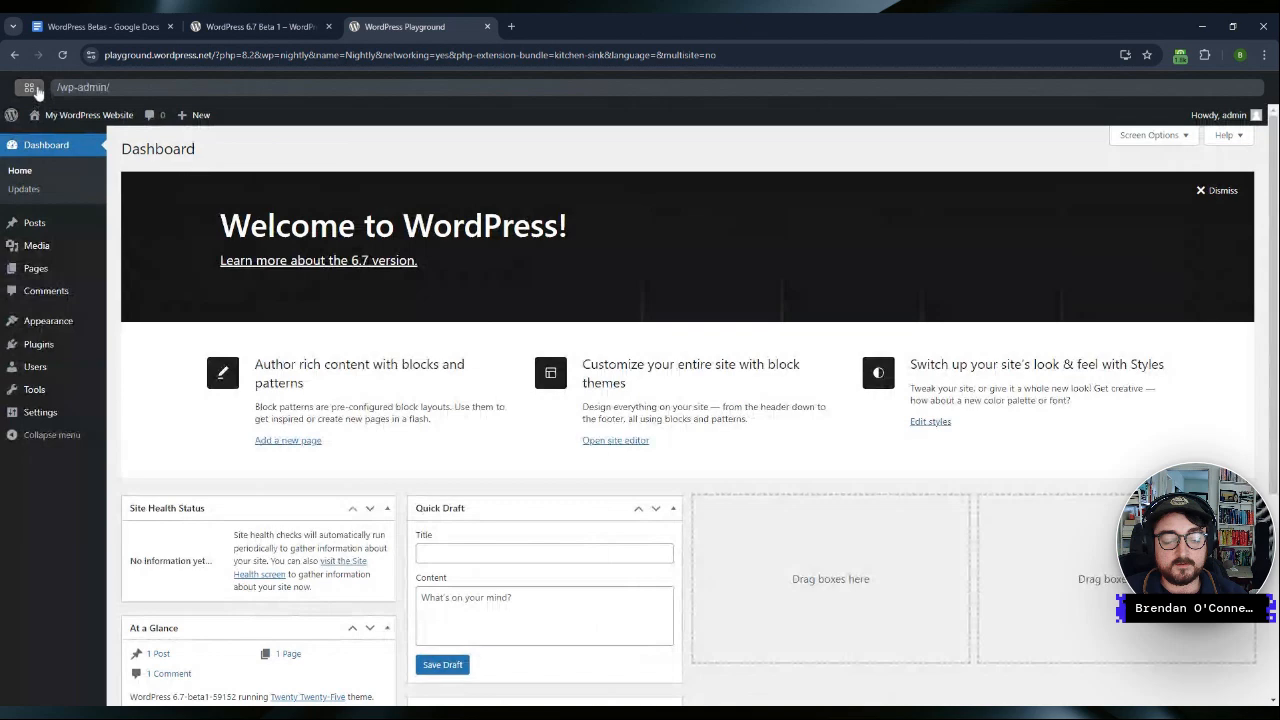
click(1222, 190)
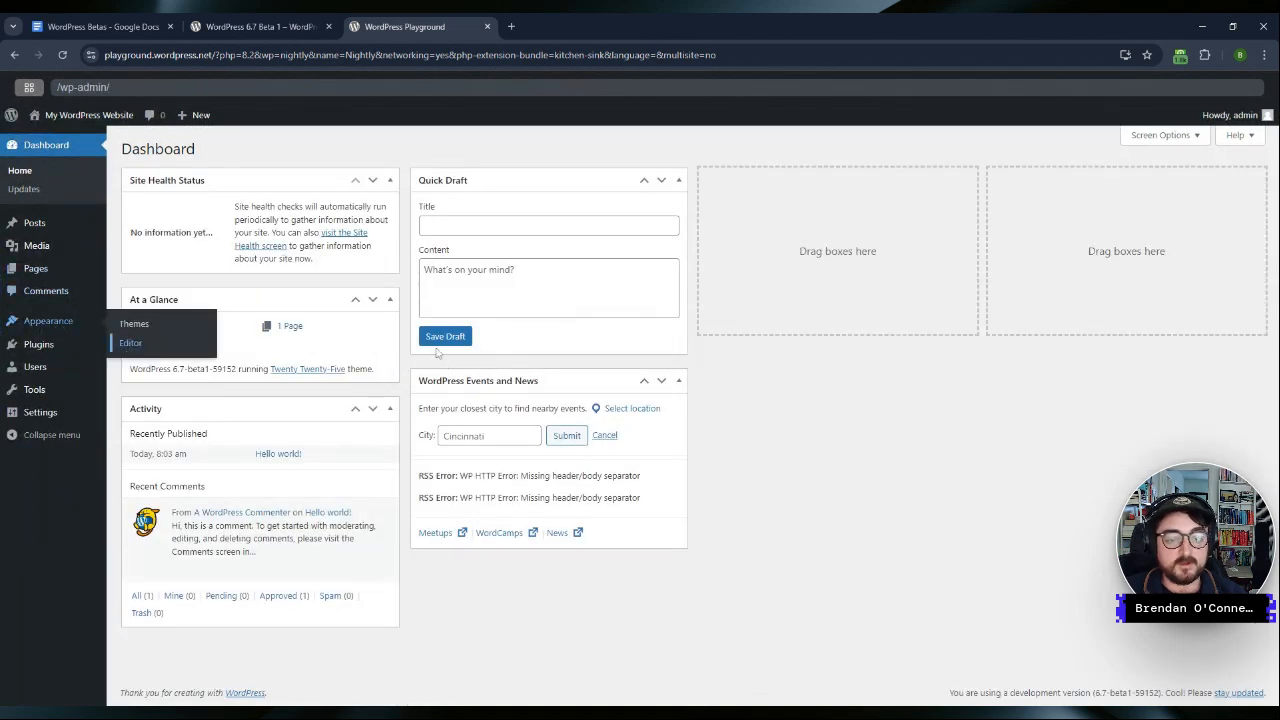
click(132, 344)
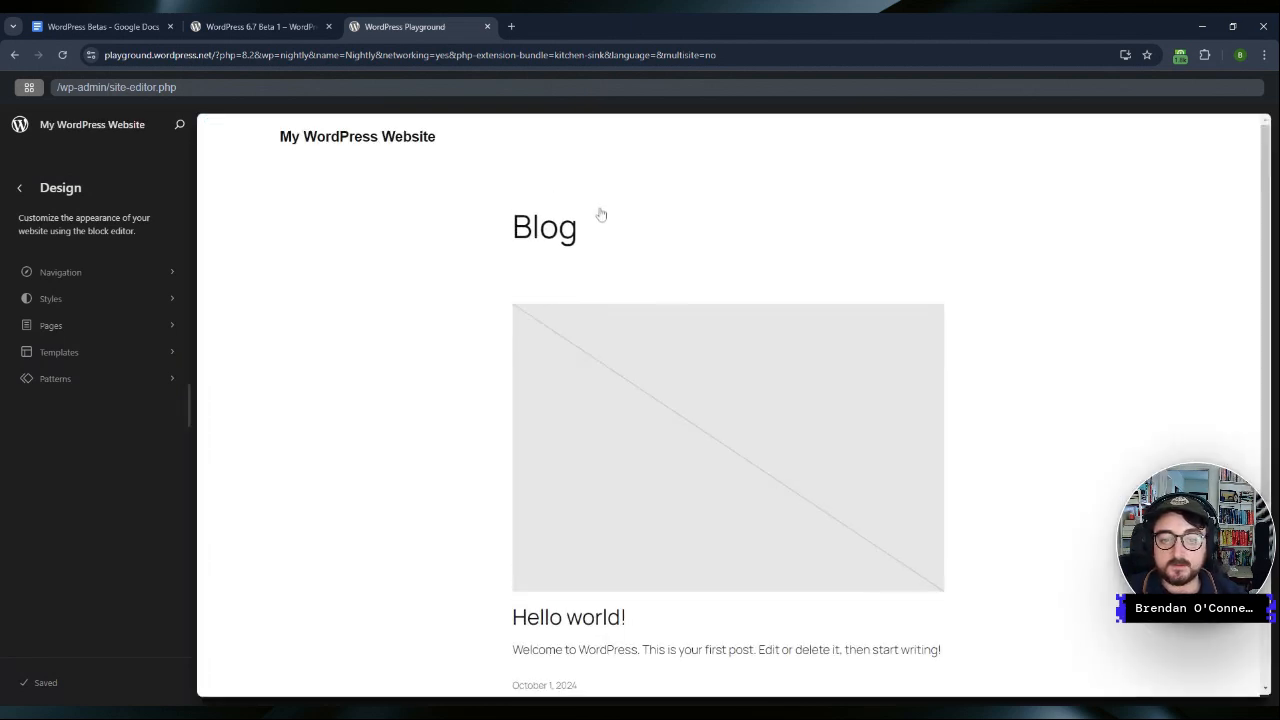
Step: Scroll the Design preview and dismiss the editor's Get started welcome guide
scroll(down, 3)
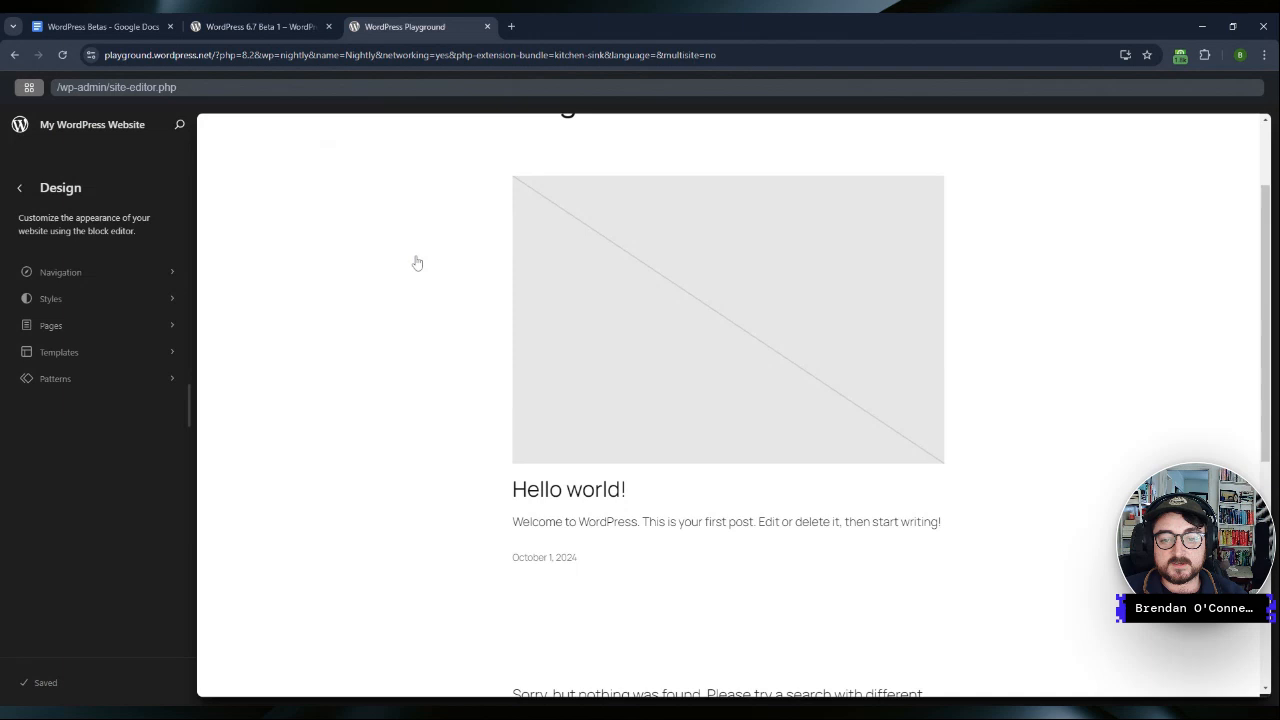
scroll(up, 3)
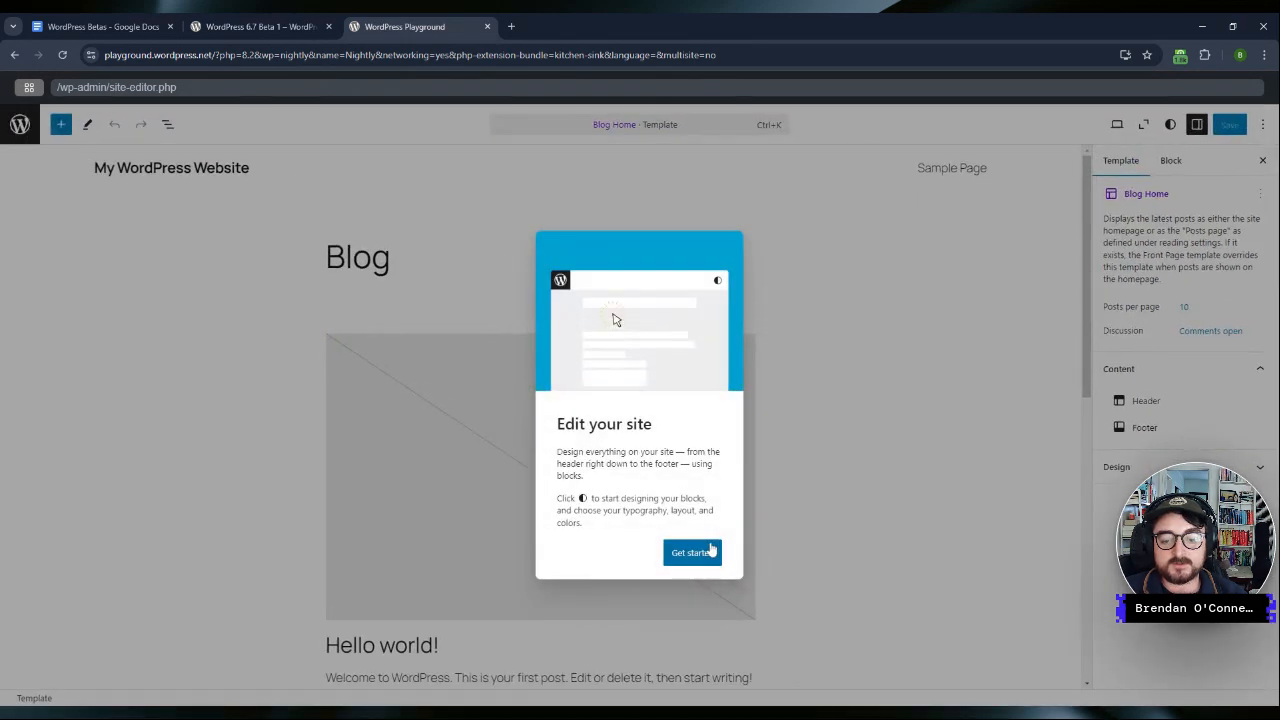
click(692, 552)
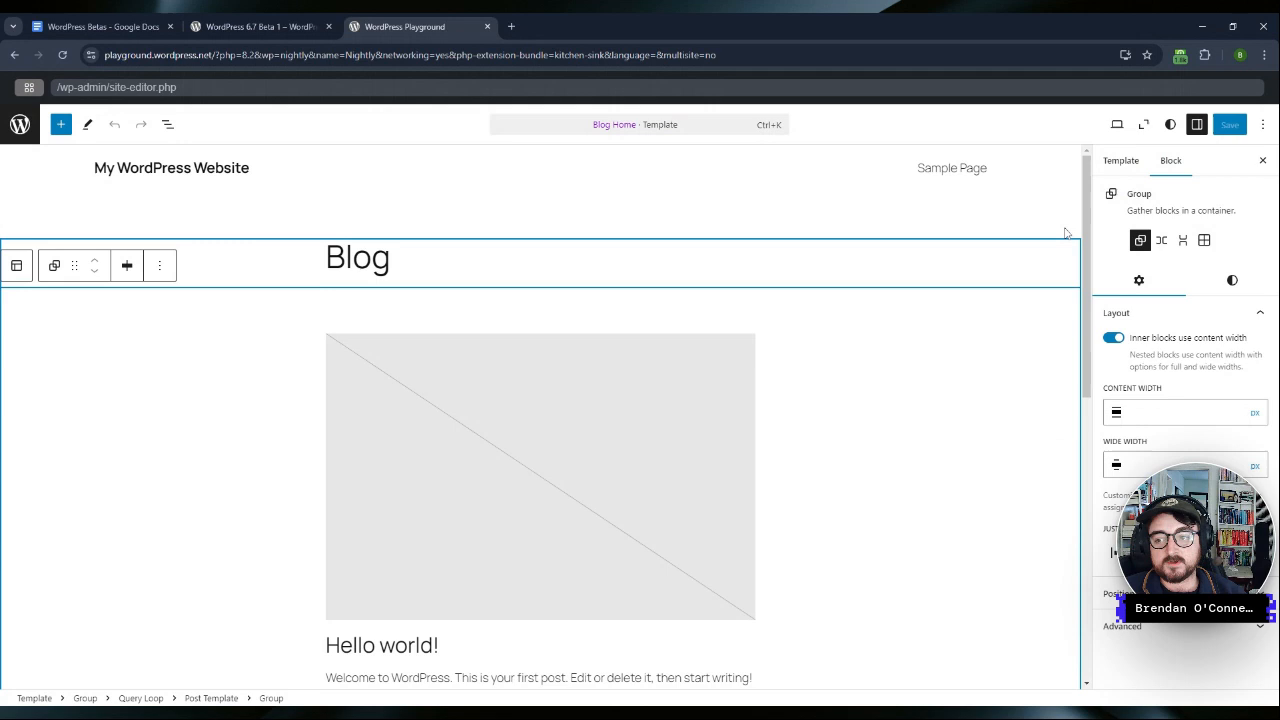
mouse_move(1144, 124)
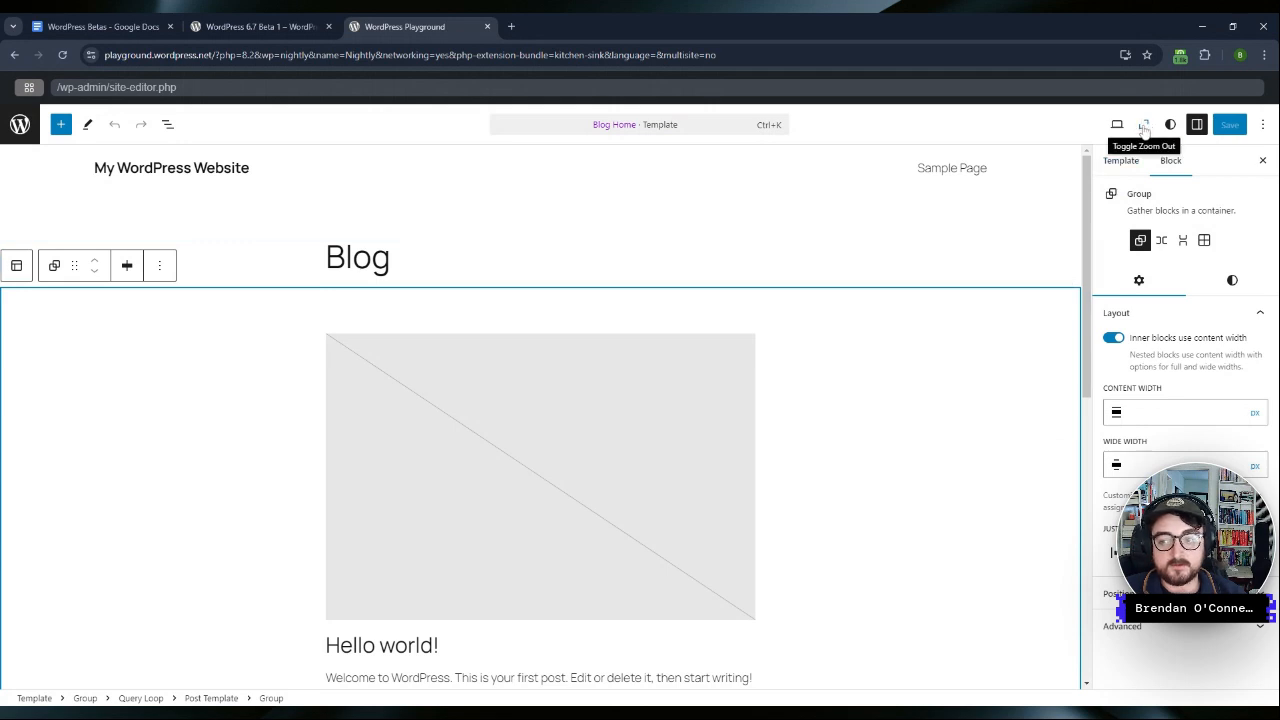
Step: In Zoom Out view, drag the About the book pattern below the Blog heading and shuffle its design
click(1144, 124)
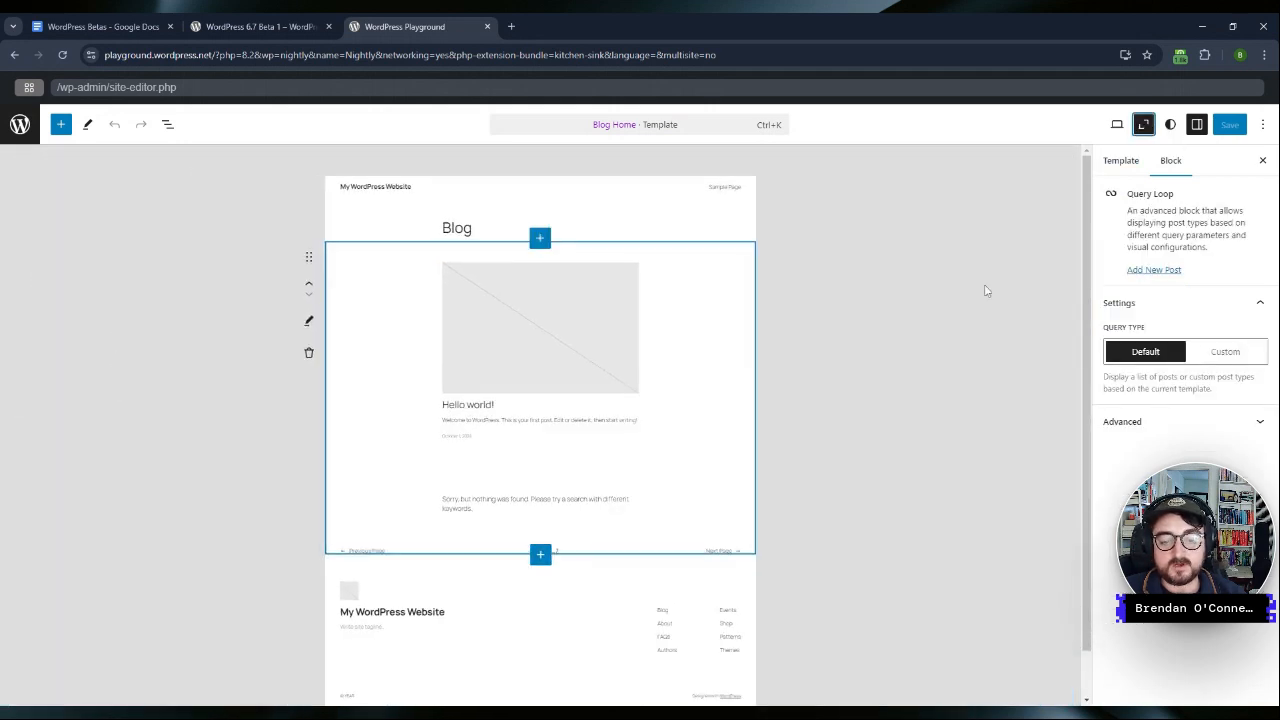
click(456, 228)
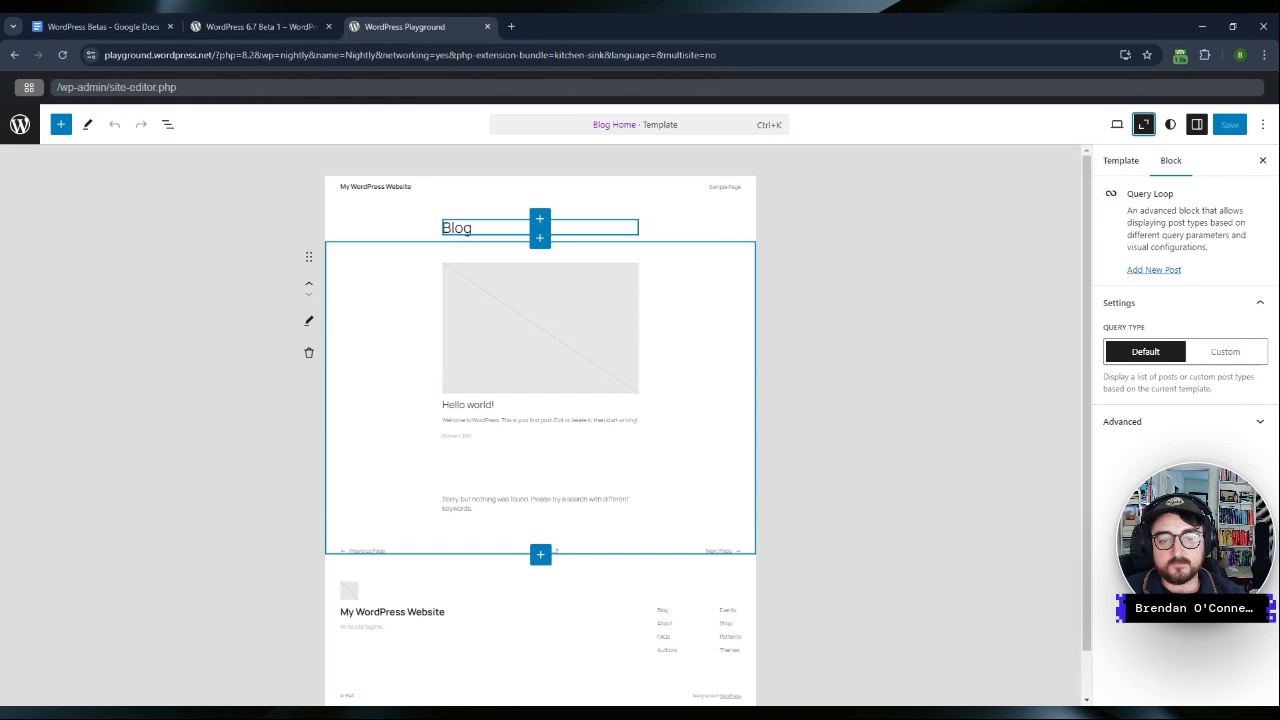
mouse_move(540, 238)
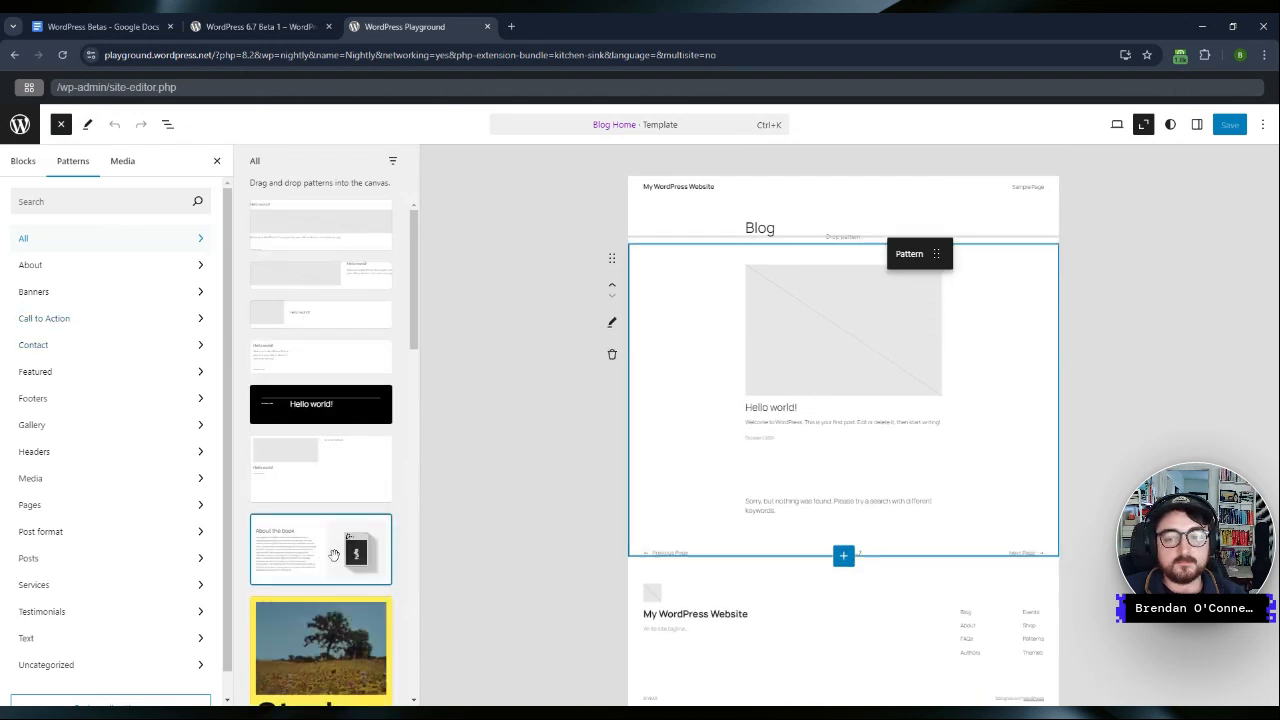
drag(320, 548, 844, 350)
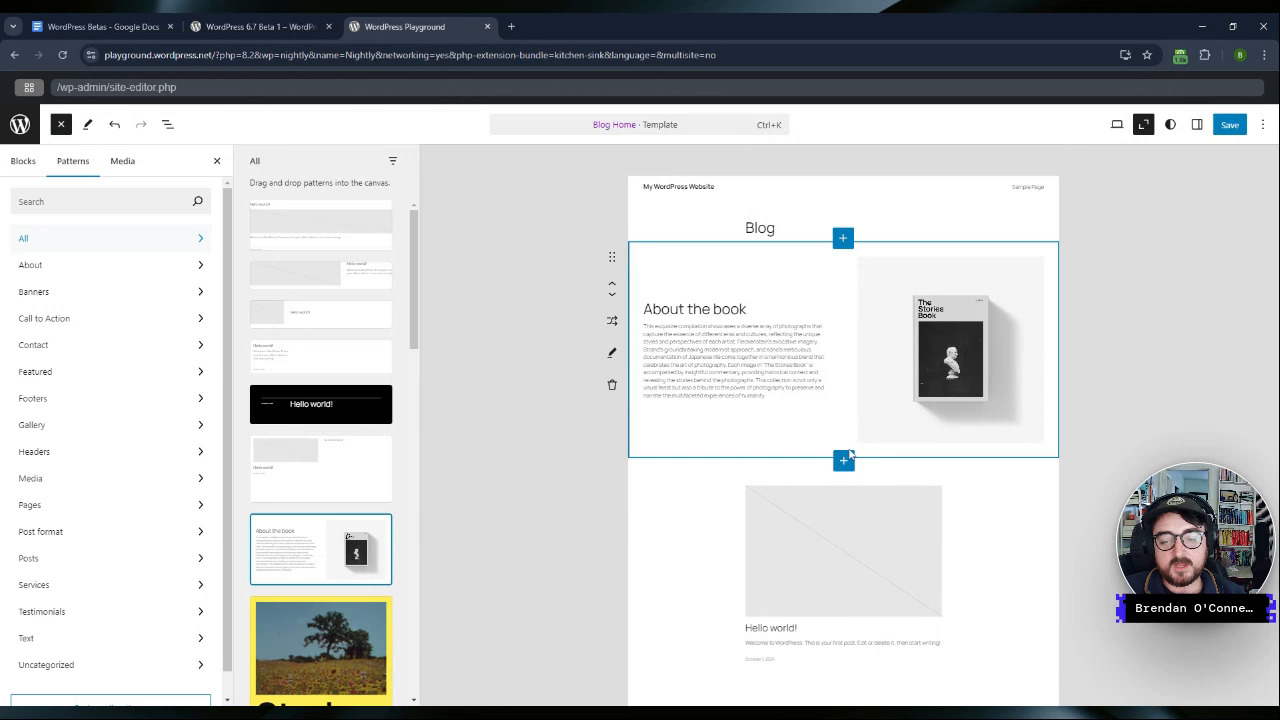
scroll(down, 3)
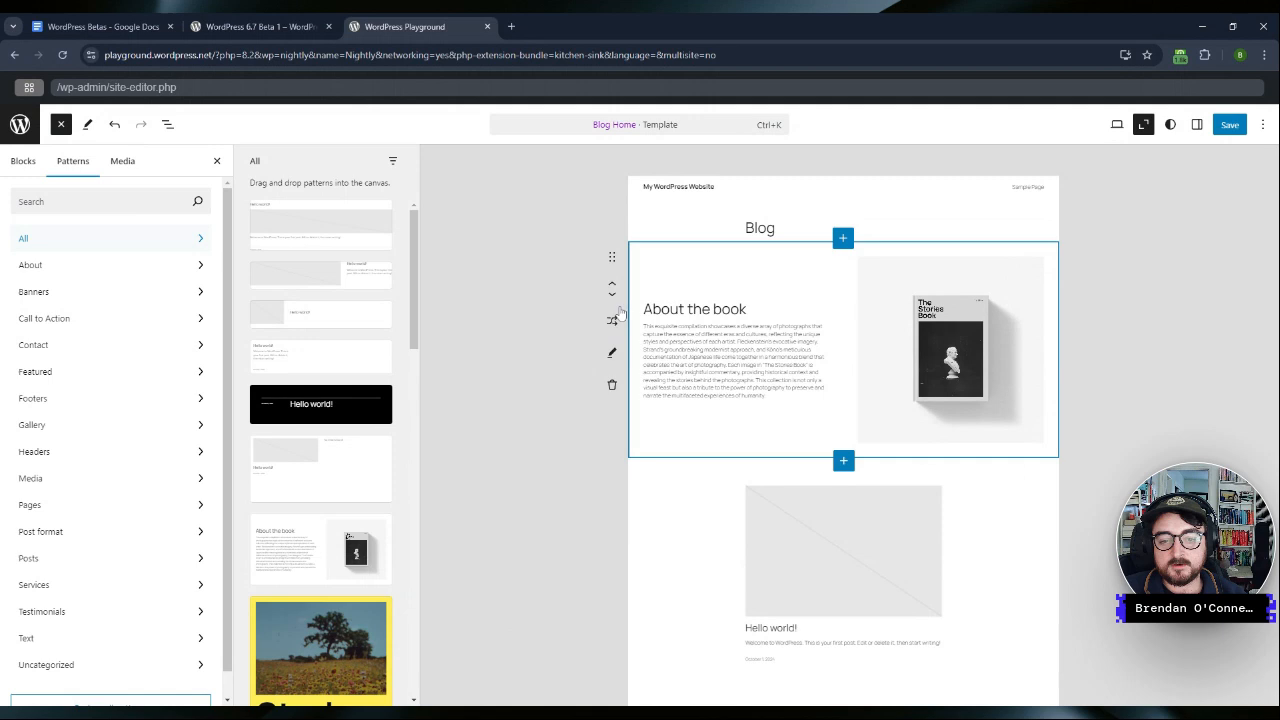
scroll(down, 3)
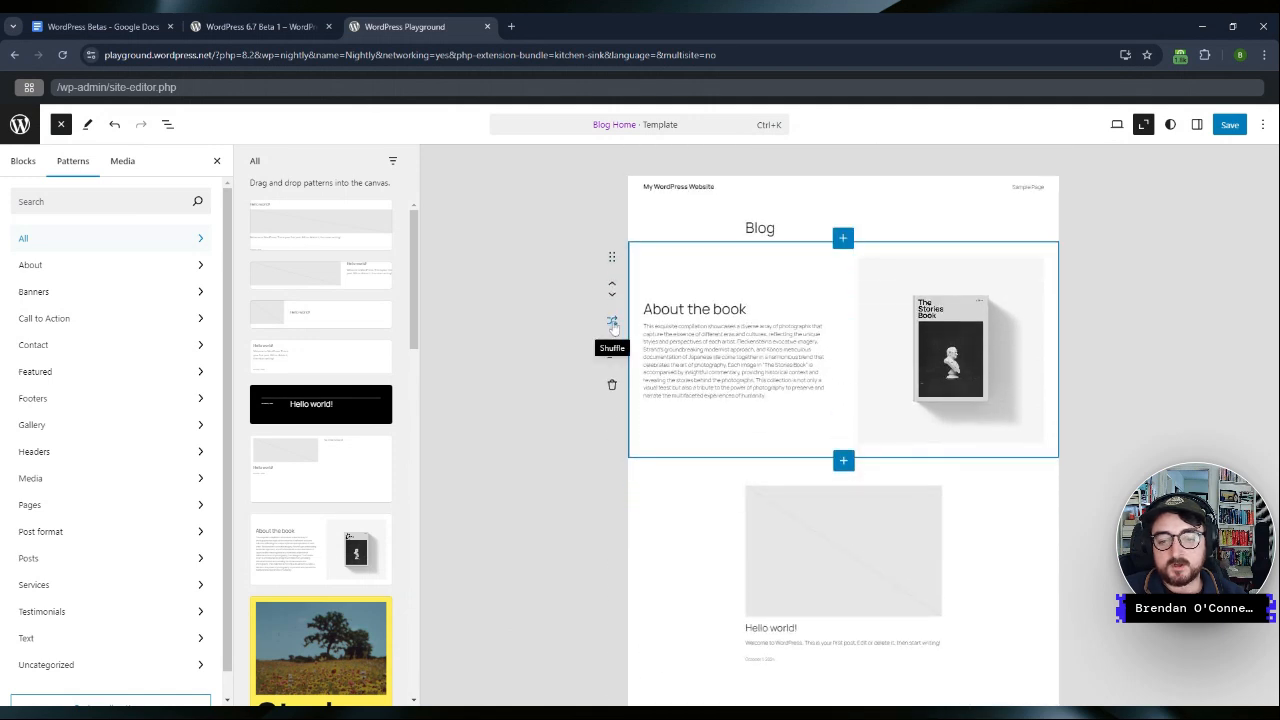
click(612, 320)
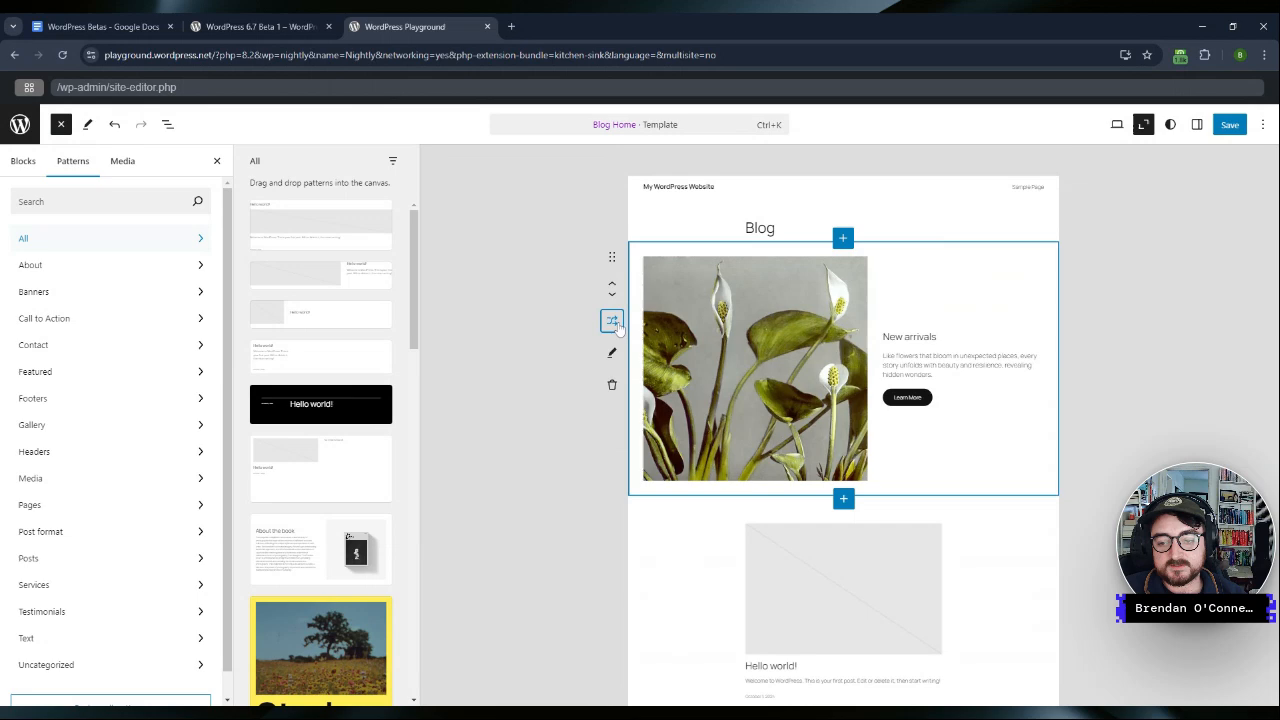
mouse_move(612, 352)
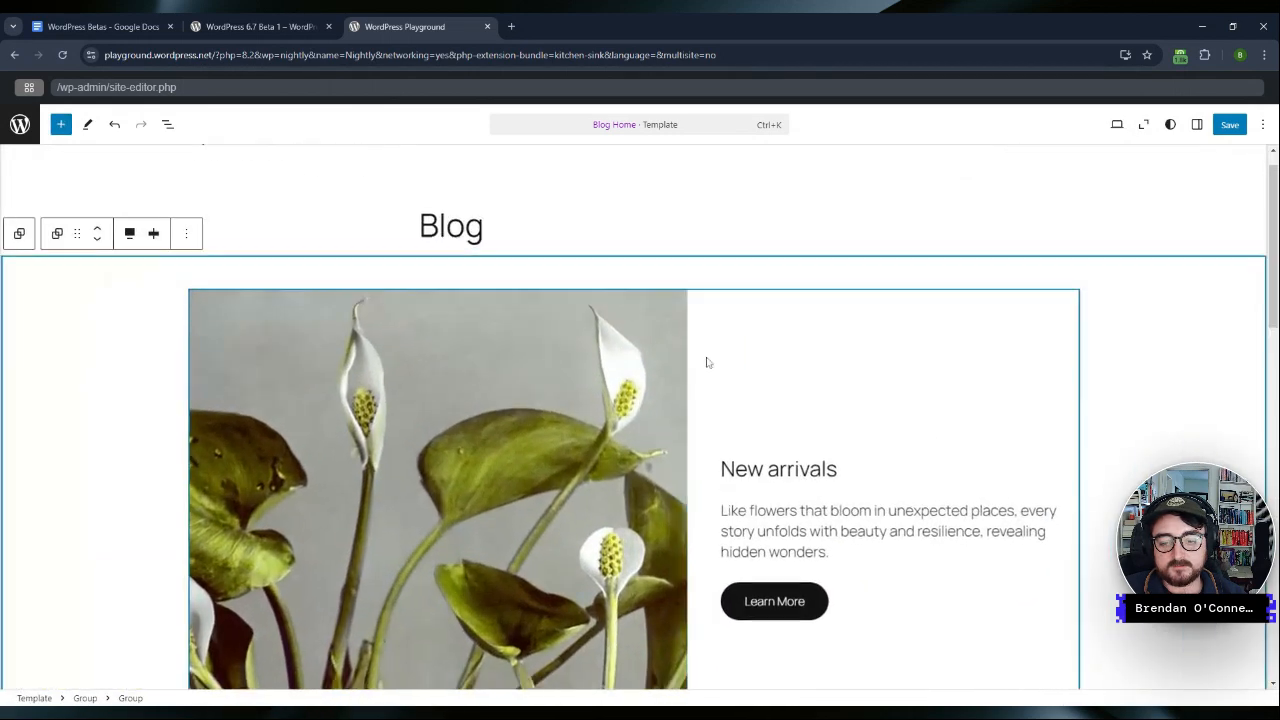
Step: Review the template outline listing Blog heading, featured section and Query Loop
click(168, 124)
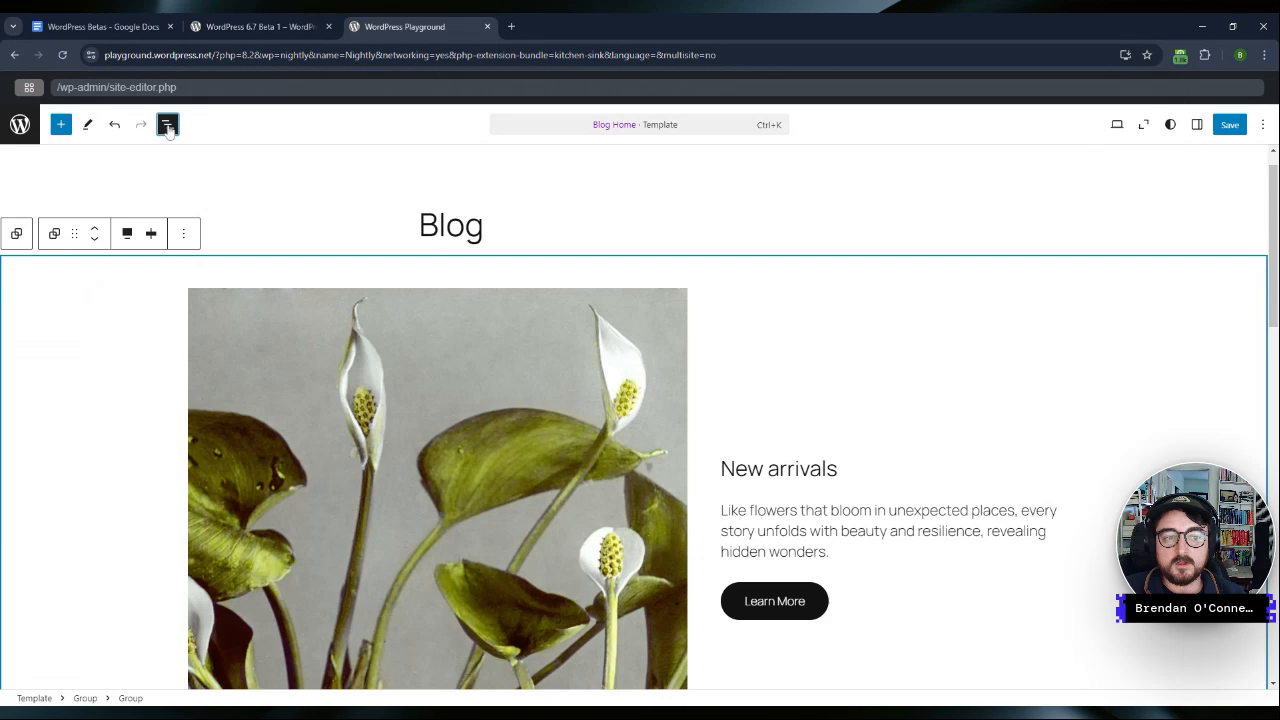
click(168, 124)
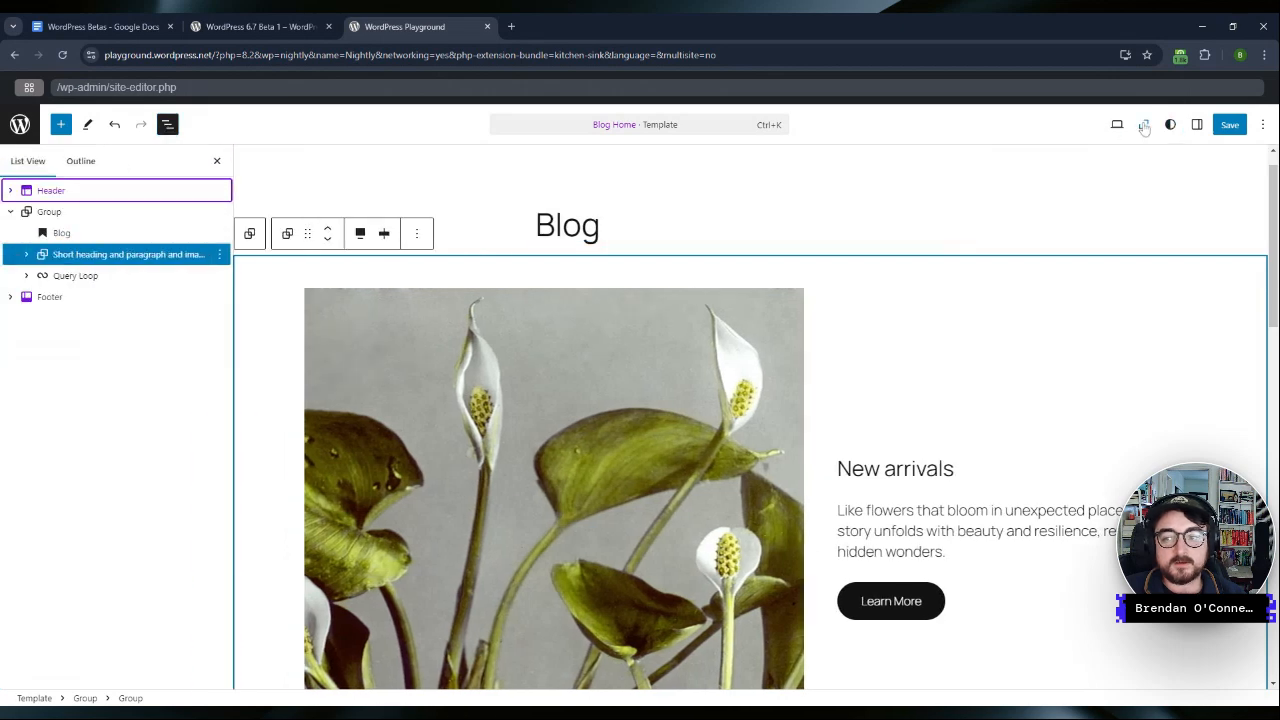
click(1144, 124)
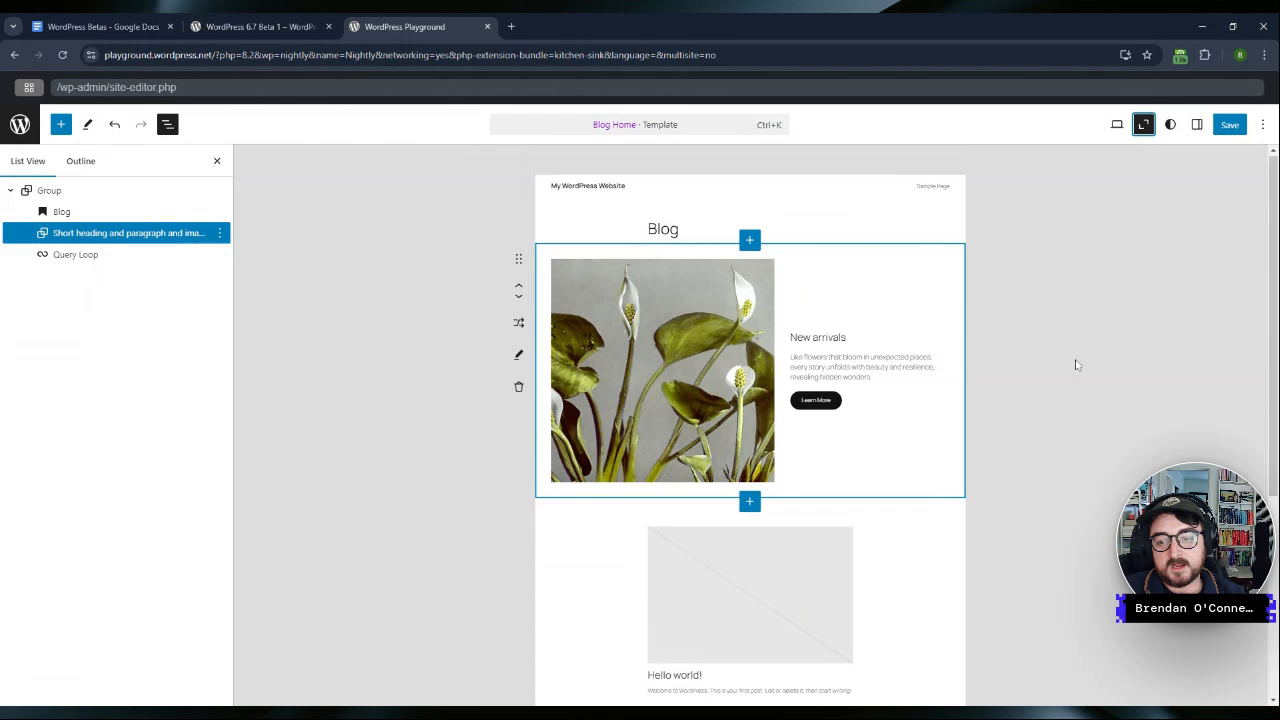
scroll(down, 3)
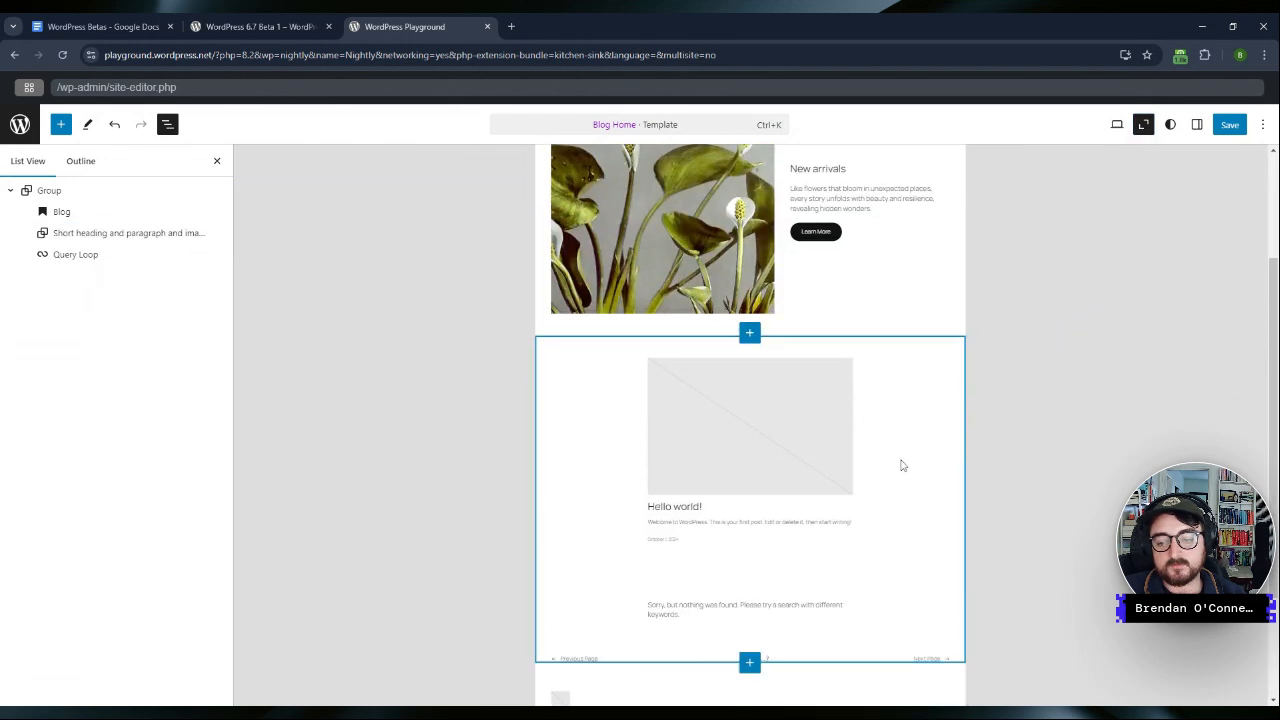
scroll(down, 3)
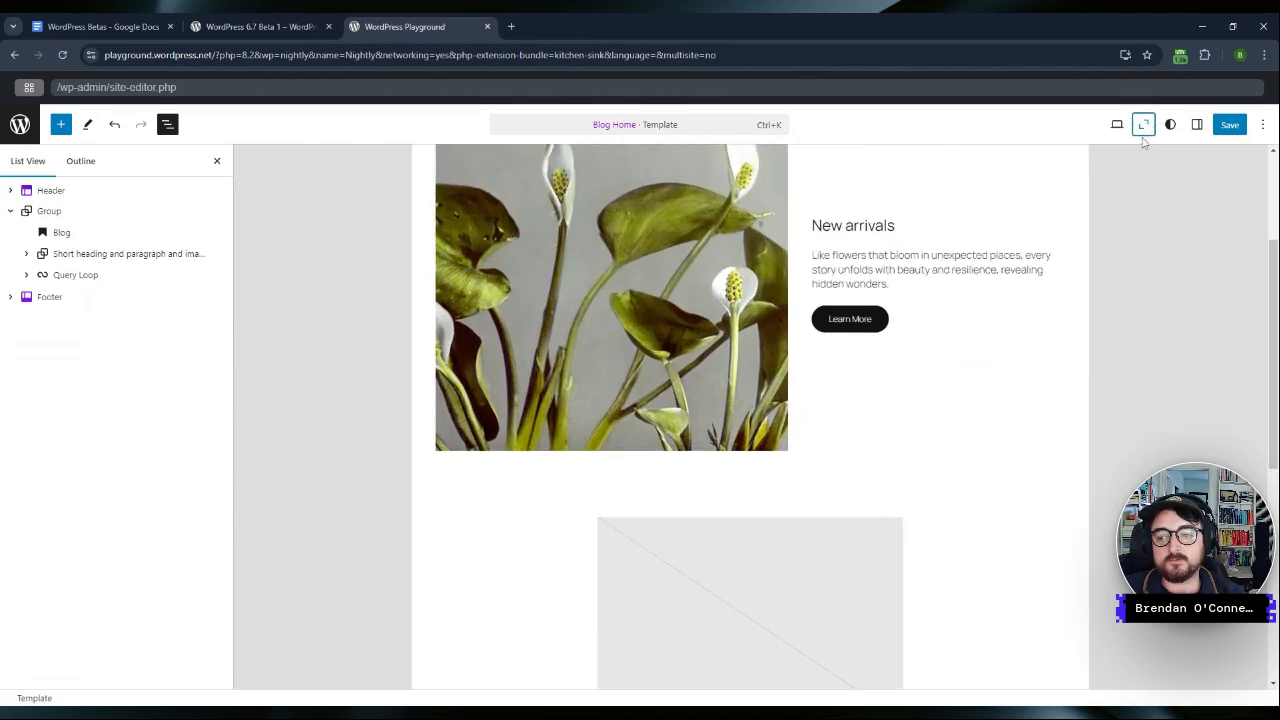
click(1144, 124)
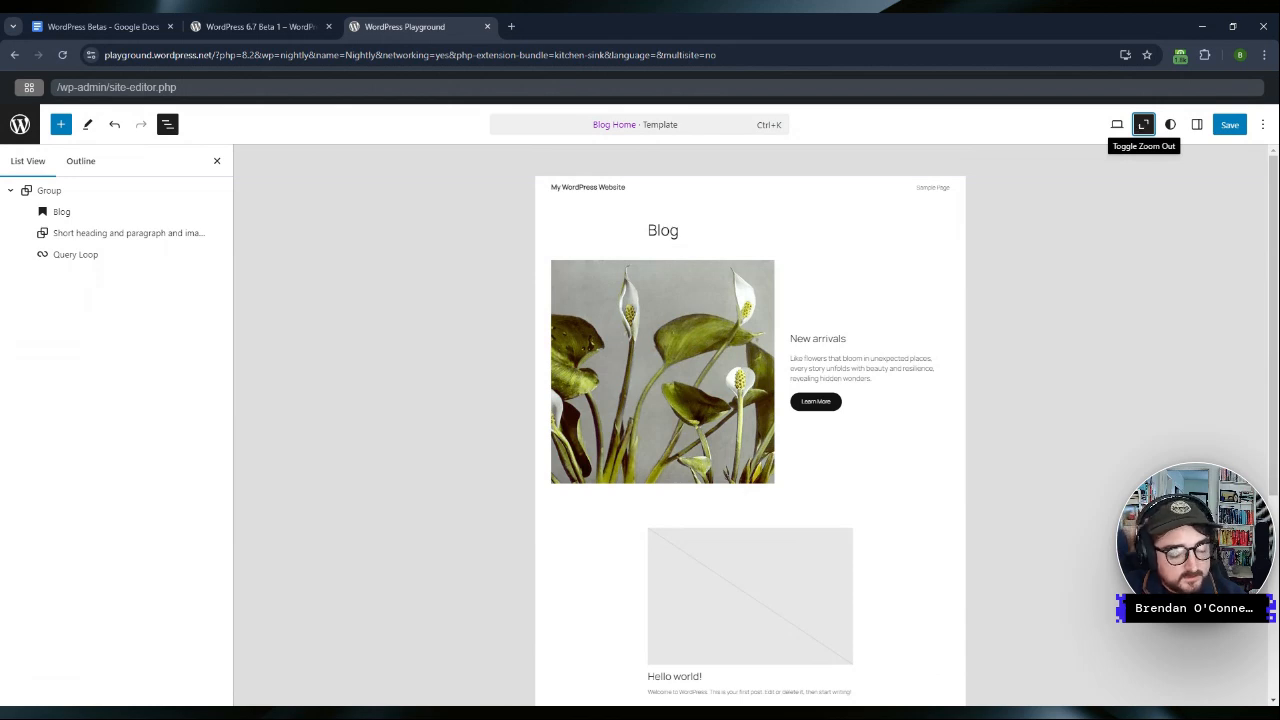
mouse_move(1052, 304)
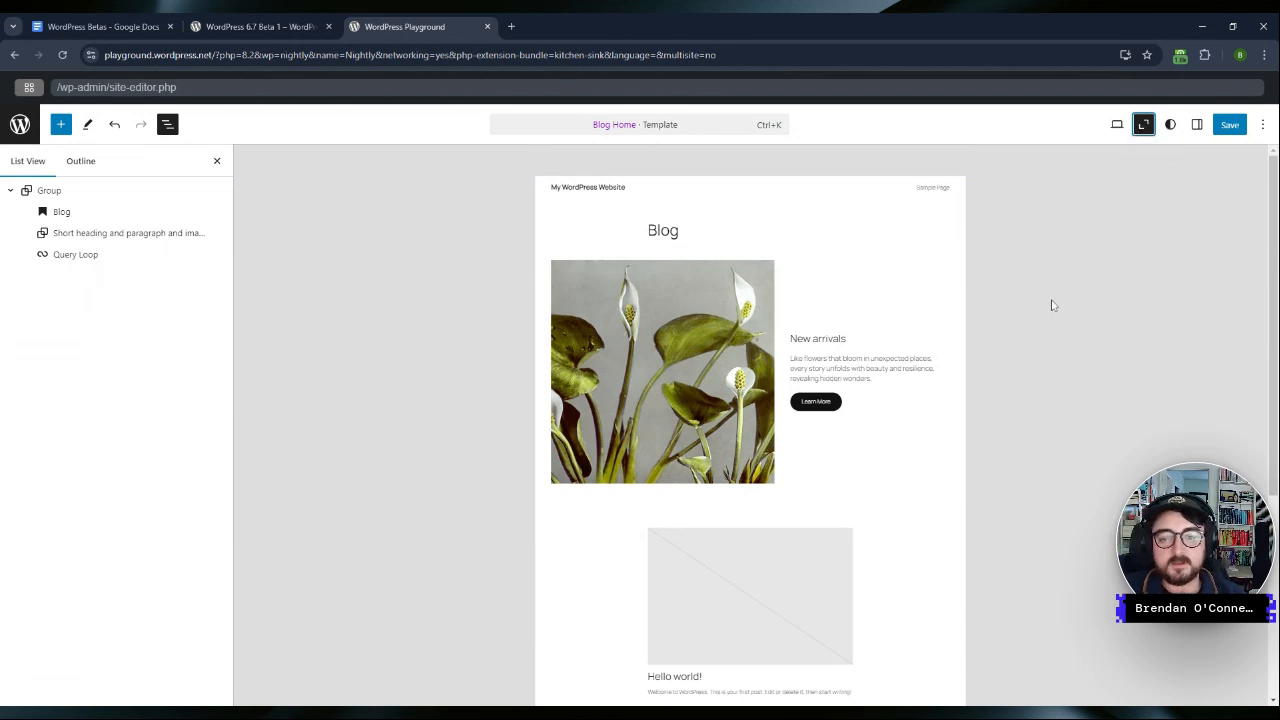
Step: Select the New arrivals section and check it sits above the post list
click(880, 316)
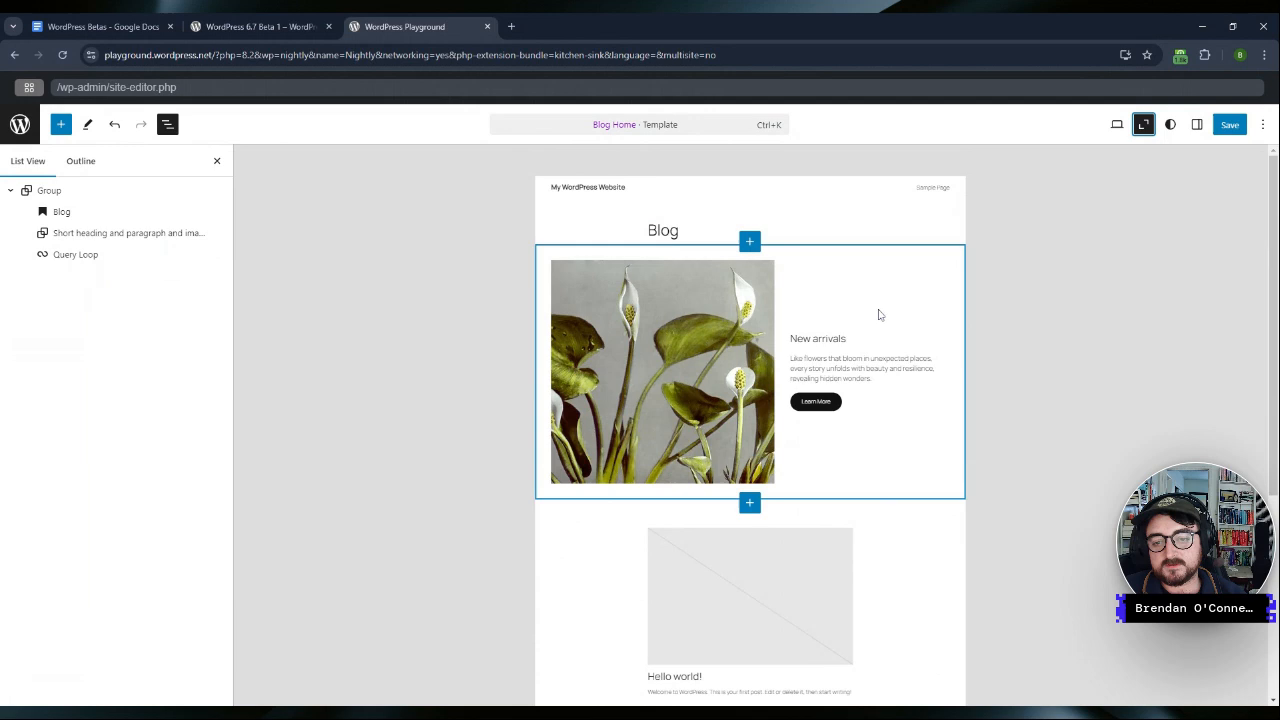
scroll(down, 3)
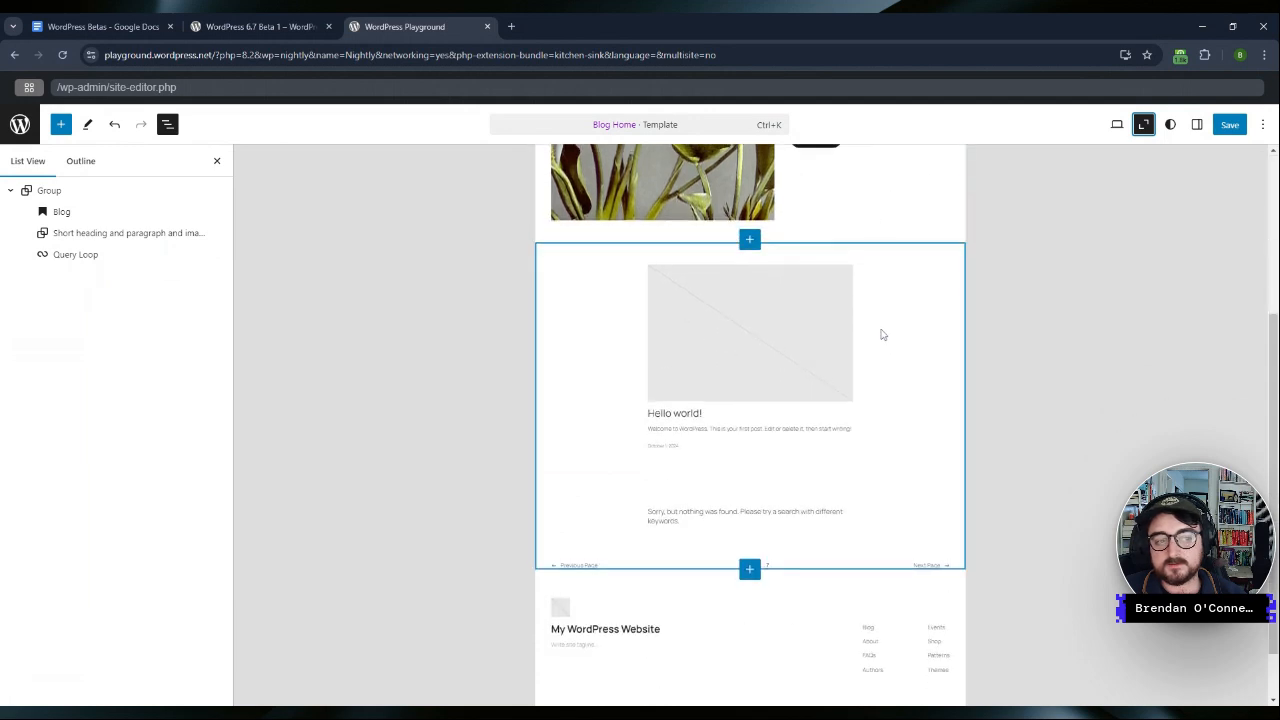
scroll(up, 3)
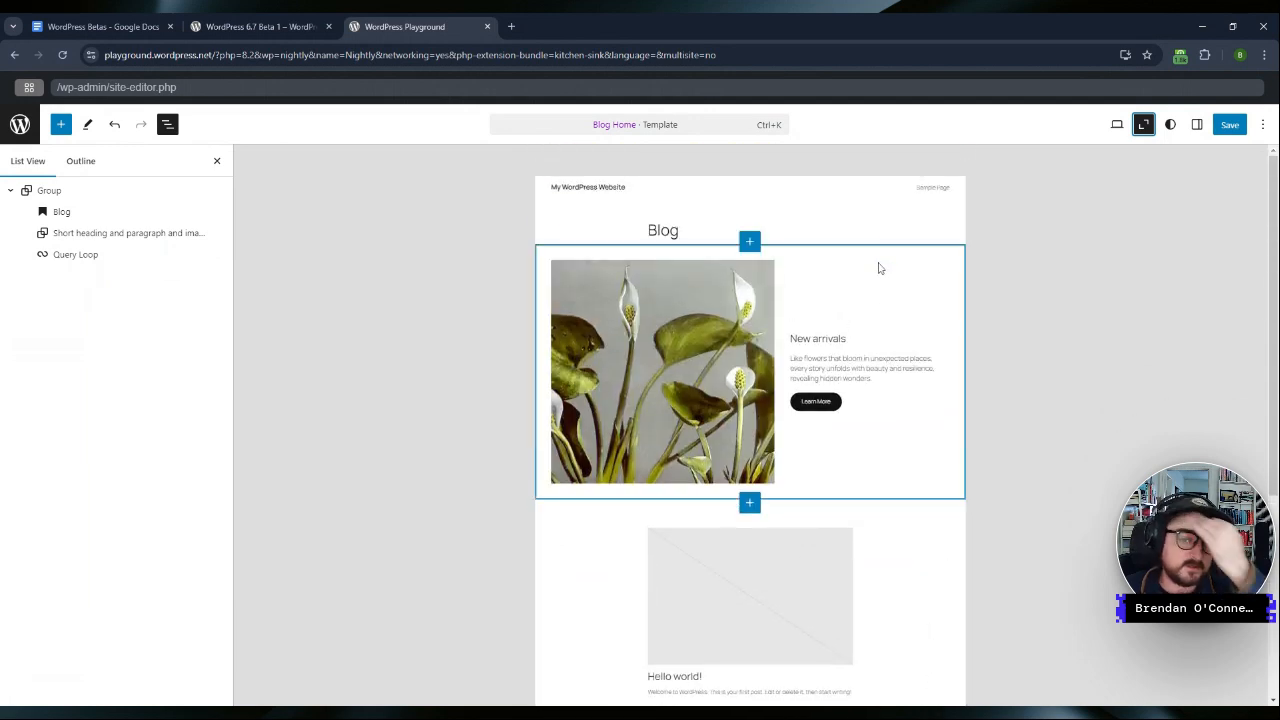
click(260, 26)
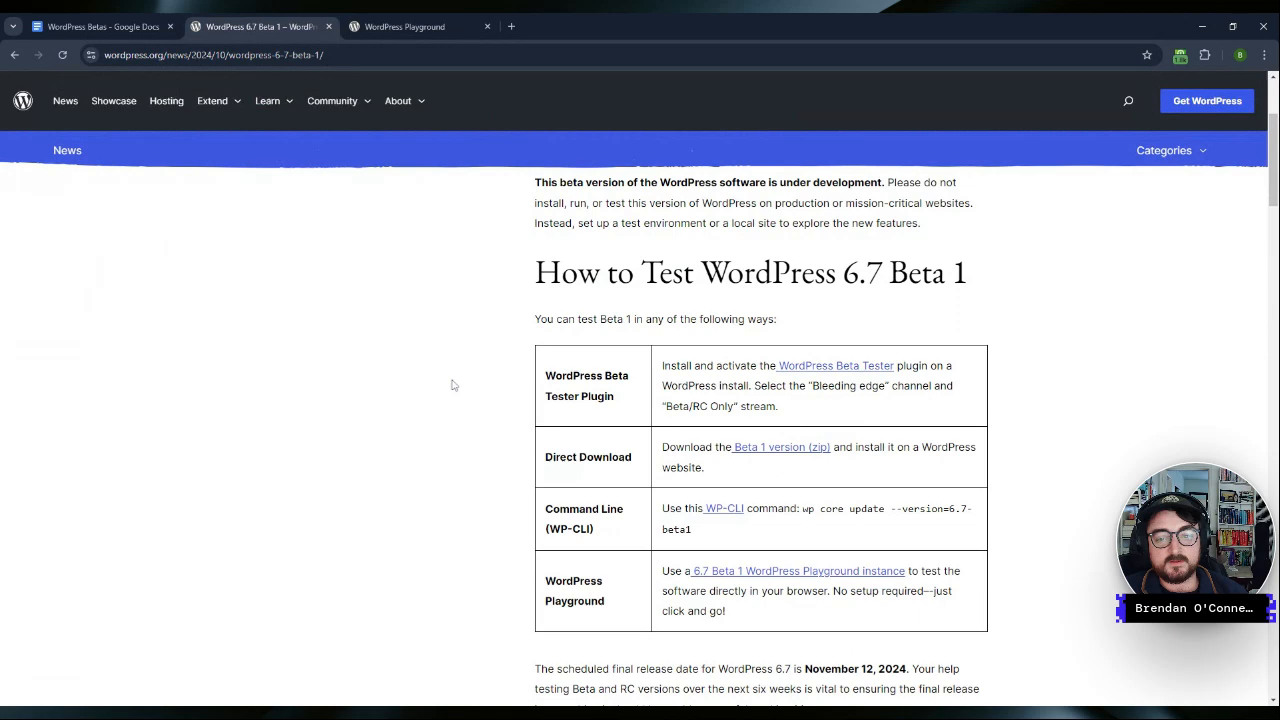
scroll(down, 3)
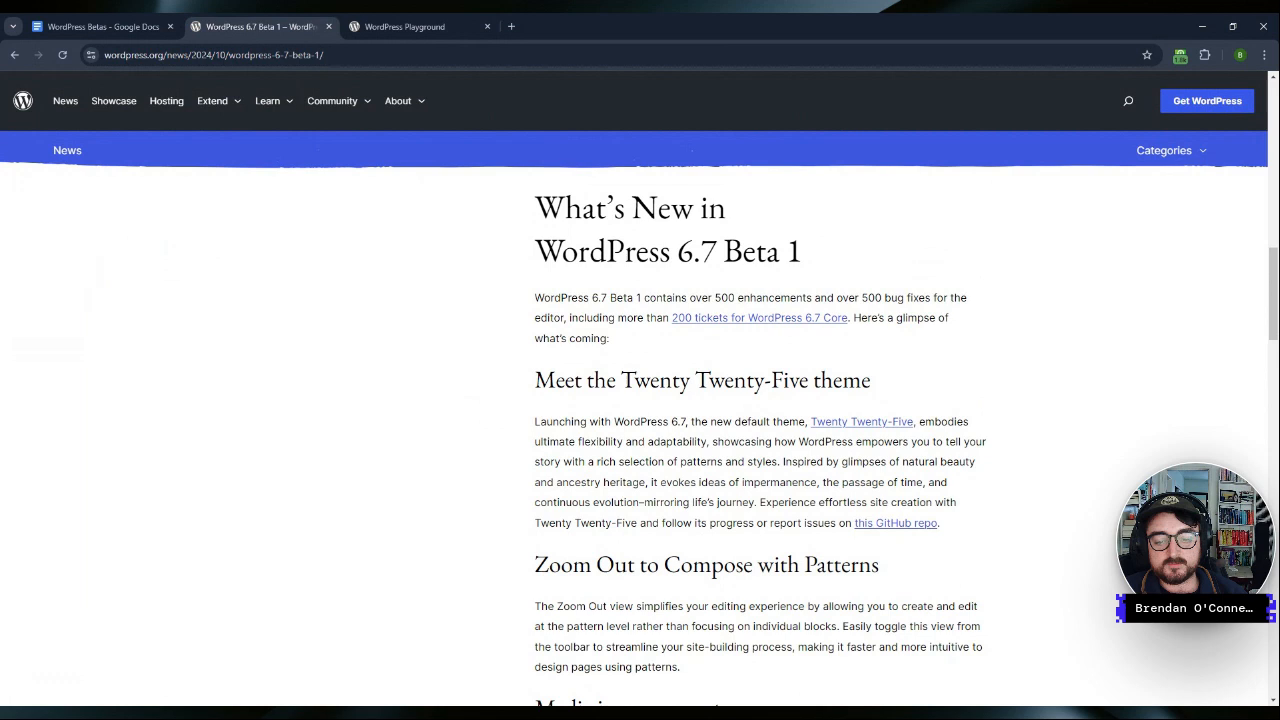
click(404, 26)
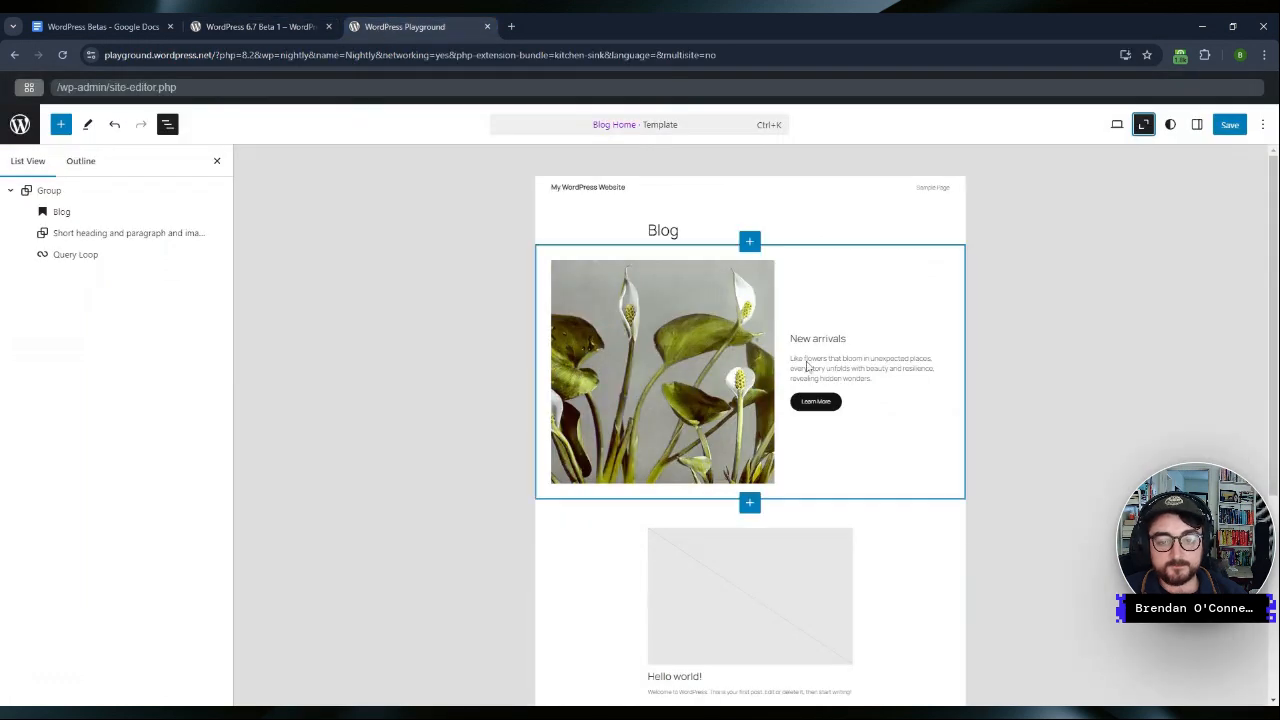
mouse_move(912, 292)
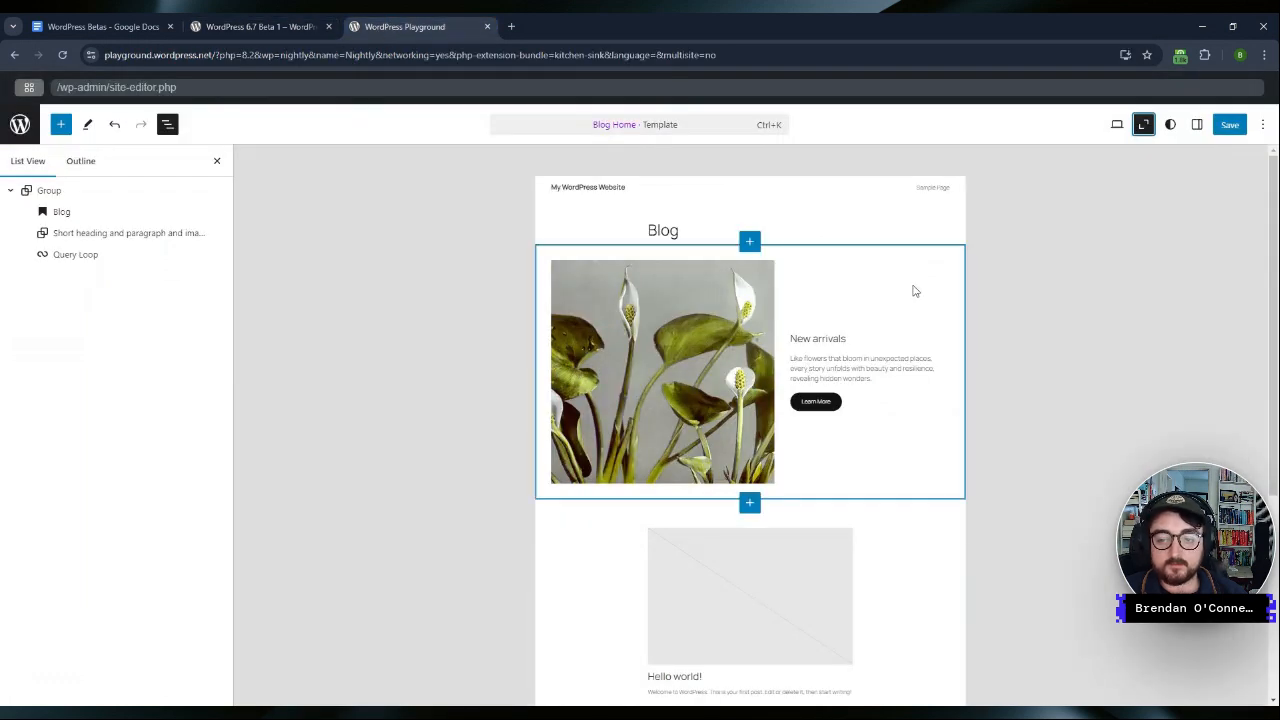
click(60, 212)
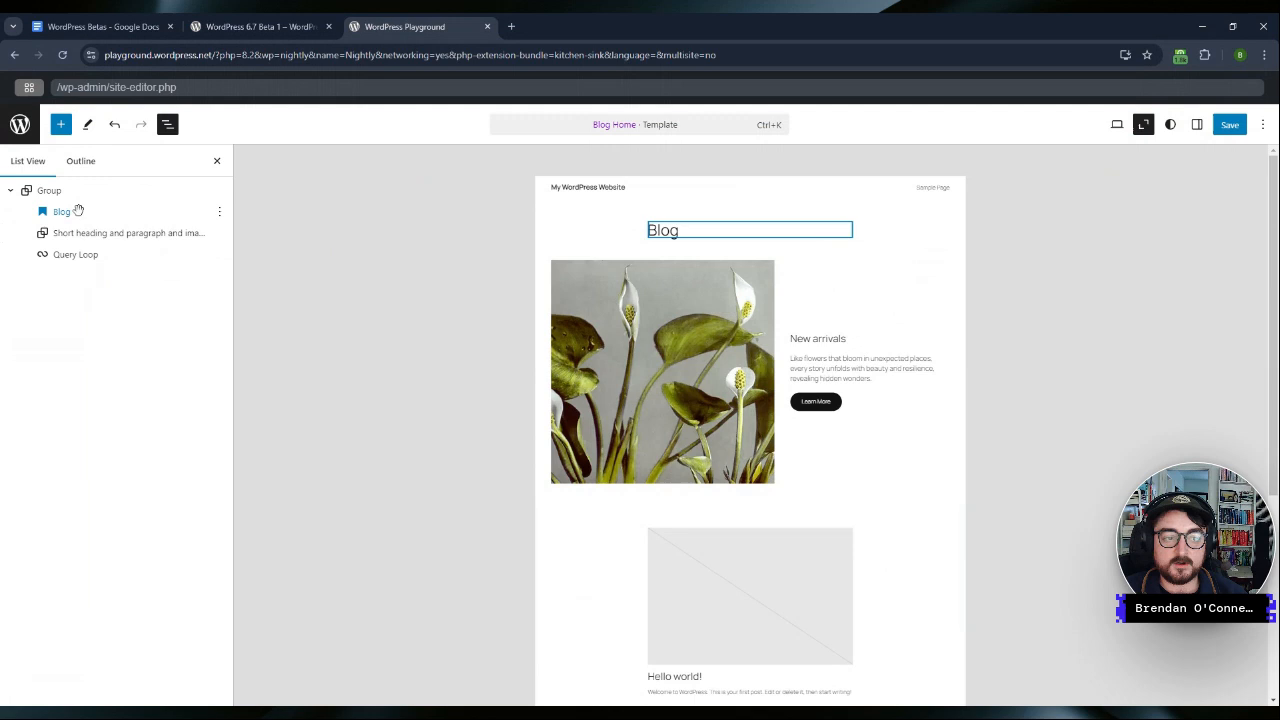
click(48, 190)
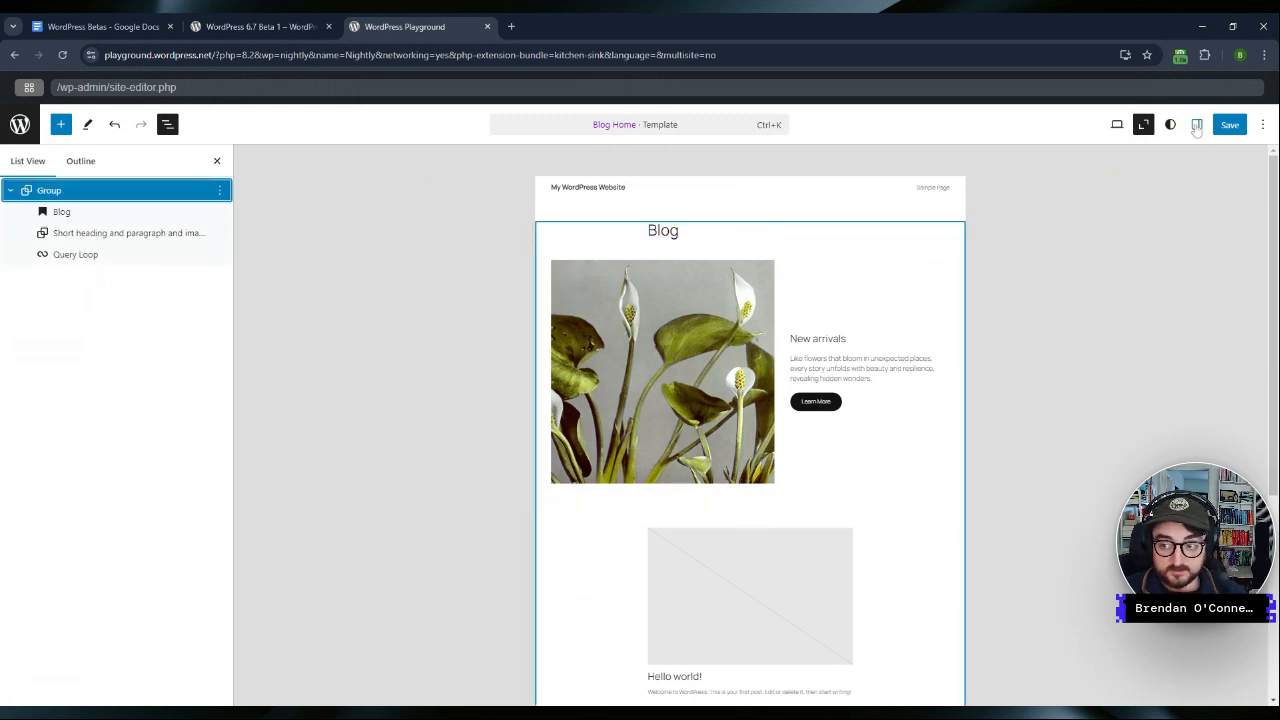
click(1170, 124)
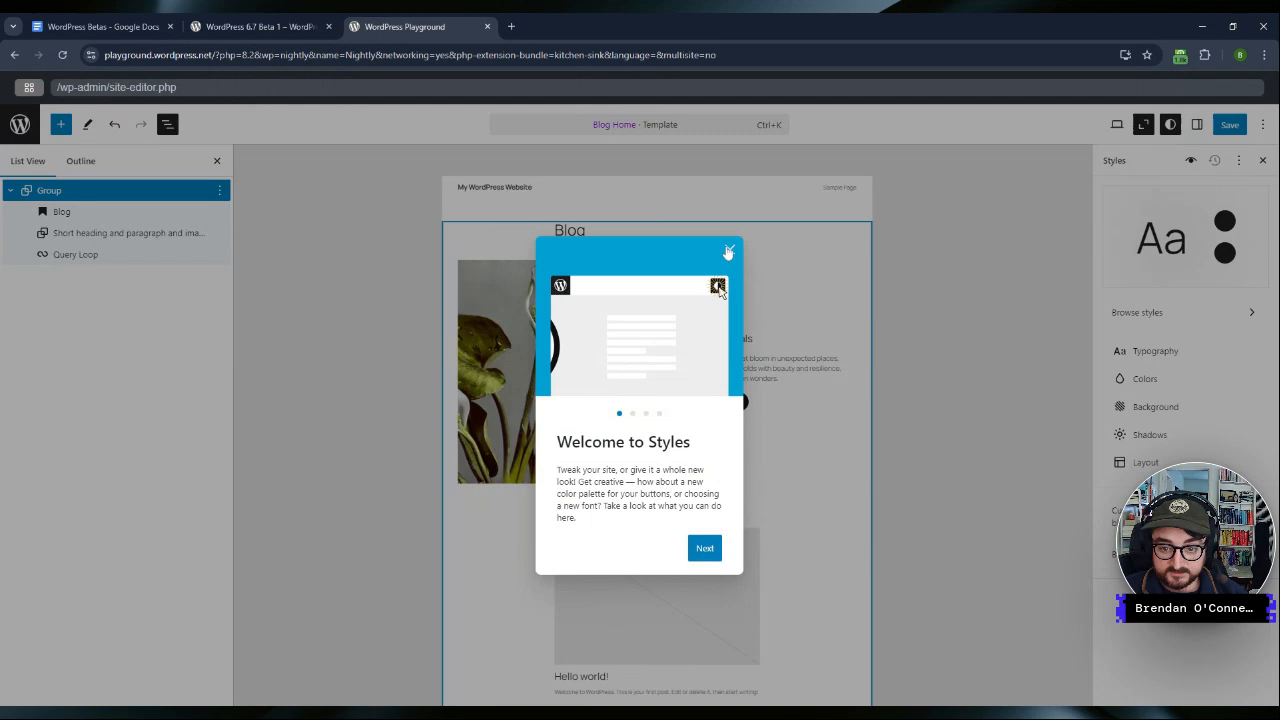
click(728, 252)
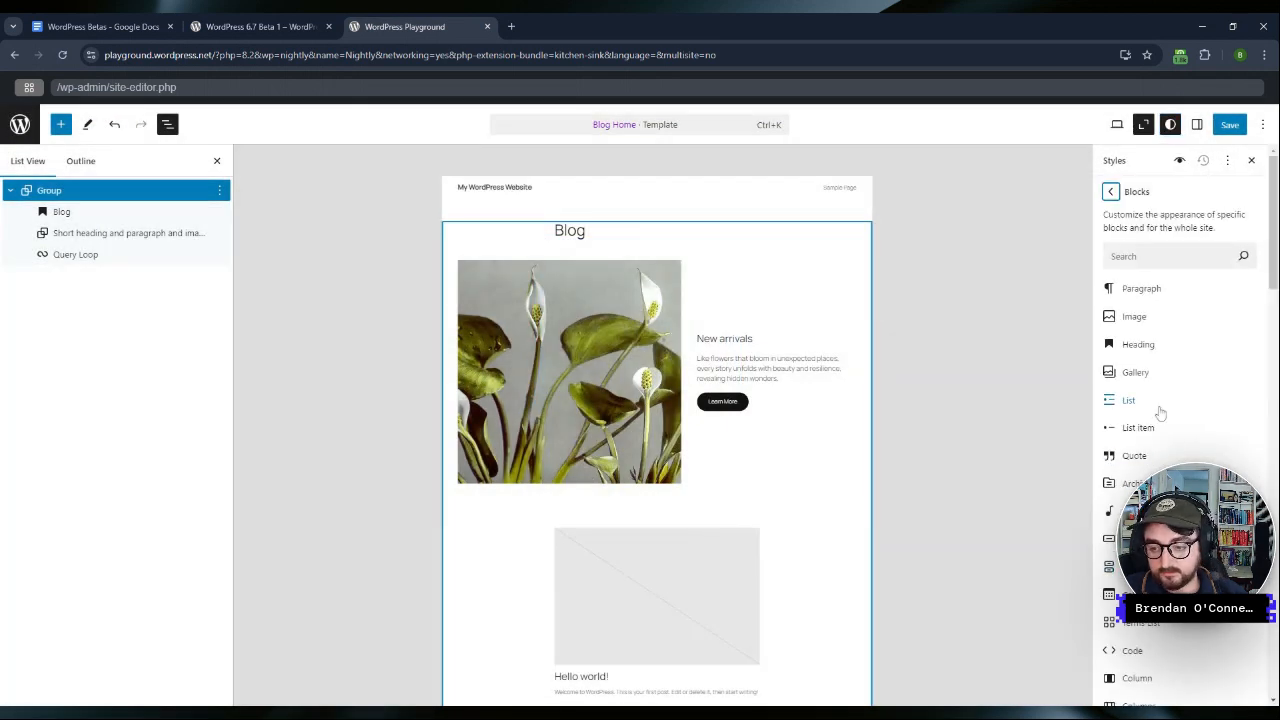
scroll(down, 3)
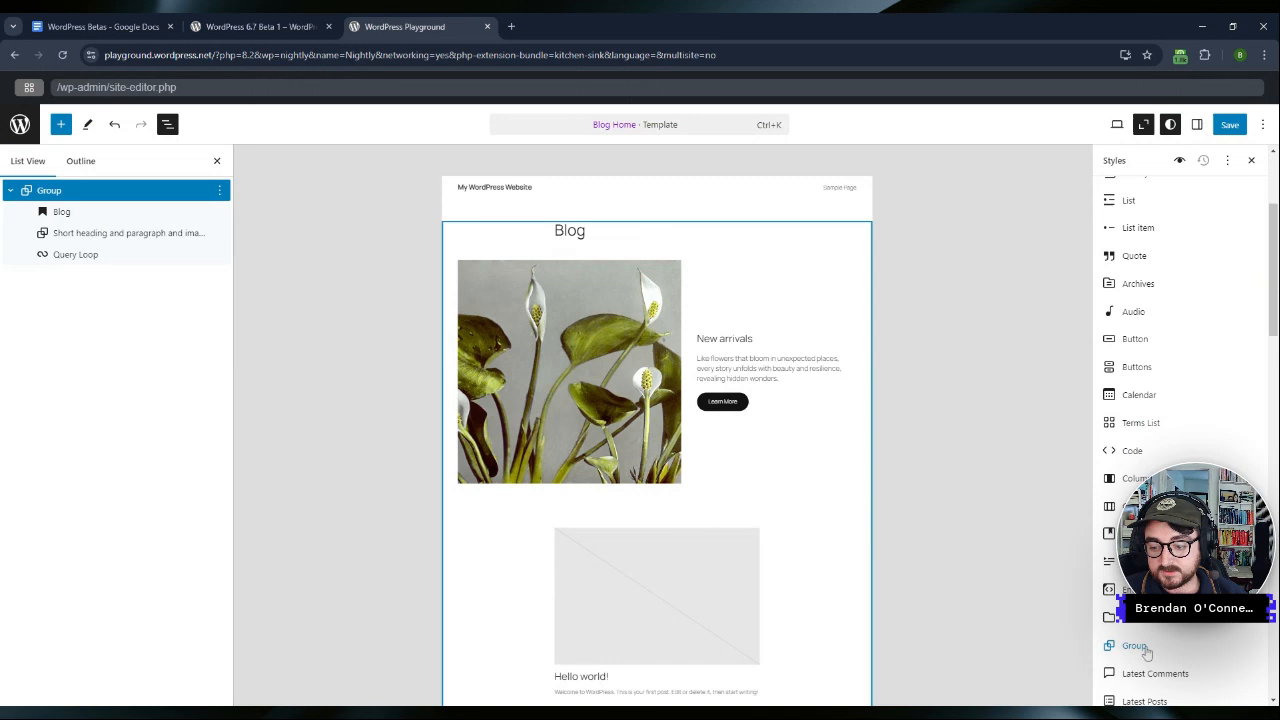
click(1134, 644)
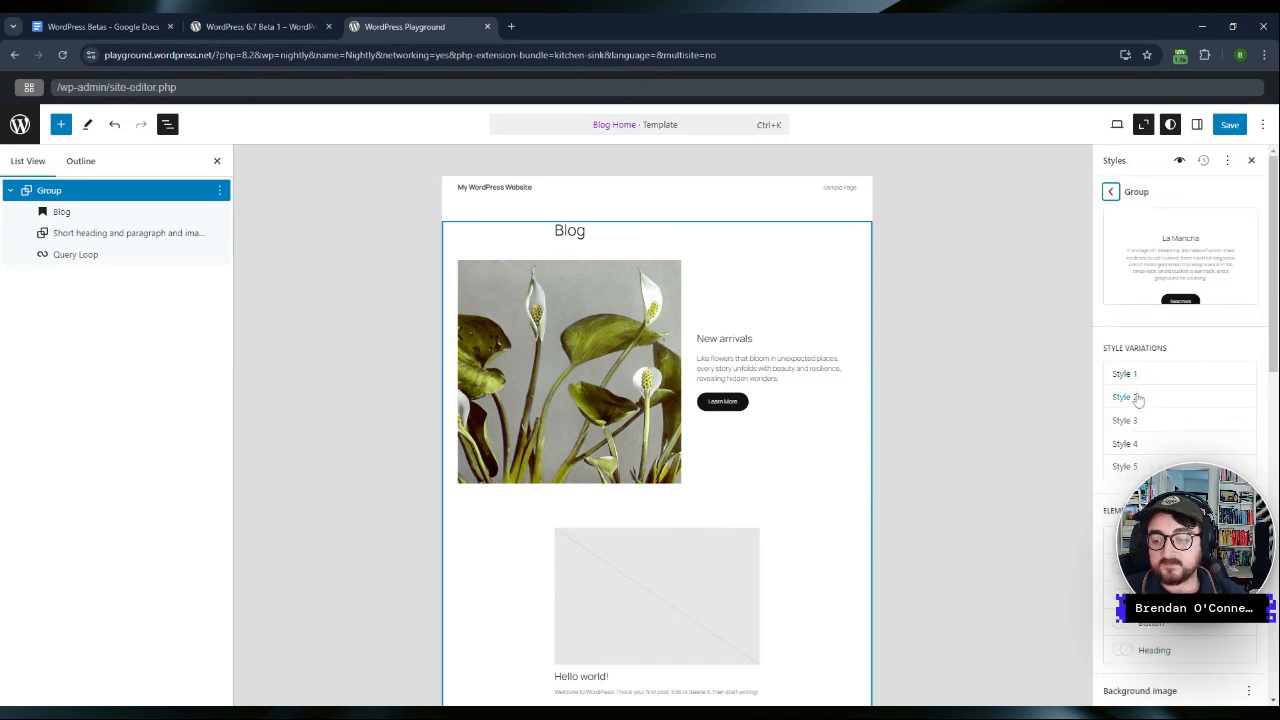
click(1124, 374)
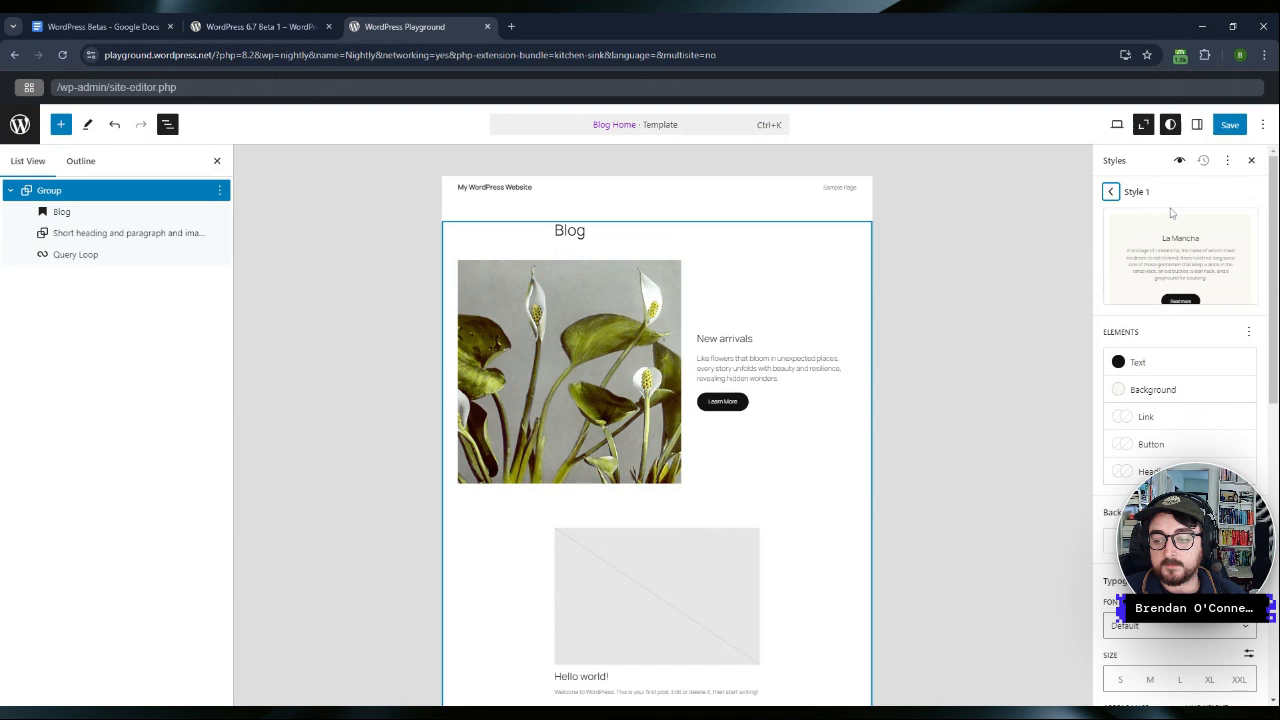
scroll(down, 3)
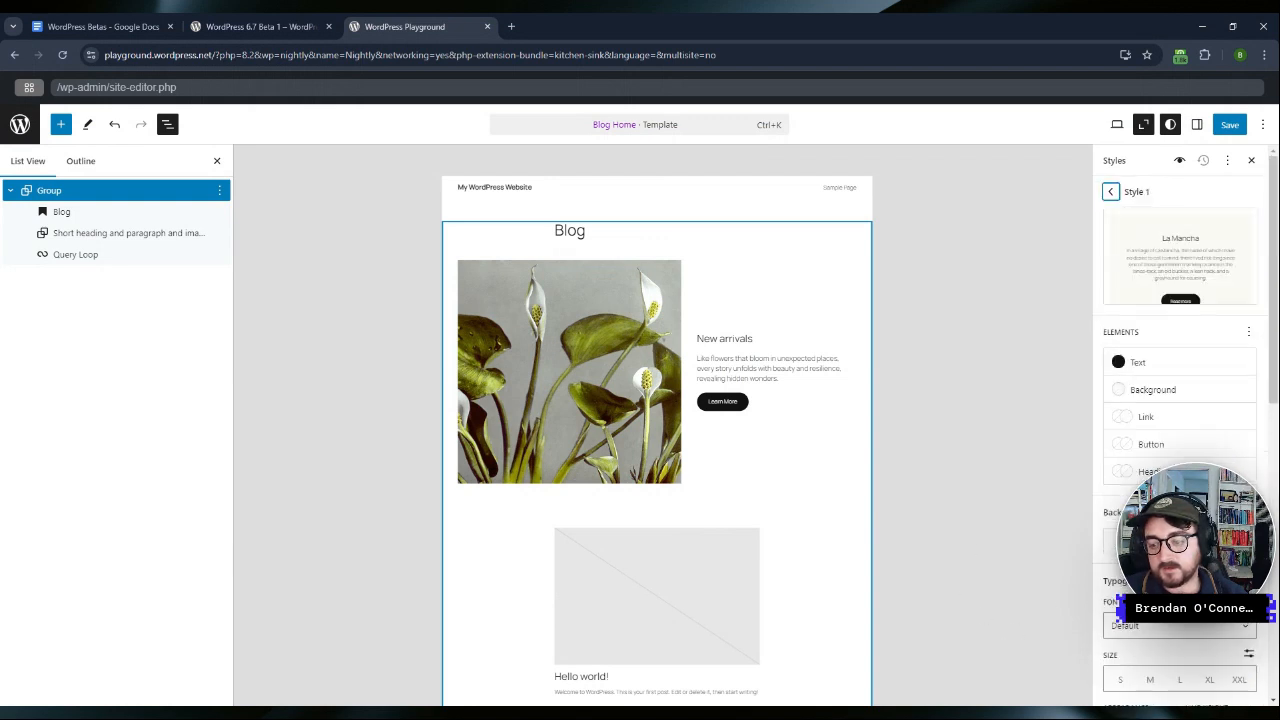
click(1110, 192)
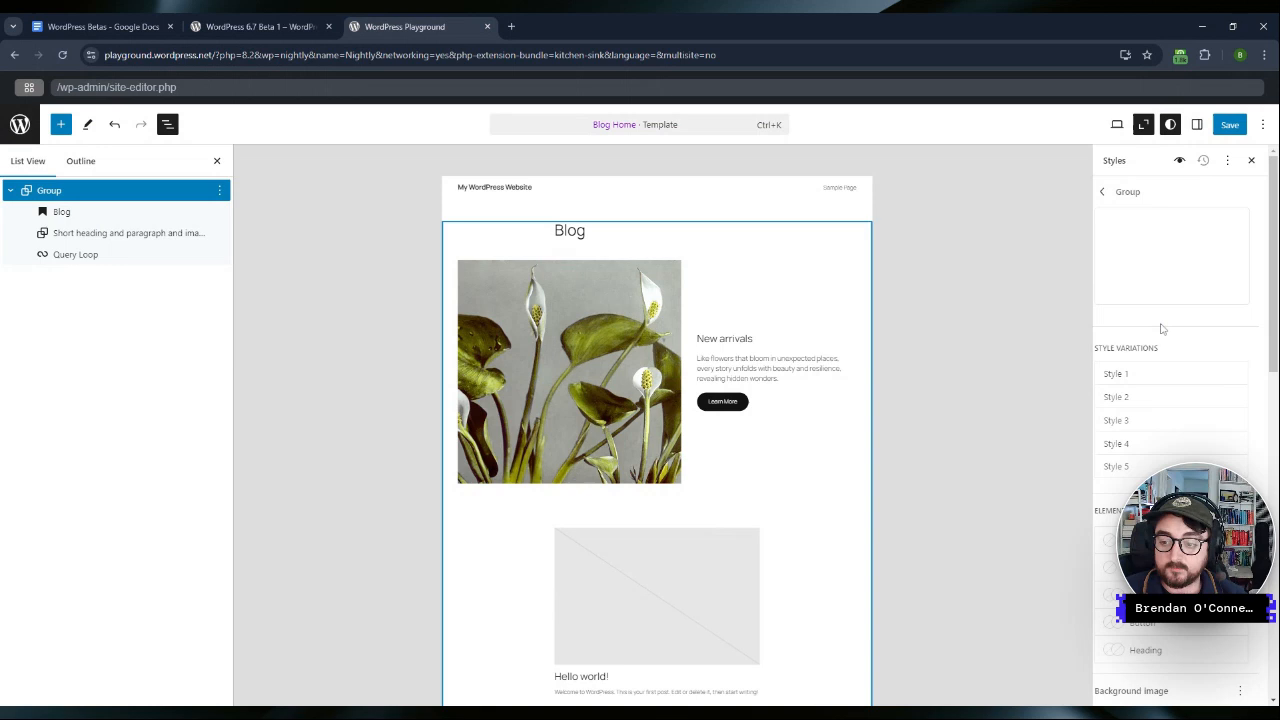
click(1116, 420)
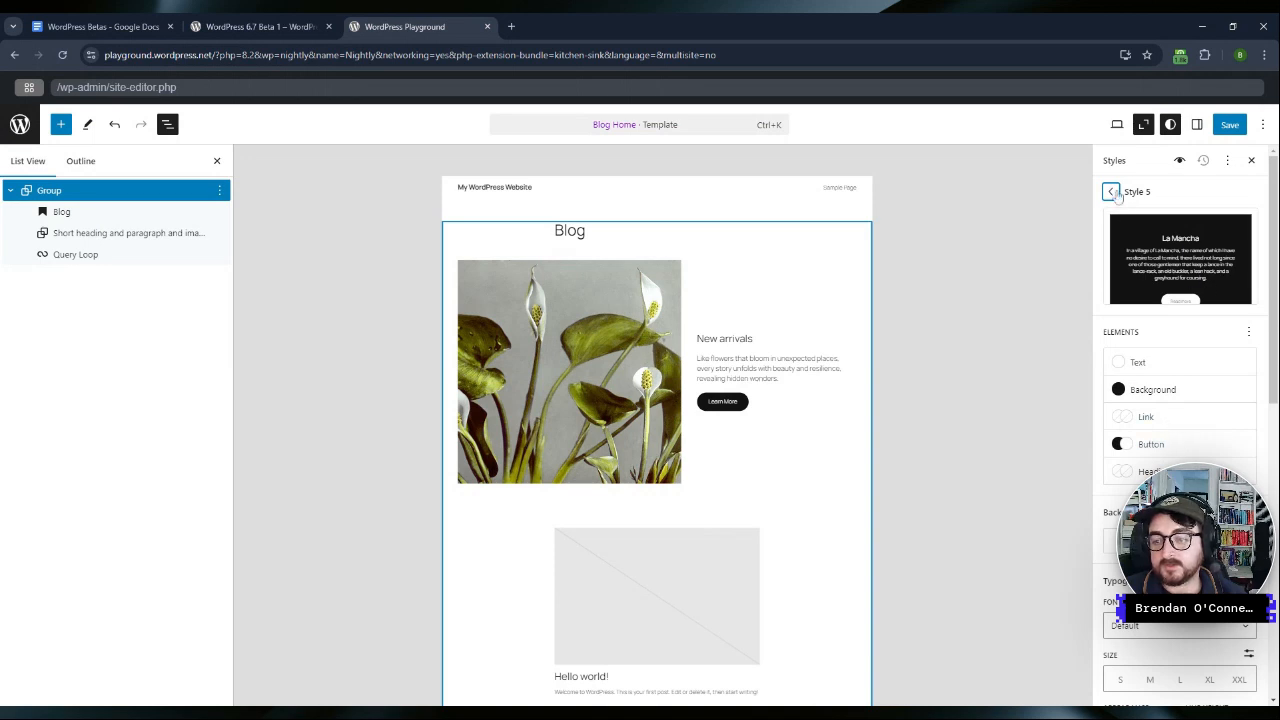
click(1110, 192)
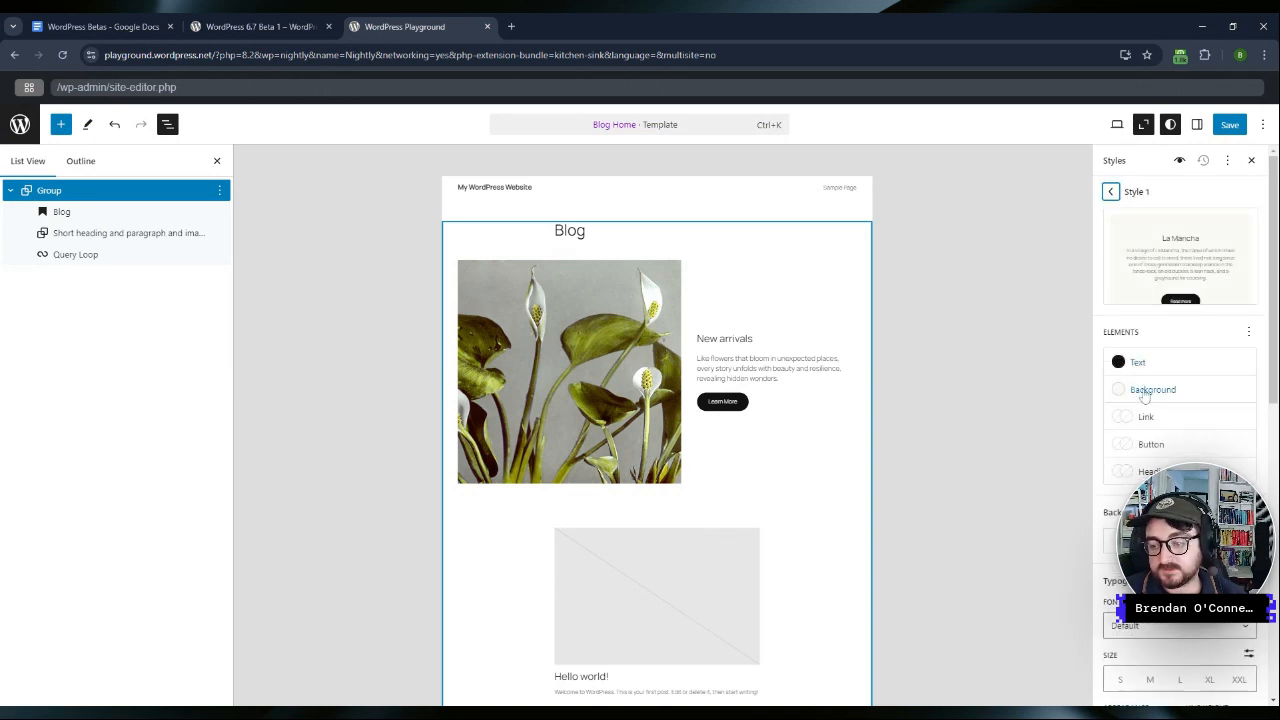
click(1110, 192)
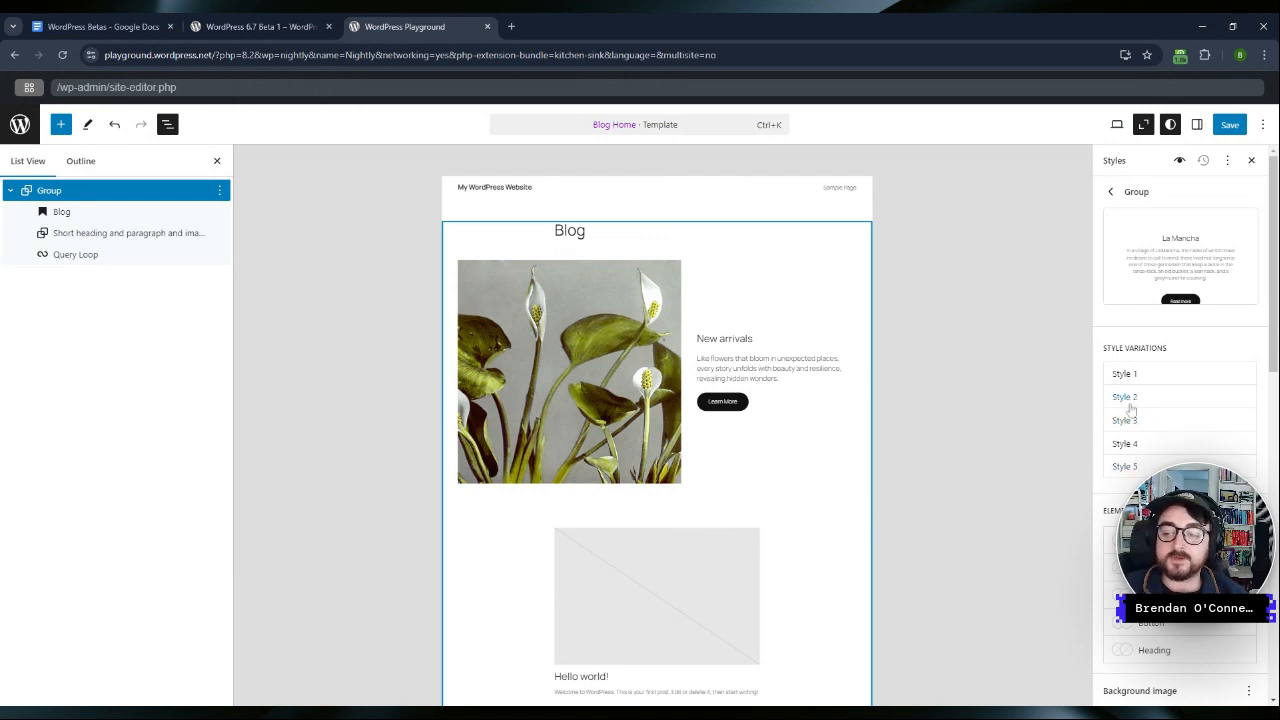
click(1124, 396)
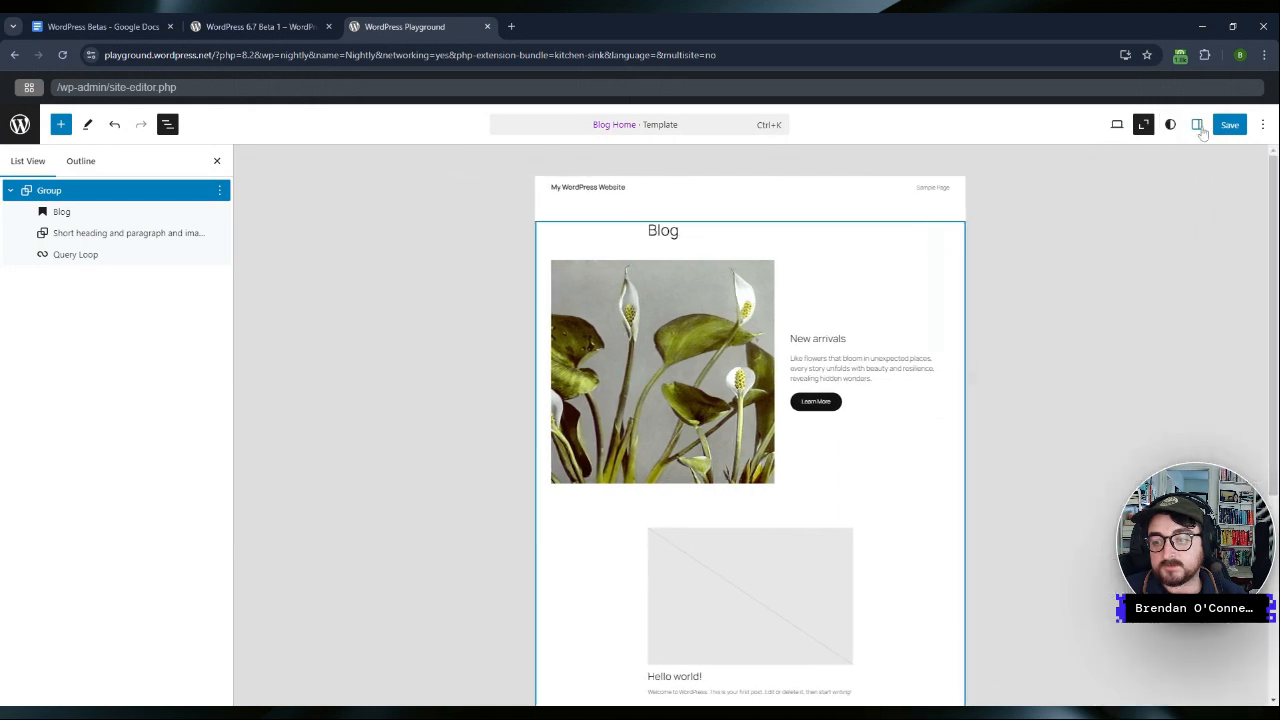
Step: Pick a dark colour palette in Styles and add a red custom colour to it
click(1170, 124)
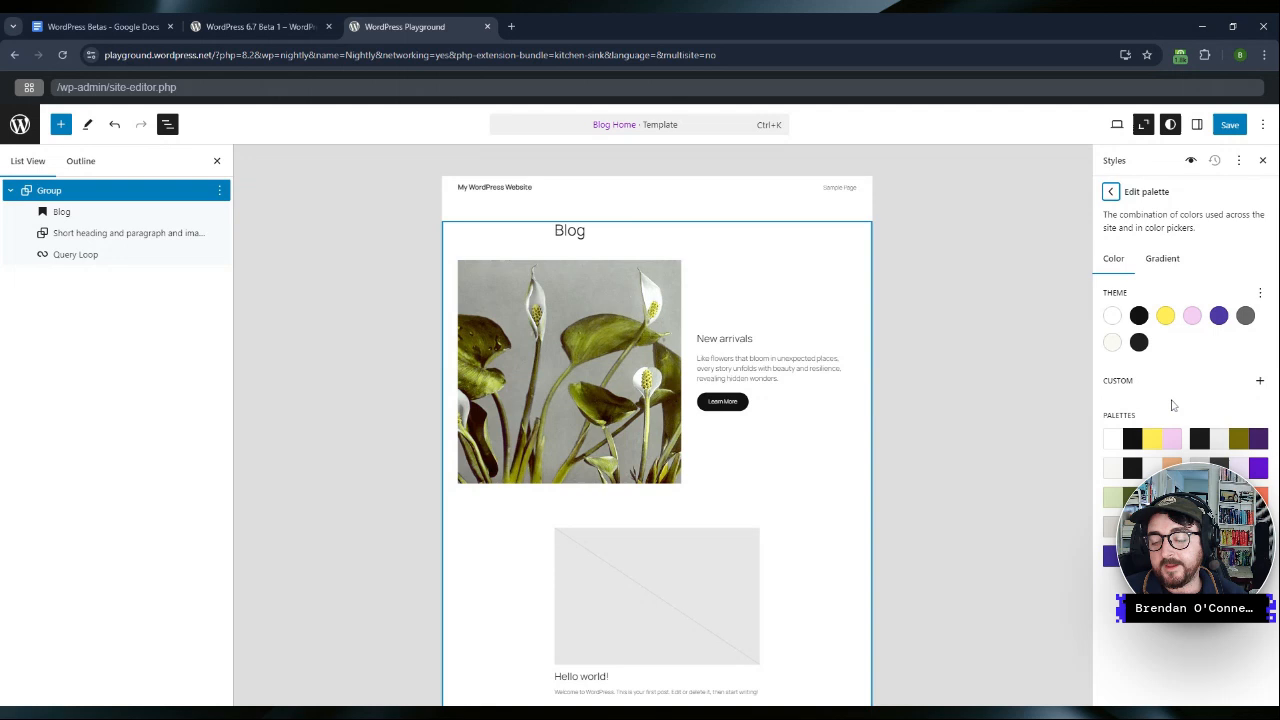
mouse_move(1150, 442)
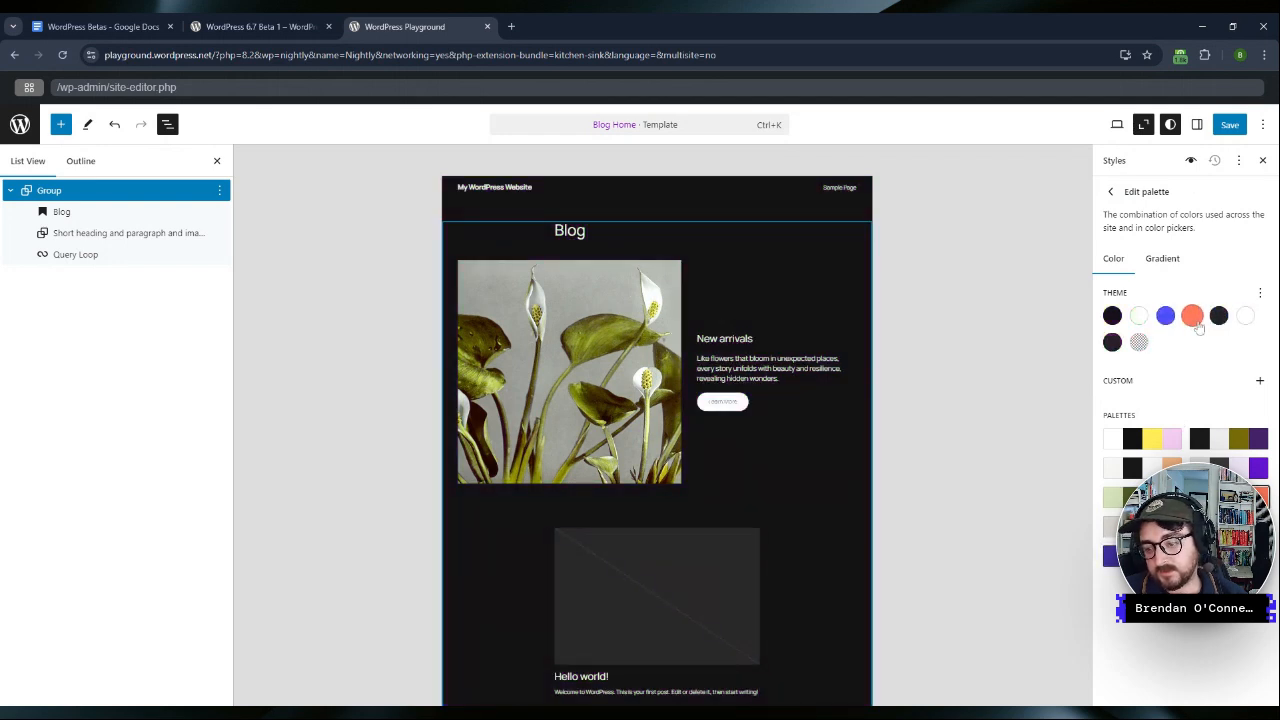
click(1260, 292)
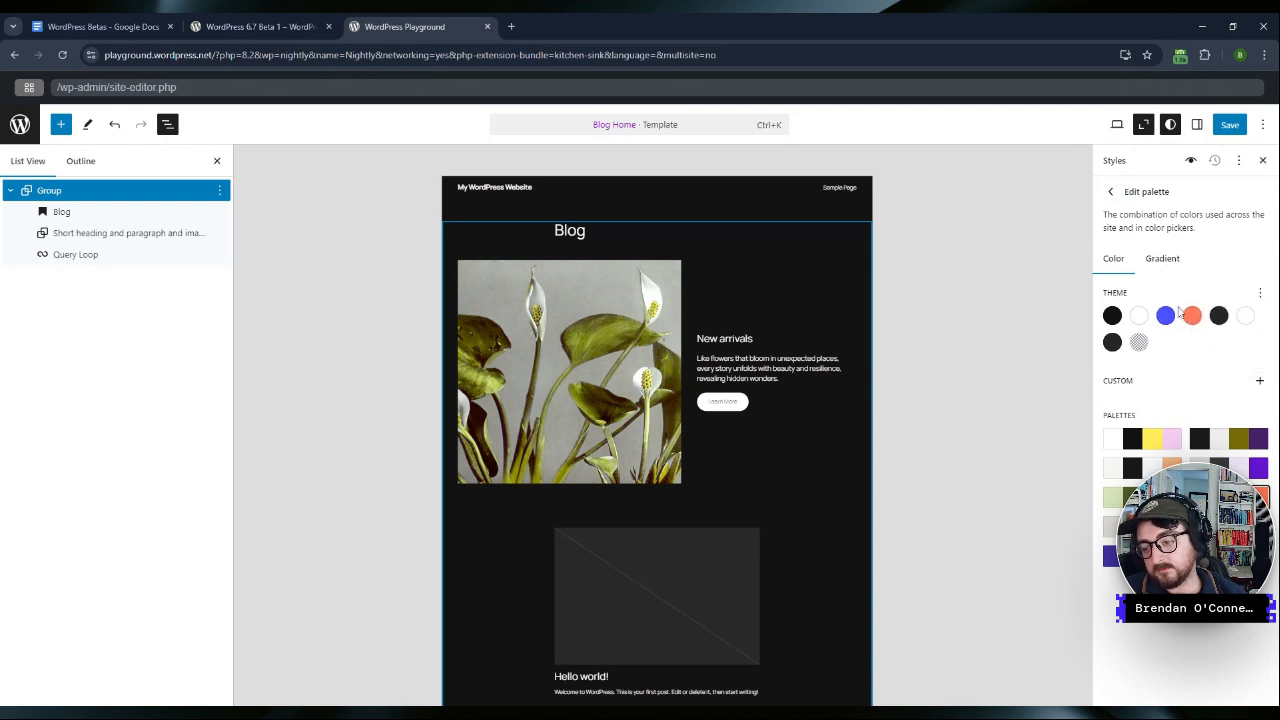
mouse_move(1260, 380)
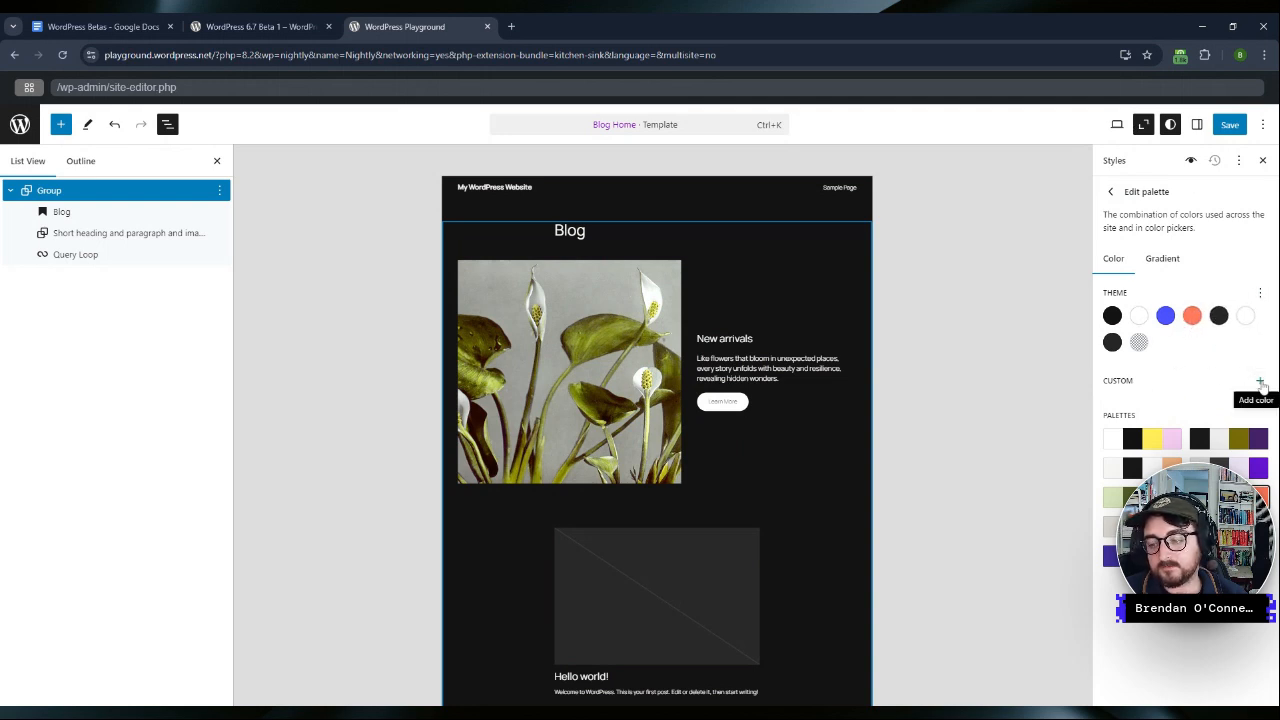
click(1260, 382)
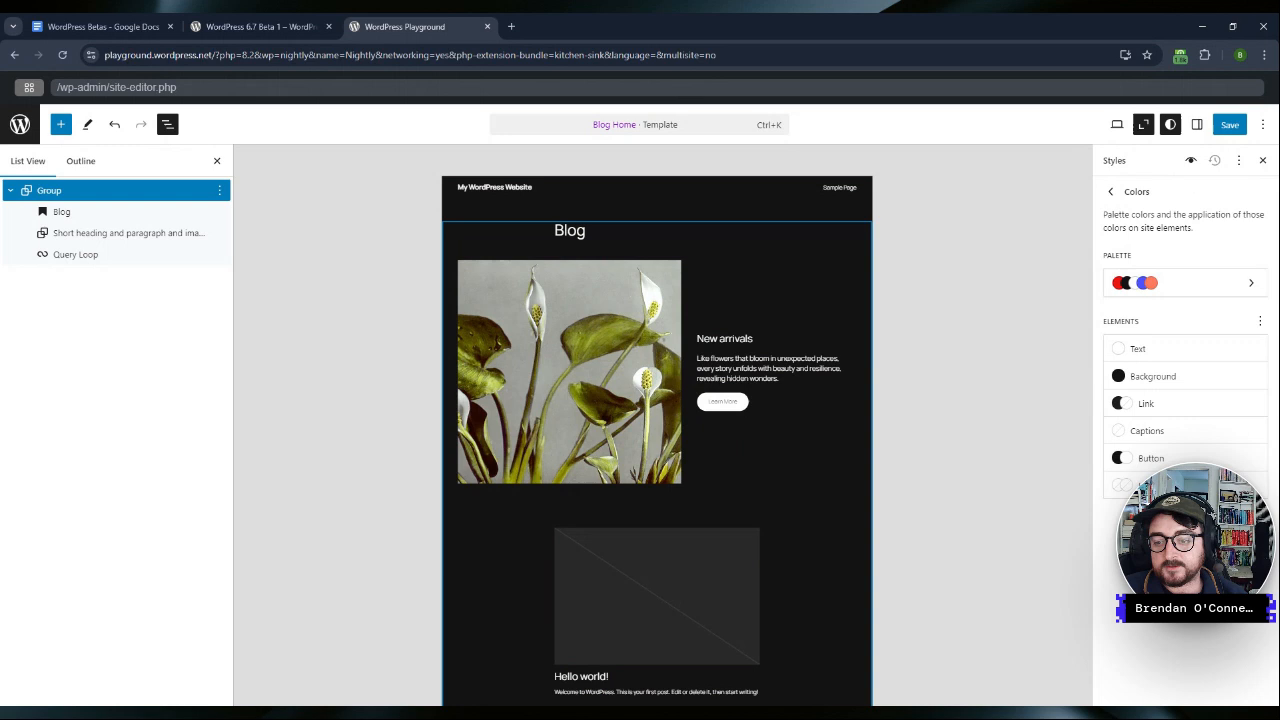
click(1250, 282)
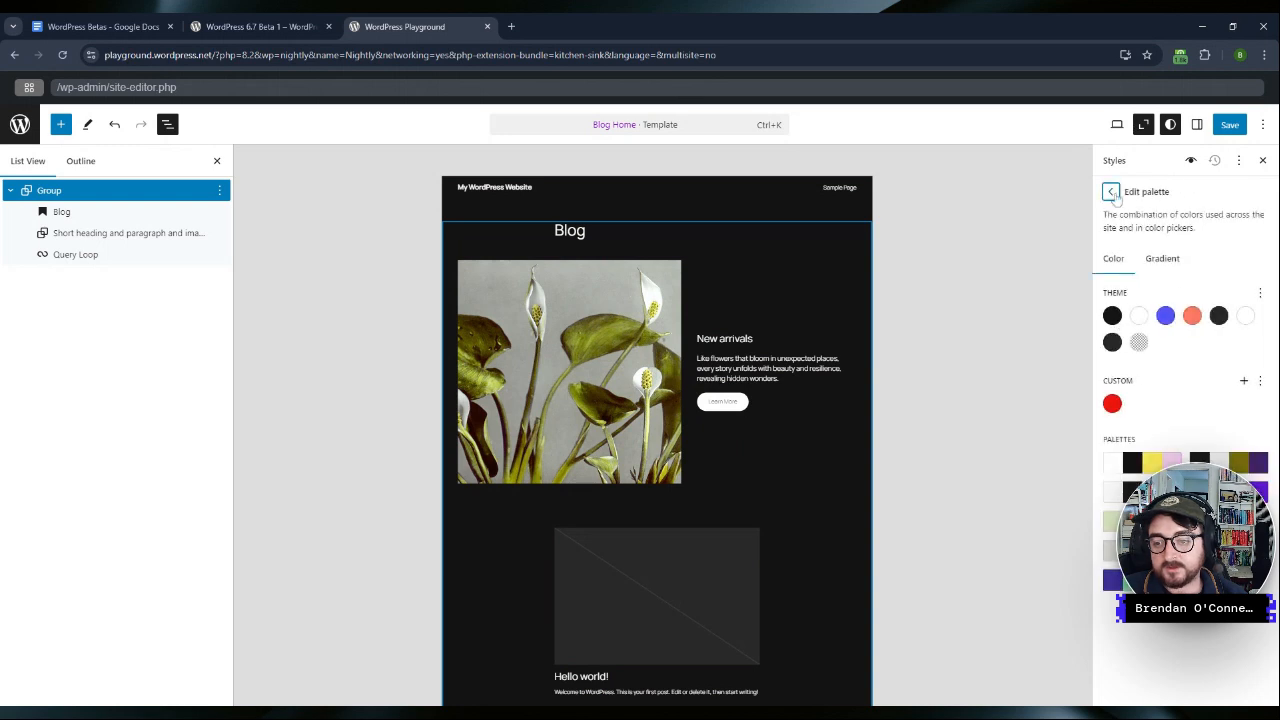
Step: Browse the Group block's Style 5 variation, then return to the New arrivals section on the canvas
click(1112, 192)
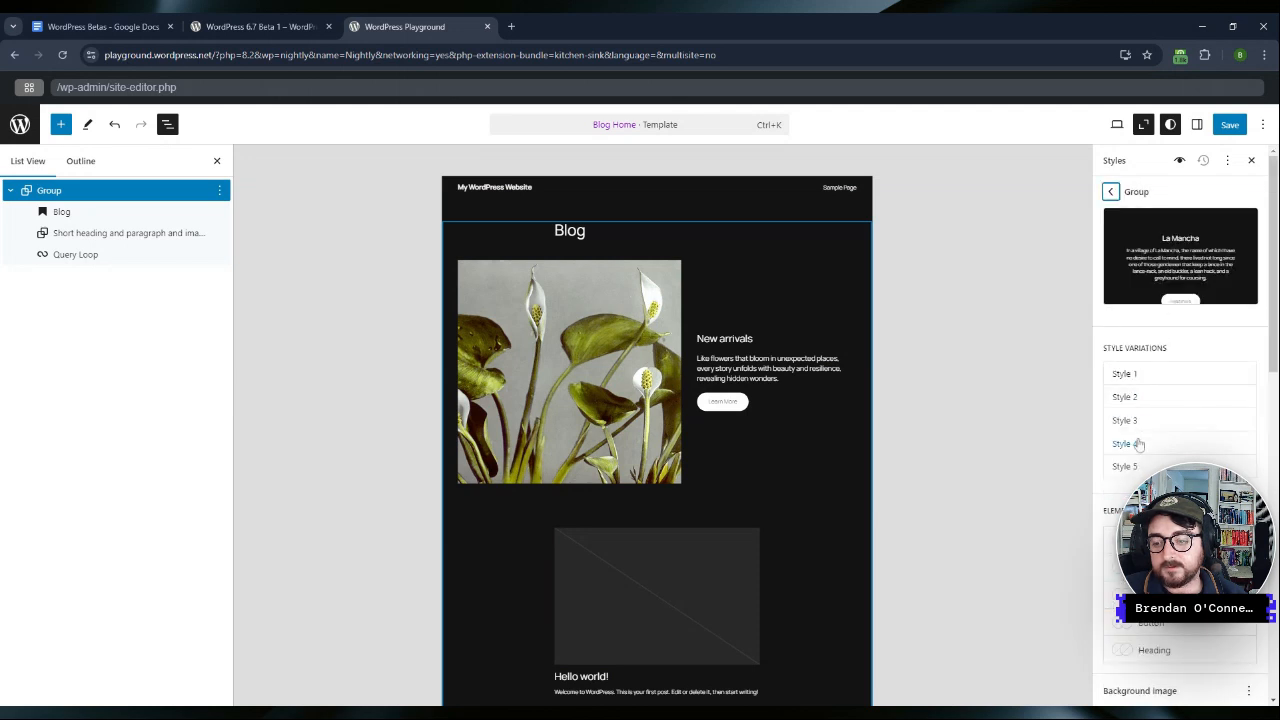
click(1124, 466)
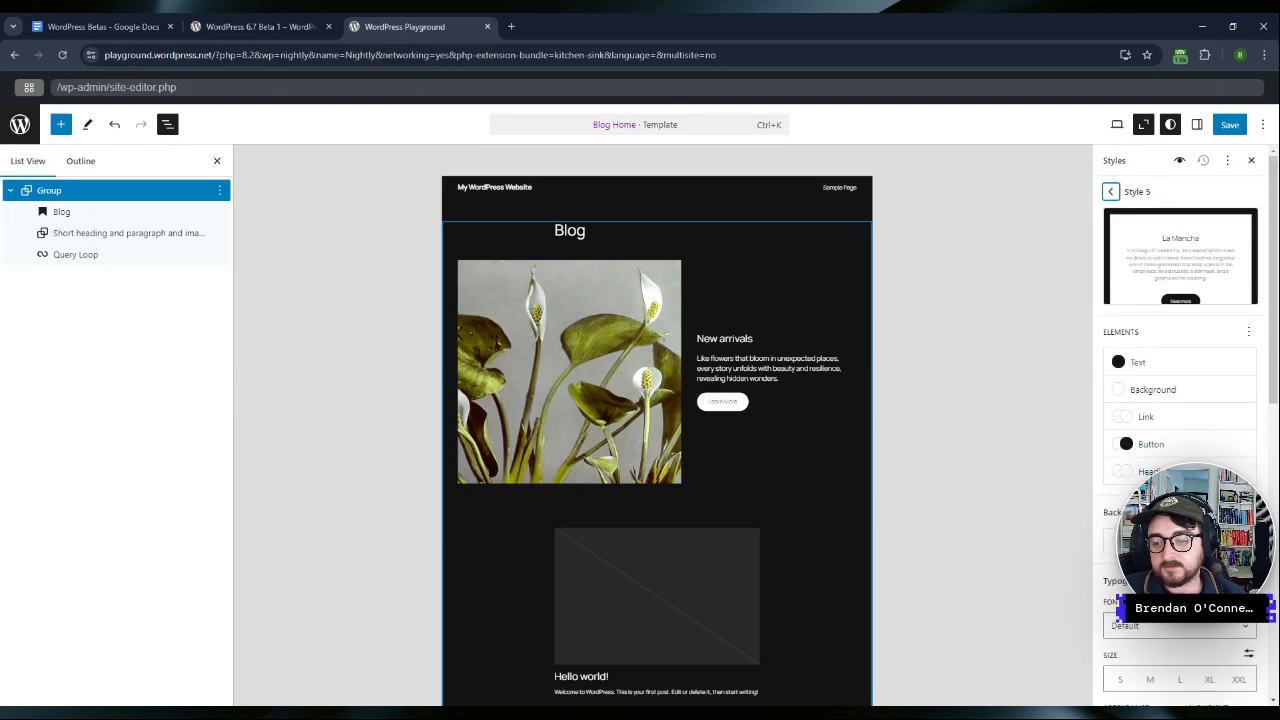
click(1152, 388)
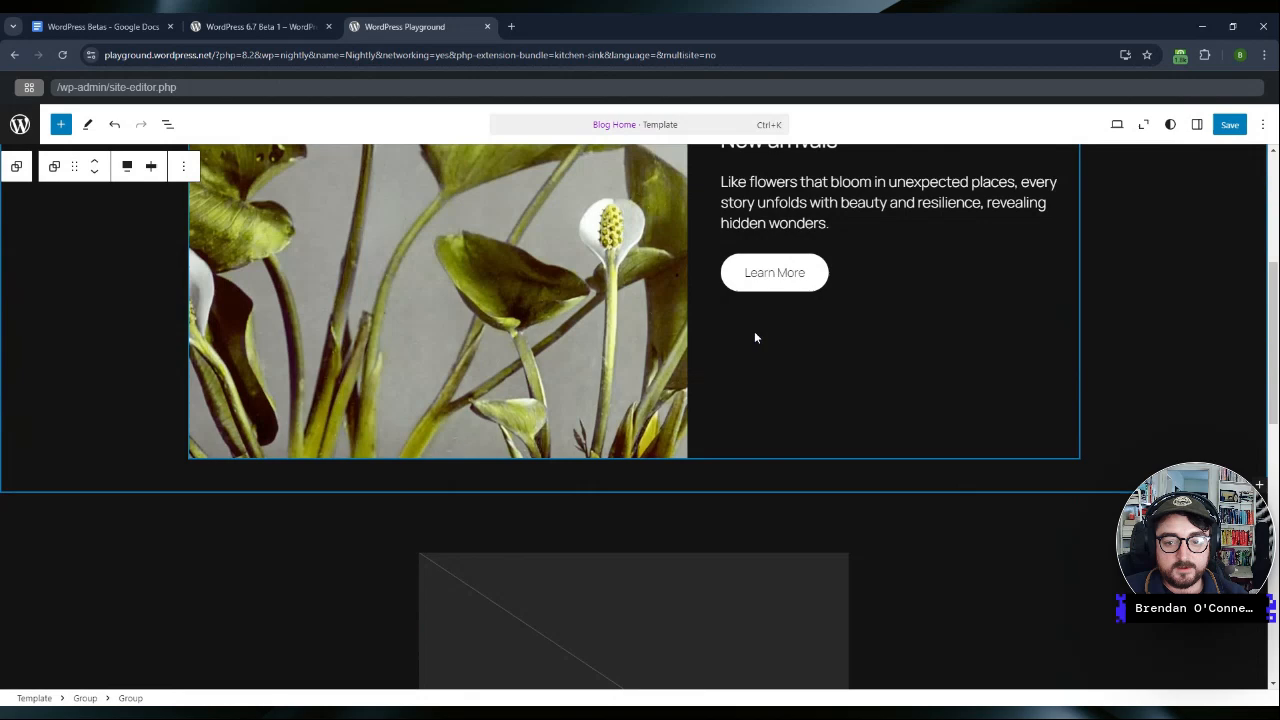
Step: Select the group around New arrivals and show its block style options
click(168, 124)
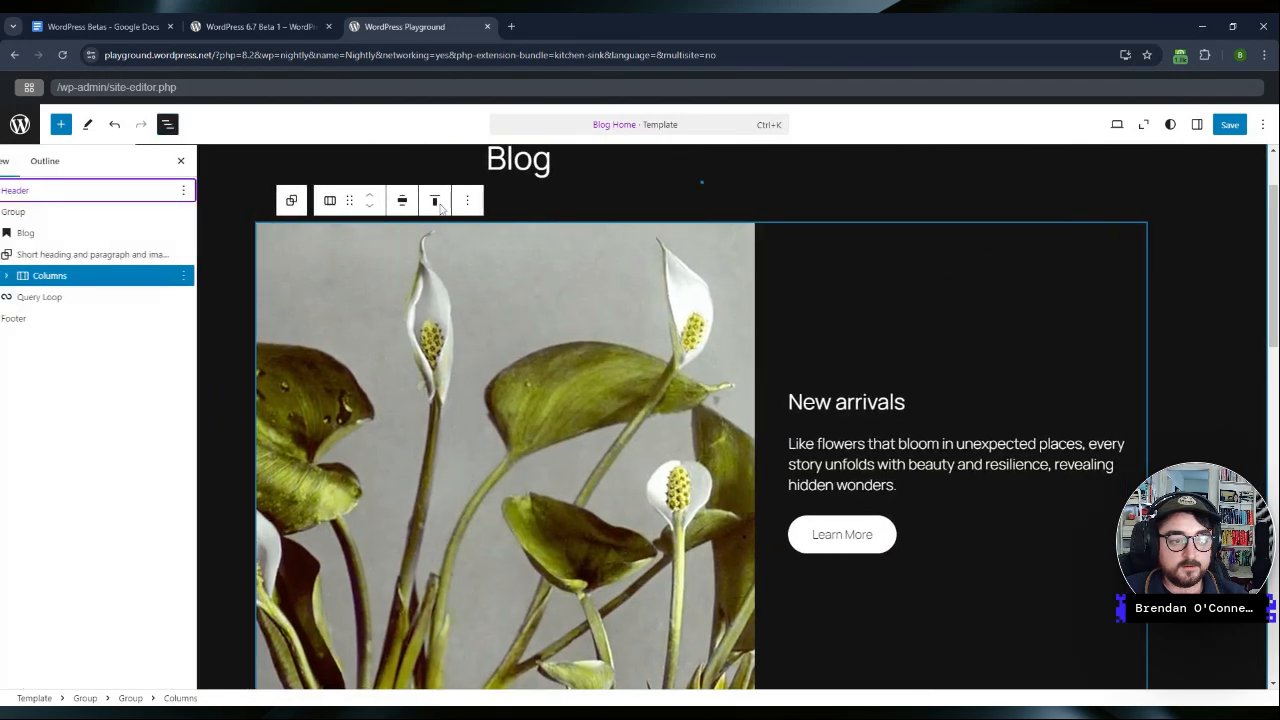
click(28, 160)
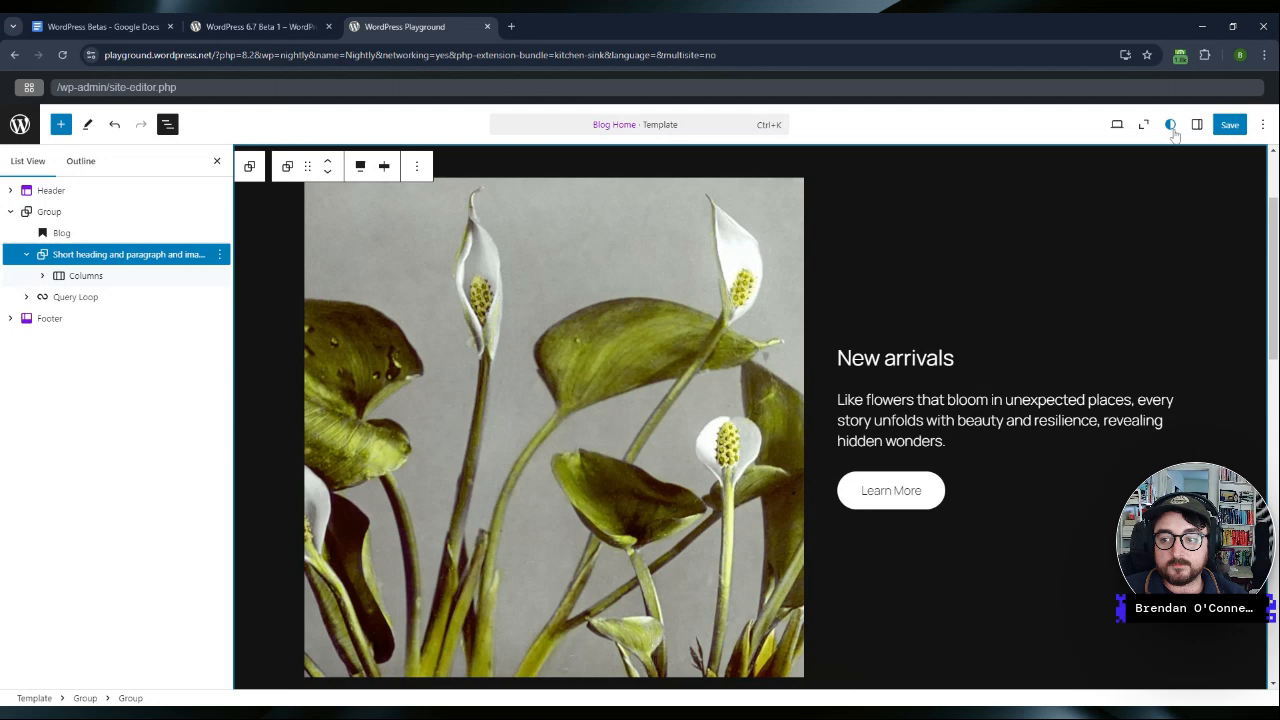
click(1196, 124)
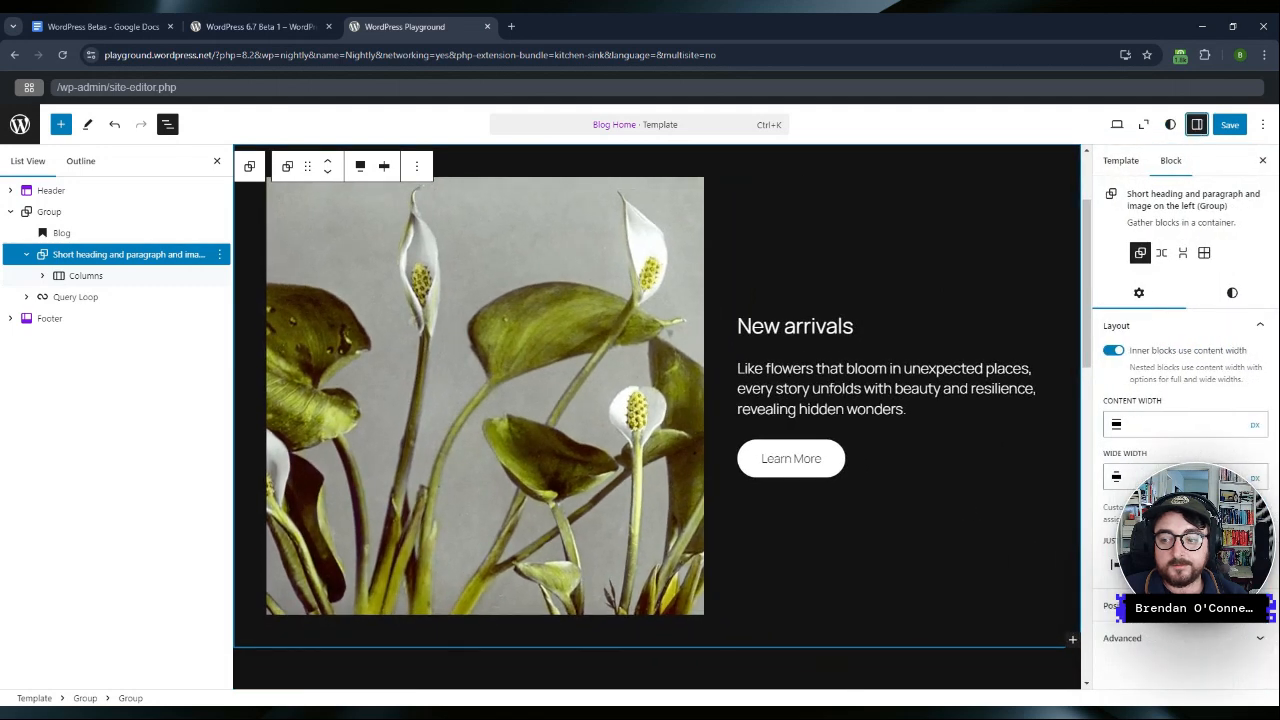
click(1224, 292)
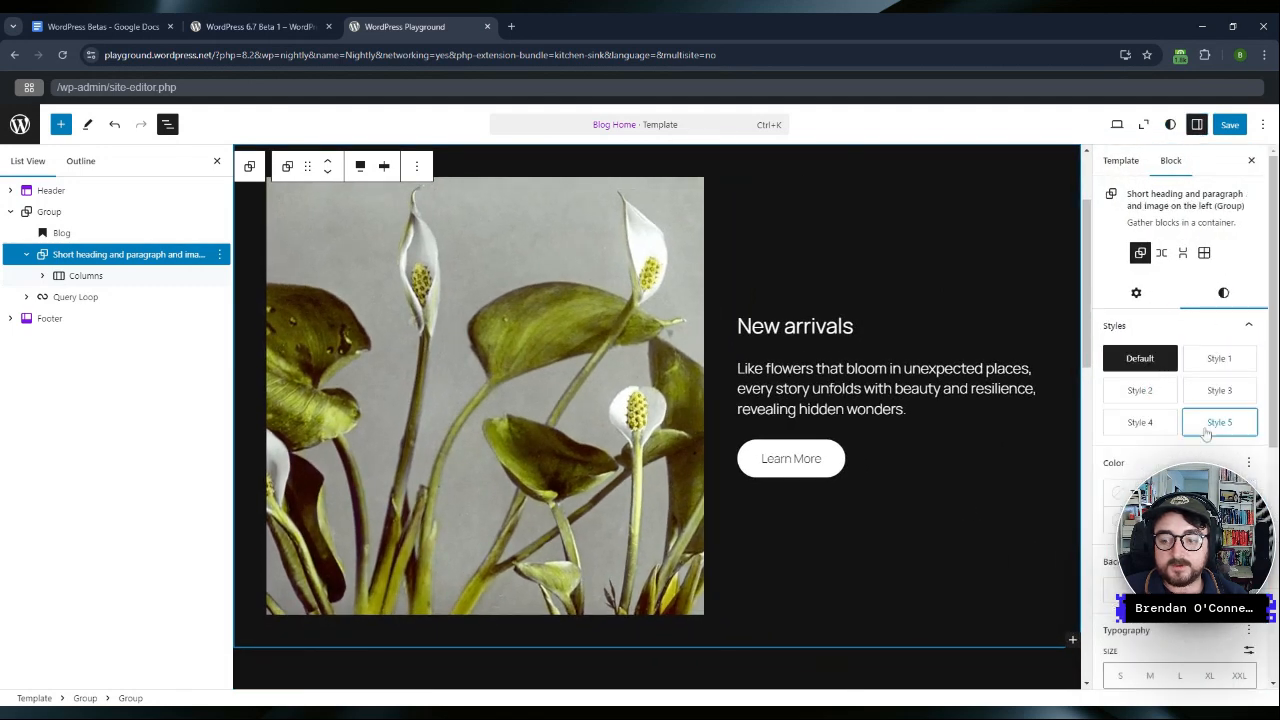
Step: Try Style 5, dark Style 1 and blue Style 3, then settle on the orange Style 2 variation
click(1220, 422)
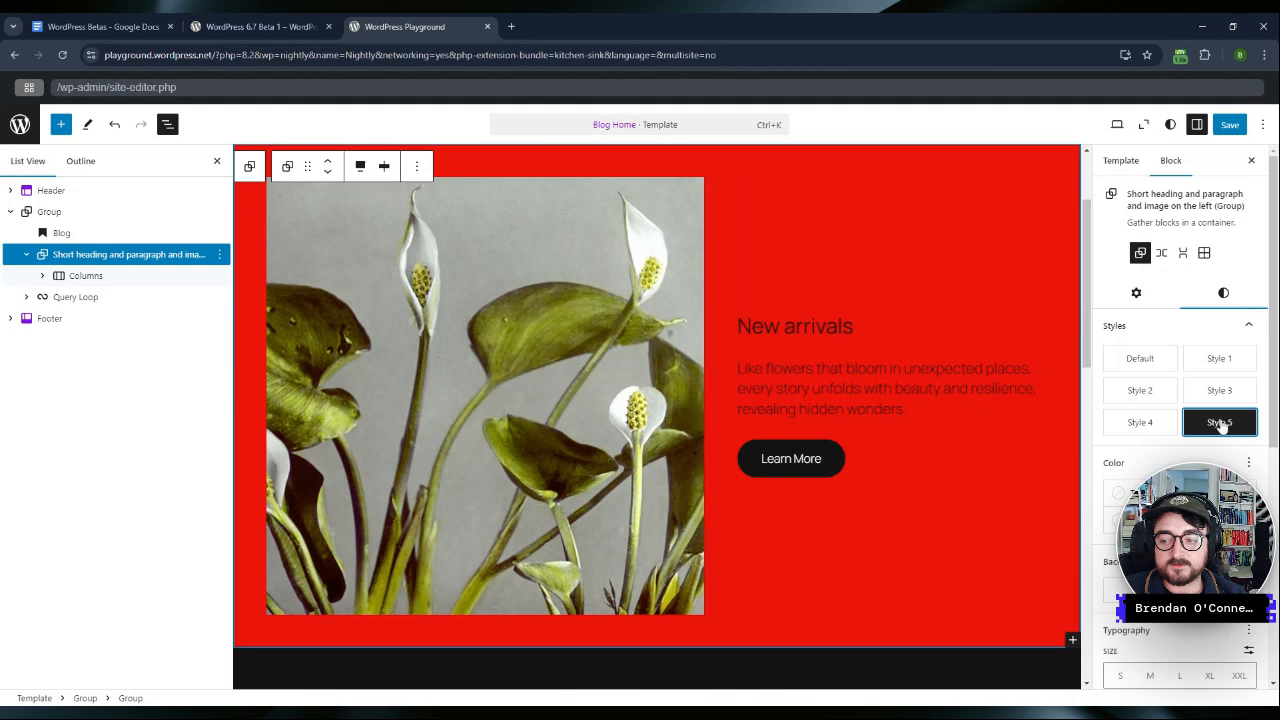
mouse_move(1140, 422)
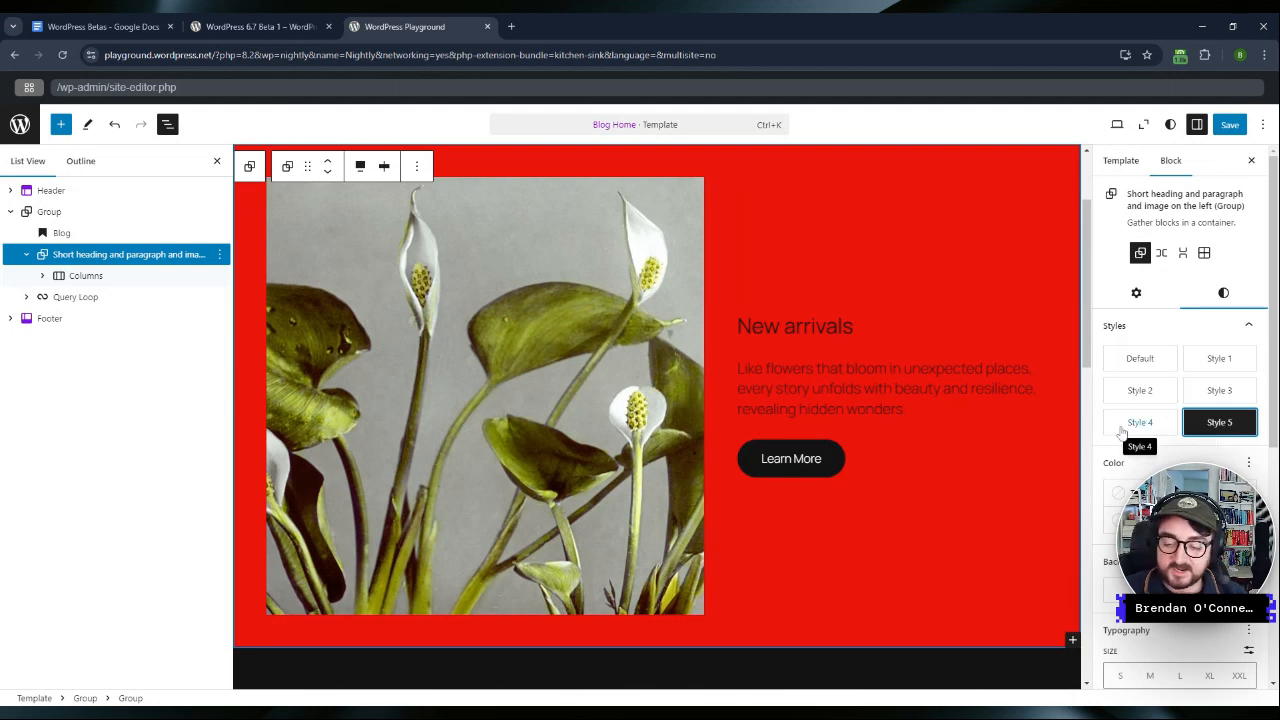
click(1220, 358)
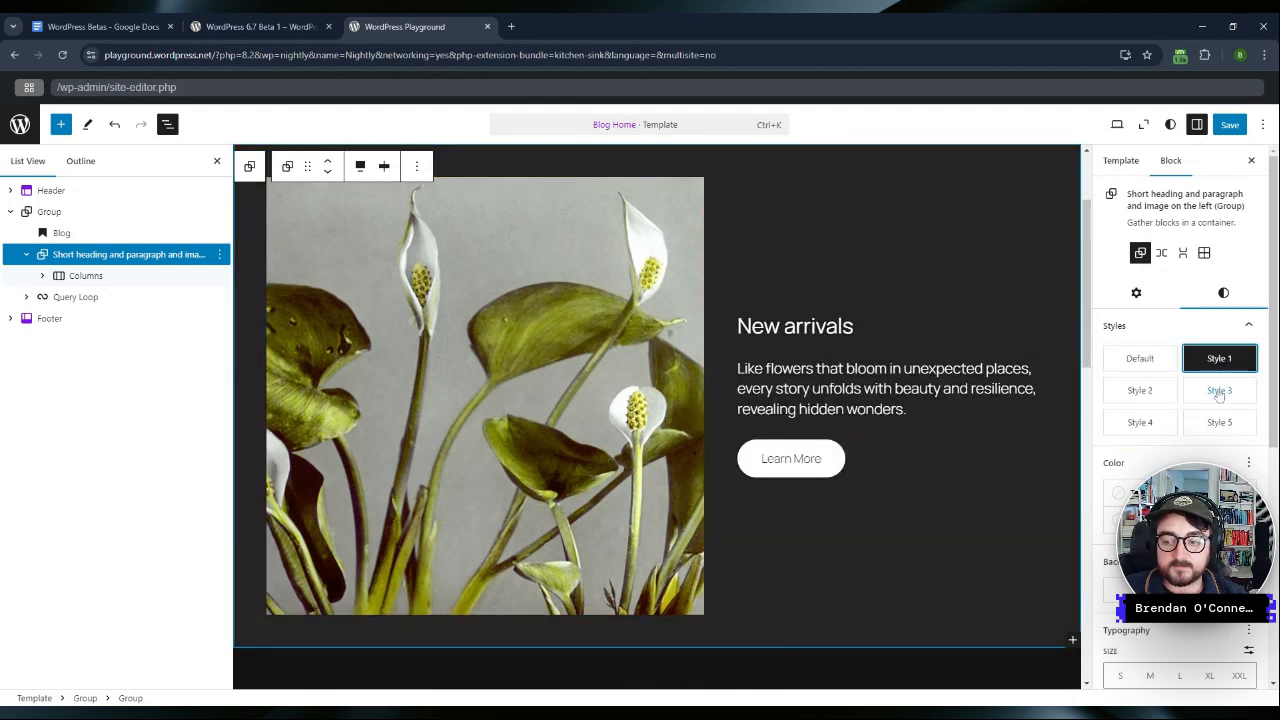
click(1220, 390)
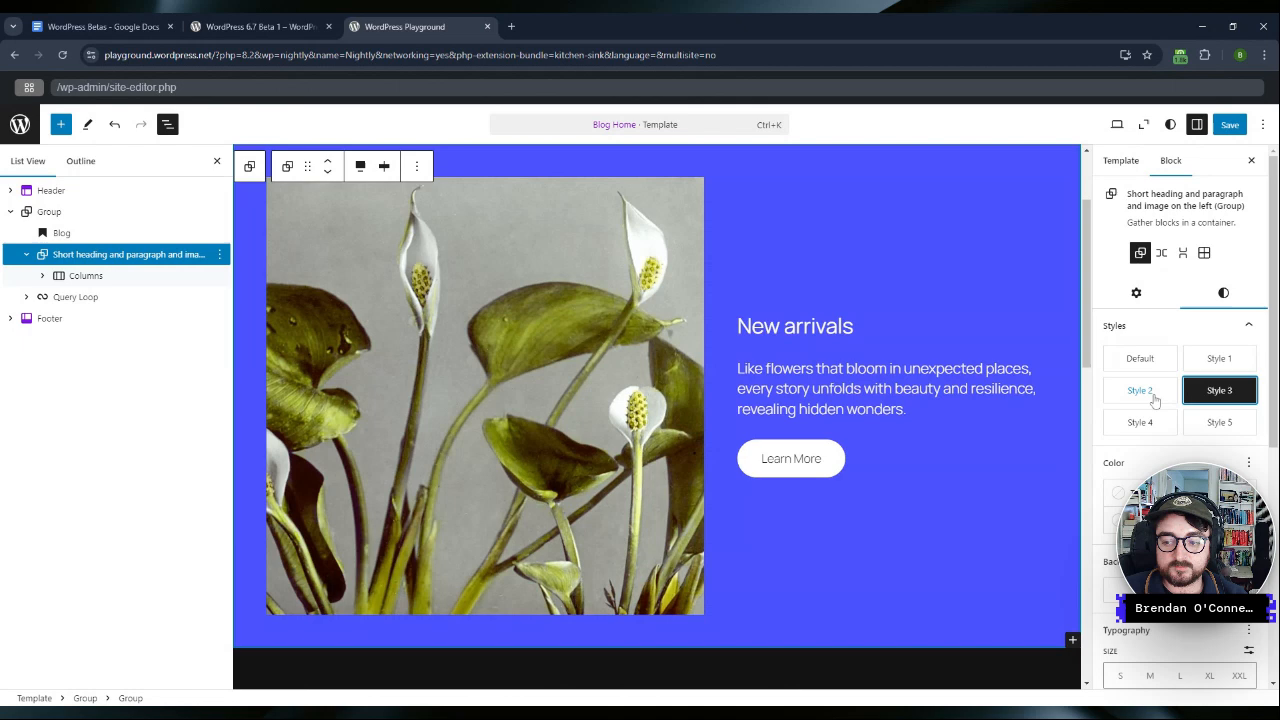
click(1140, 390)
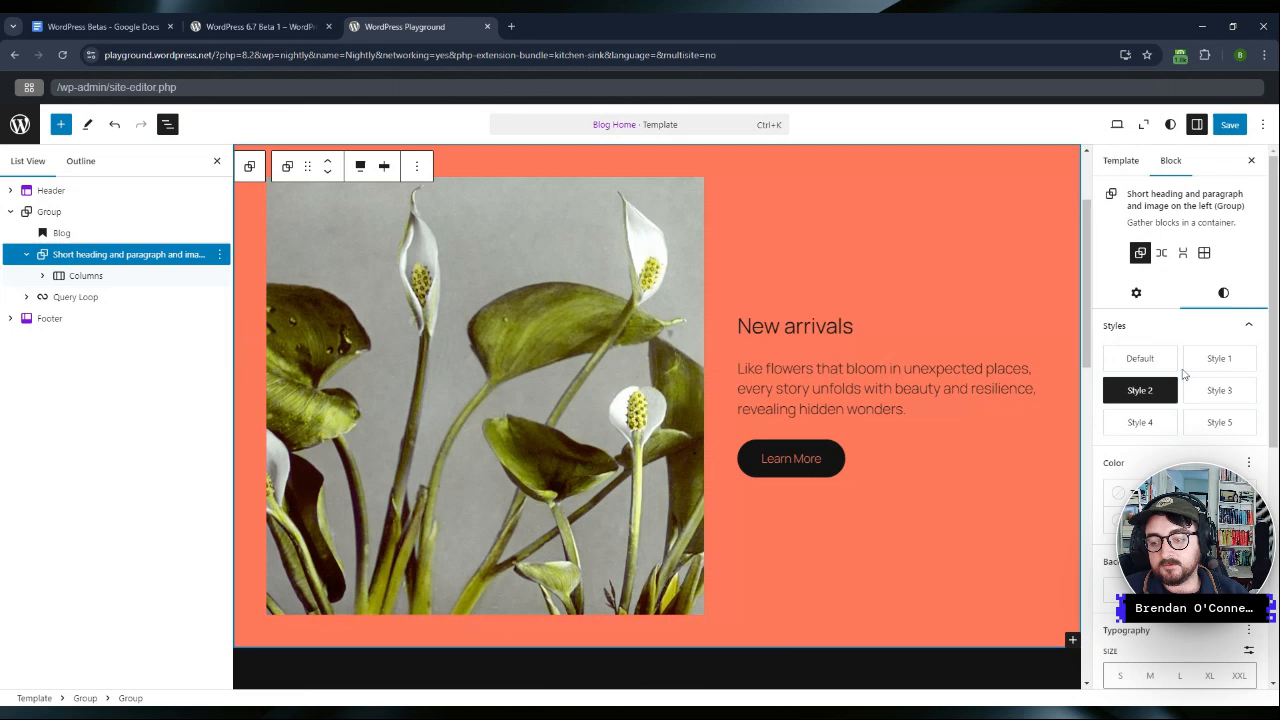
mouse_move(1140, 358)
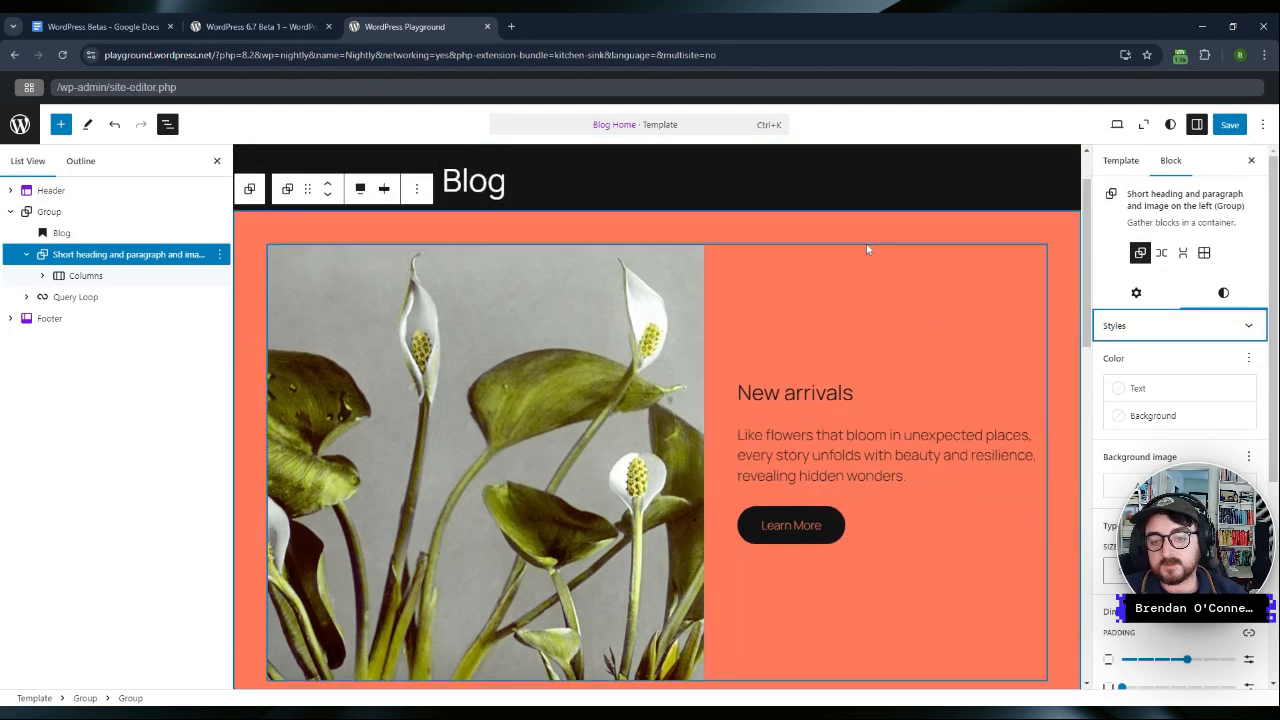
mouse_move(872, 256)
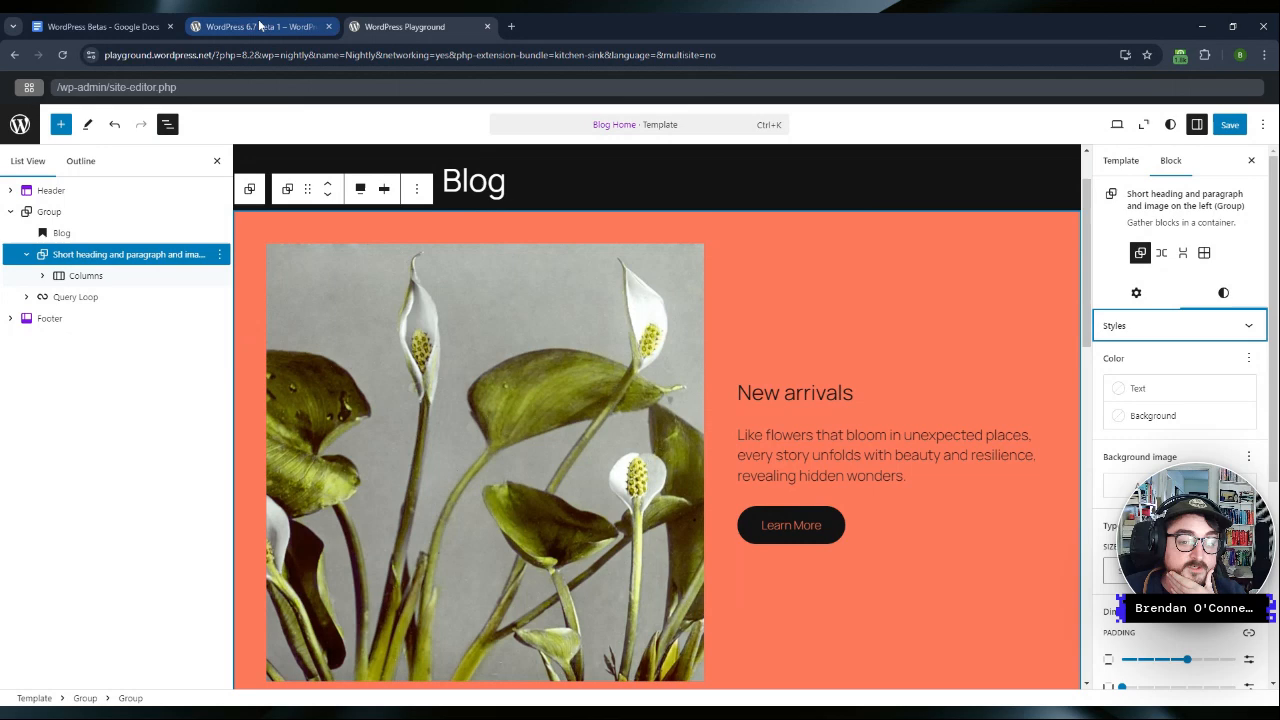
Step: Bring up the WordPress 6.7 Beta 1 announcement and read its first feature sections
click(260, 26)
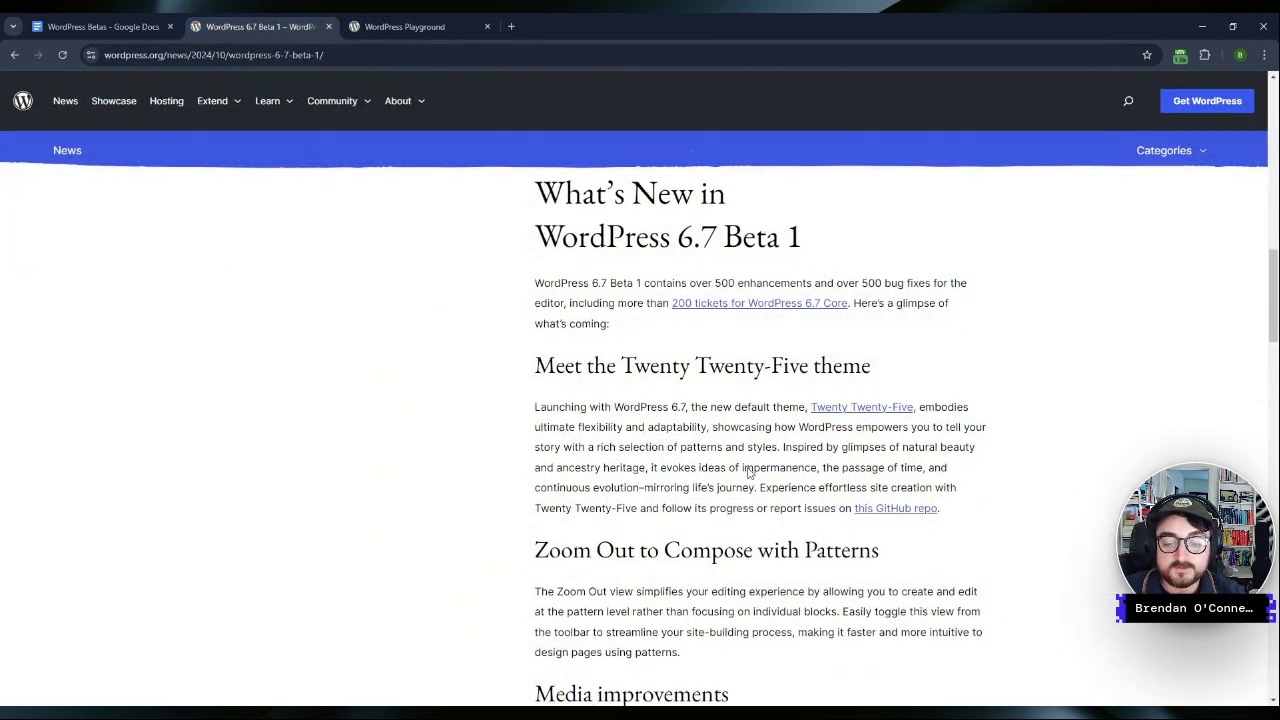
scroll(down, 3)
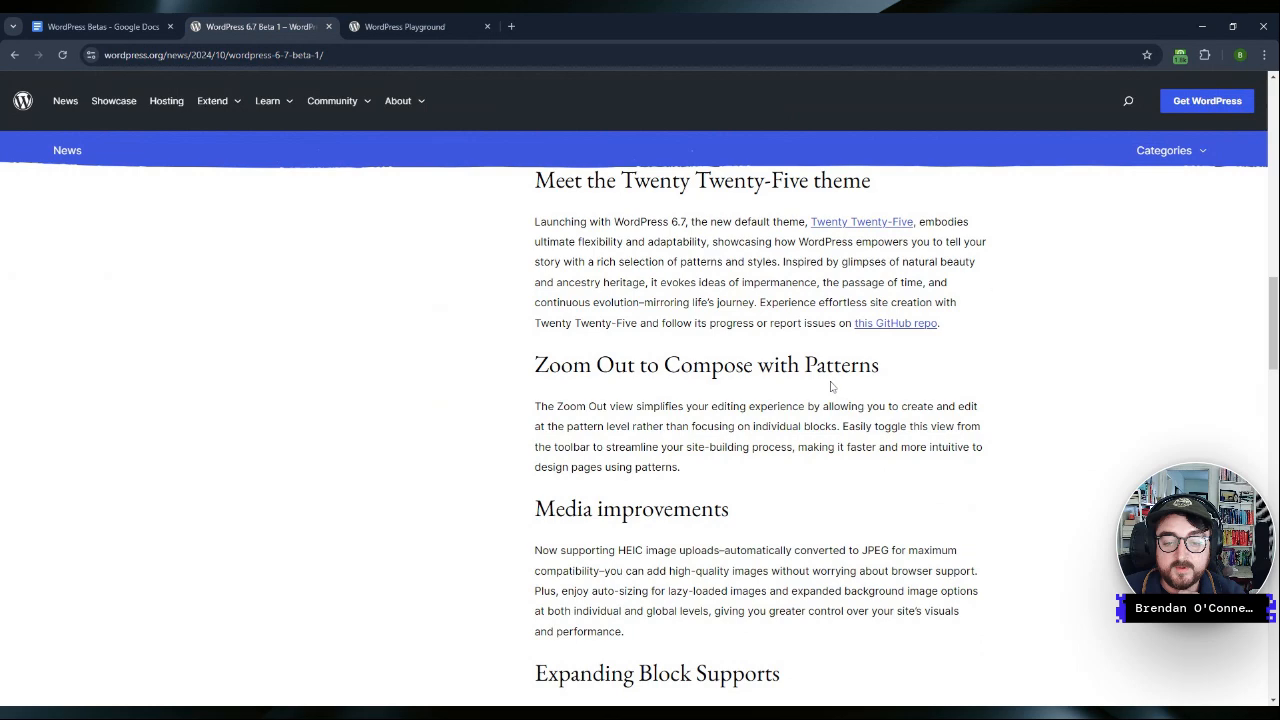
scroll(down, 3)
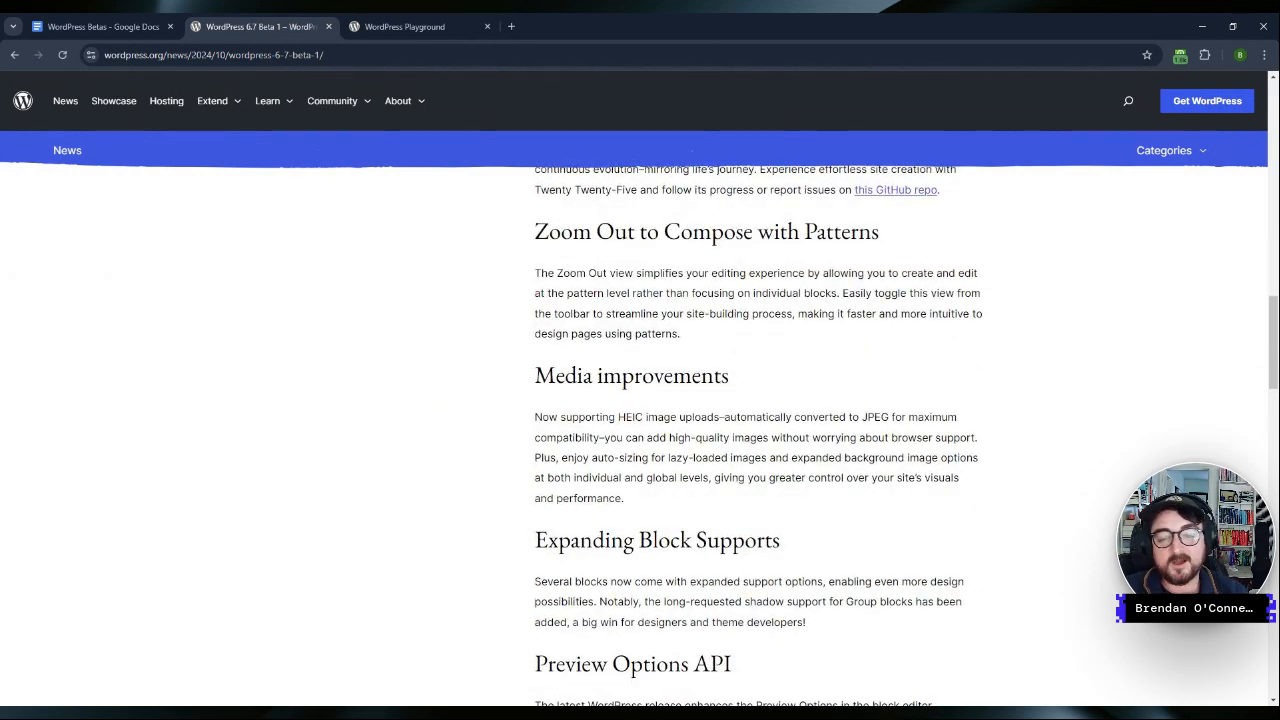
scroll(down, 3)
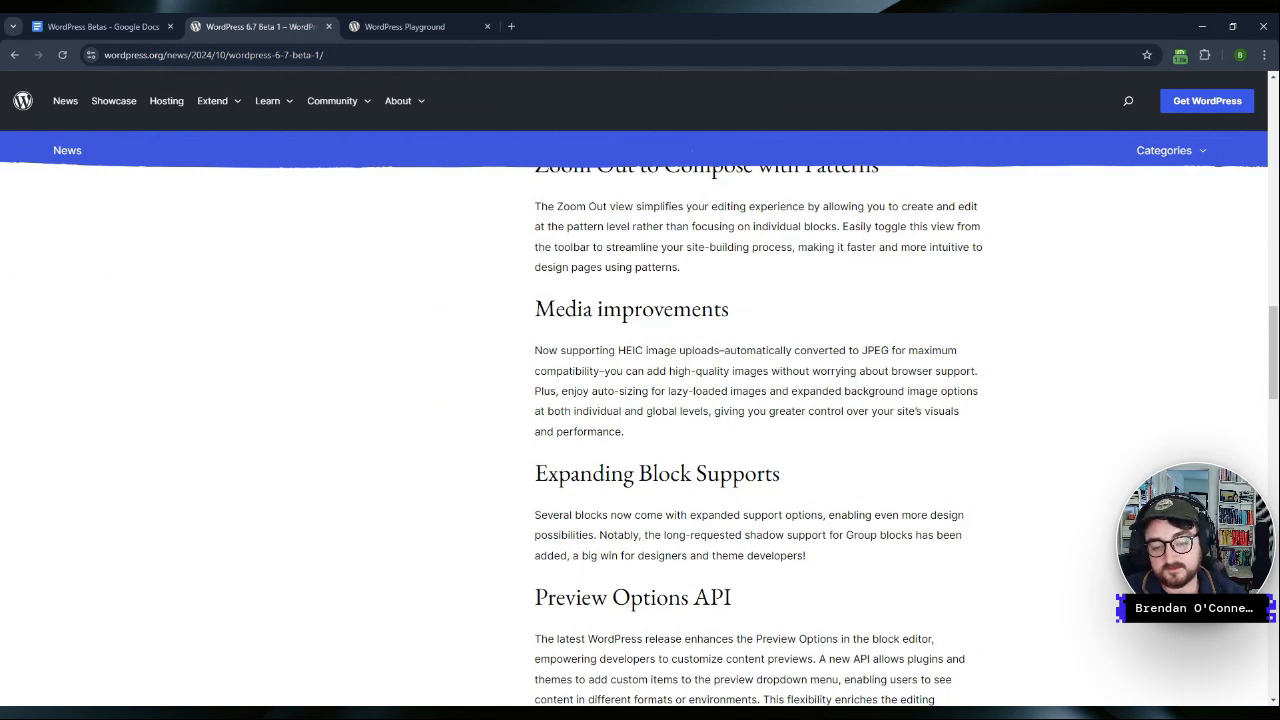
mouse_move(1000, 454)
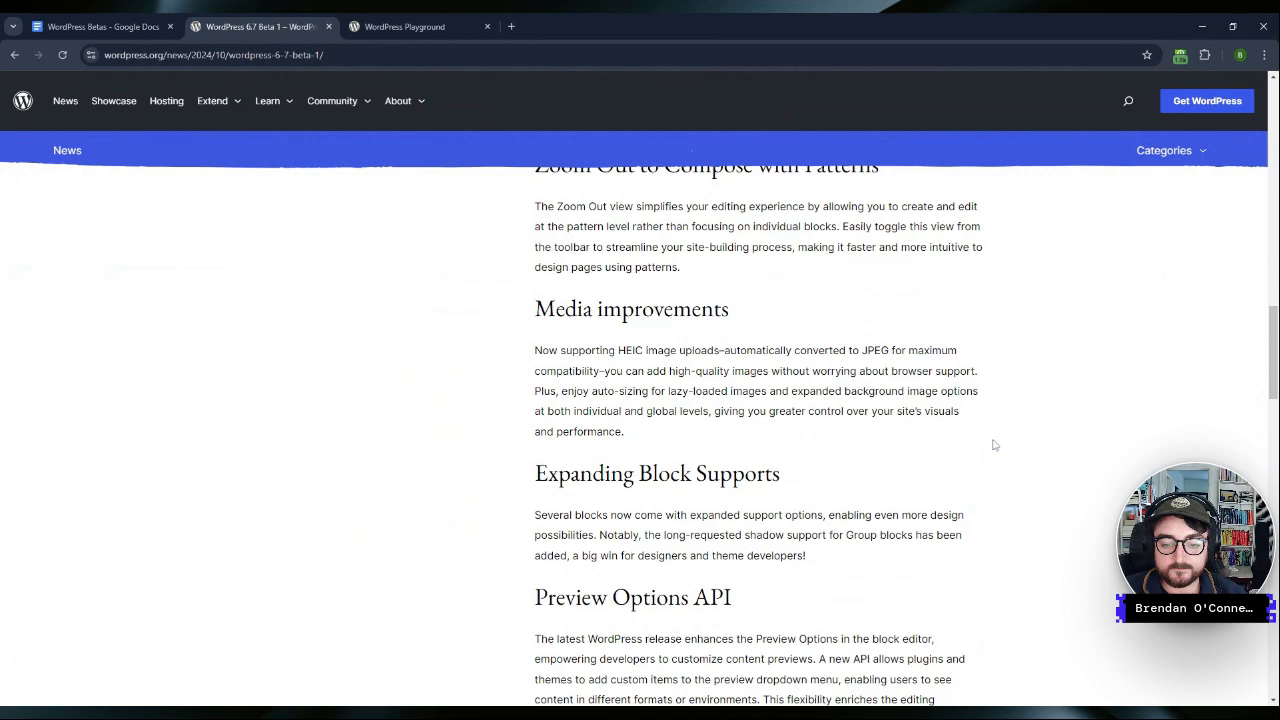
mouse_move(980, 416)
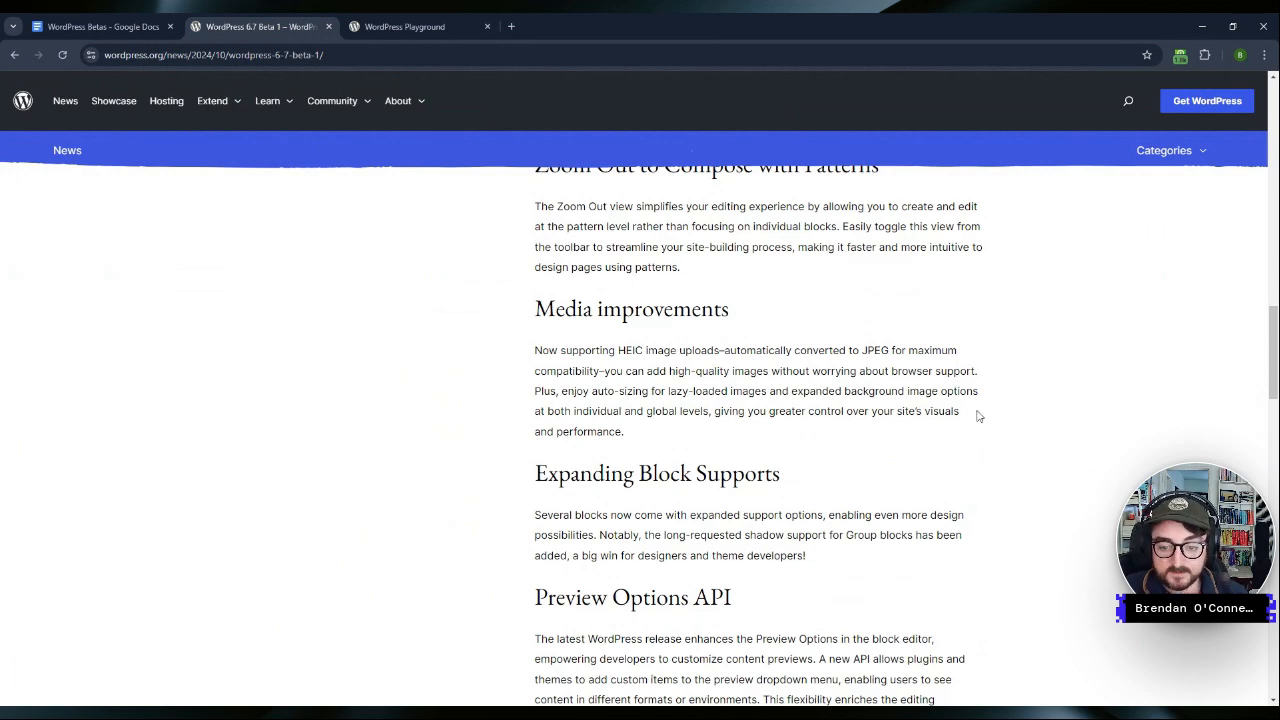
Step: Read the later sections through font size presets, then return to the highlights notes document
scroll(down, 3)
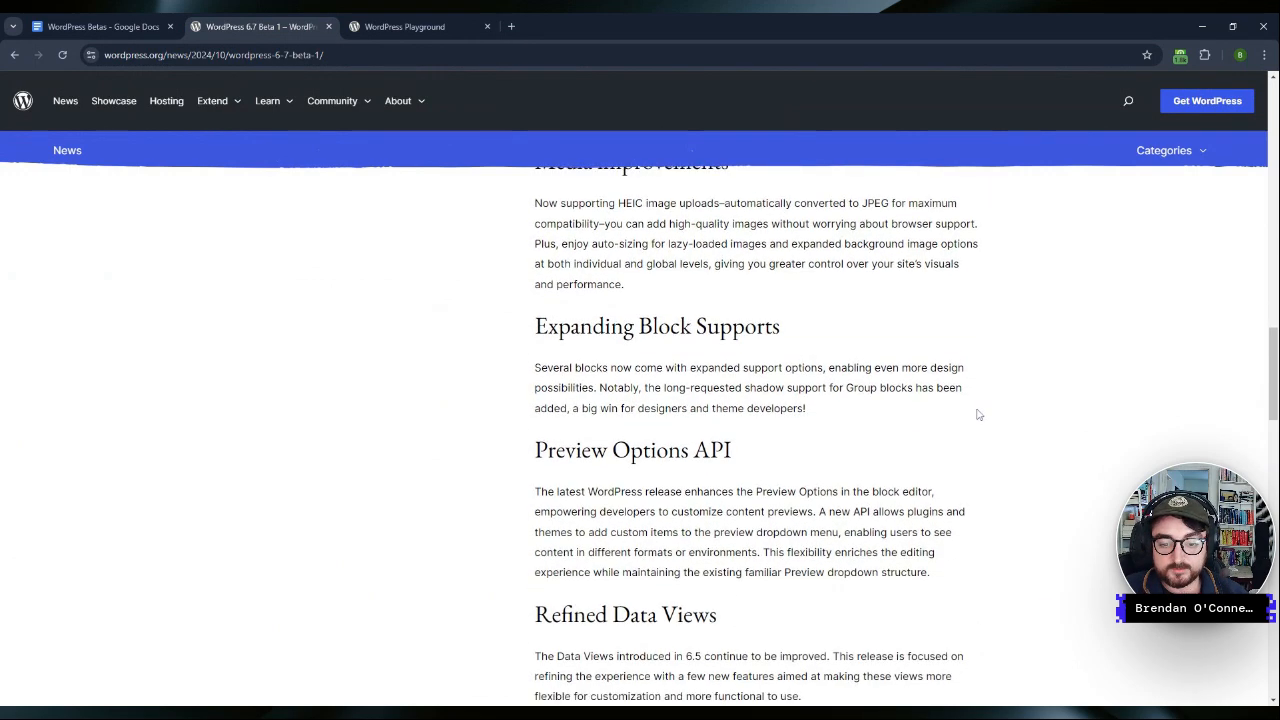
scroll(down, 3)
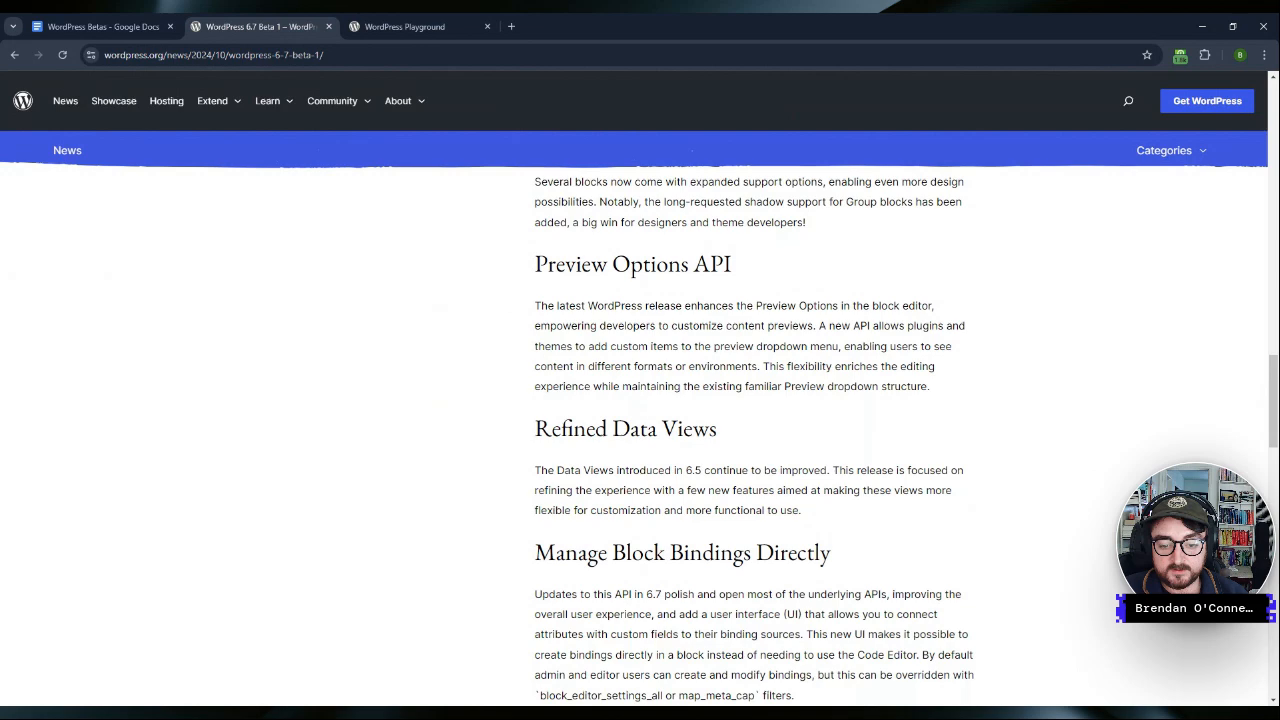
scroll(down, 3)
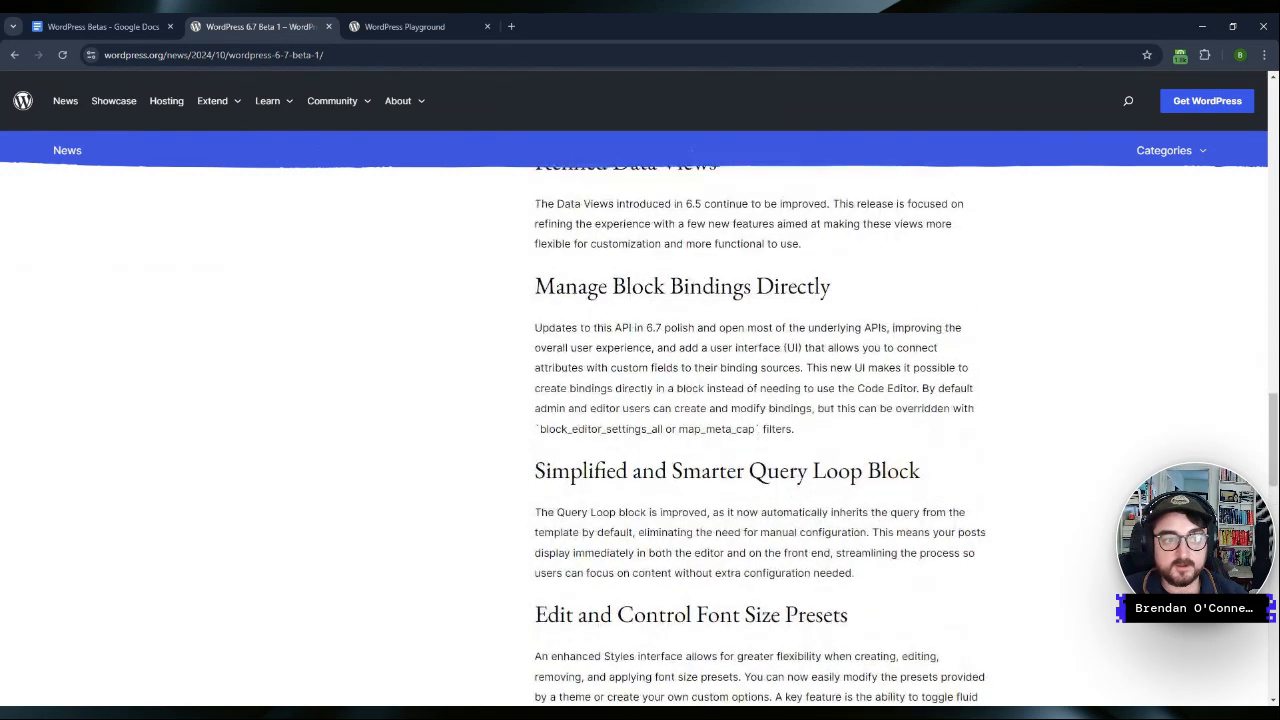
click(100, 26)
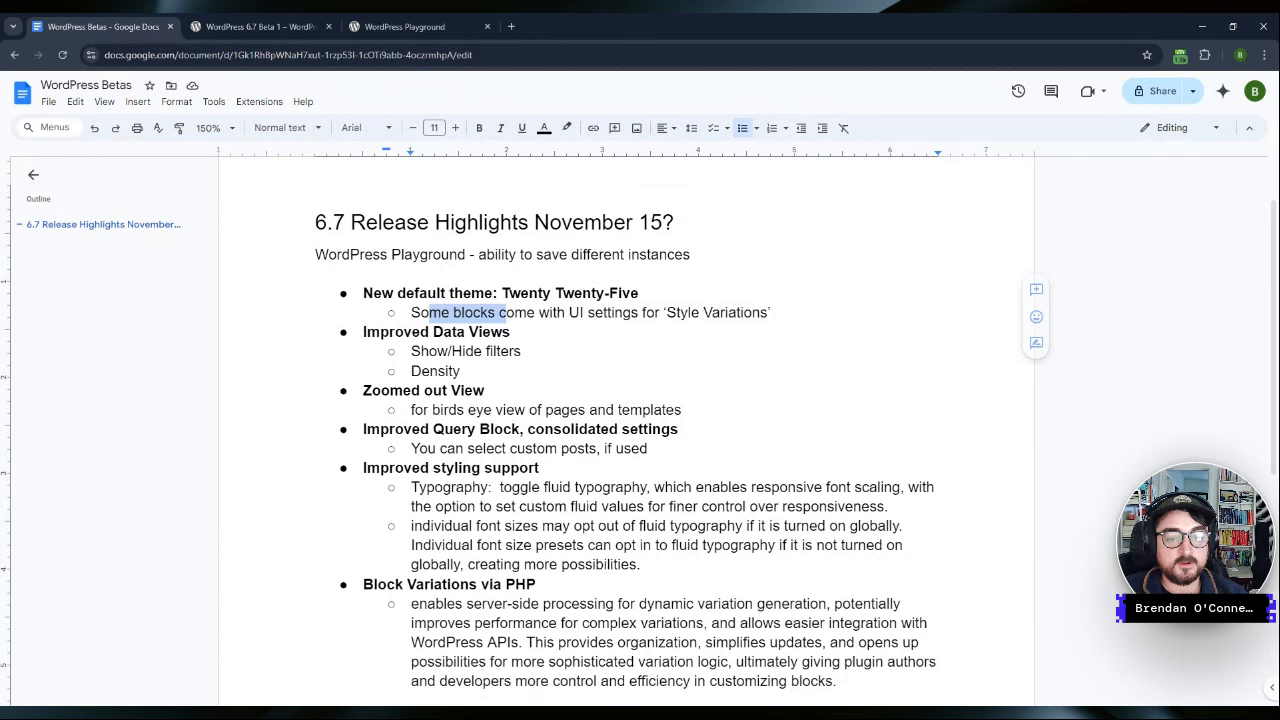
Step: Highlight the Style Variations and Improved Data Views notes, then return to the Playground editor
click(470, 292)
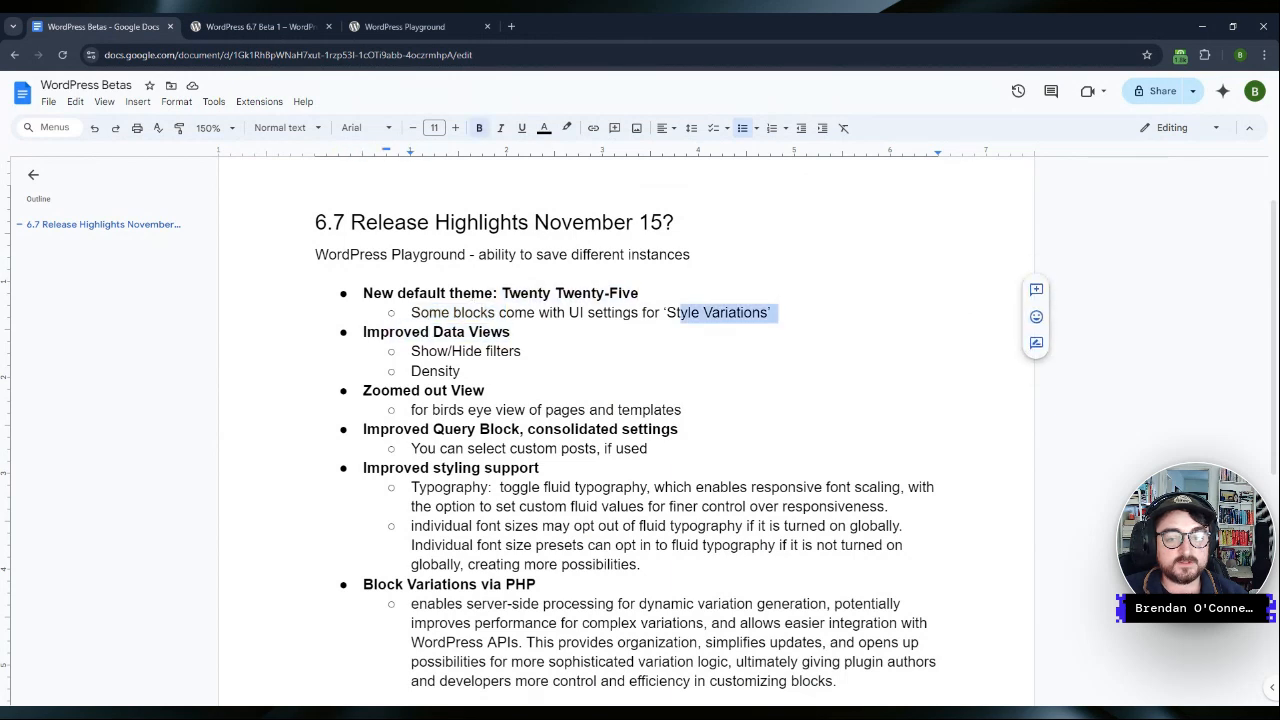
double_click(436, 332)
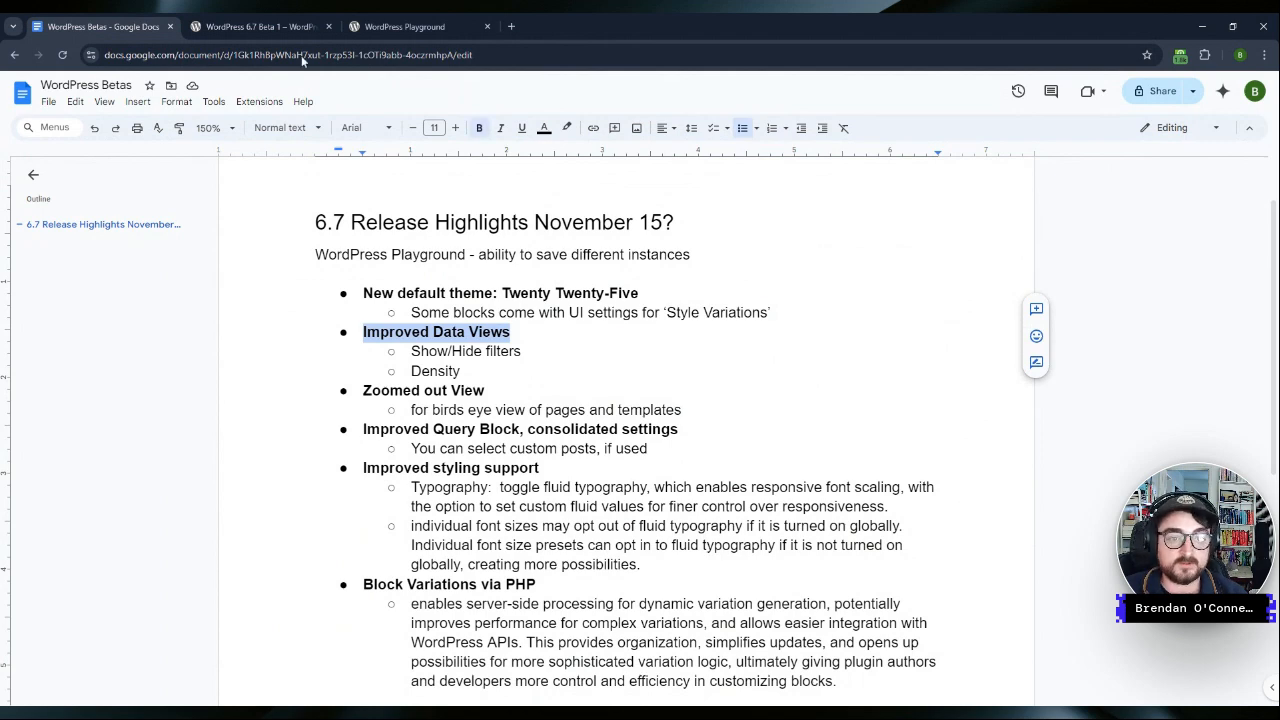
click(410, 26)
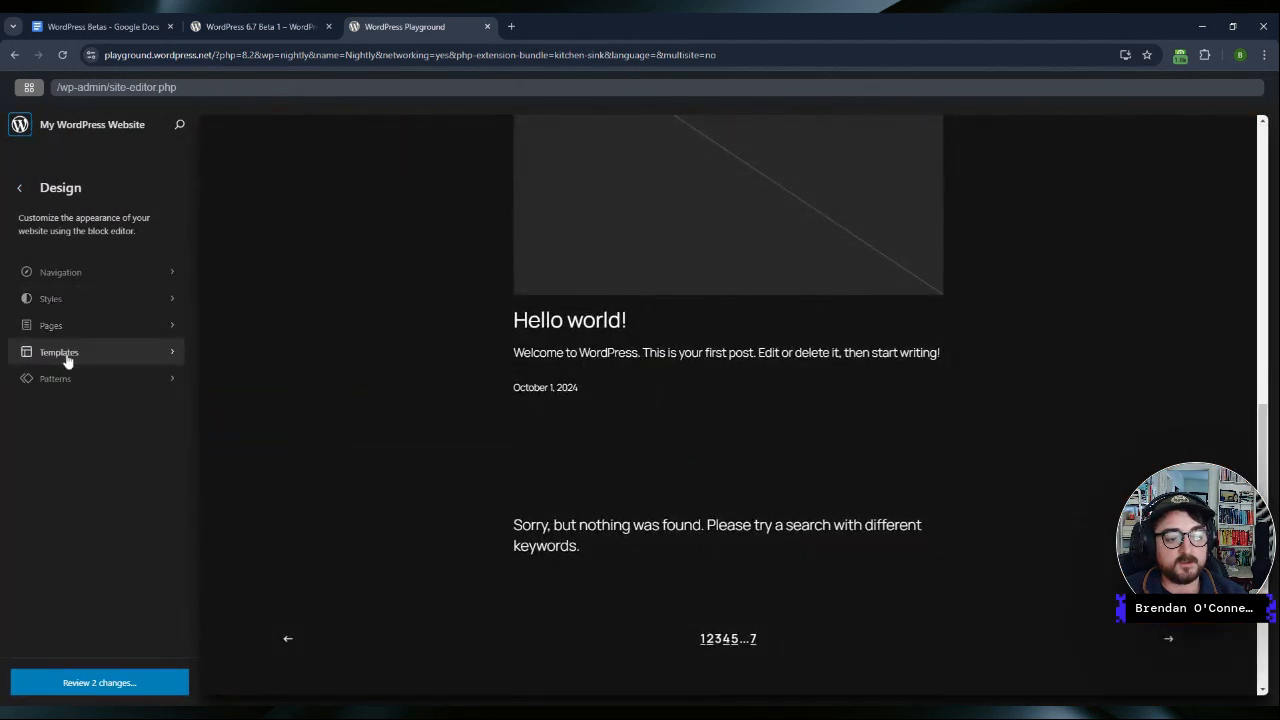
Step: Show the Patterns library sorted by title, 10 per page, with previews at the smallest size
click(56, 378)
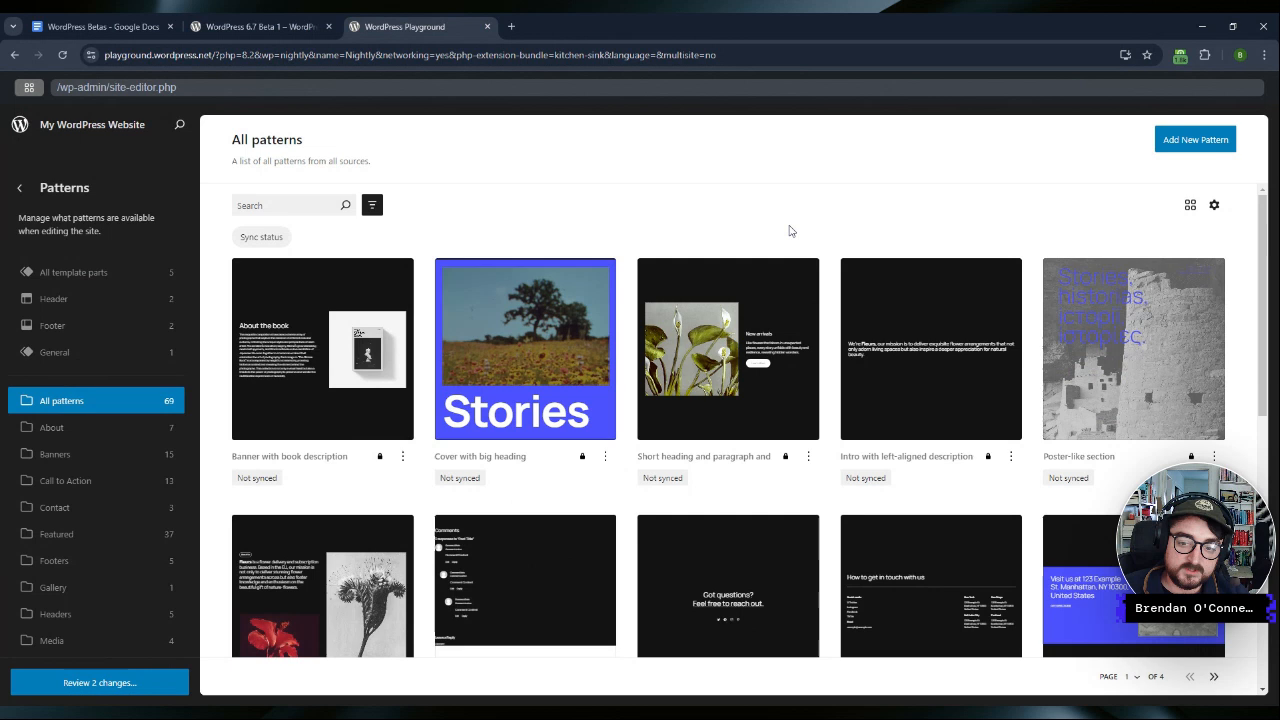
mouse_move(808, 220)
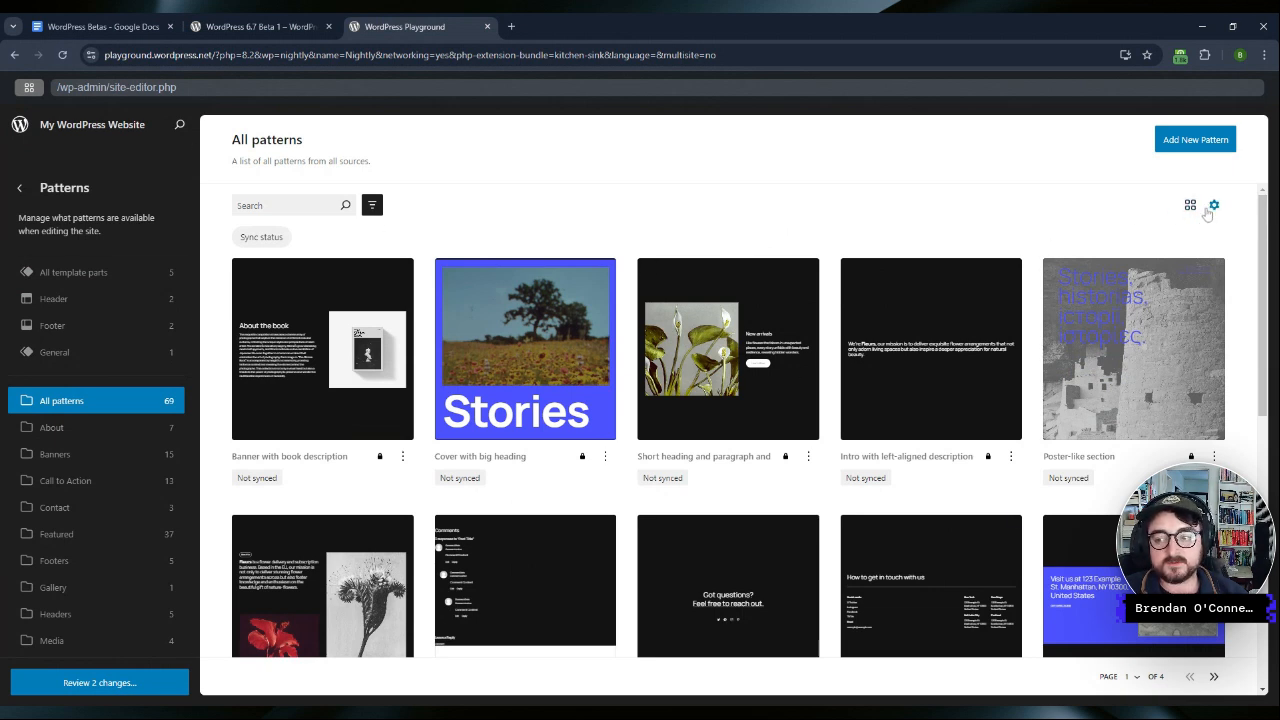
click(1214, 204)
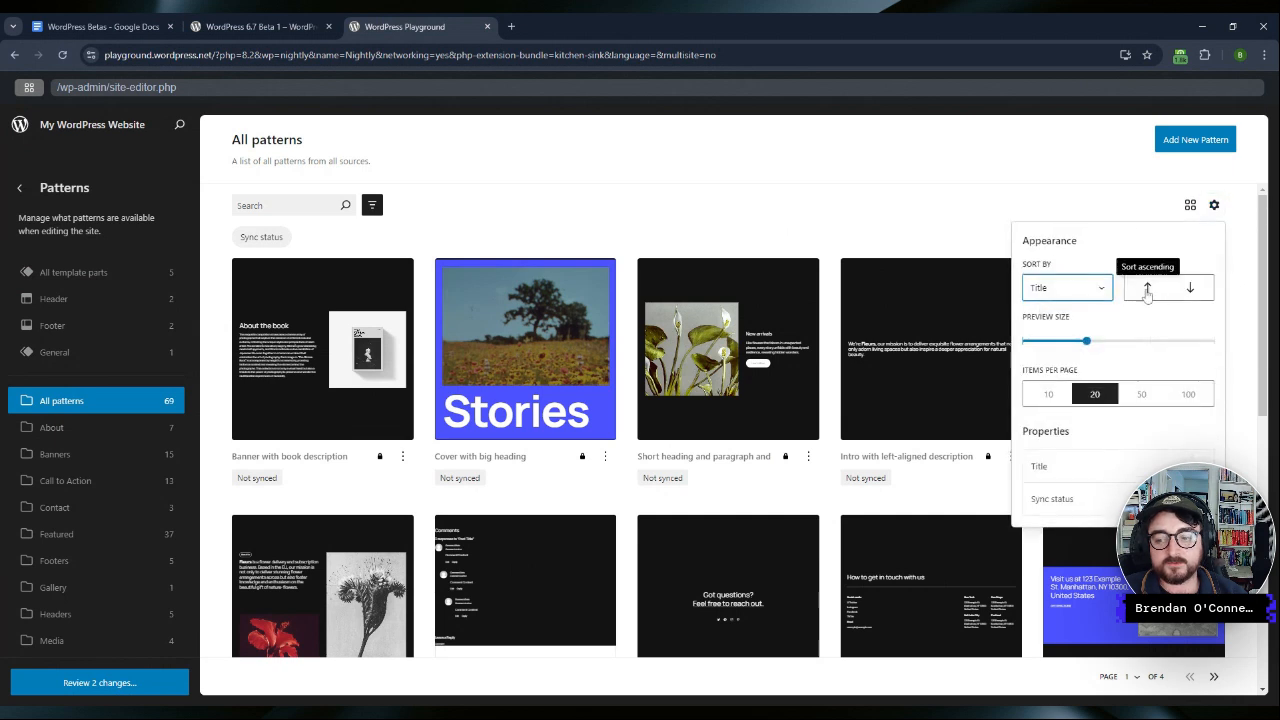
click(1140, 392)
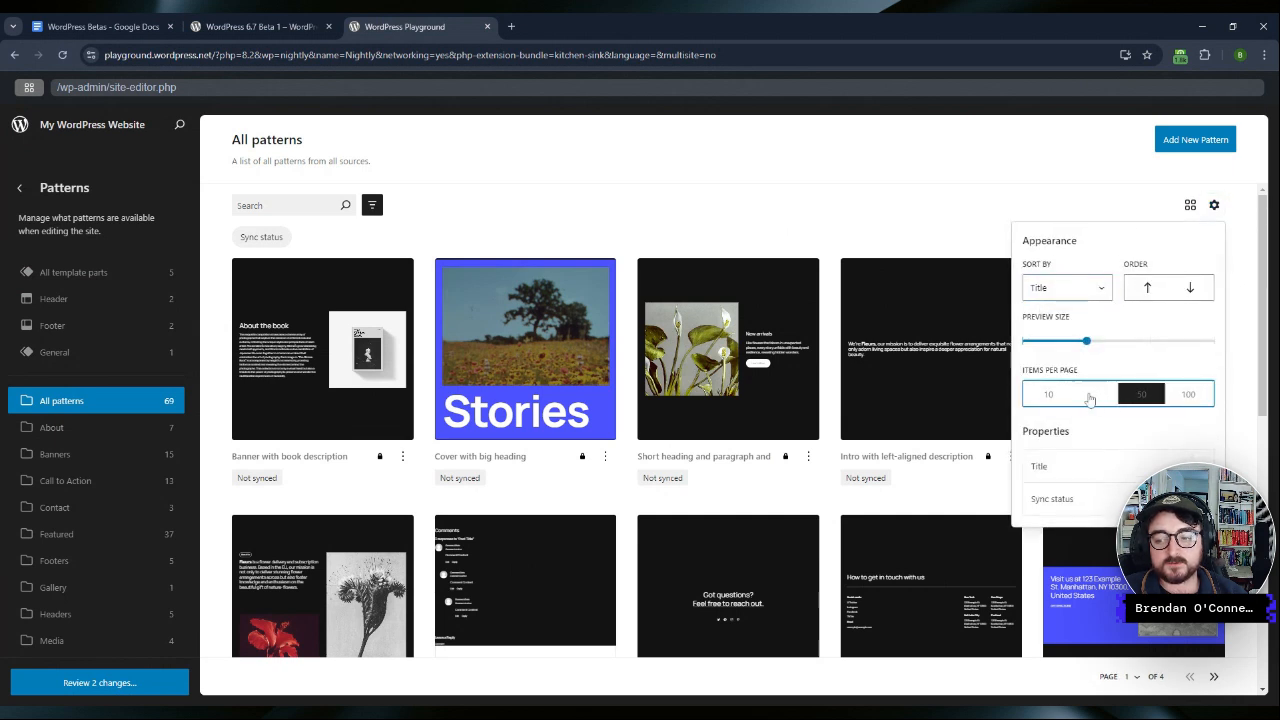
click(1048, 392)
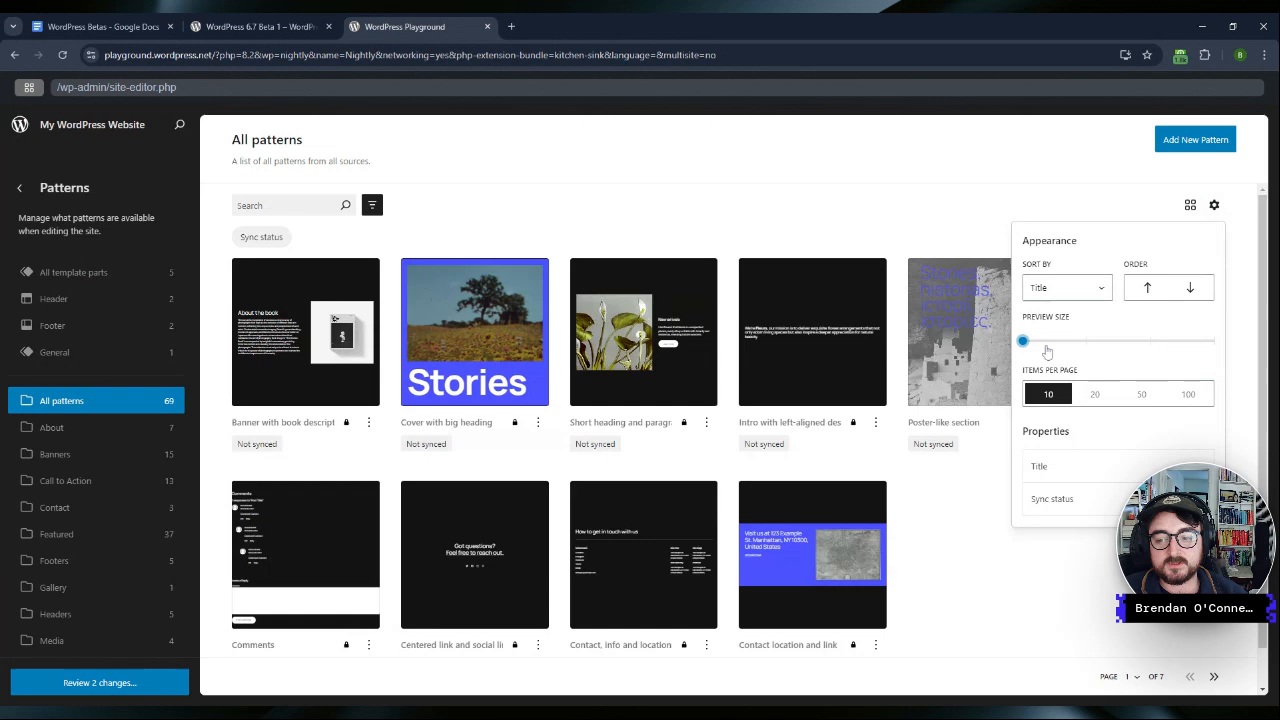
drag(1022, 340, 1150, 340)
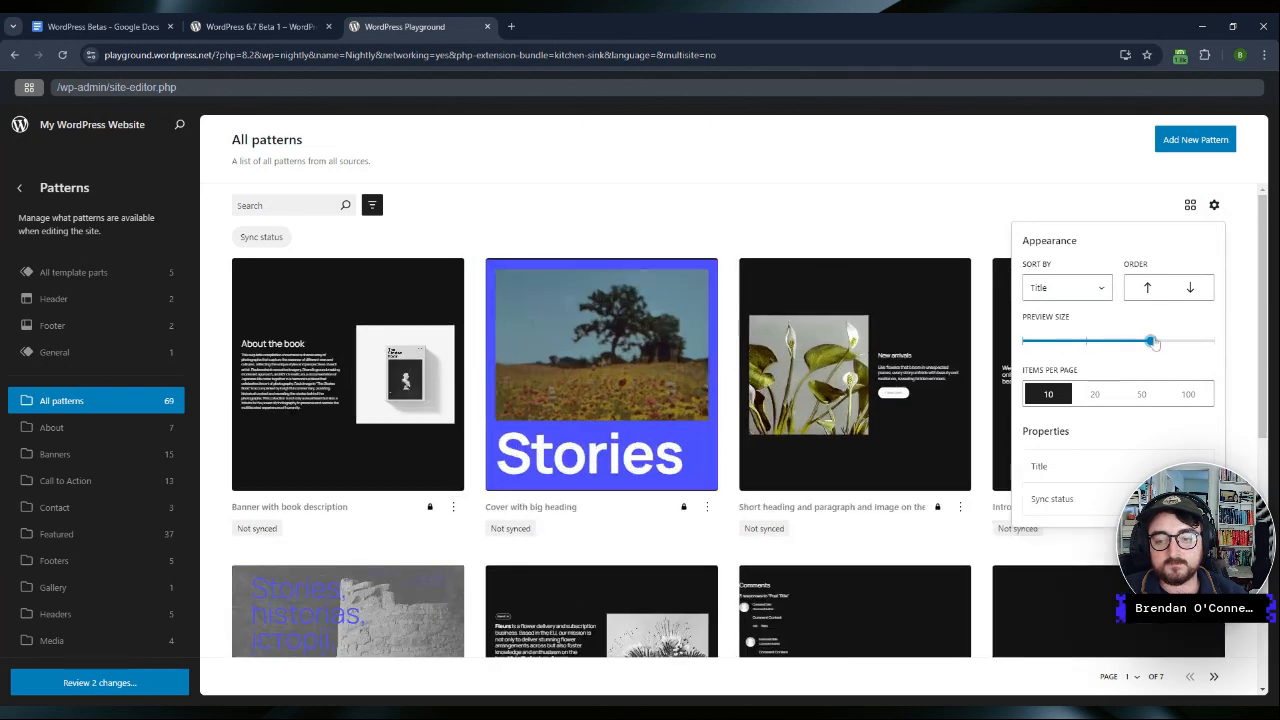
drag(1150, 342, 1212, 342)
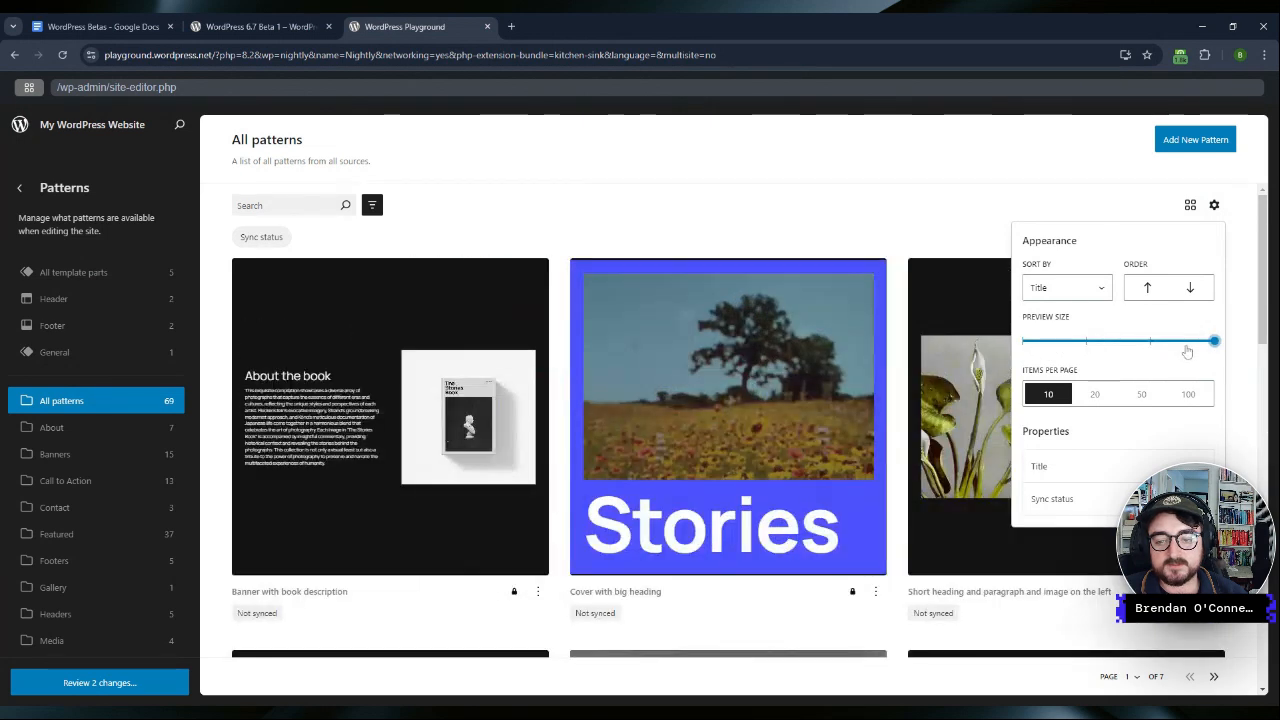
drag(1214, 340, 1022, 340)
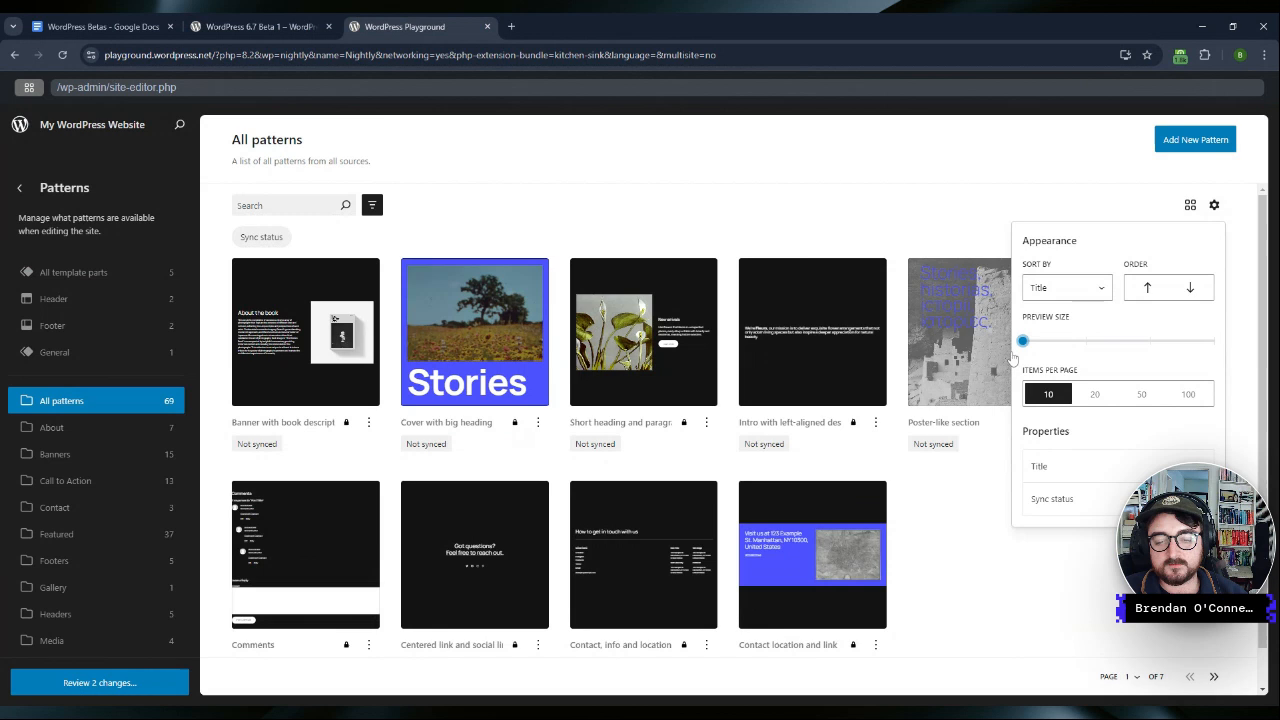
mouse_move(1136, 472)
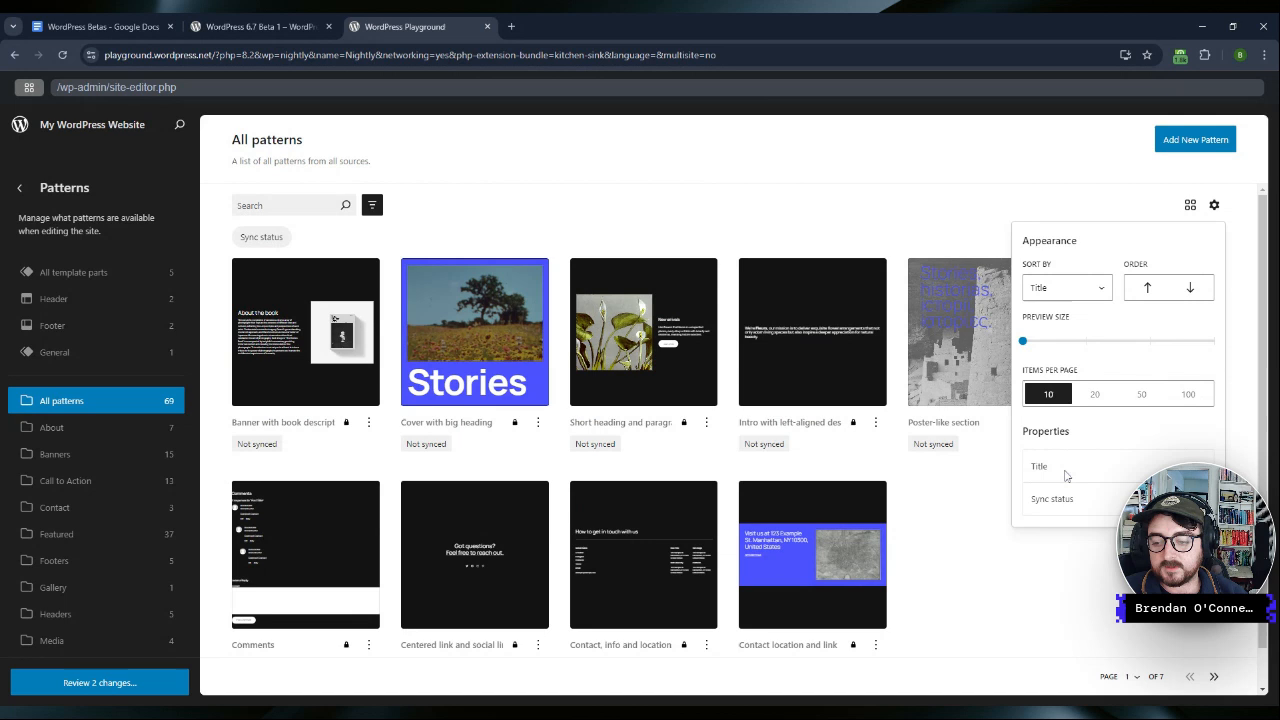
mouse_move(1196, 424)
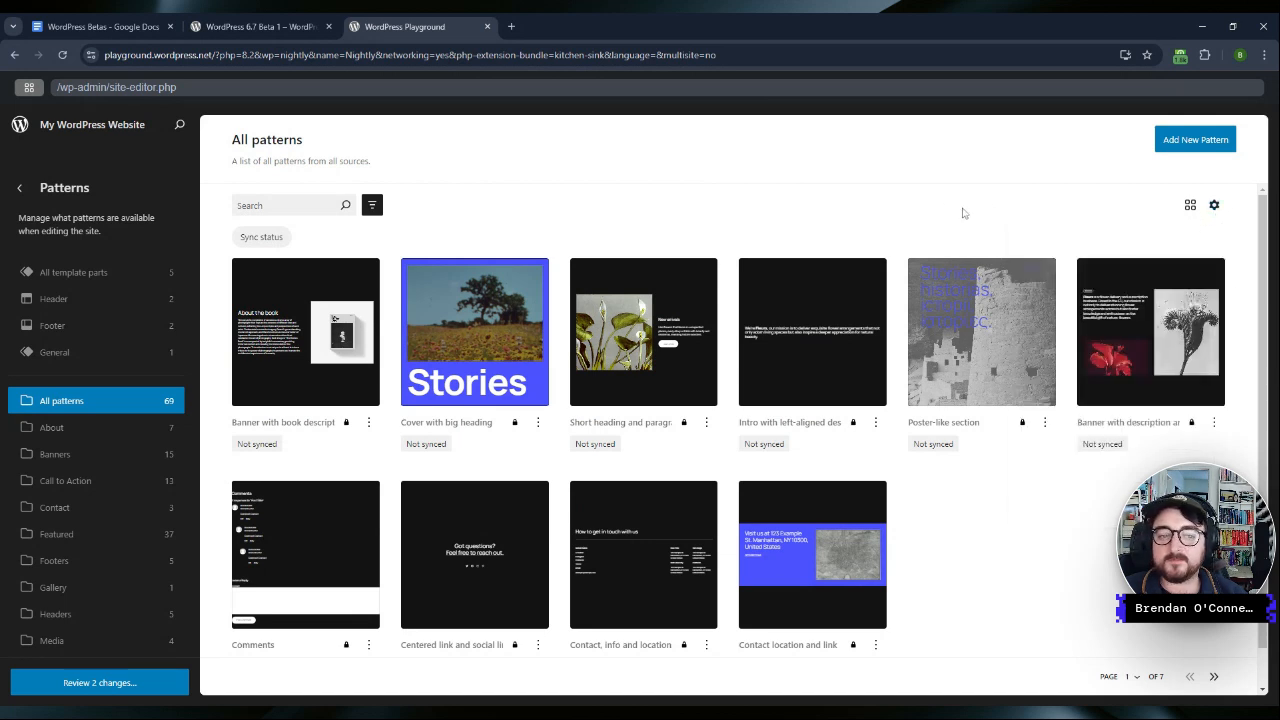
Step: Switch the patterns to table layout and move the Title column to the right
click(1190, 204)
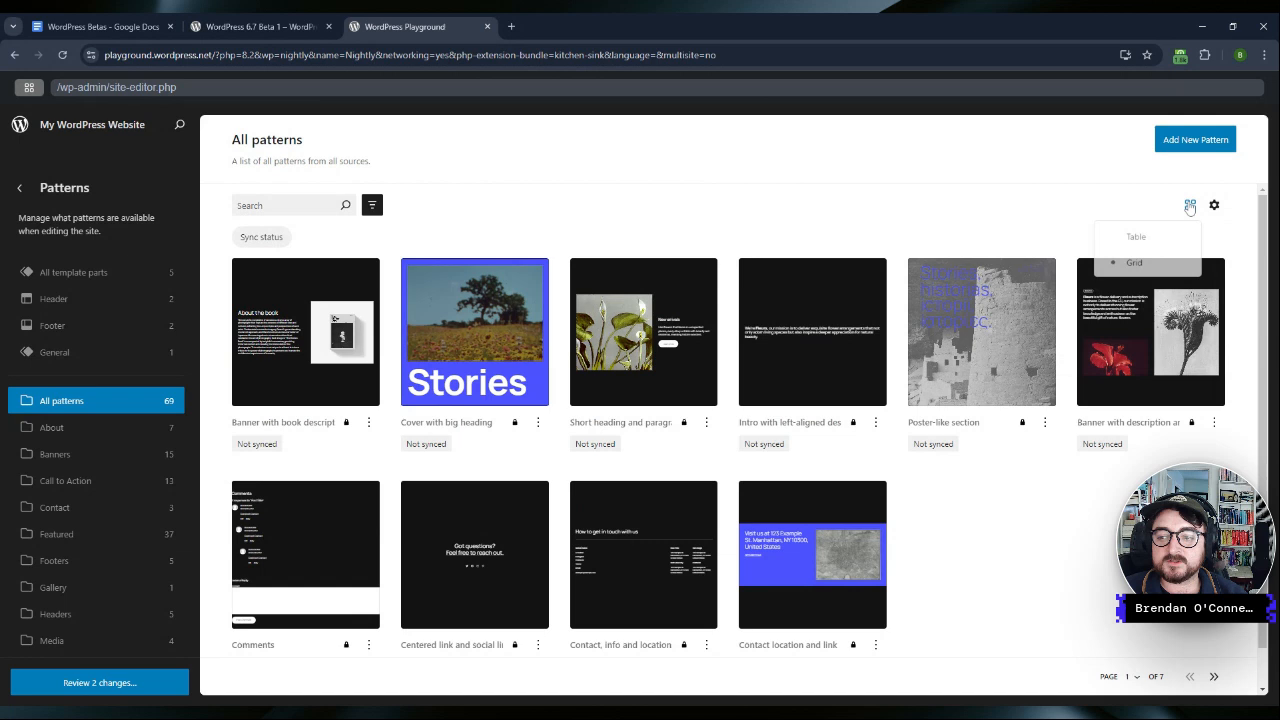
click(1190, 204)
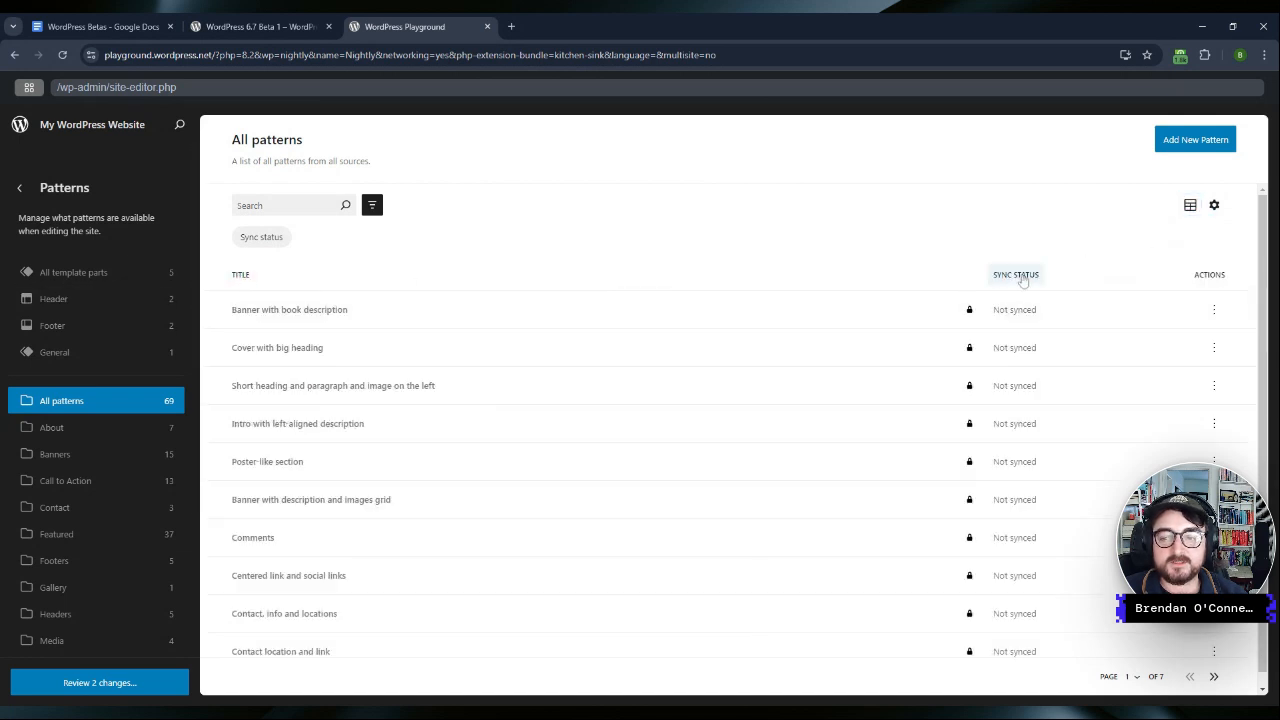
click(240, 274)
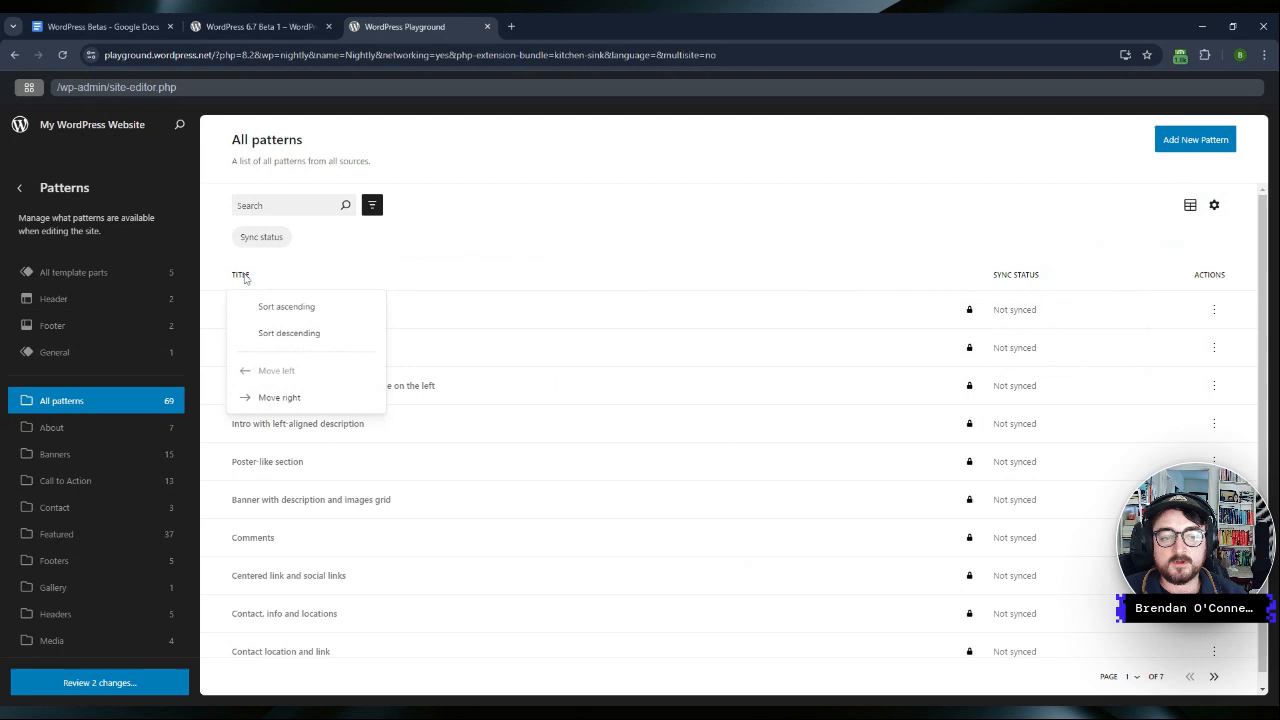
click(280, 396)
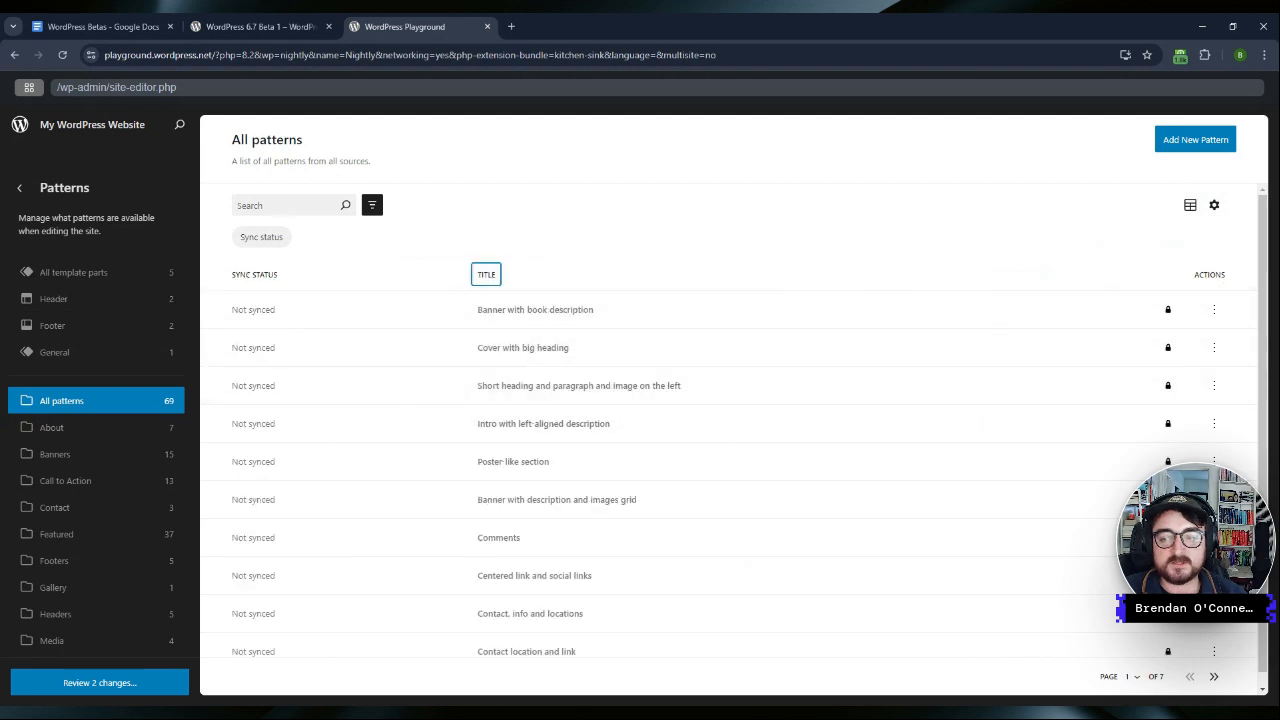
Step: Add the Preview column after Title, then show the patterns as a thumbnail grid
click(1214, 204)
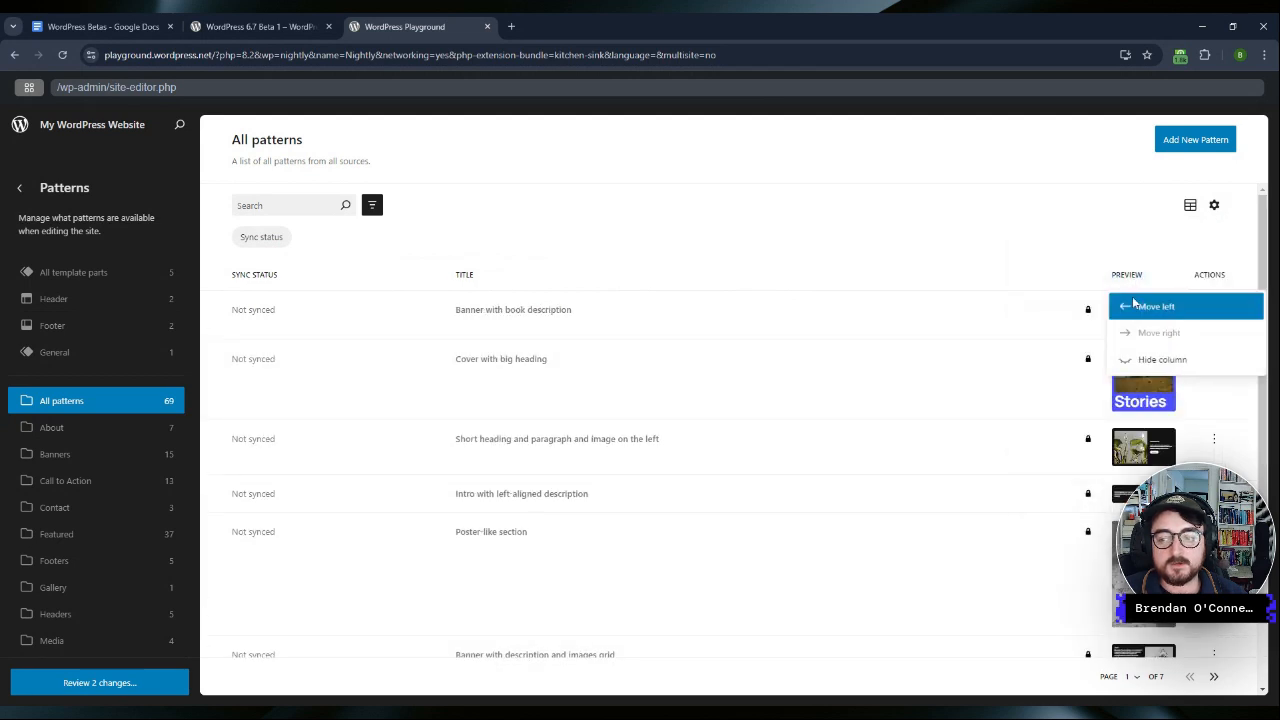
click(1156, 306)
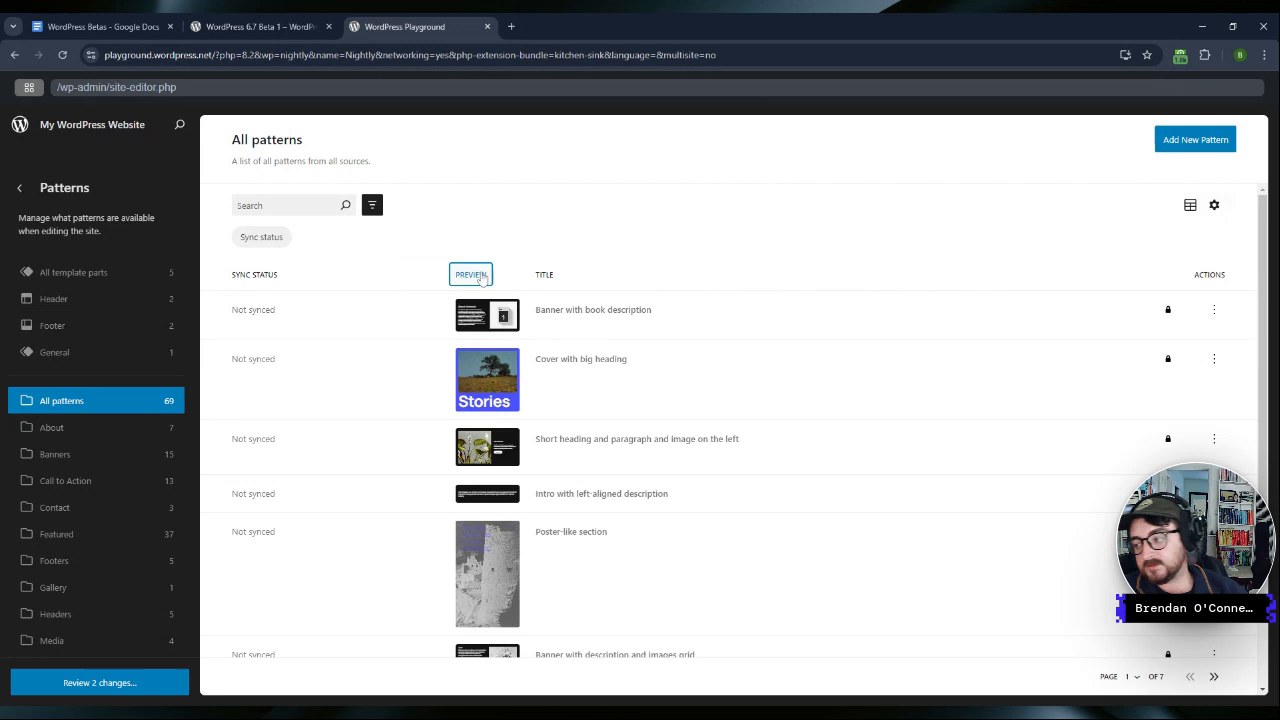
mouse_move(588, 244)
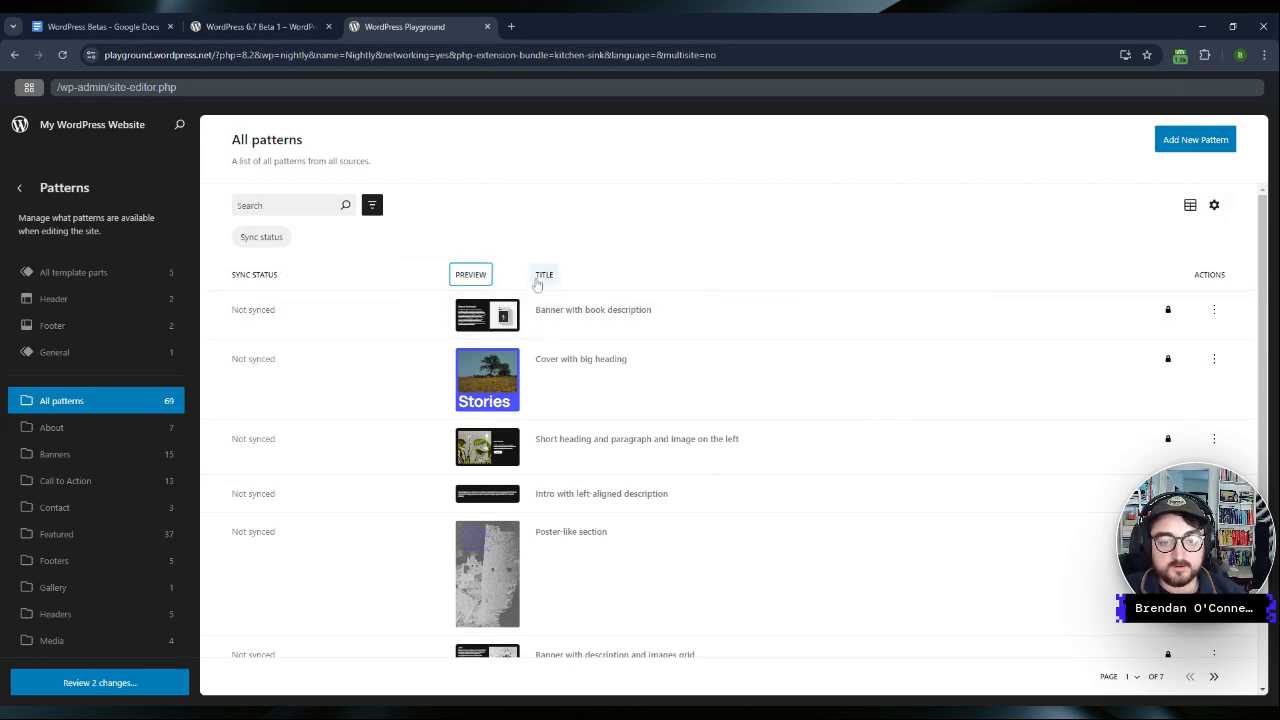
click(544, 274)
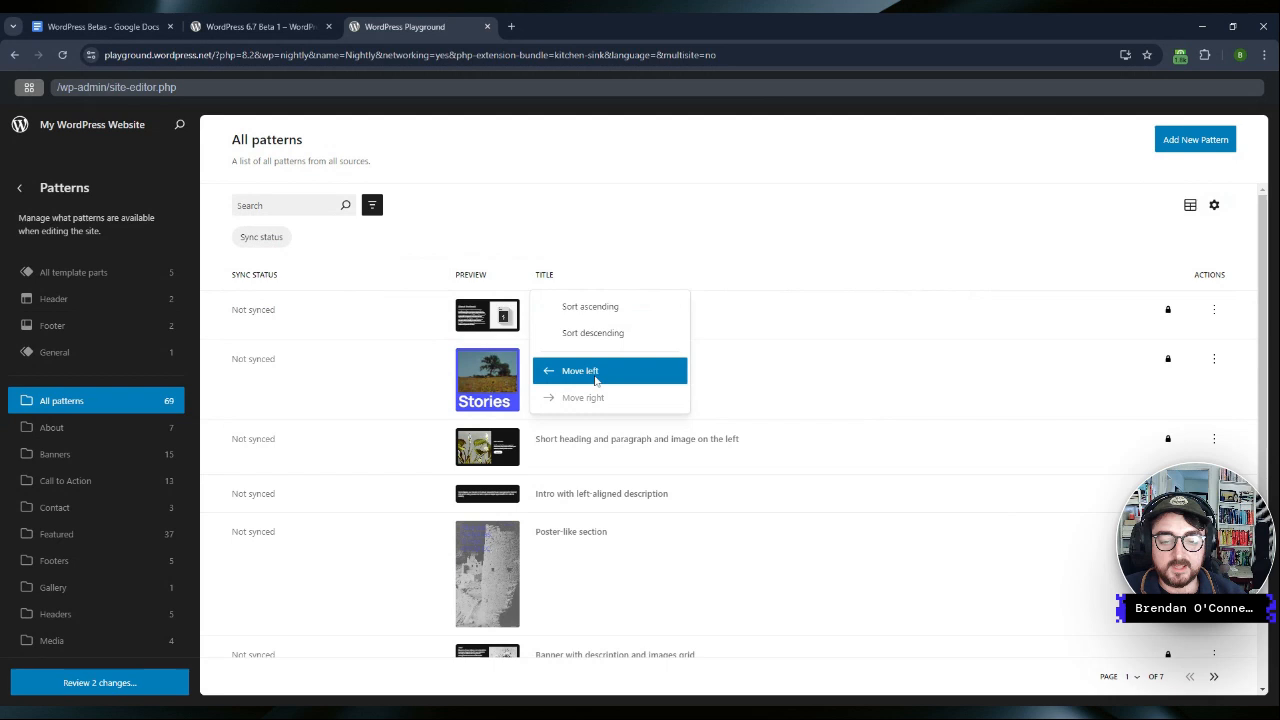
click(580, 370)
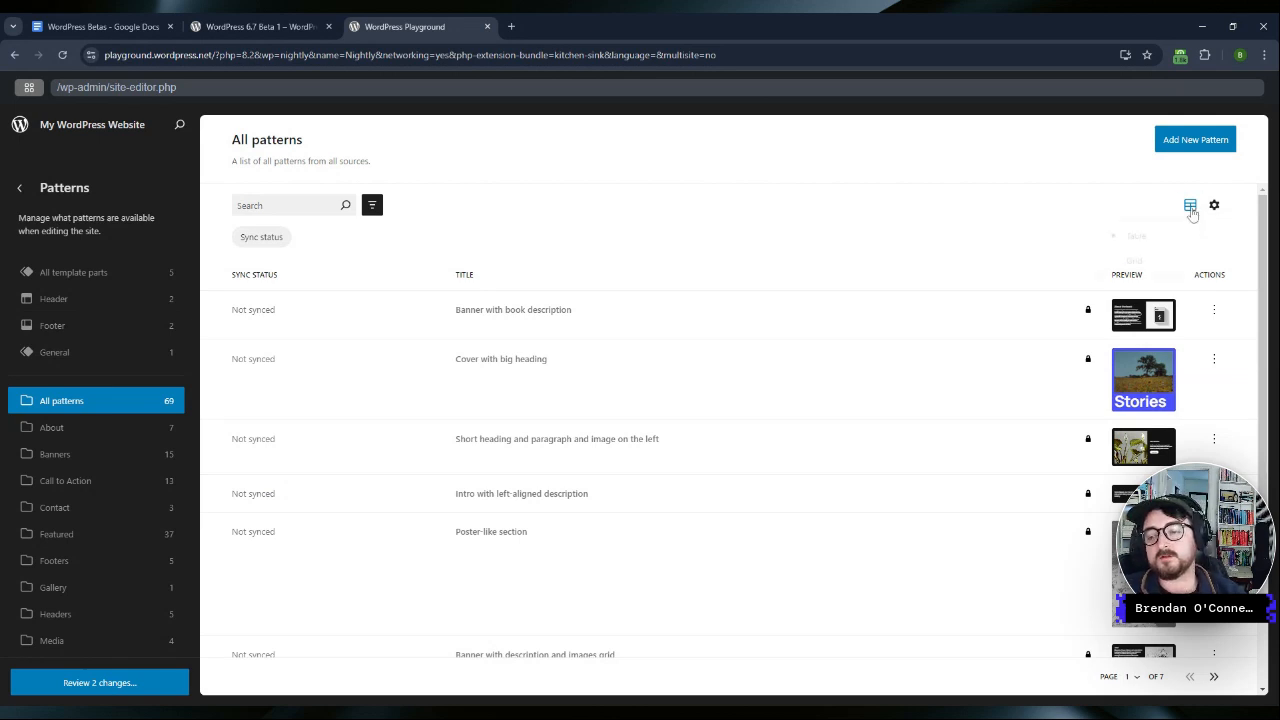
click(1190, 204)
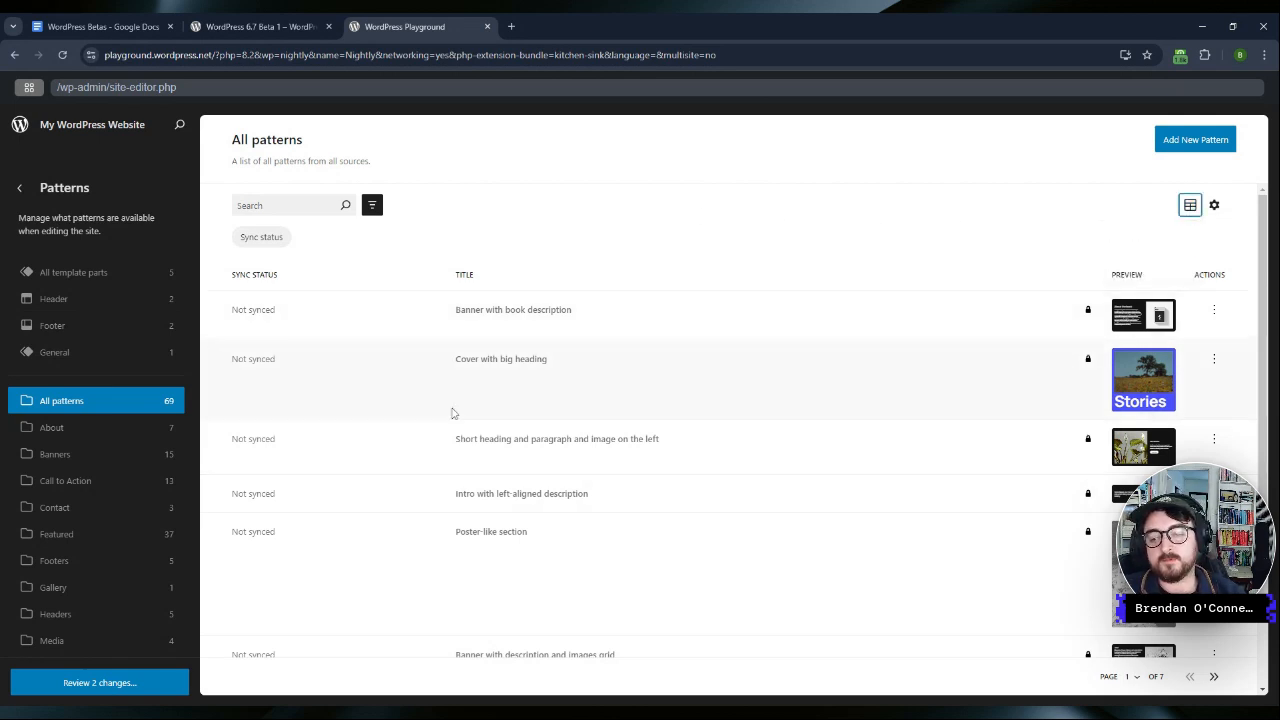
mouse_move(1064, 596)
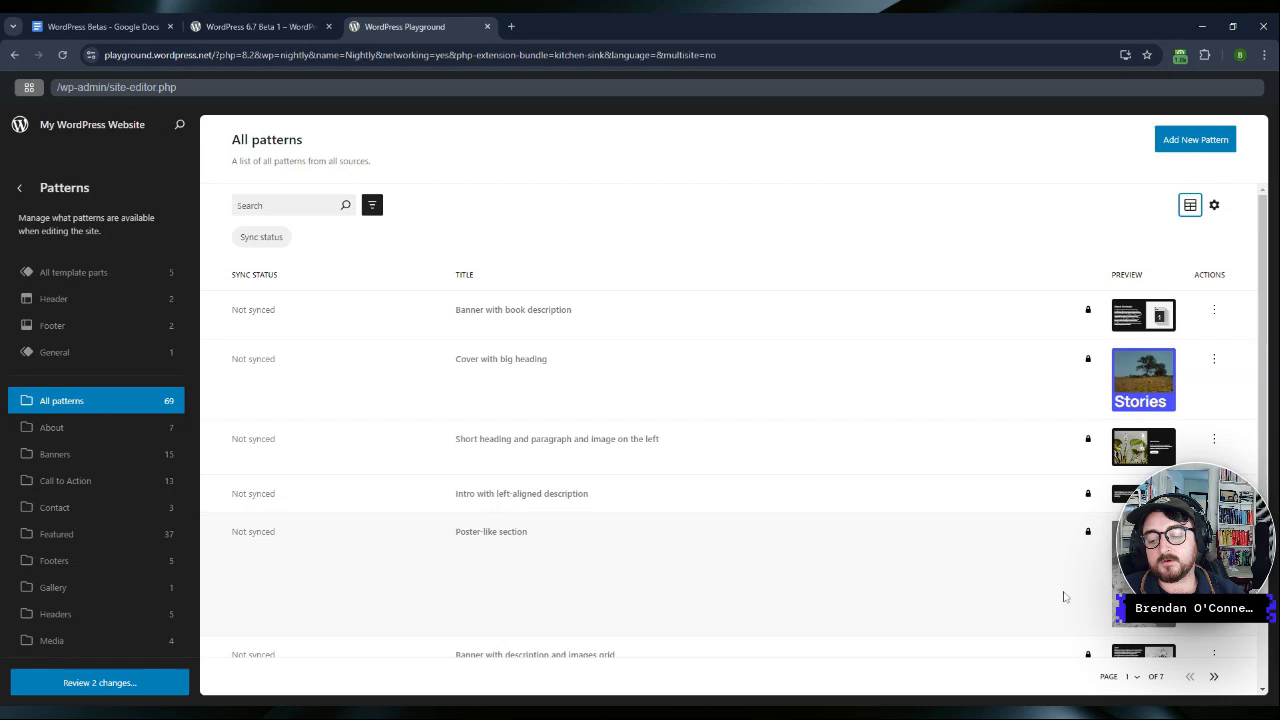
mouse_move(1140, 248)
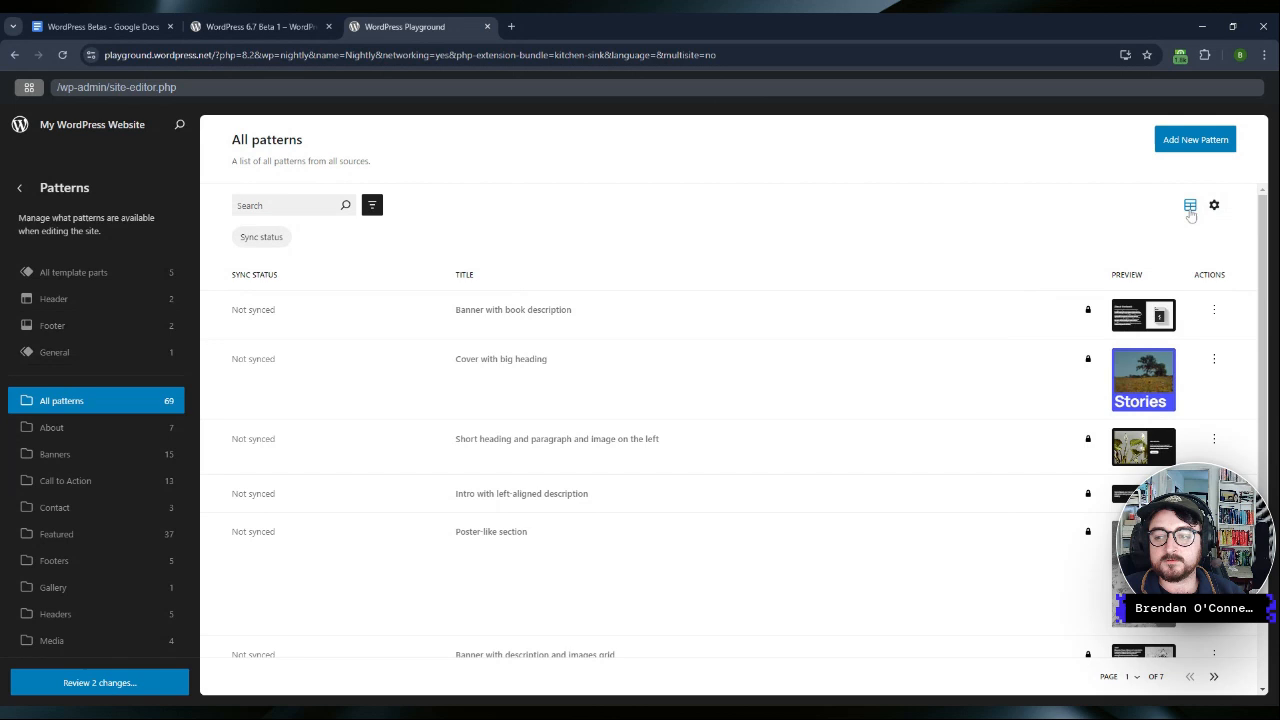
click(1190, 204)
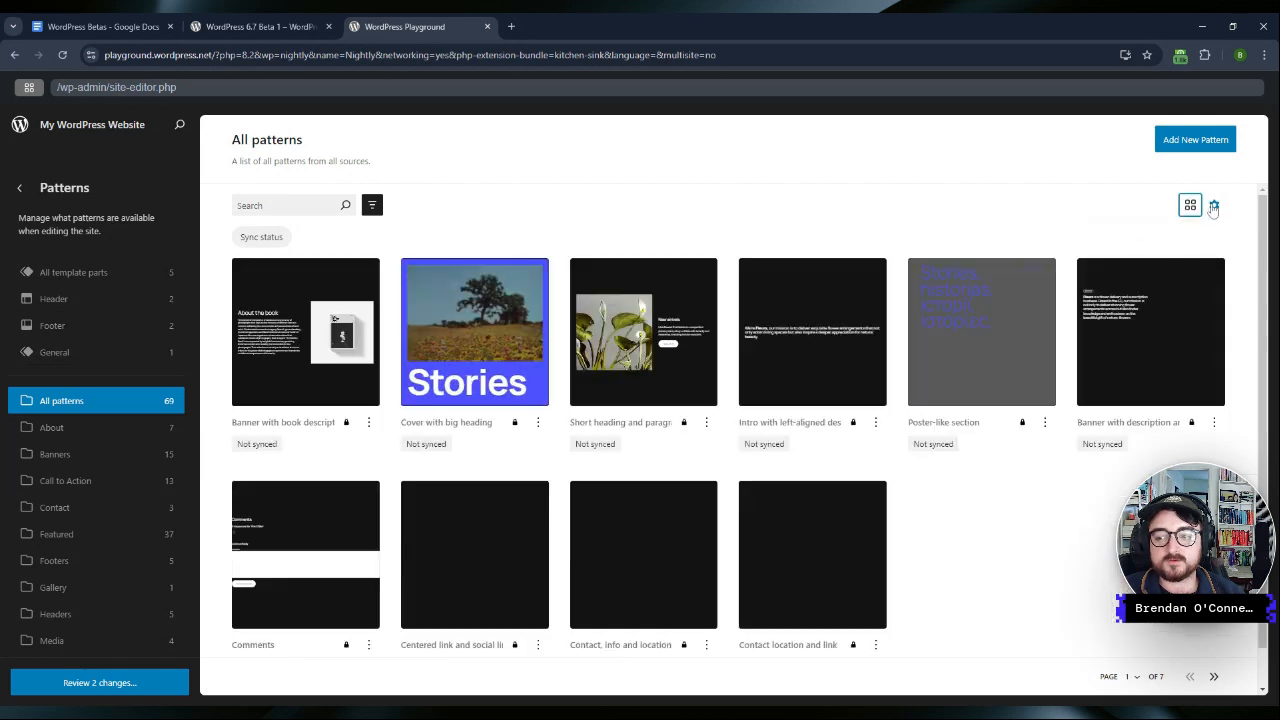
Step: Check the grid's view settings, glance at the highlights notes, and return to the Playground site
click(1212, 204)
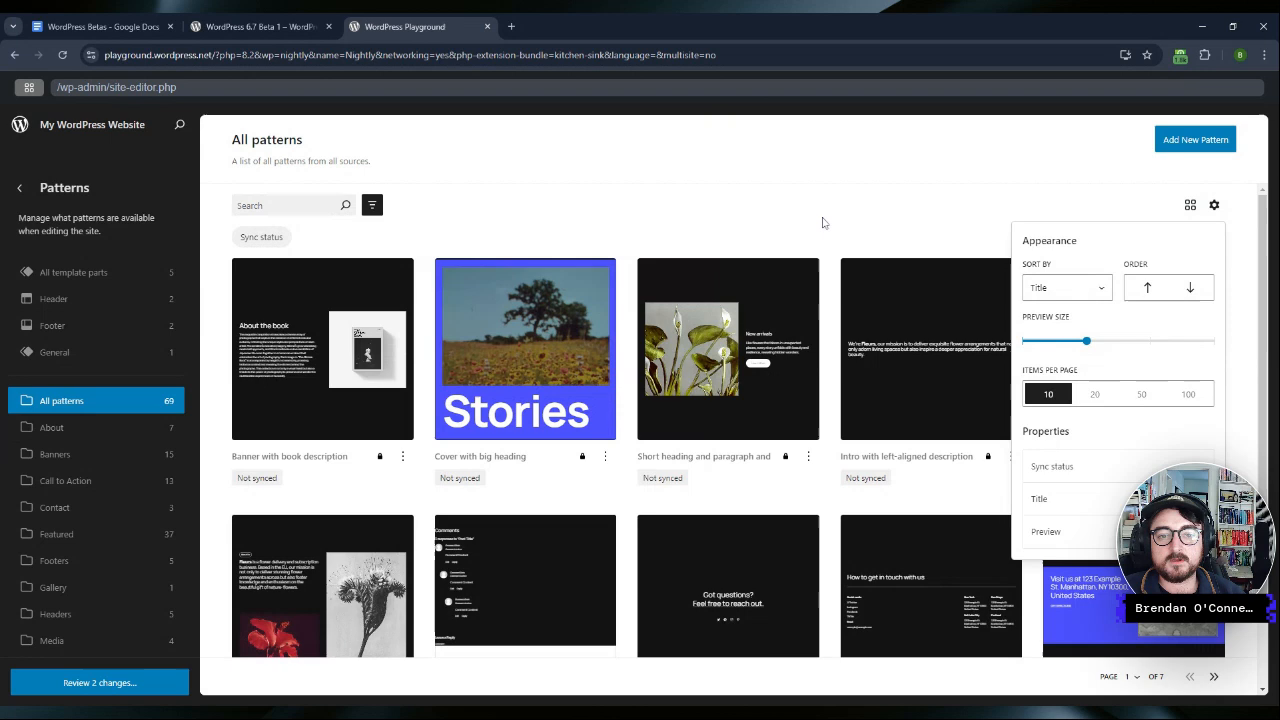
click(100, 26)
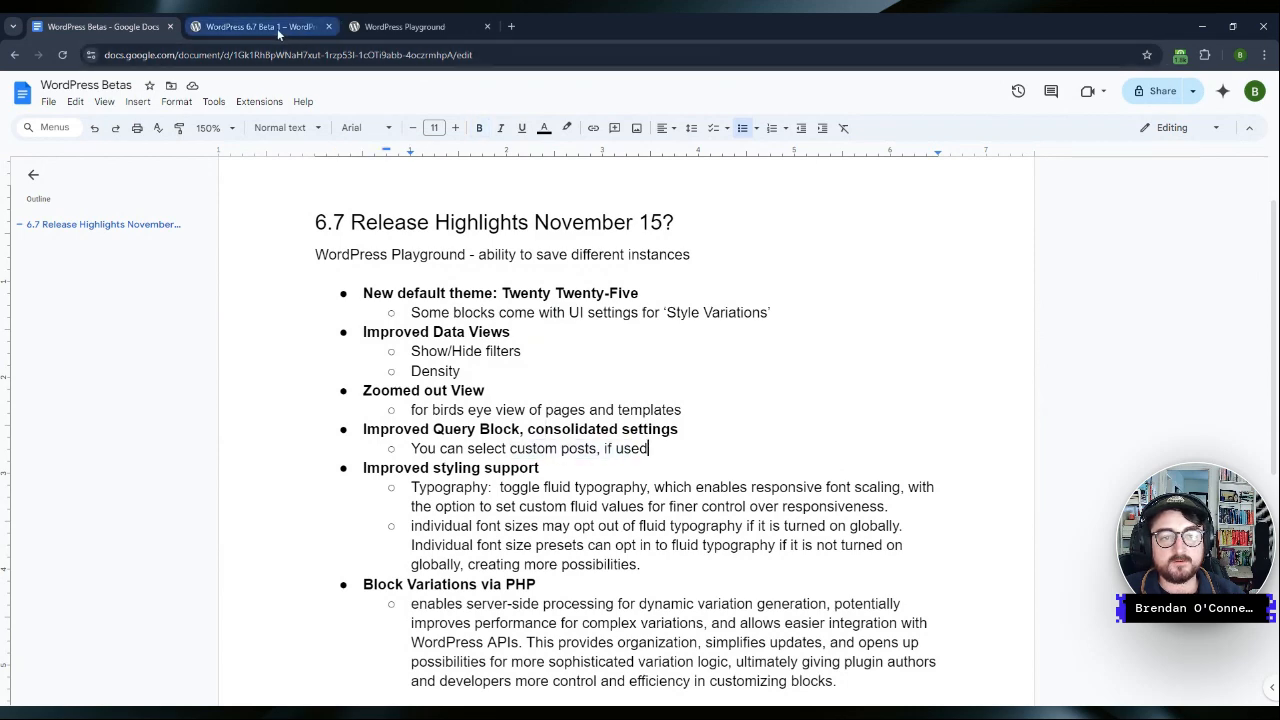
click(410, 26)
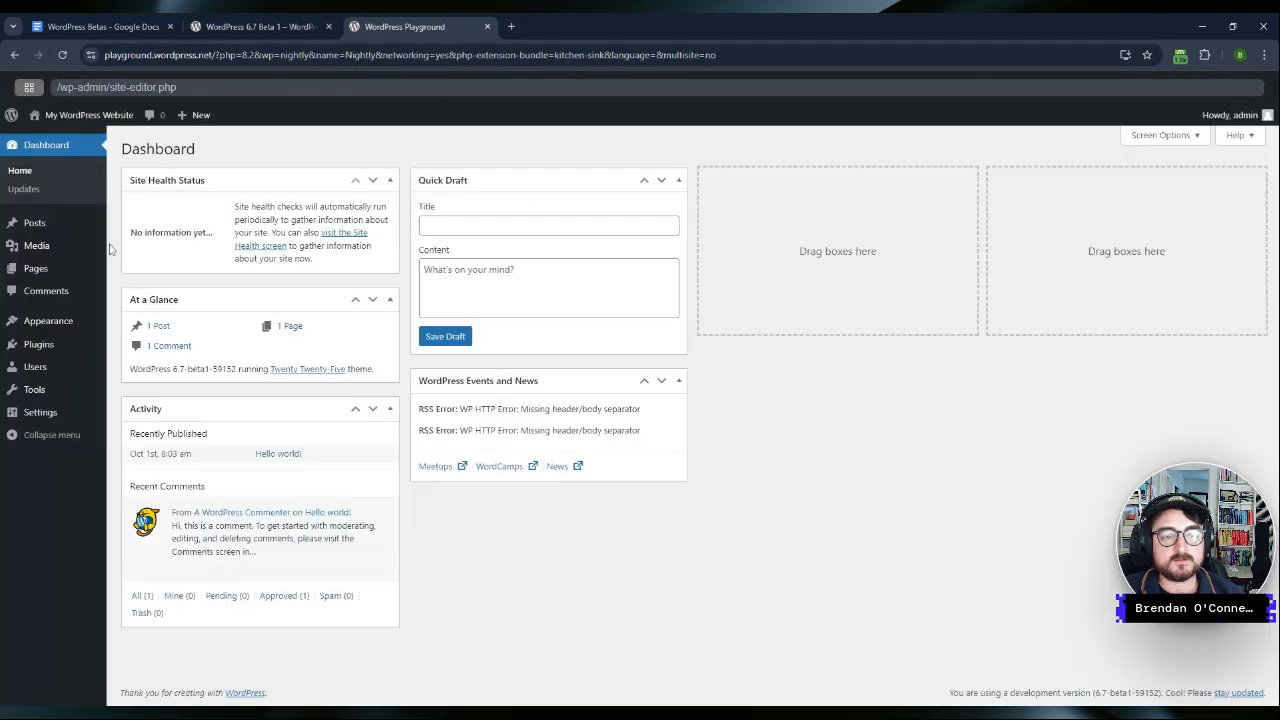
Step: Search Add New Plugins for ACF, install Advanced Custom Fields and open its admin screen
click(38, 344)
text(A)
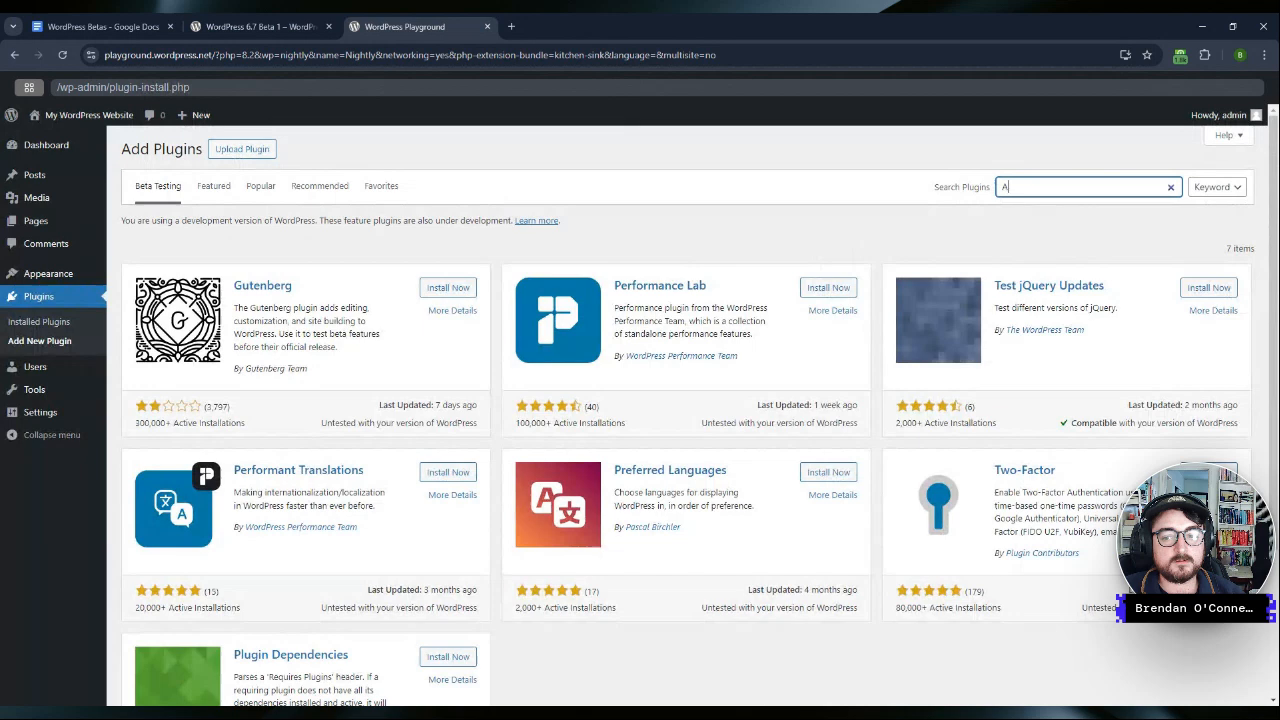
text(CF)
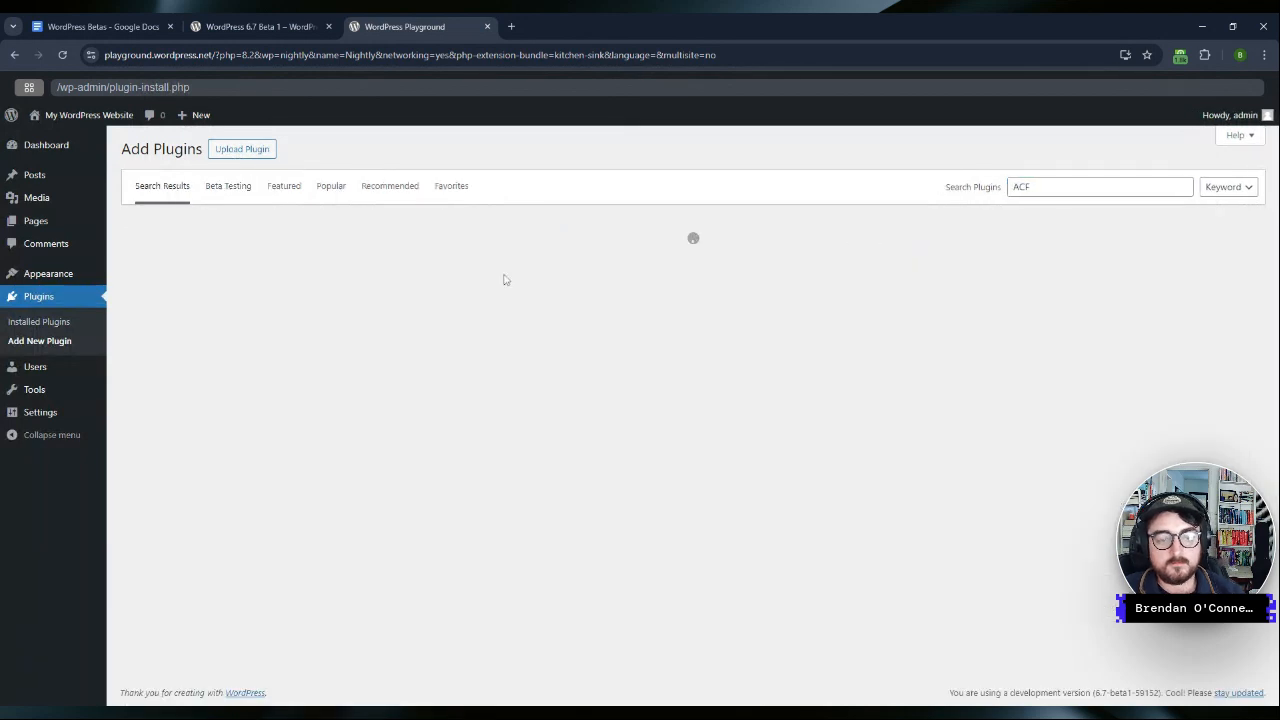
click(442, 262)
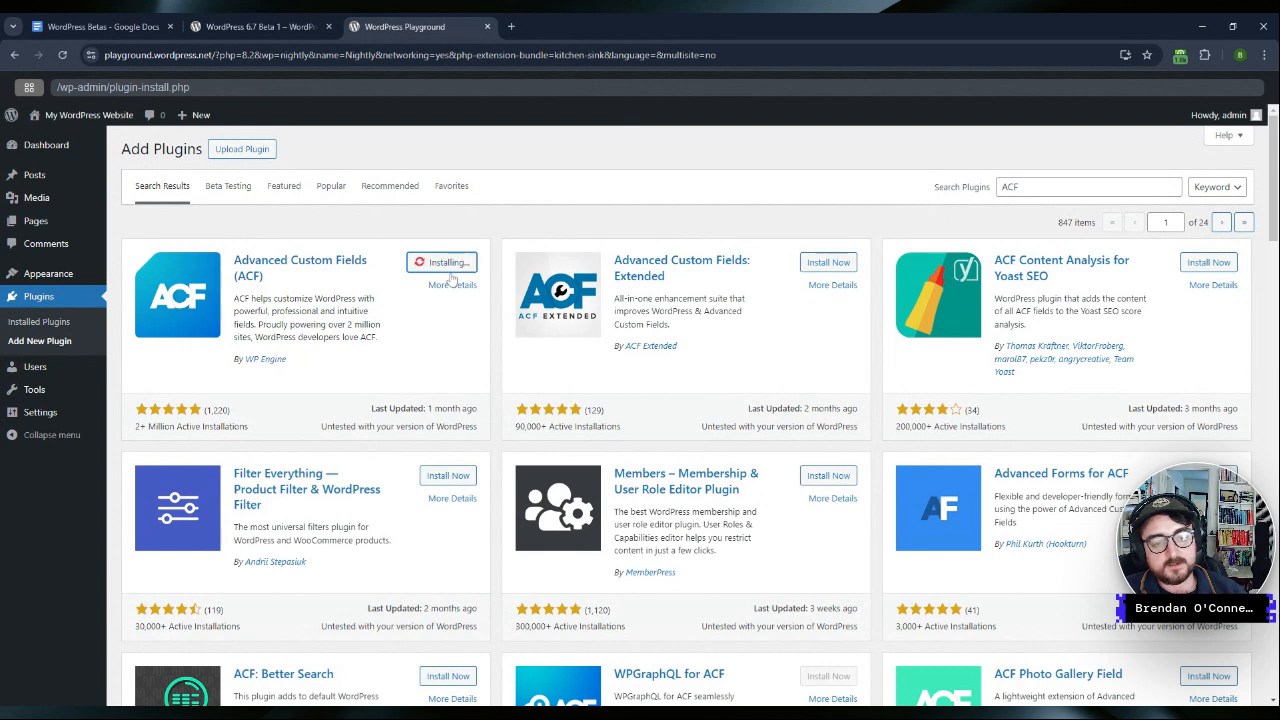
mouse_move(496, 280)
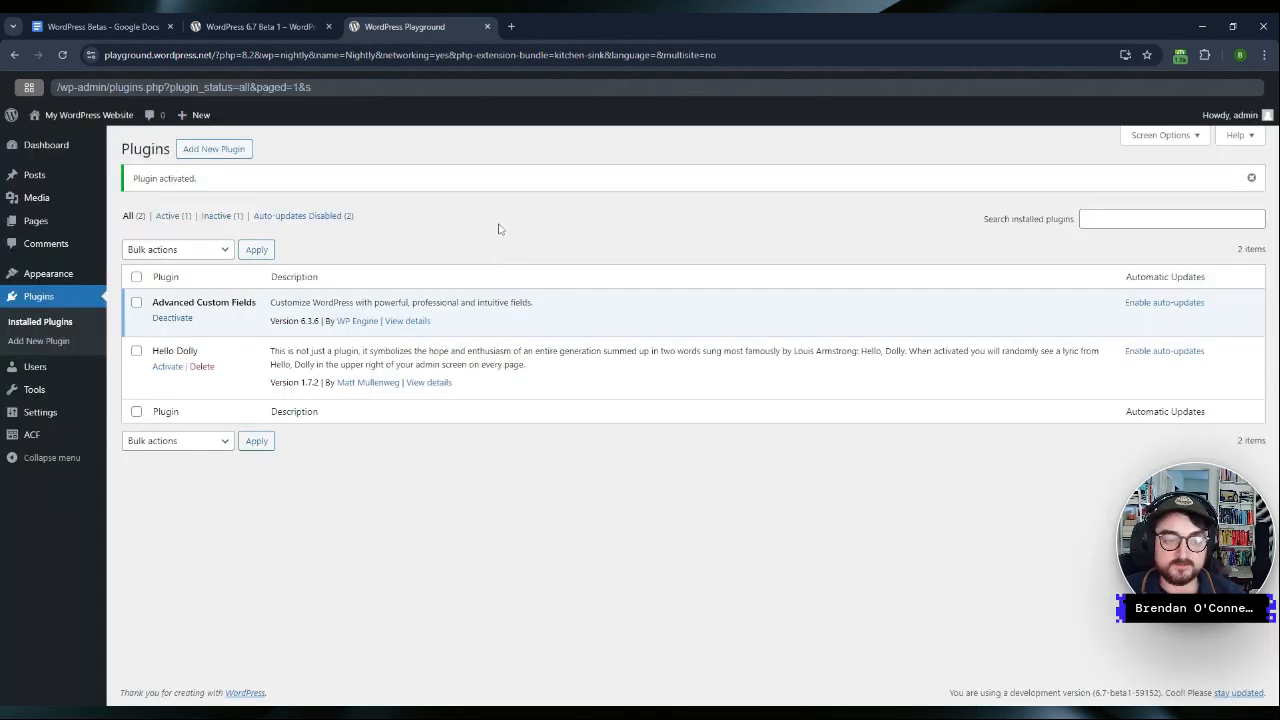
mouse_move(576, 244)
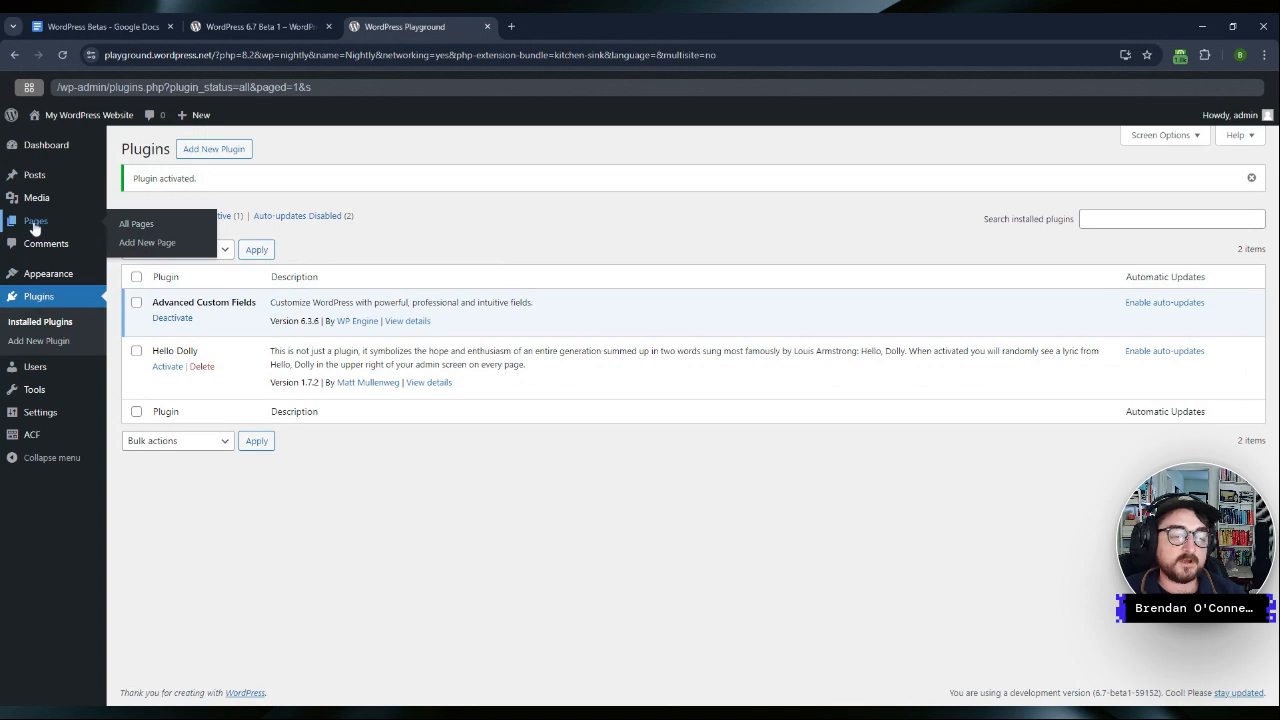
click(32, 434)
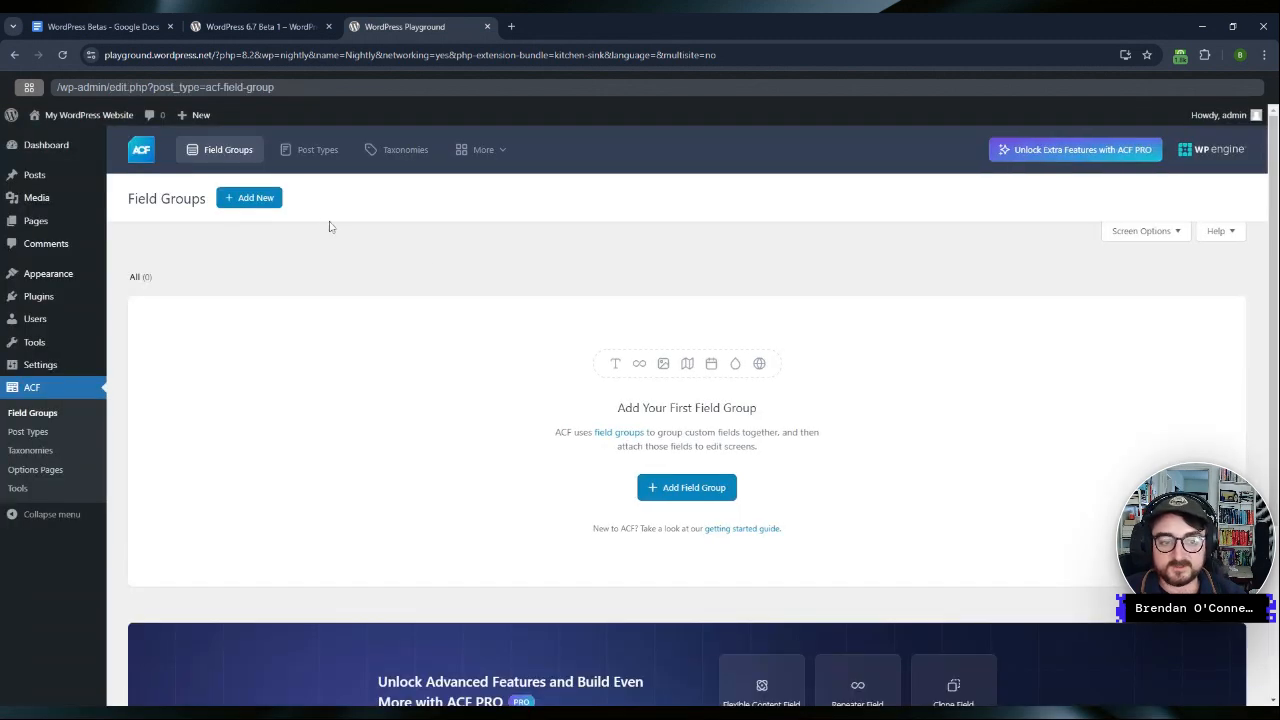
Step: Create a People custom post type in ACF and open its post list
click(318, 148)
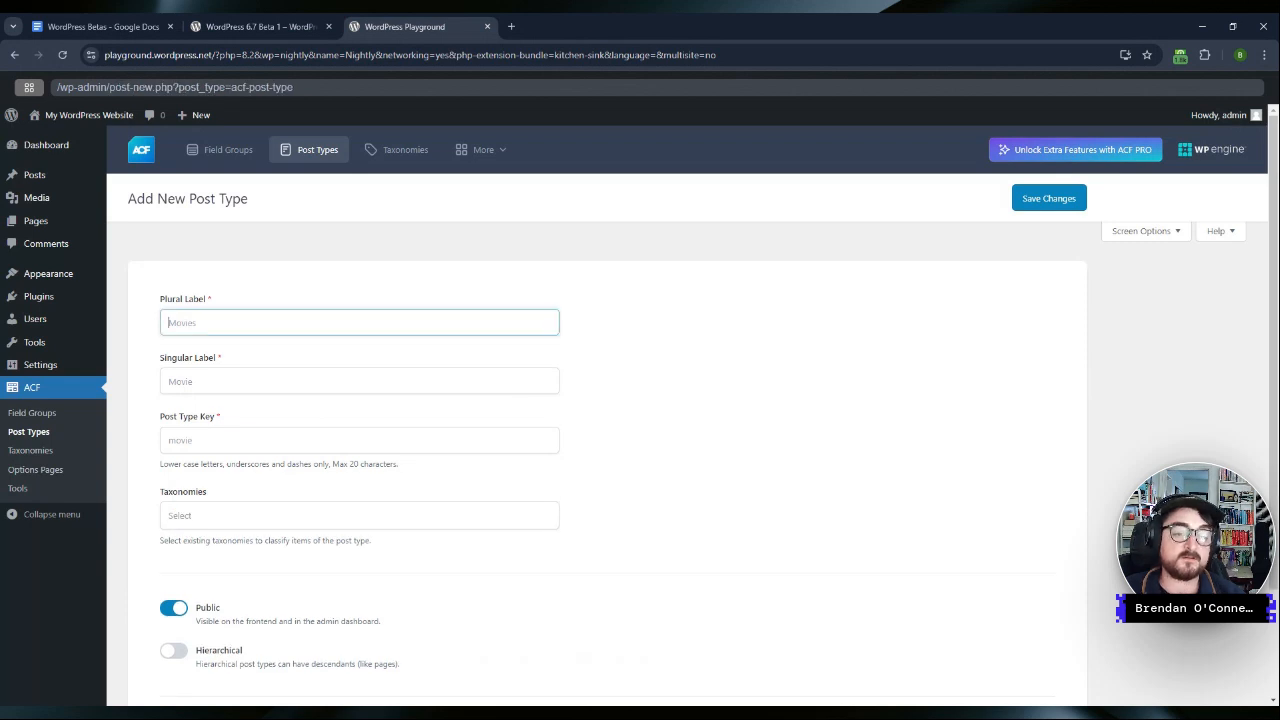
text(People)
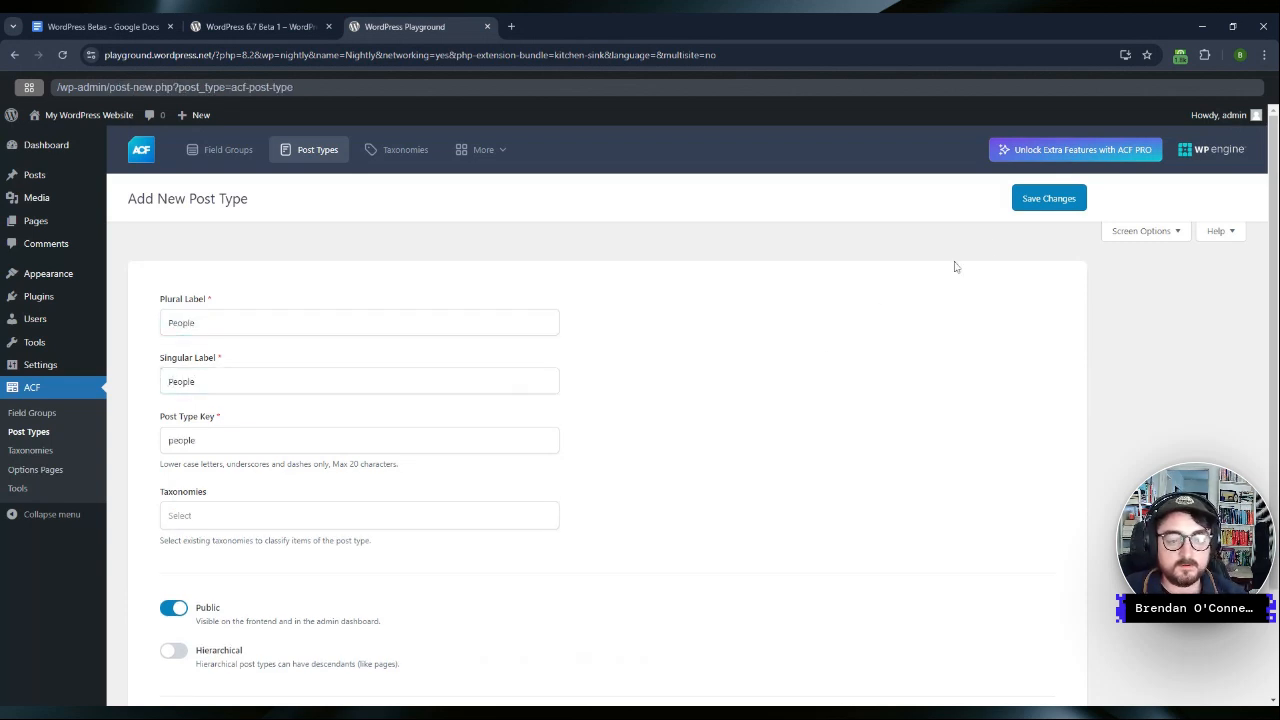
click(1048, 198)
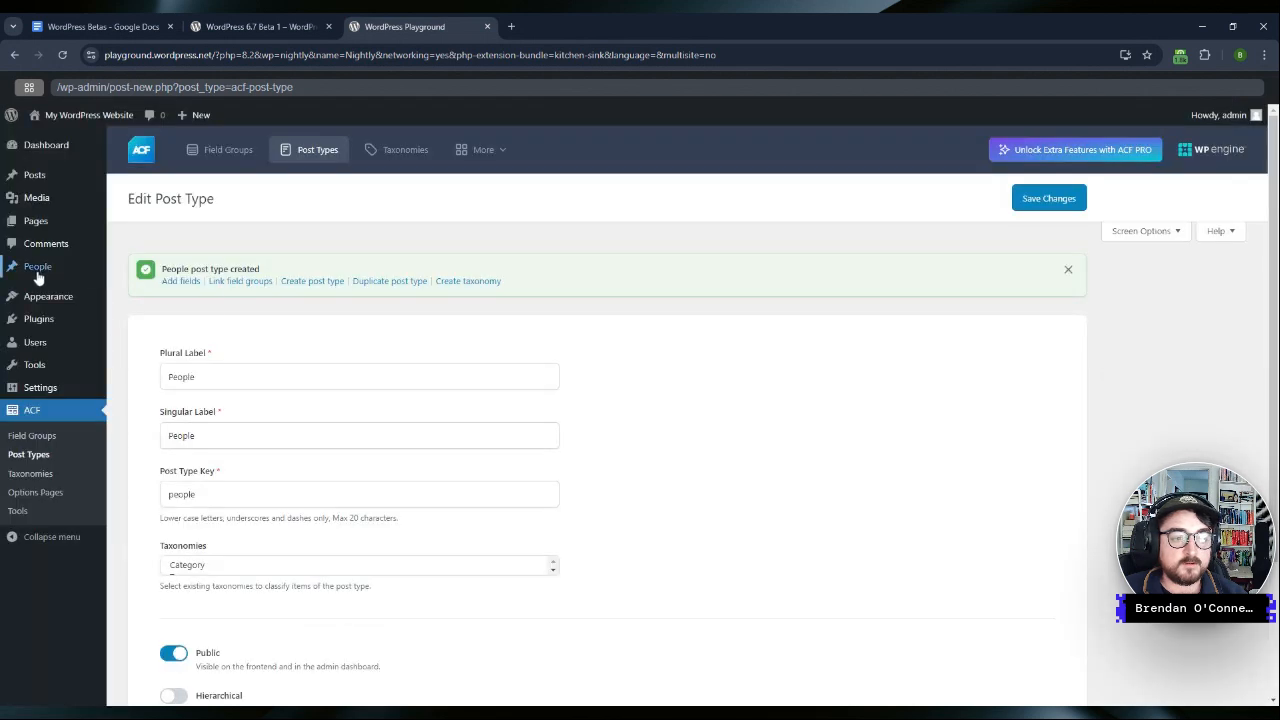
click(36, 266)
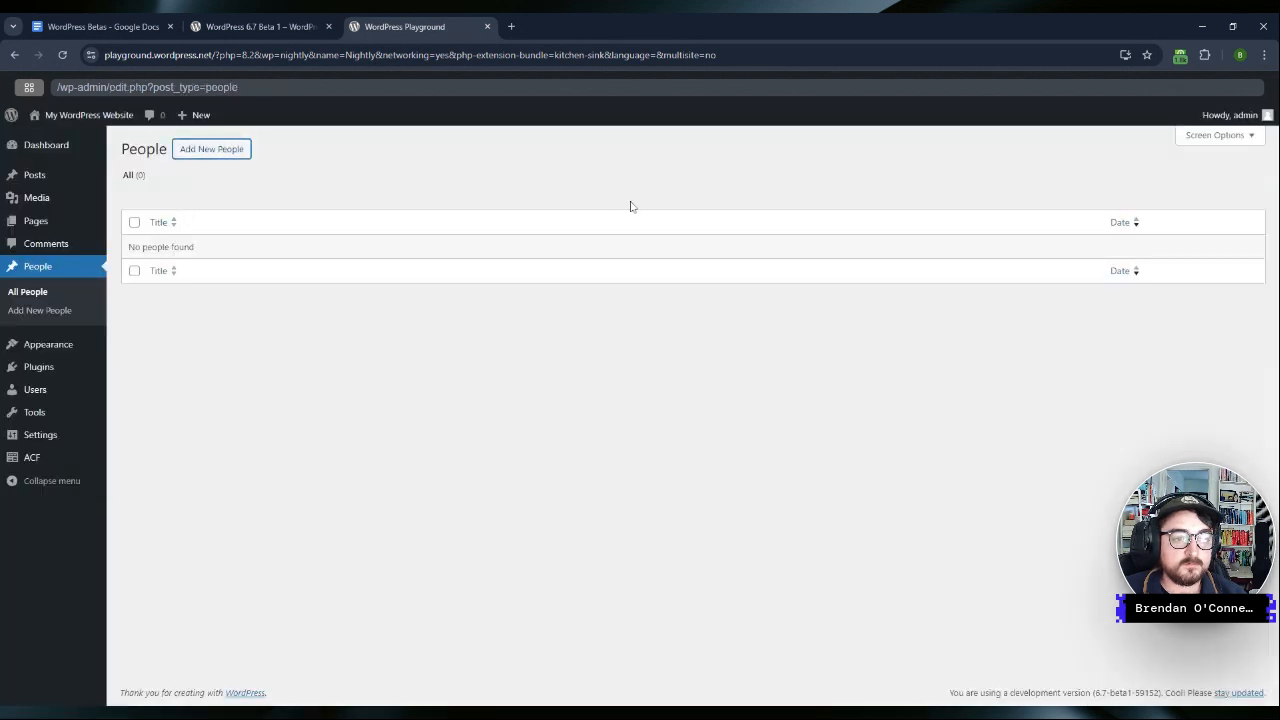
Step: Publish a People entry titled Matt Mullenweg with a short 'This is my' bio
click(212, 148)
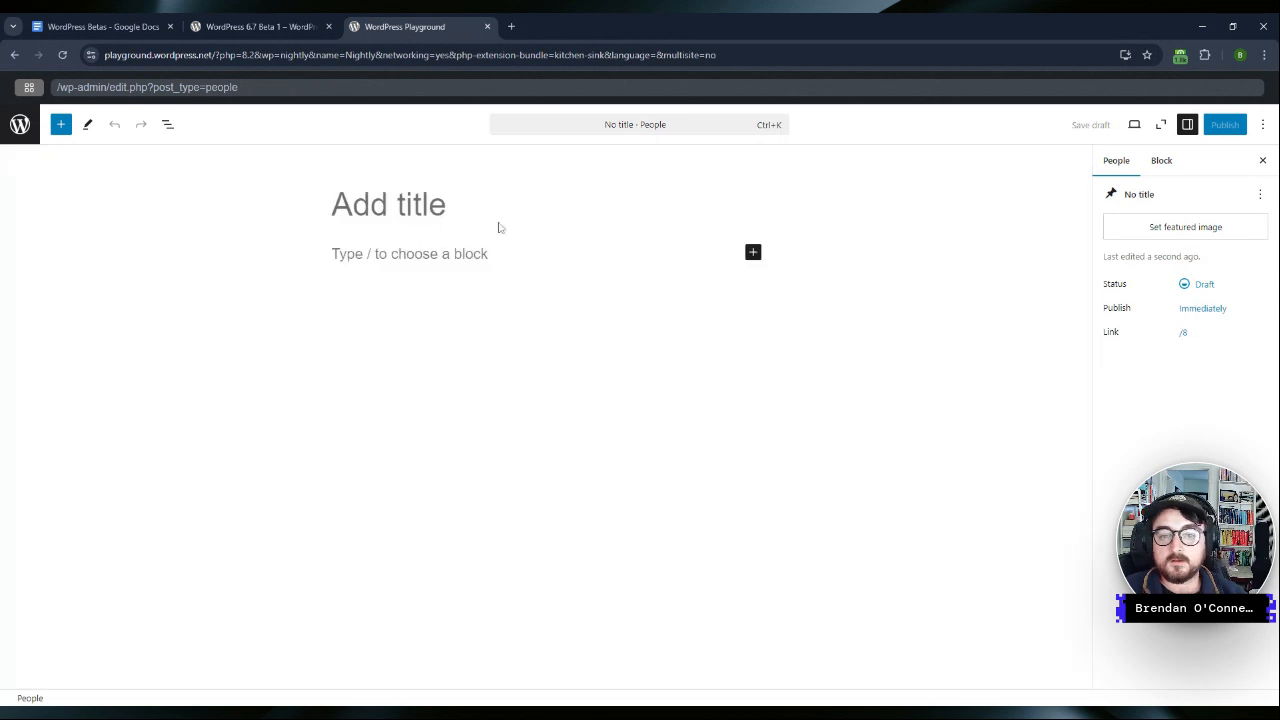
text(Matt Mu)
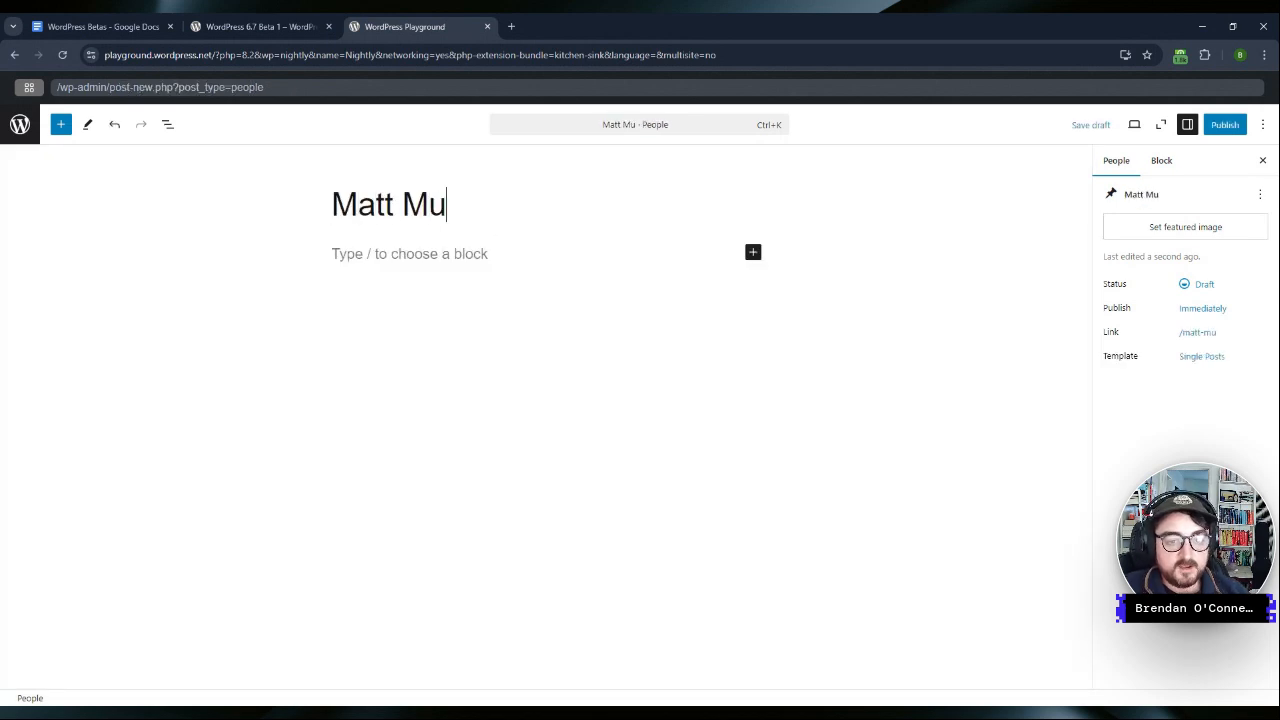
text(llenweg)
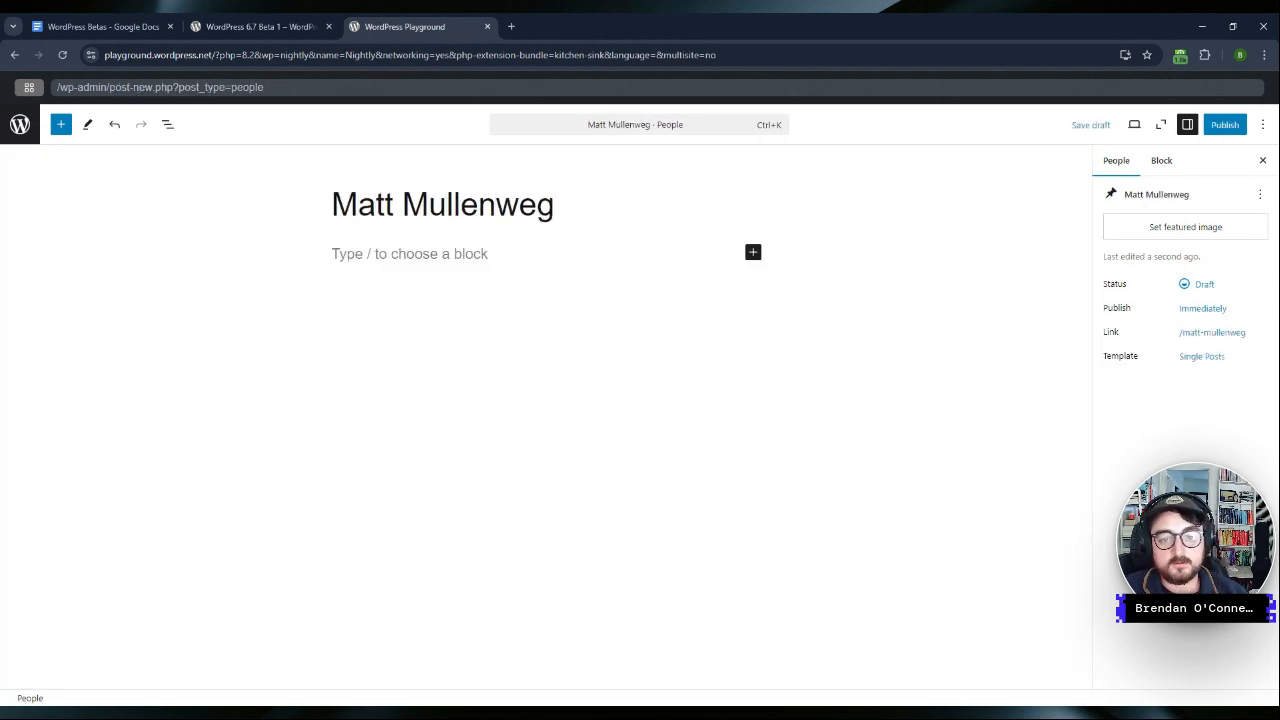
text(This is my bio)
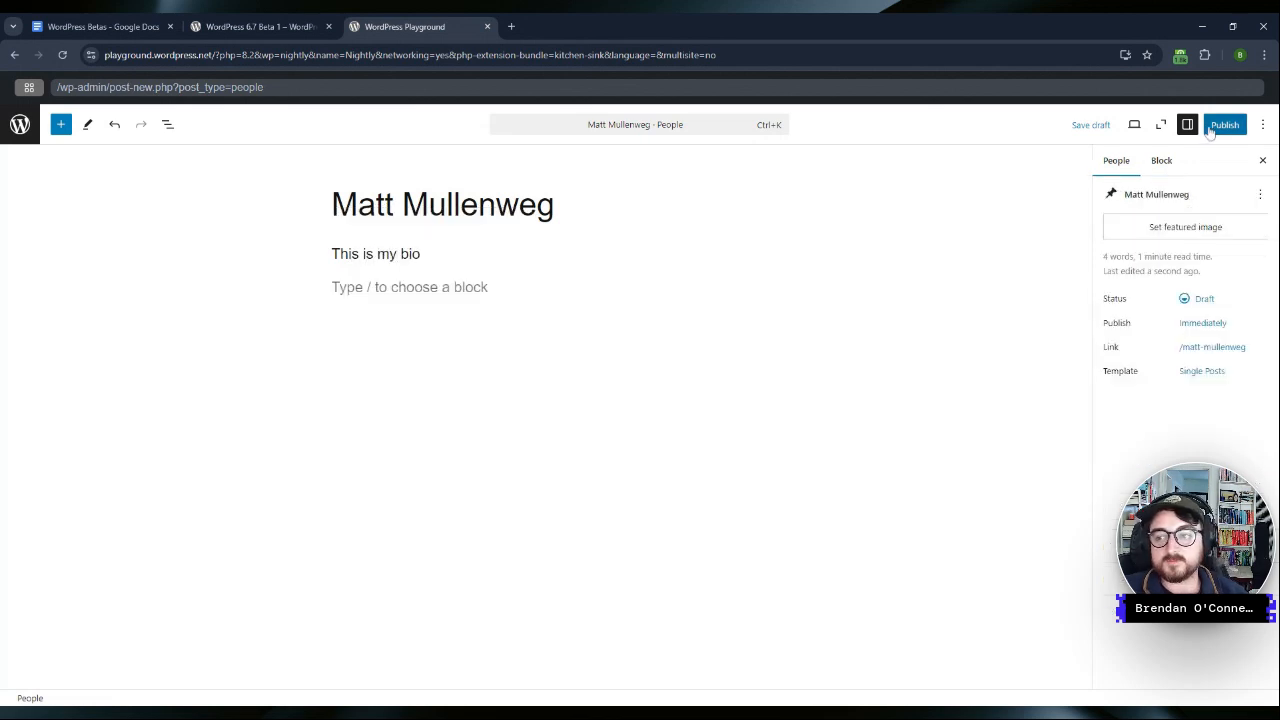
click(1224, 124)
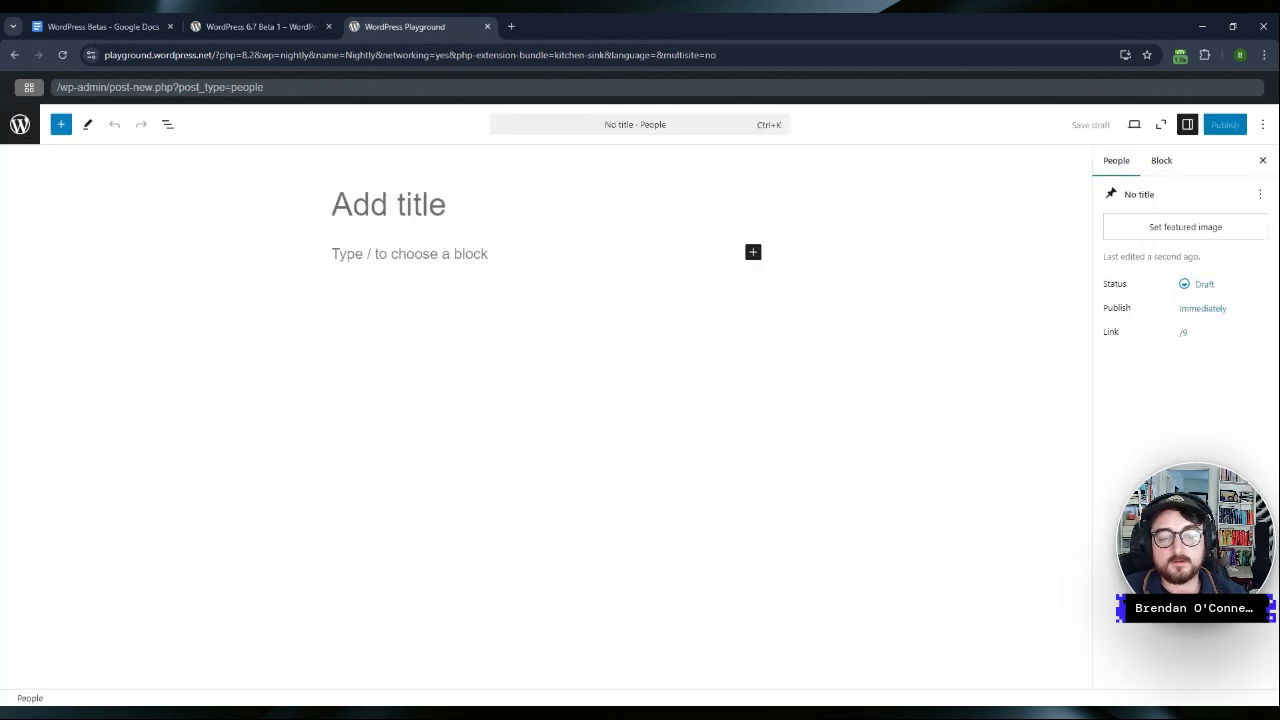
Step: Publish a second People entry titled John Doe reading 'This is the bio'
text(John Doe)
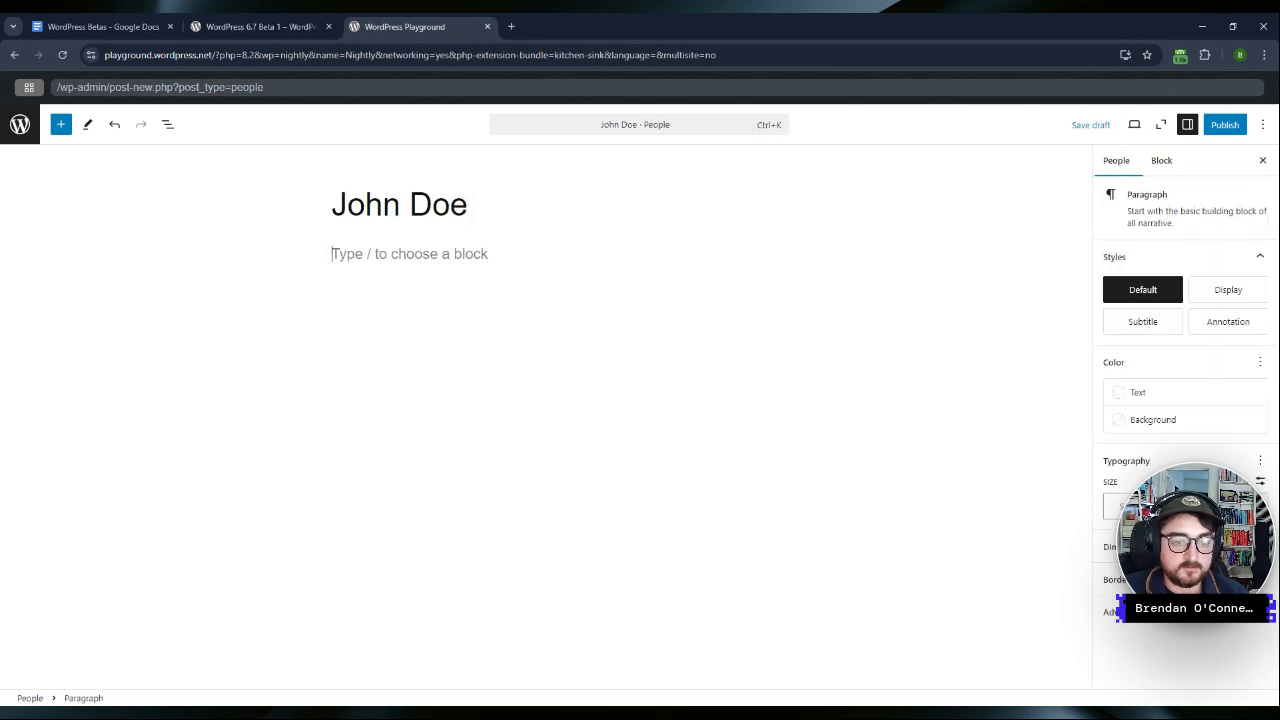
text(This is the bi)
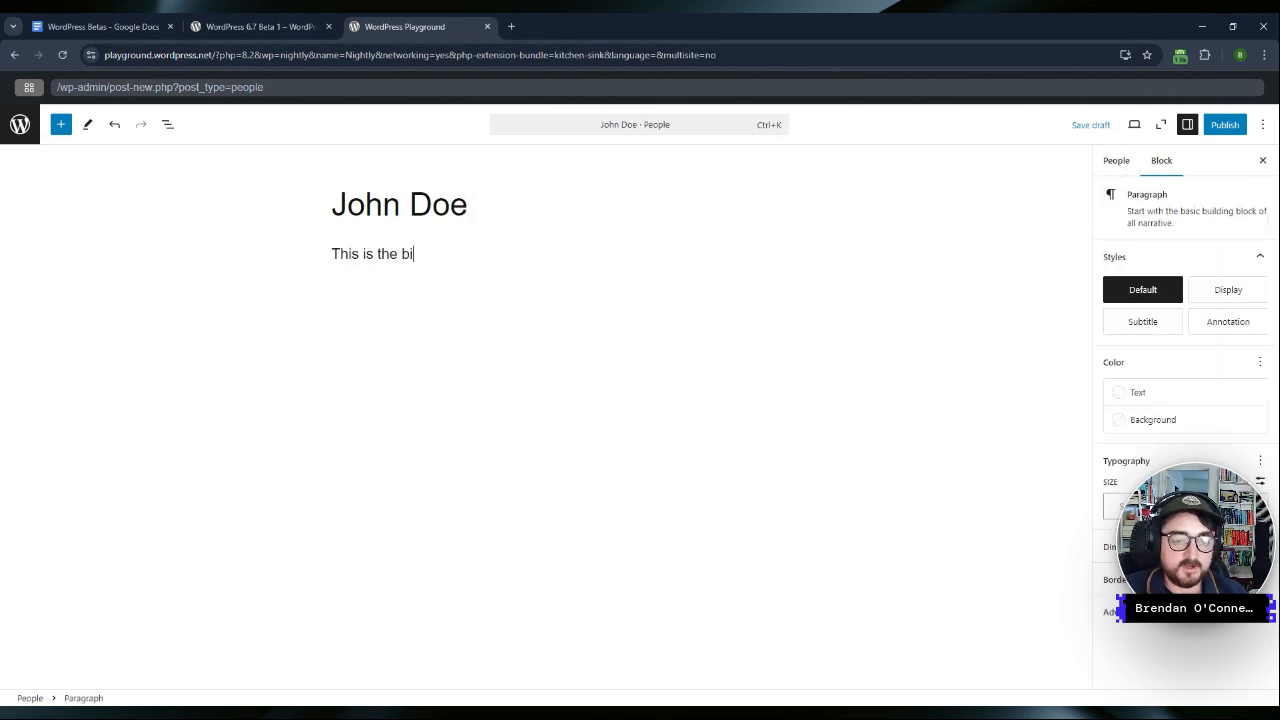
click(1224, 124)
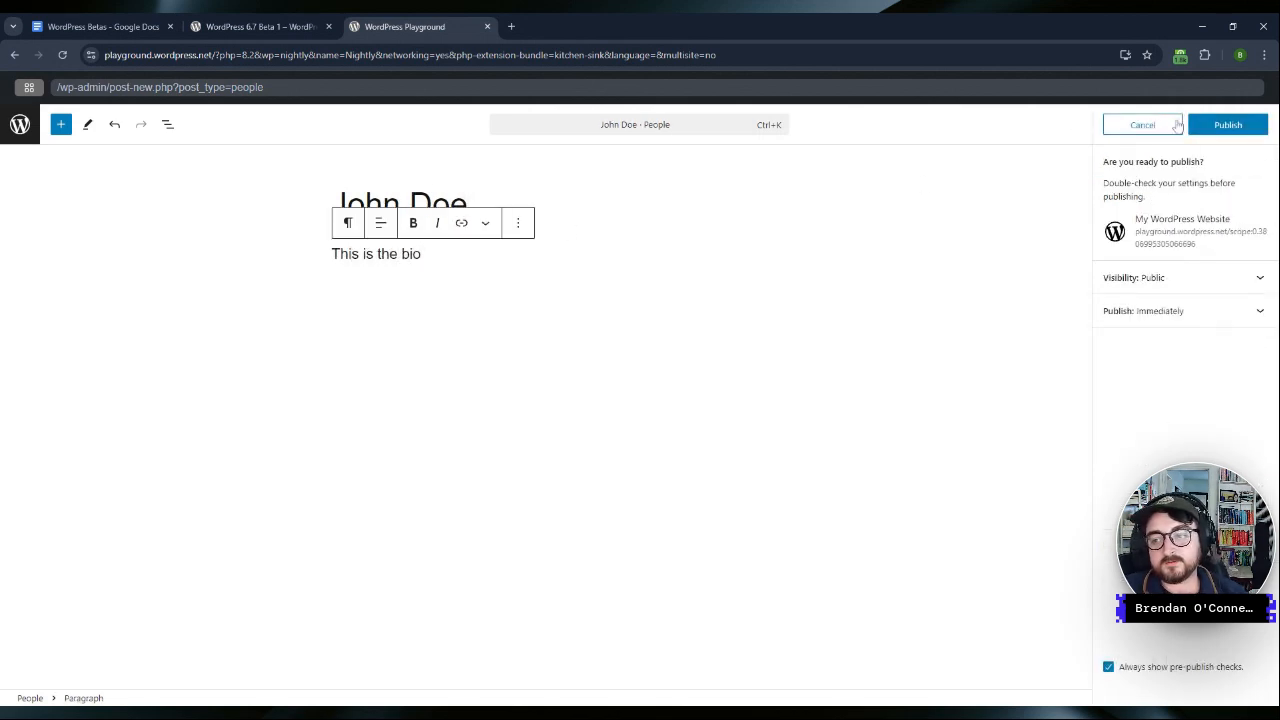
click(1228, 124)
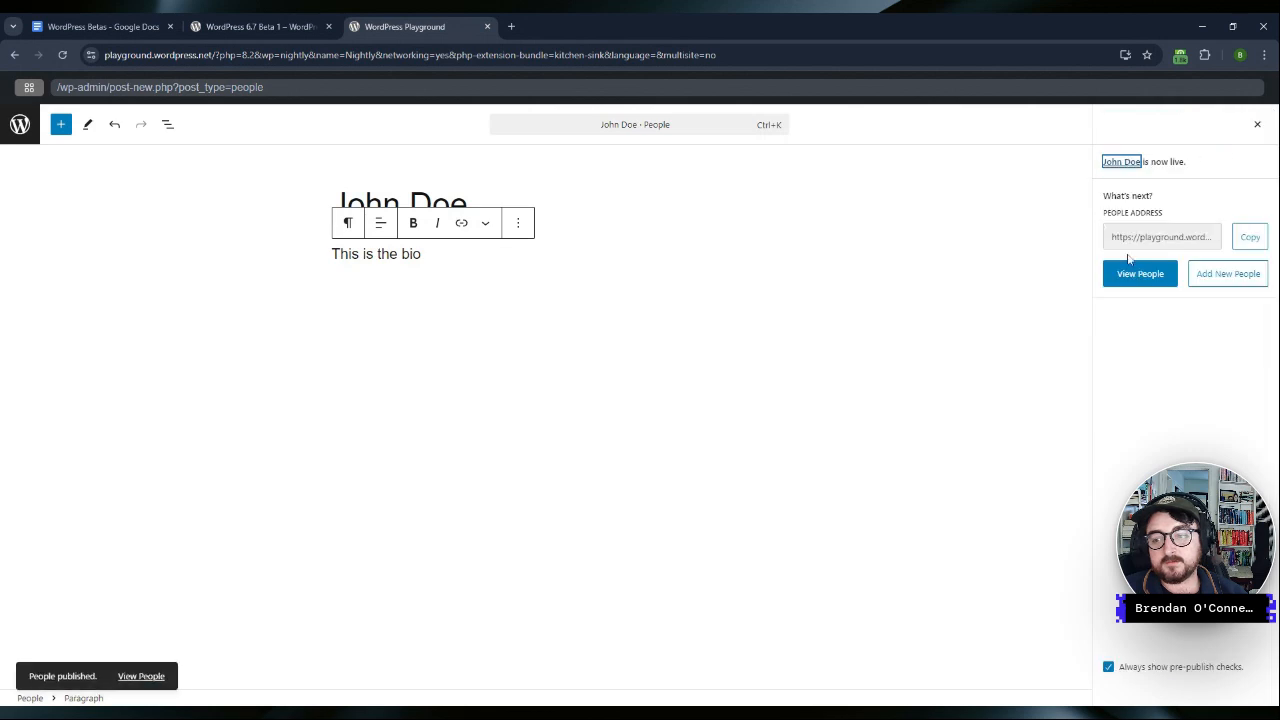
Step: Try Annotation and Display styles on the bio, leave it Default, and exit to the People list
click(1256, 124)
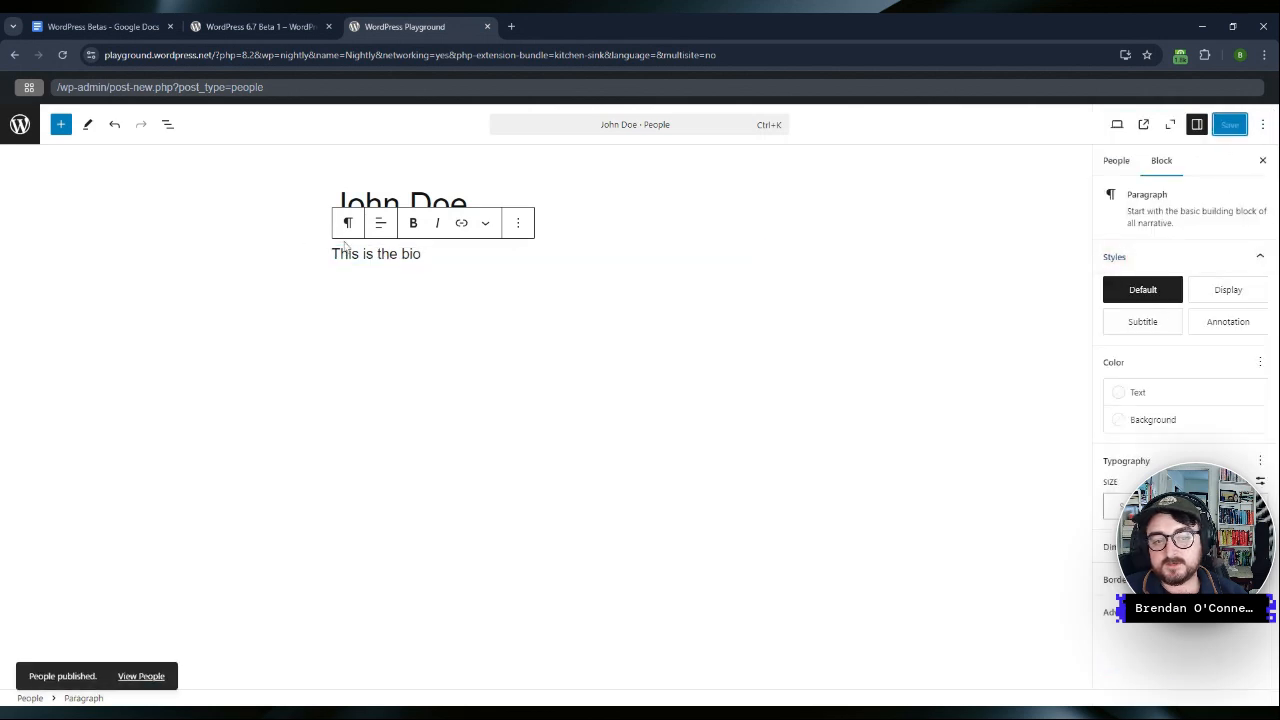
mouse_move(1228, 288)
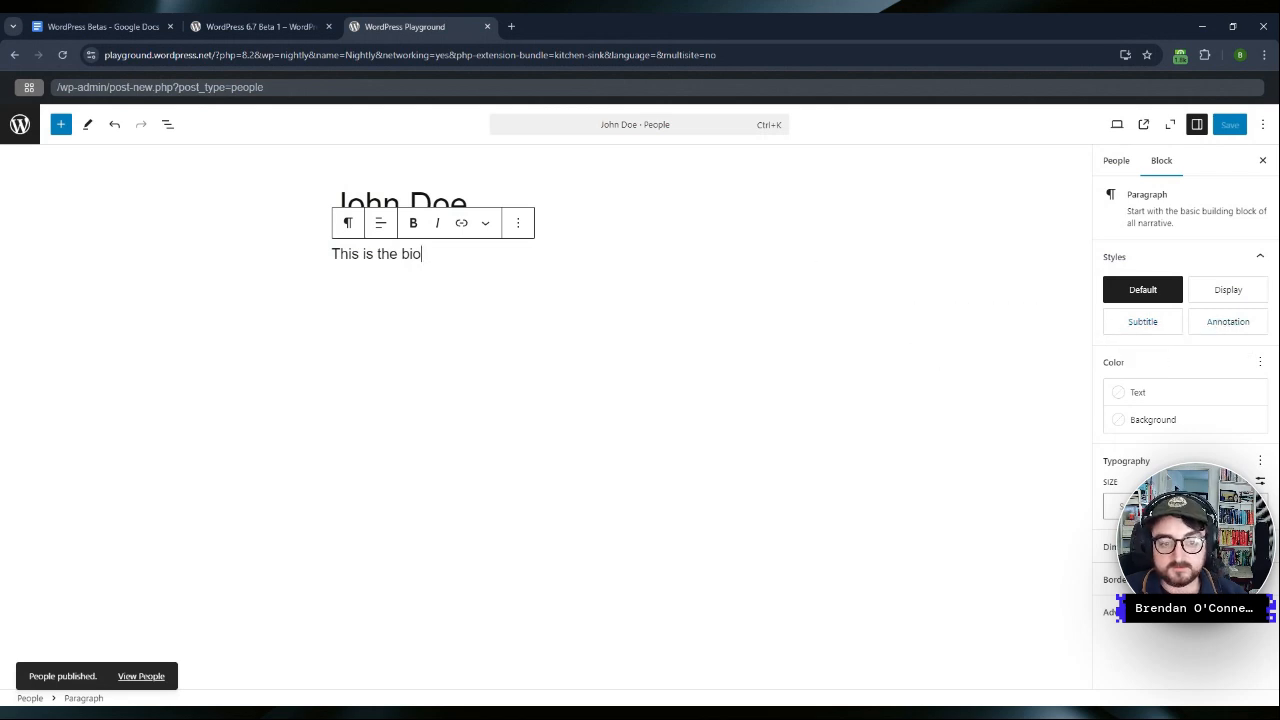
click(1228, 320)
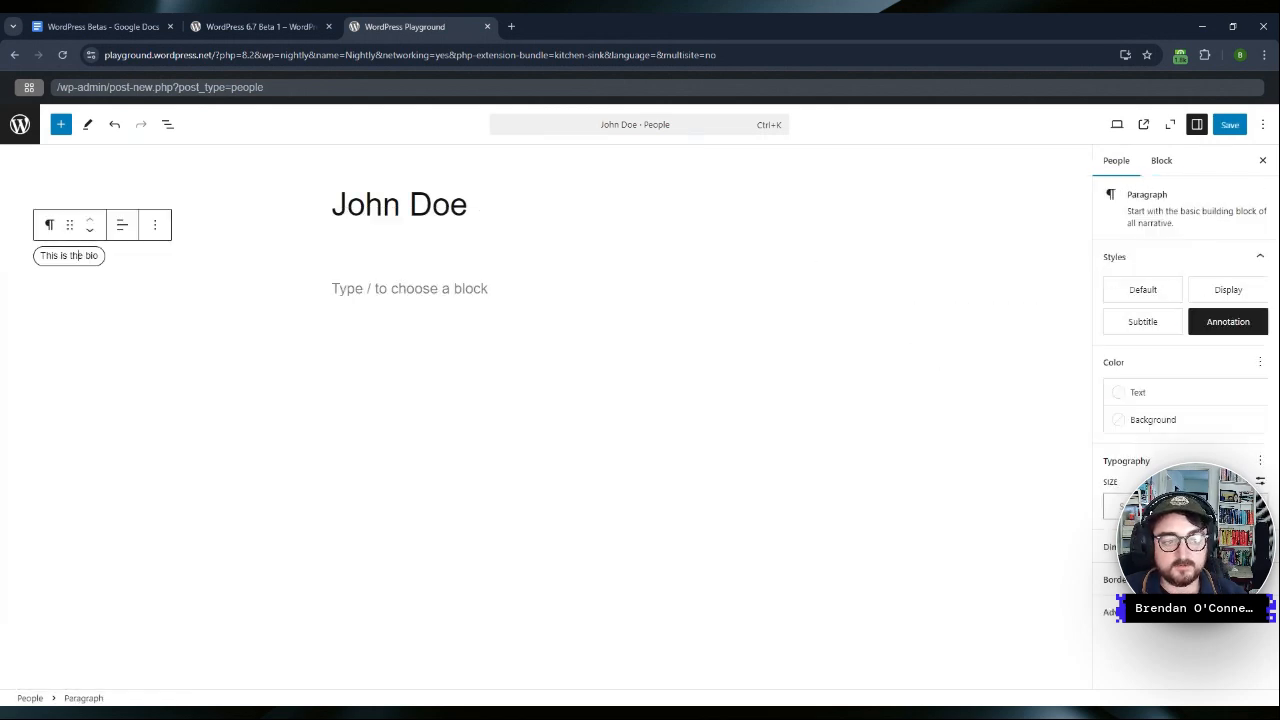
click(1116, 160)
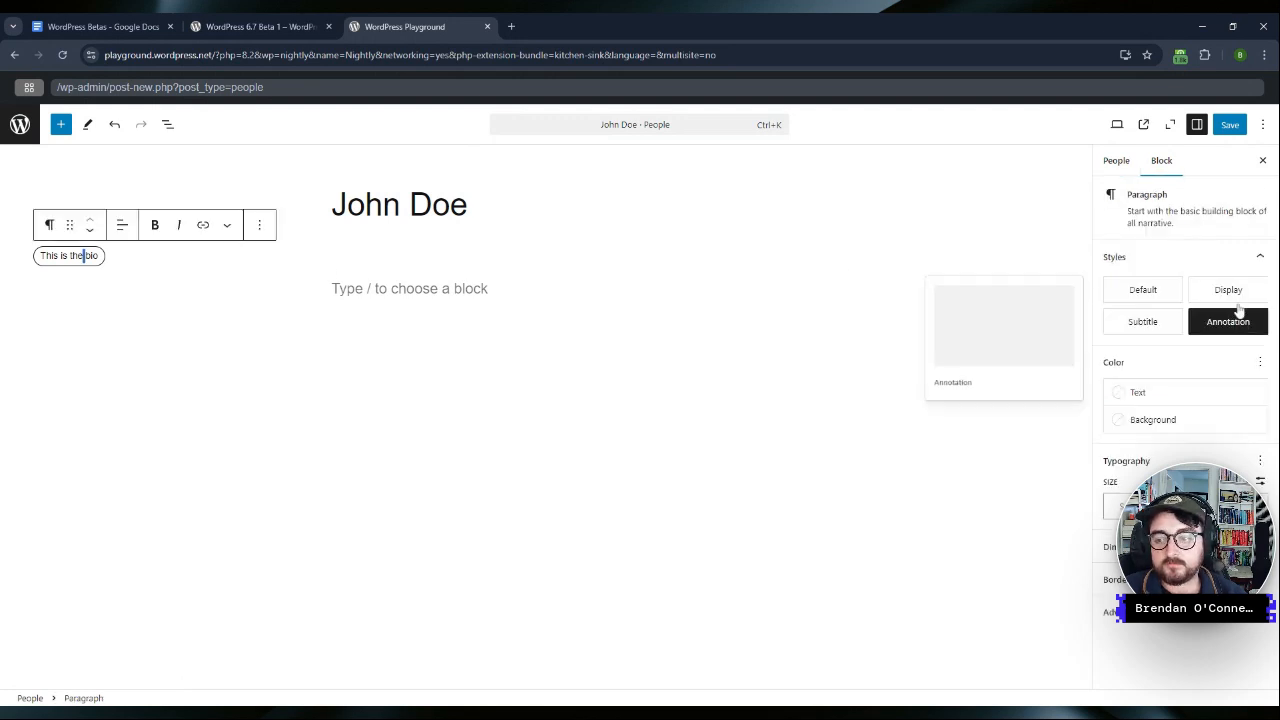
click(1142, 288)
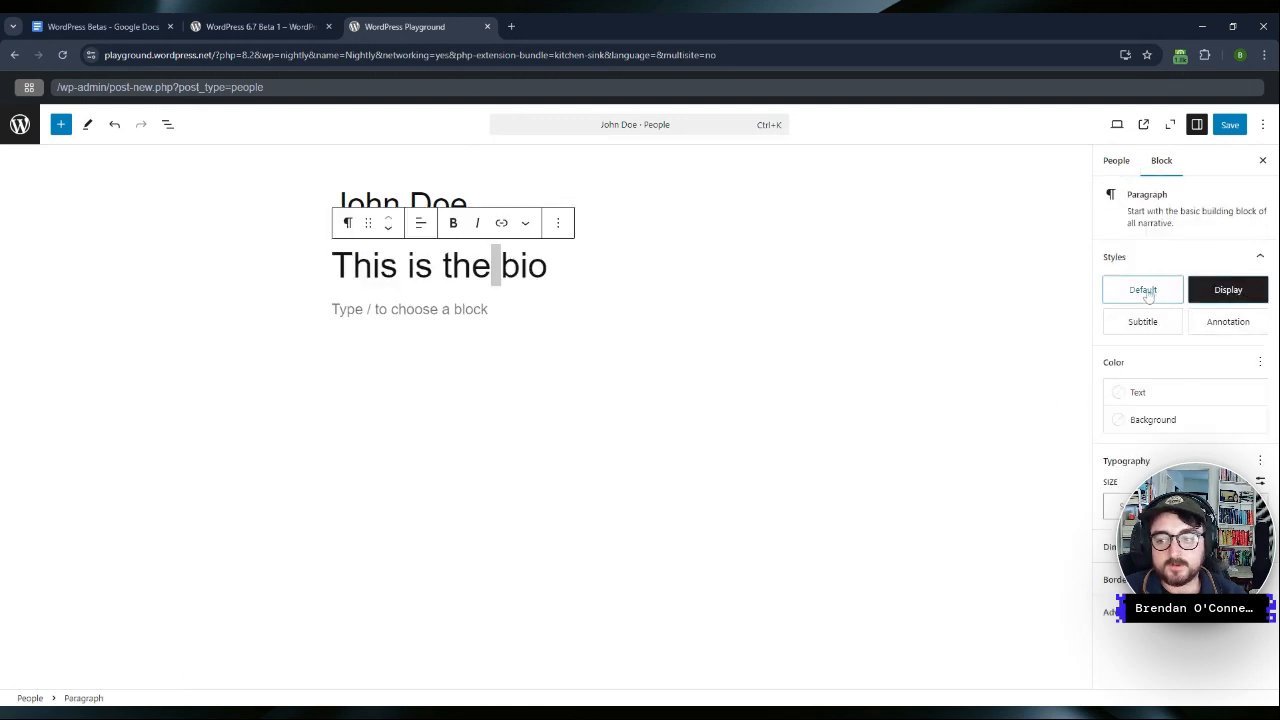
click(1144, 288)
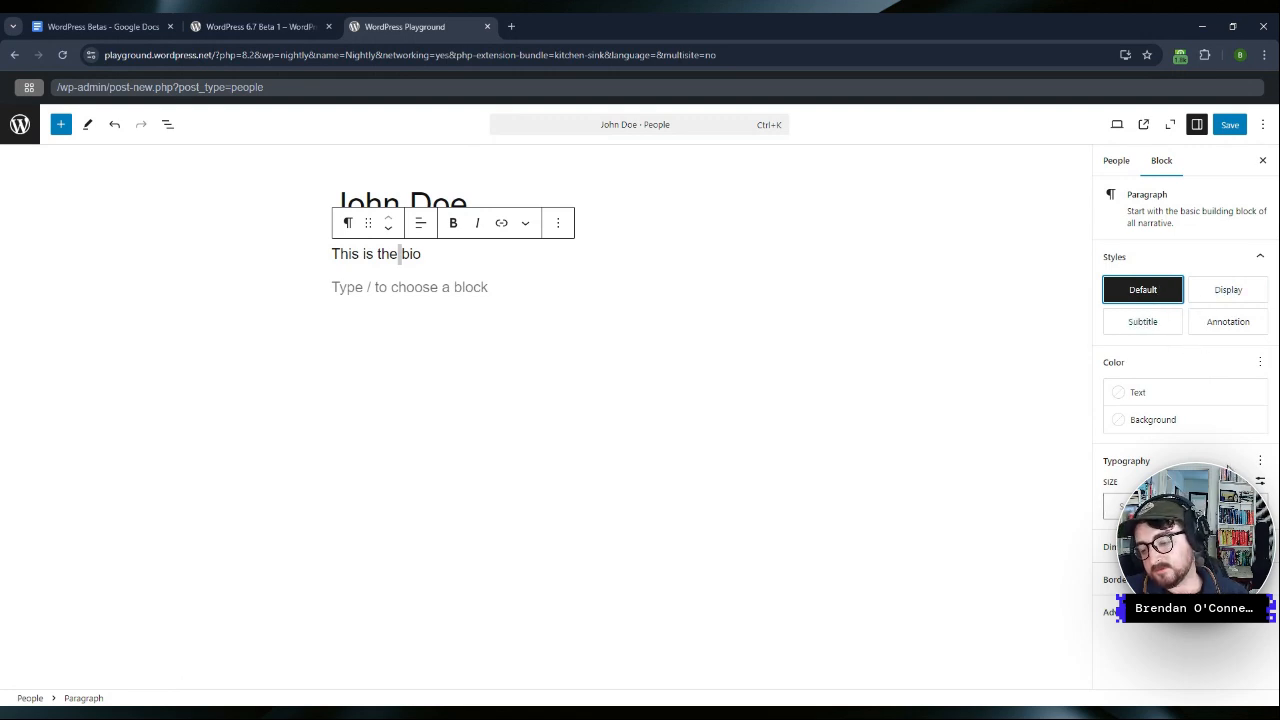
mouse_move(1142, 320)
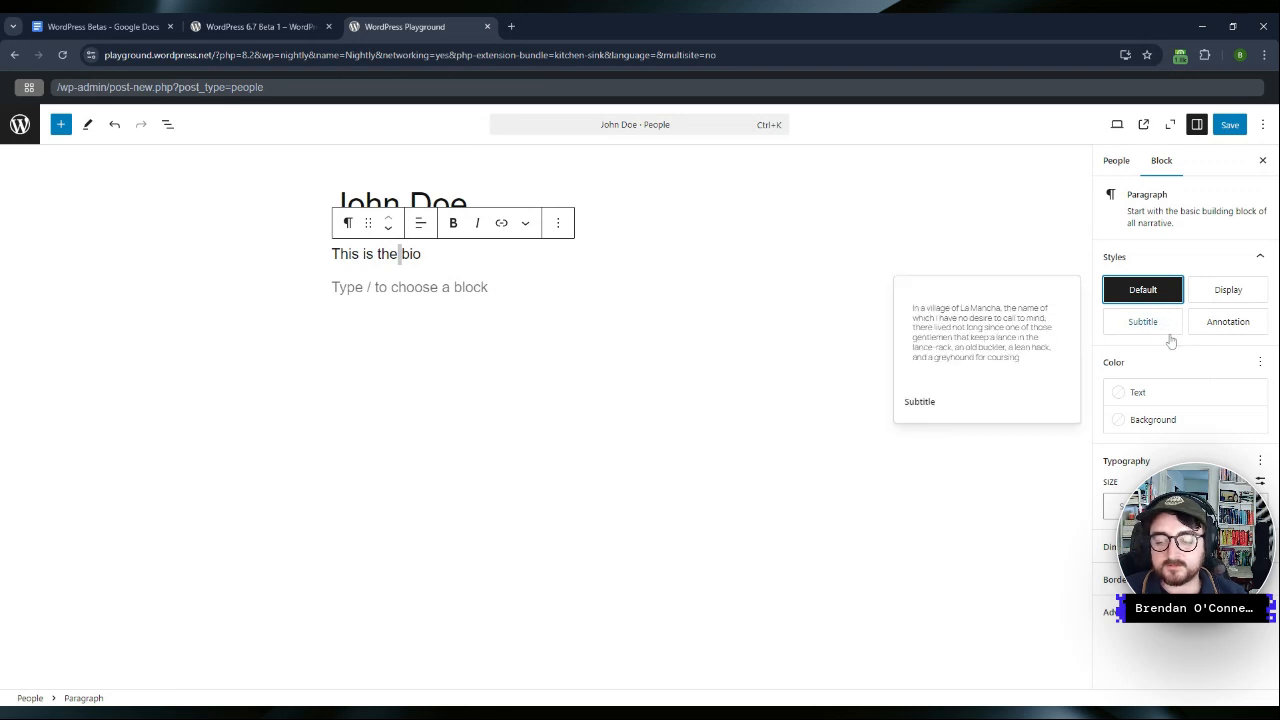
mouse_move(1186, 344)
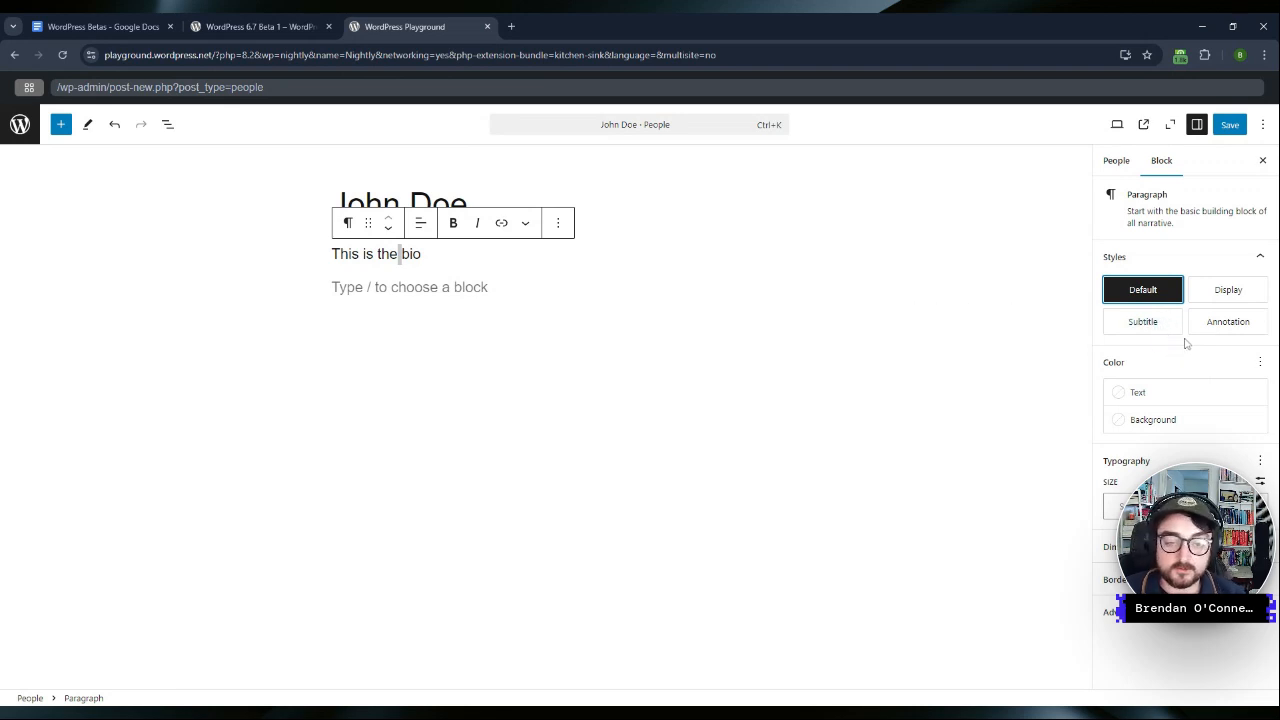
mouse_move(320, 304)
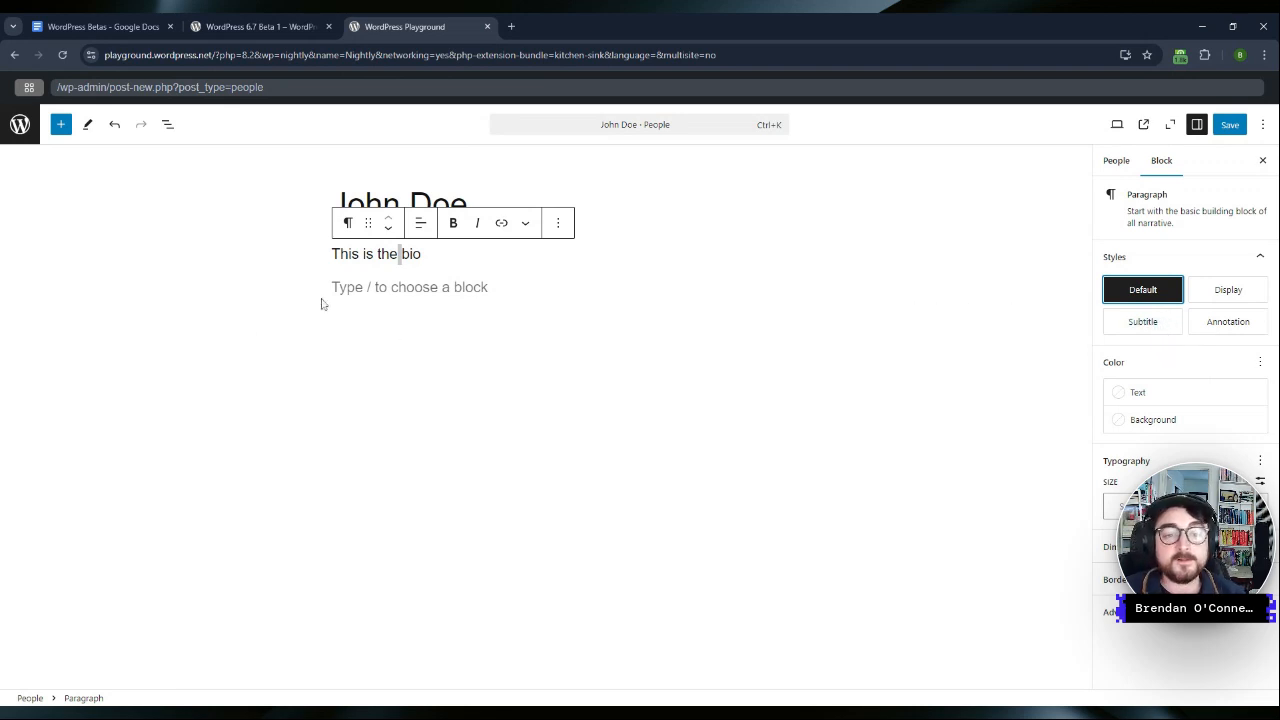
click(1228, 124)
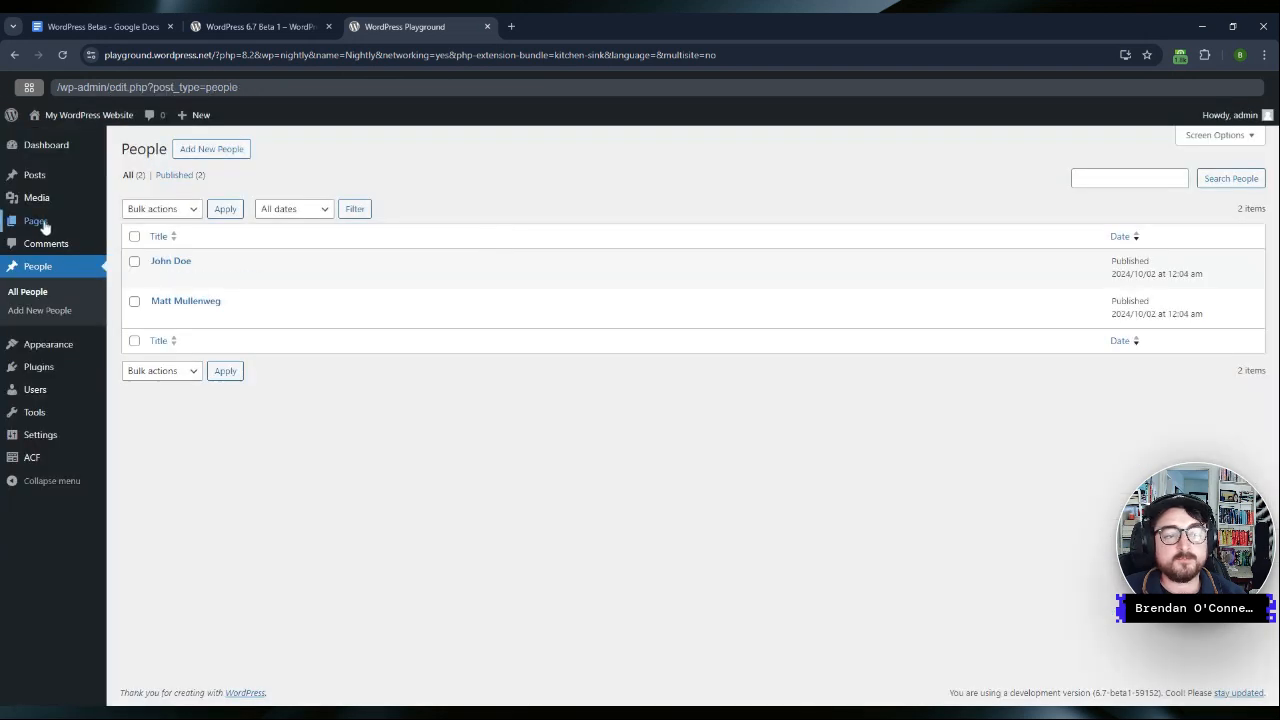
Step: View the site's front end and open the Blog Home template in the Site Editor
click(88, 114)
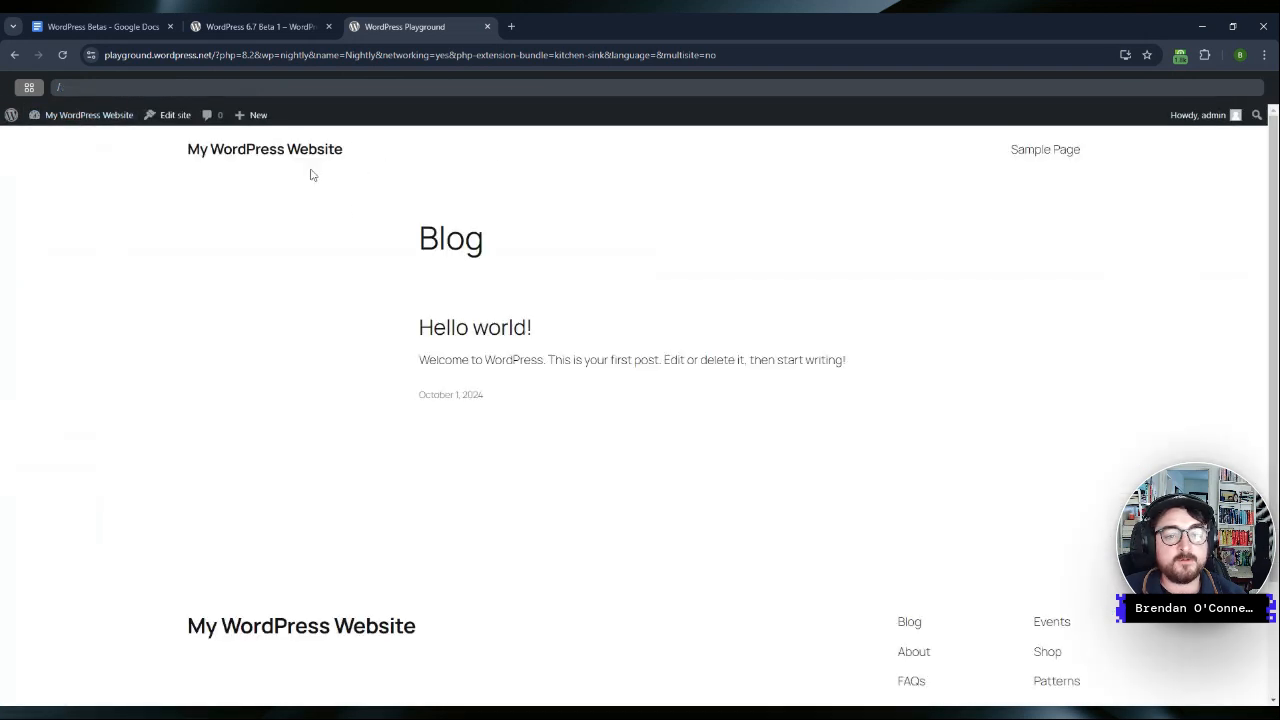
click(174, 114)
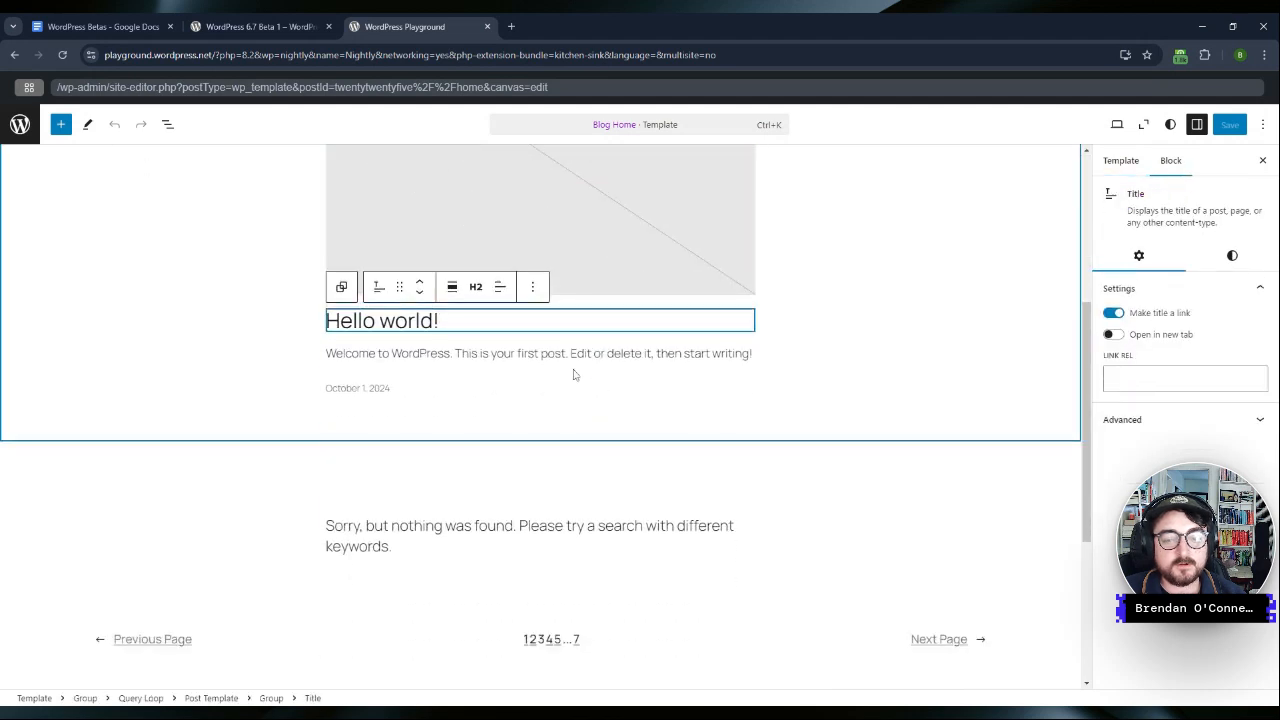
Step: Select the Query Loop block in List View and set its post type to People
click(168, 124)
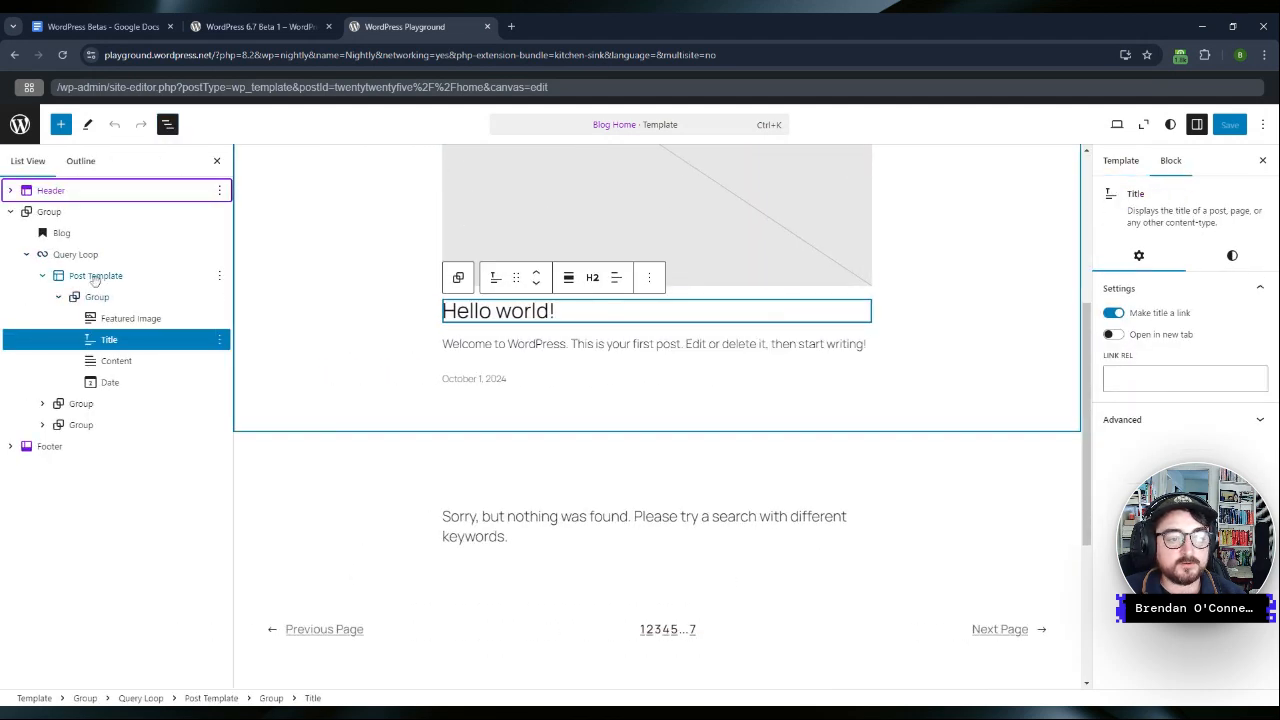
click(76, 254)
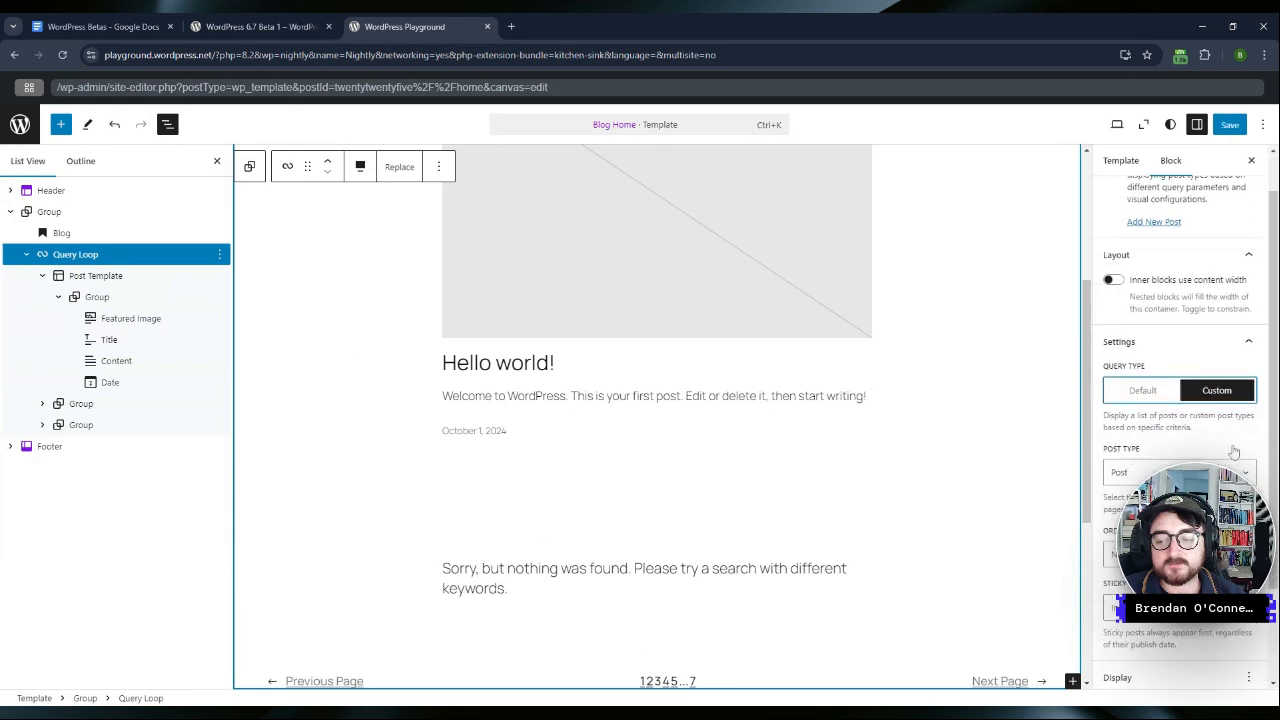
scroll(down, 3)
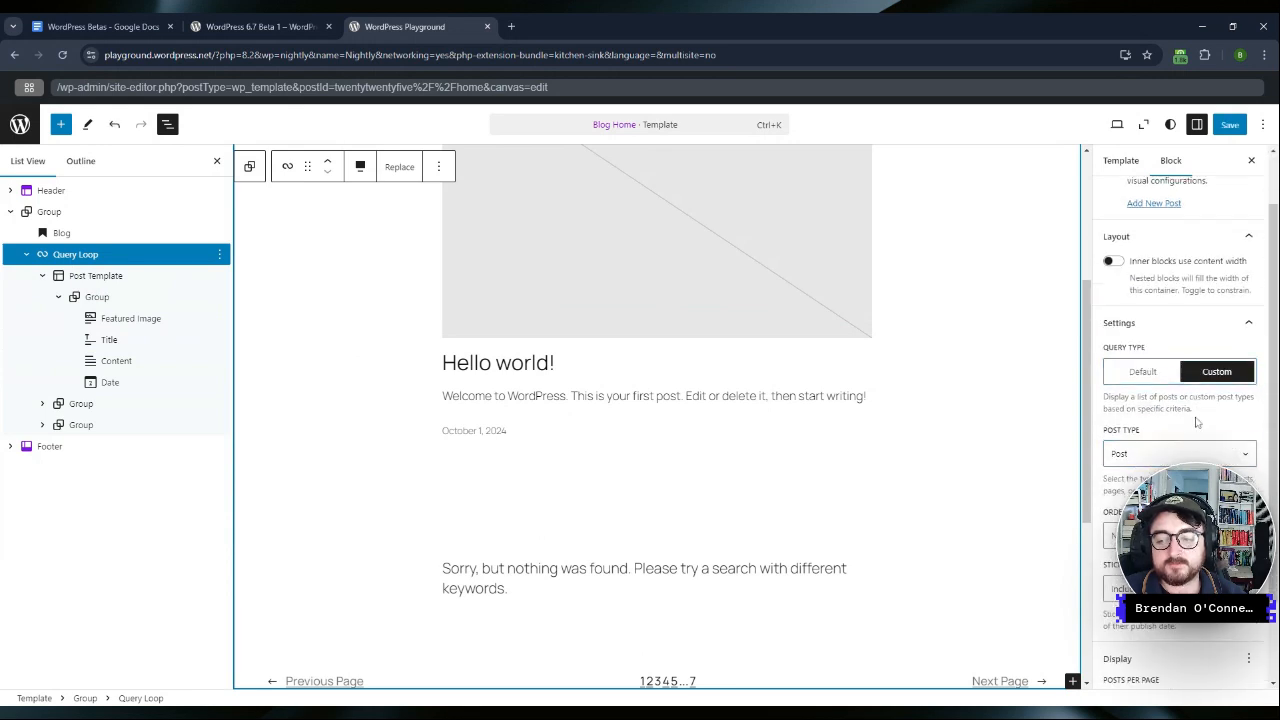
click(1178, 452)
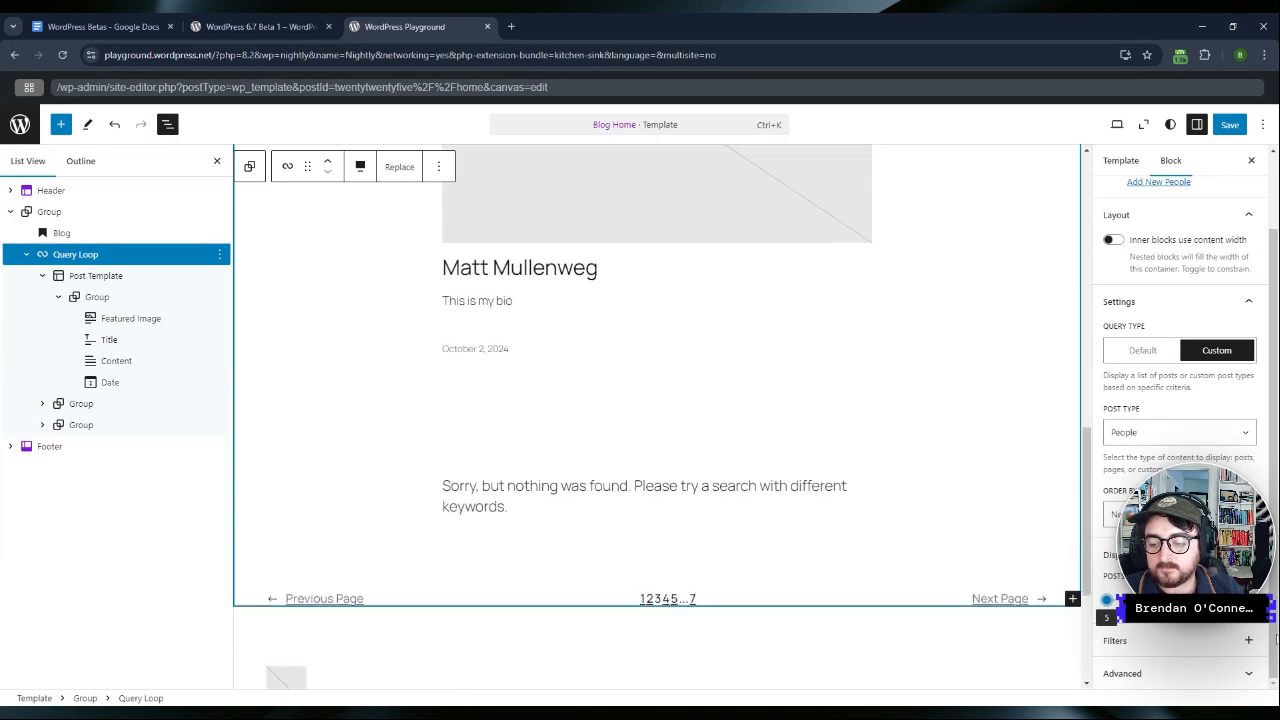
Step: Review the available query filters, then switch to the WordPress 6.7 Beta 1 release notes
click(1248, 640)
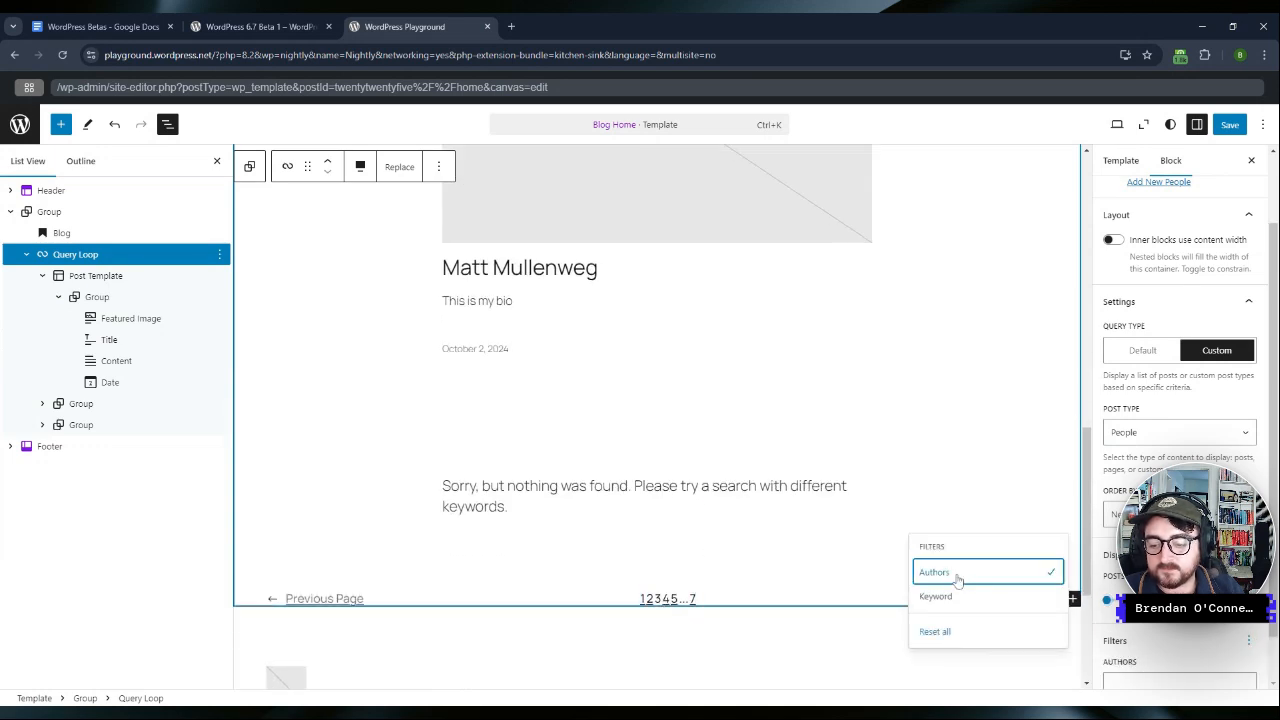
scroll(down, 3)
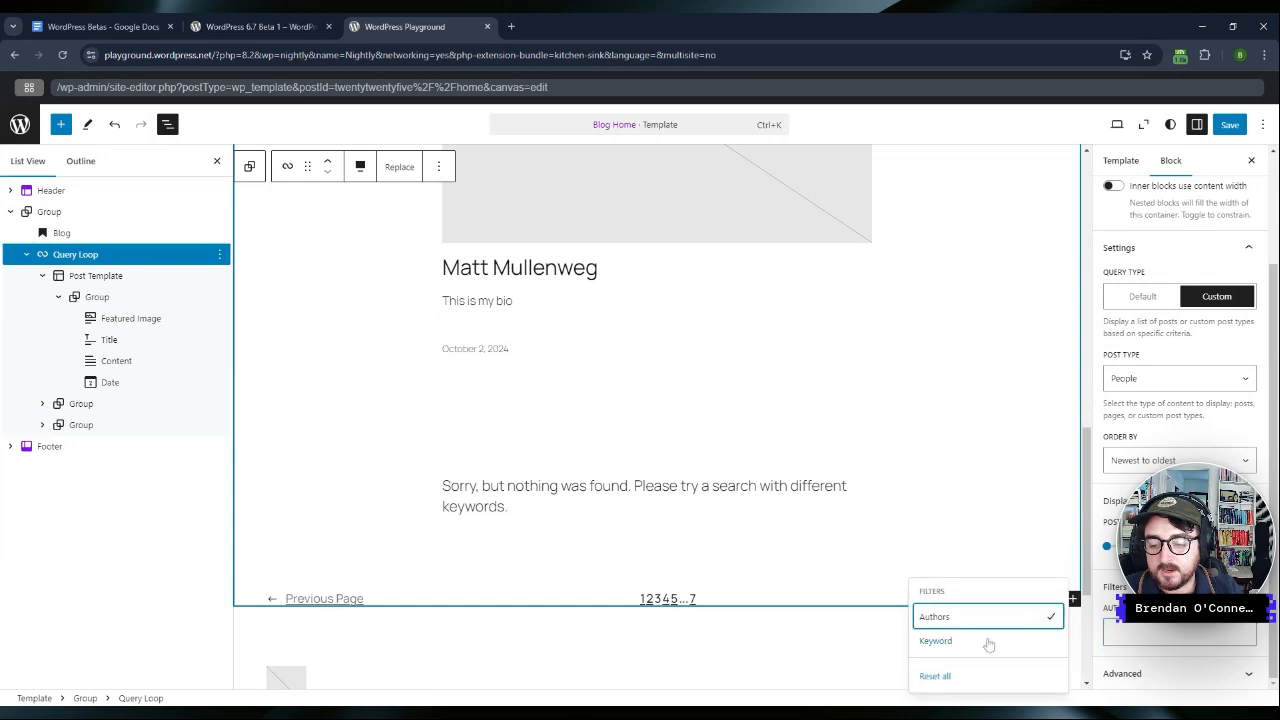
click(936, 640)
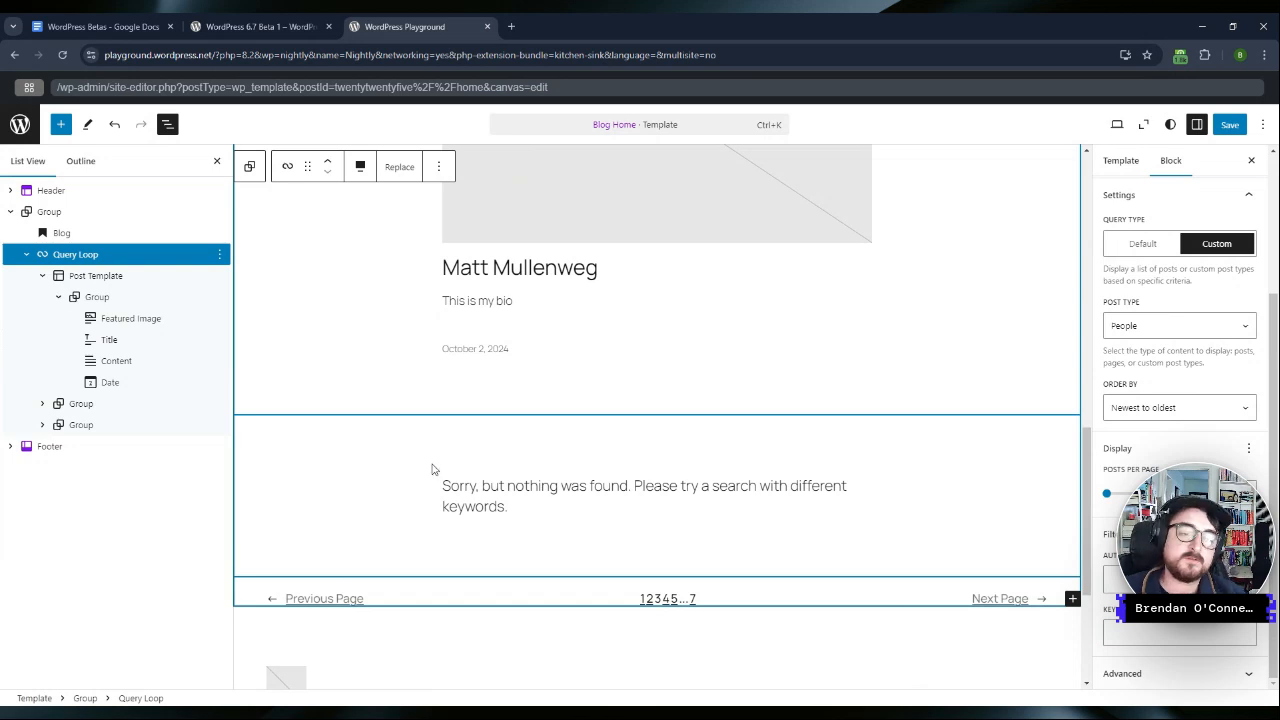
click(100, 26)
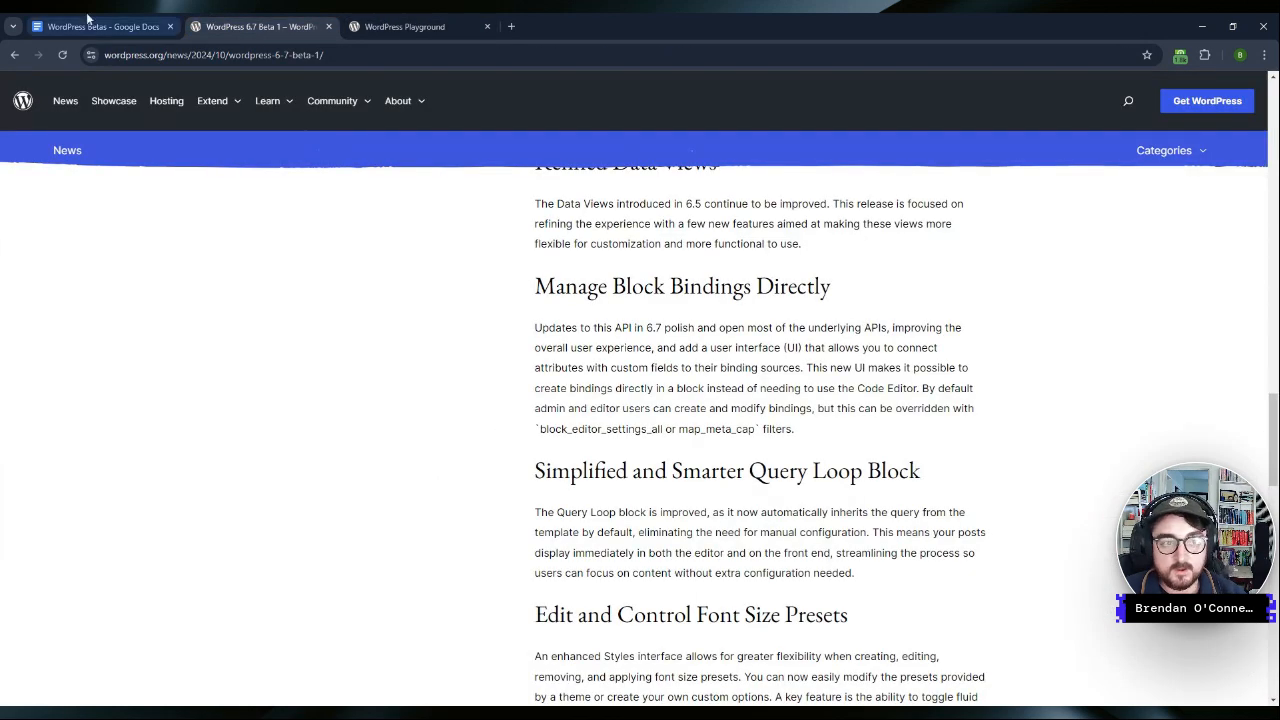
Step: Review the 'toggle fluid typography' note in the WordPress Betas doc, then return to Playground
click(100, 26)
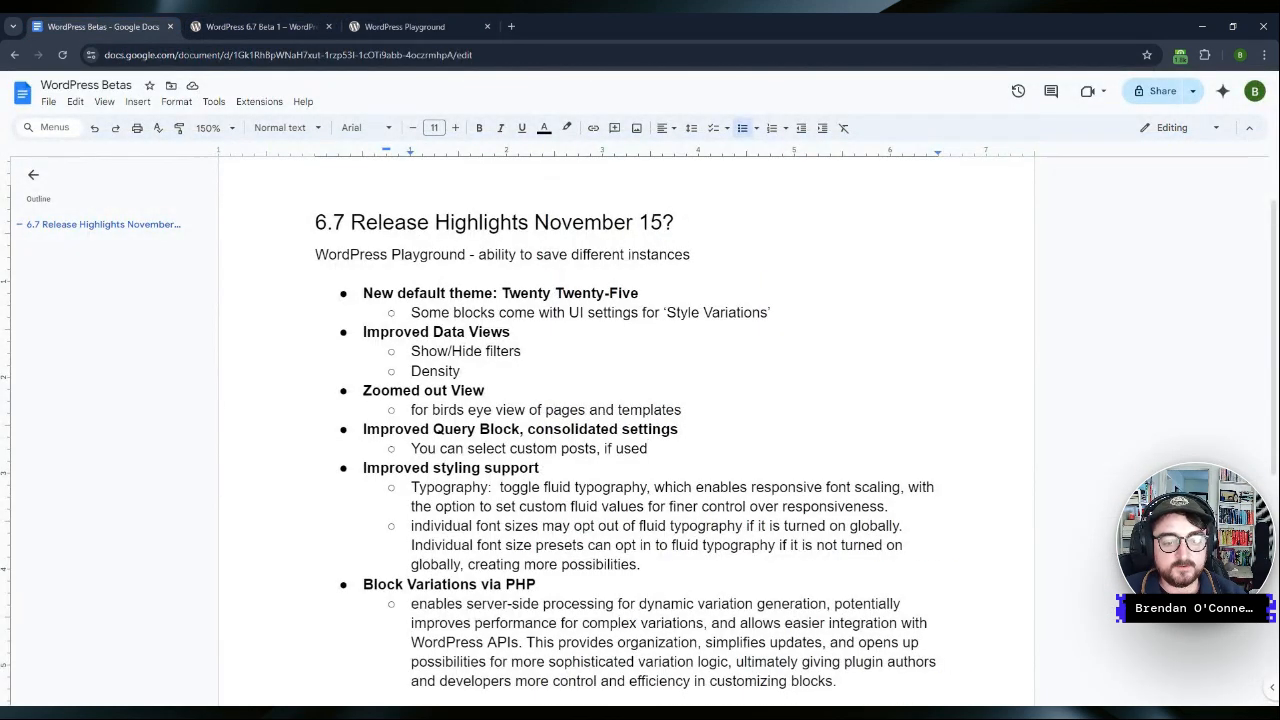
double_click(410, 468)
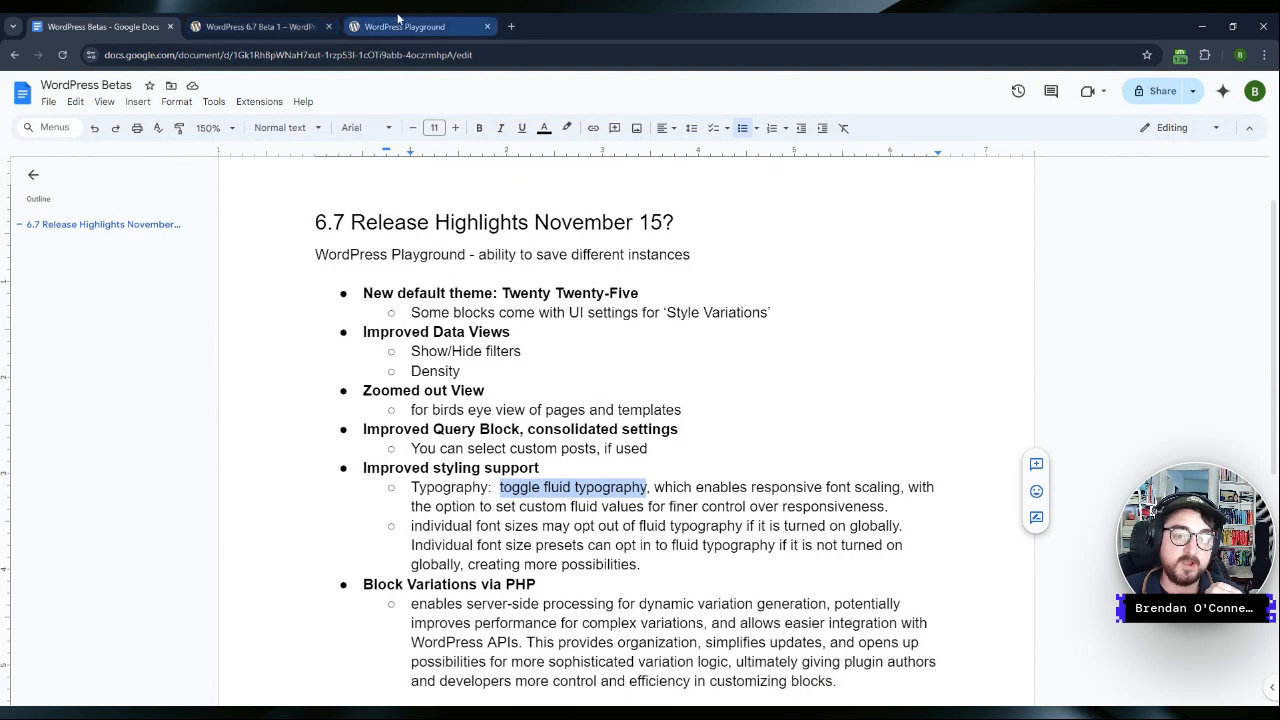
click(418, 26)
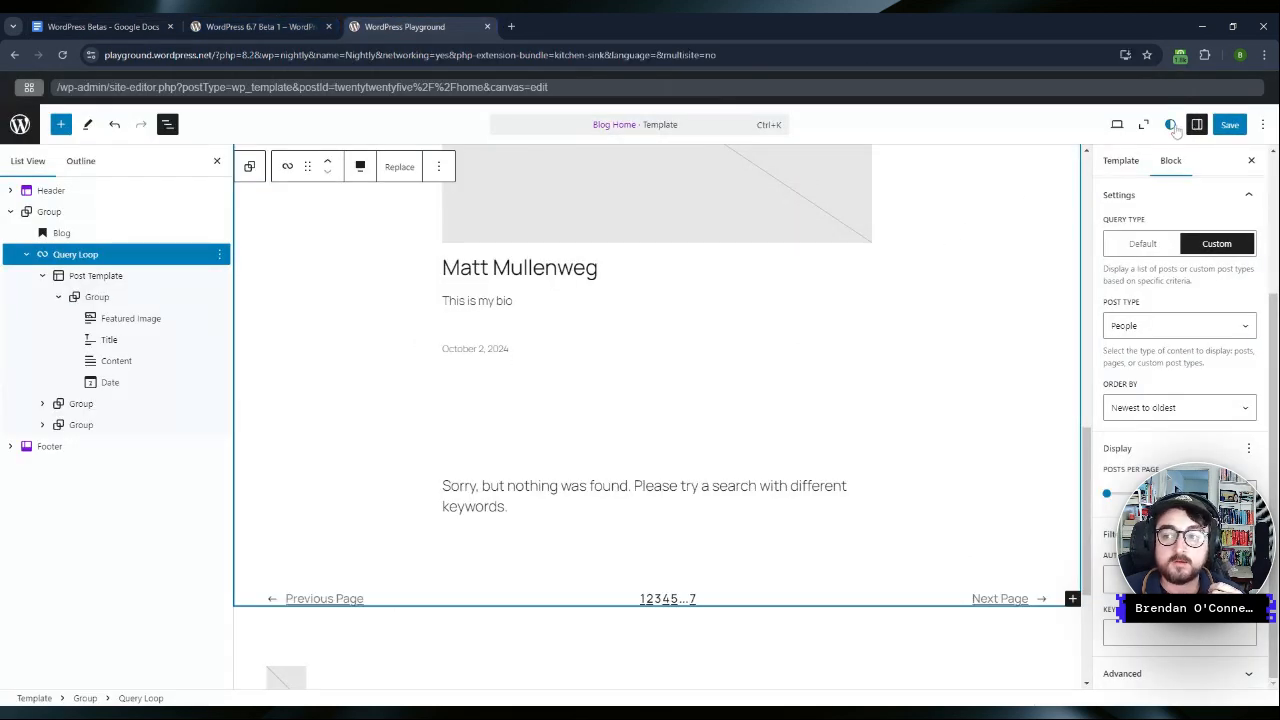
Step: Browse the installed fonts in the site-wide Styles typography presets and close the font library
click(1170, 124)
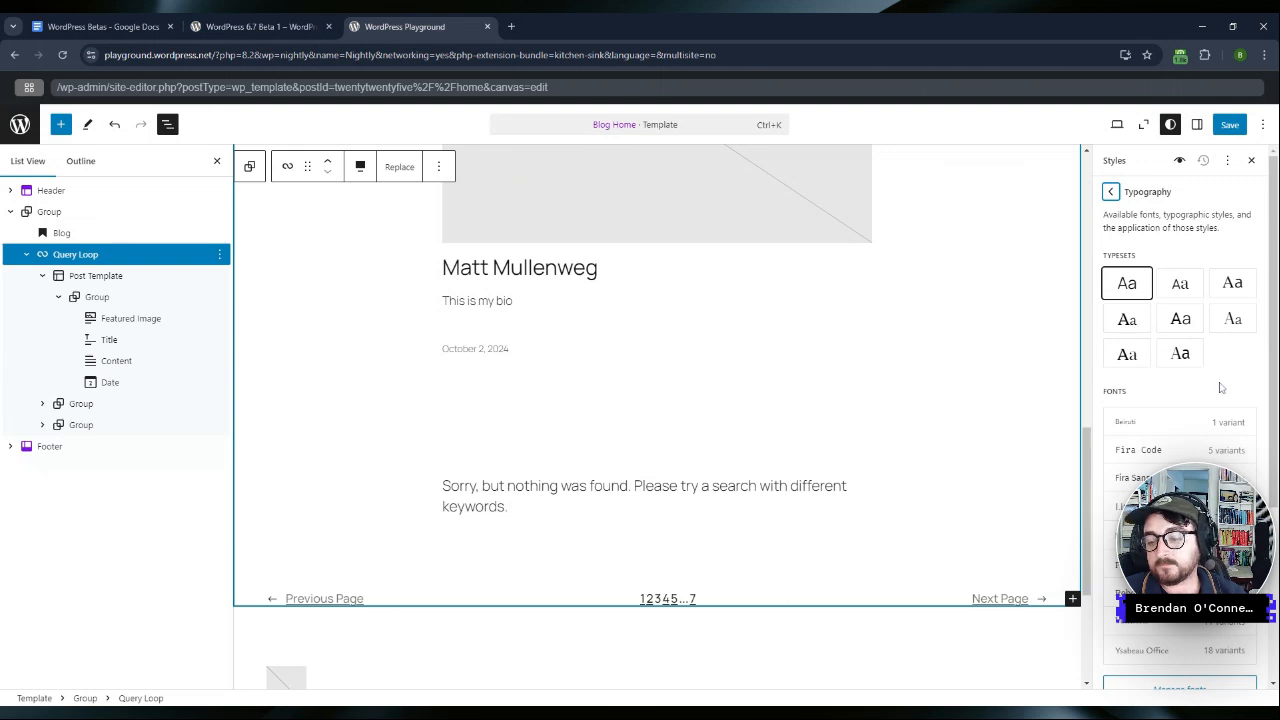
scroll(down, 3)
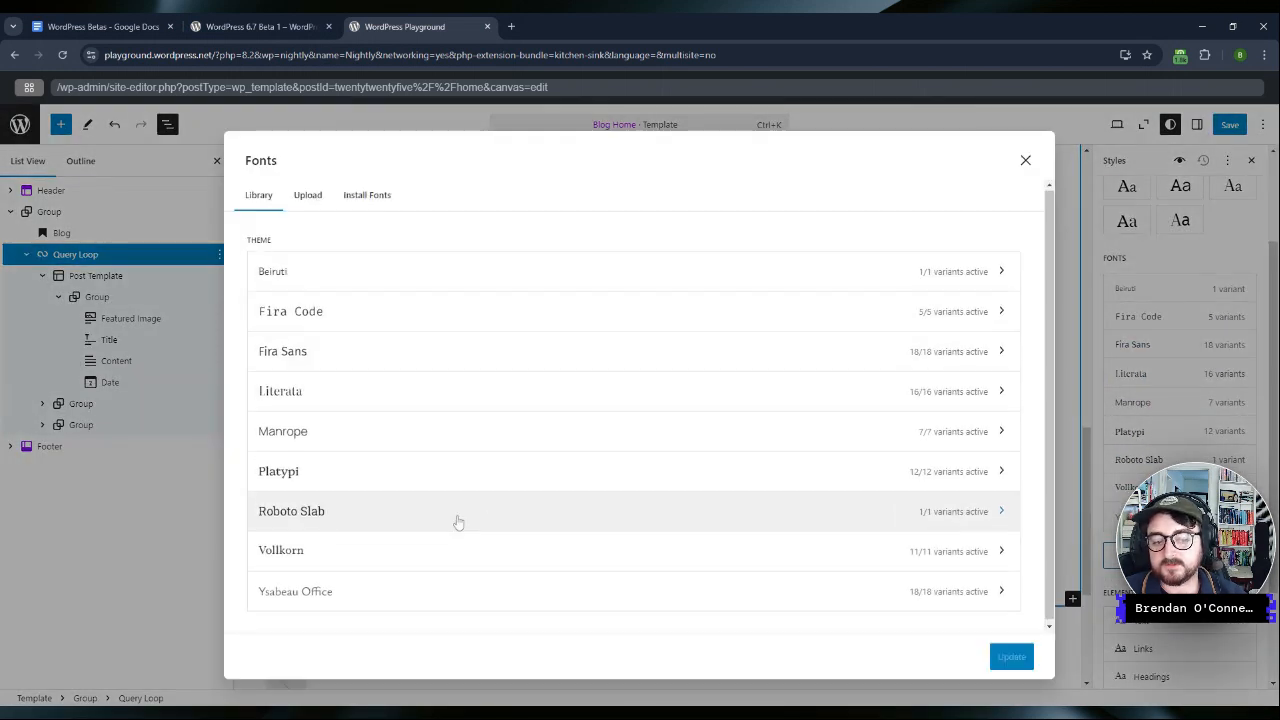
click(1024, 160)
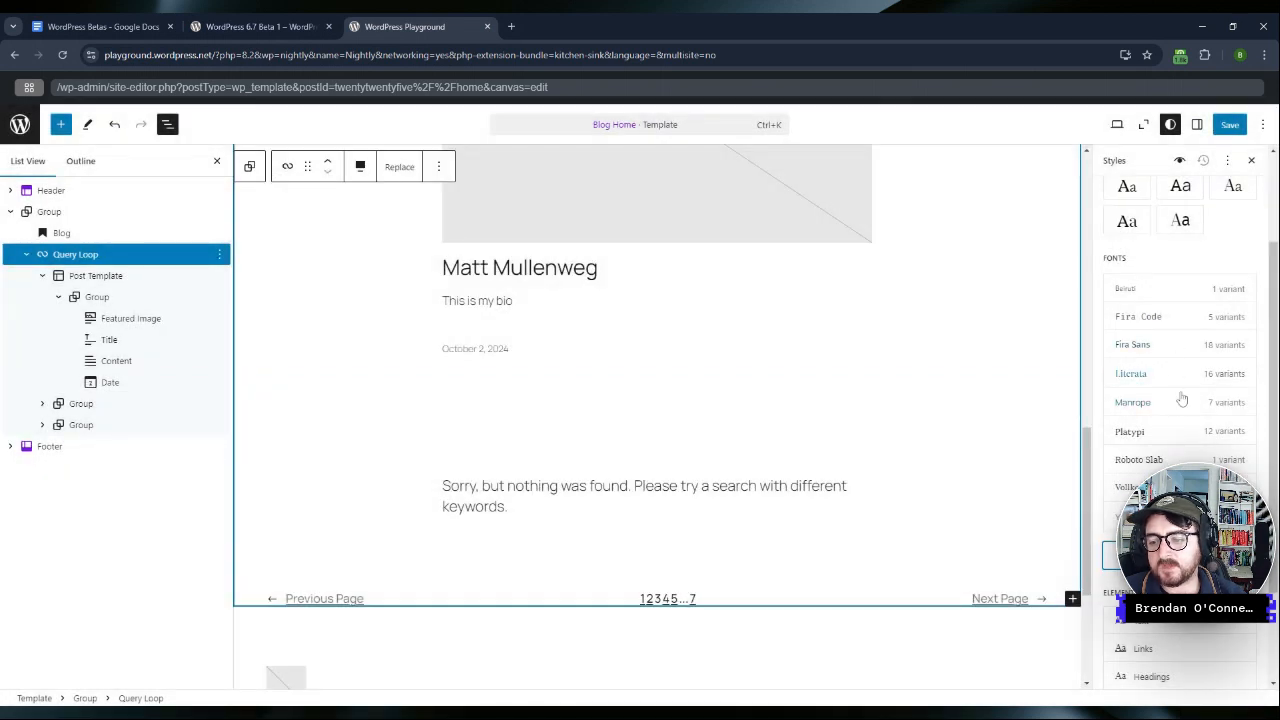
Step: Inspect the H1 heading typography settings, then go back to the Typography styles overview
scroll(down, 3)
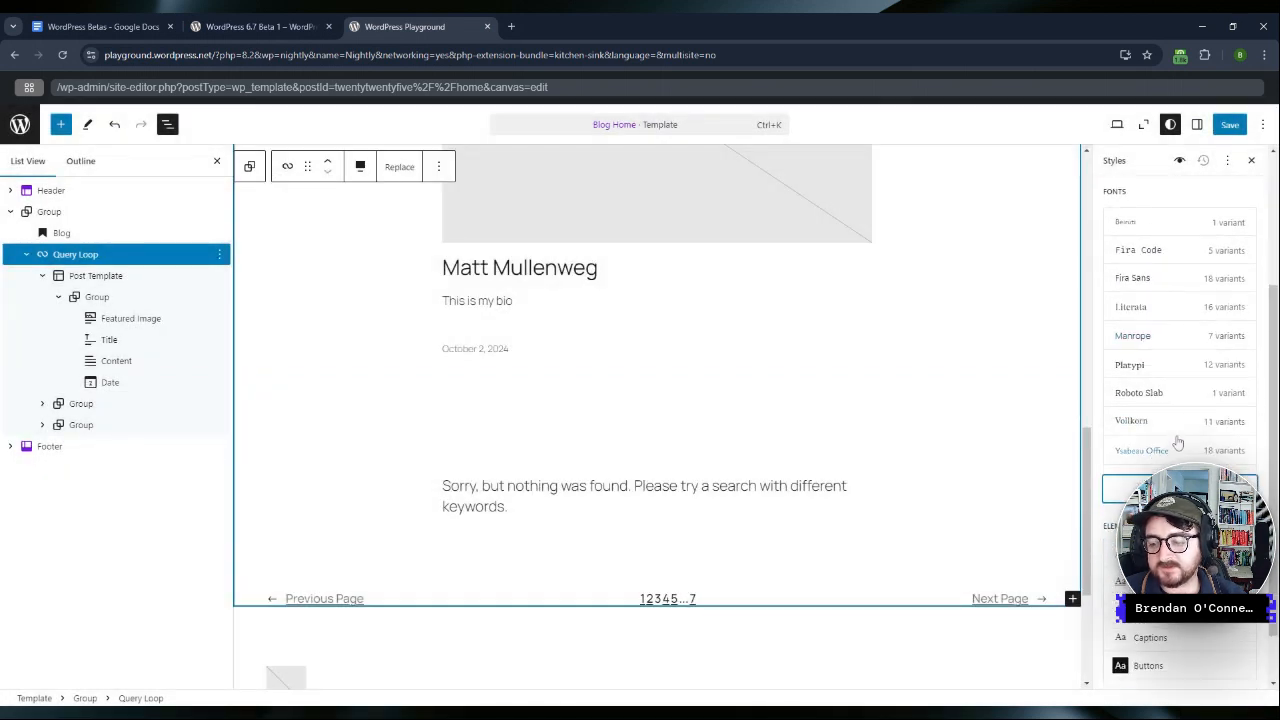
scroll(down, 3)
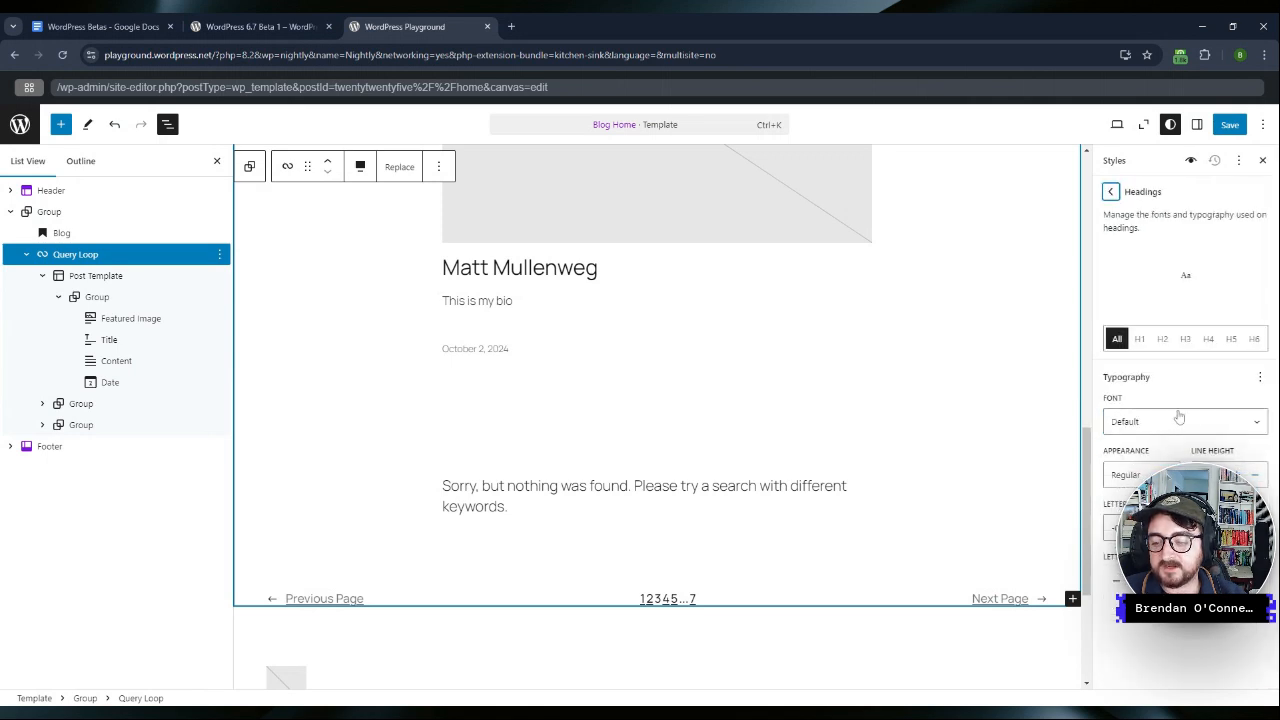
mouse_move(1172, 374)
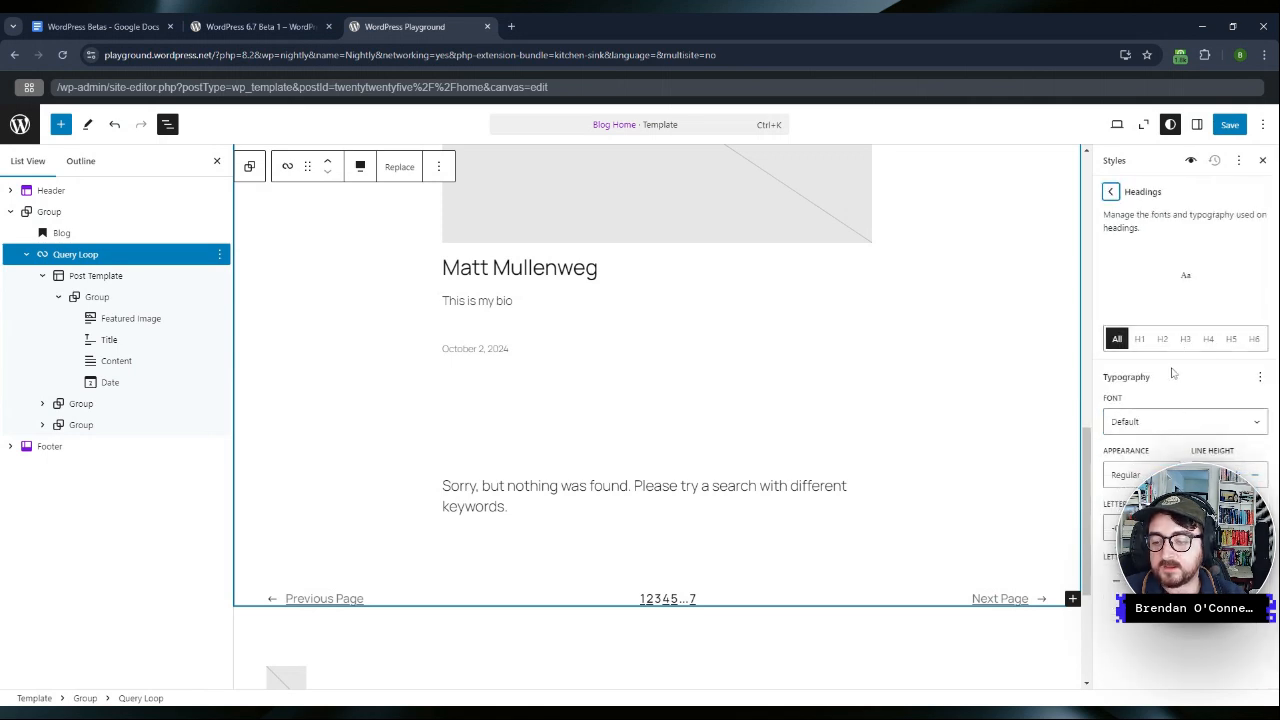
click(1140, 338)
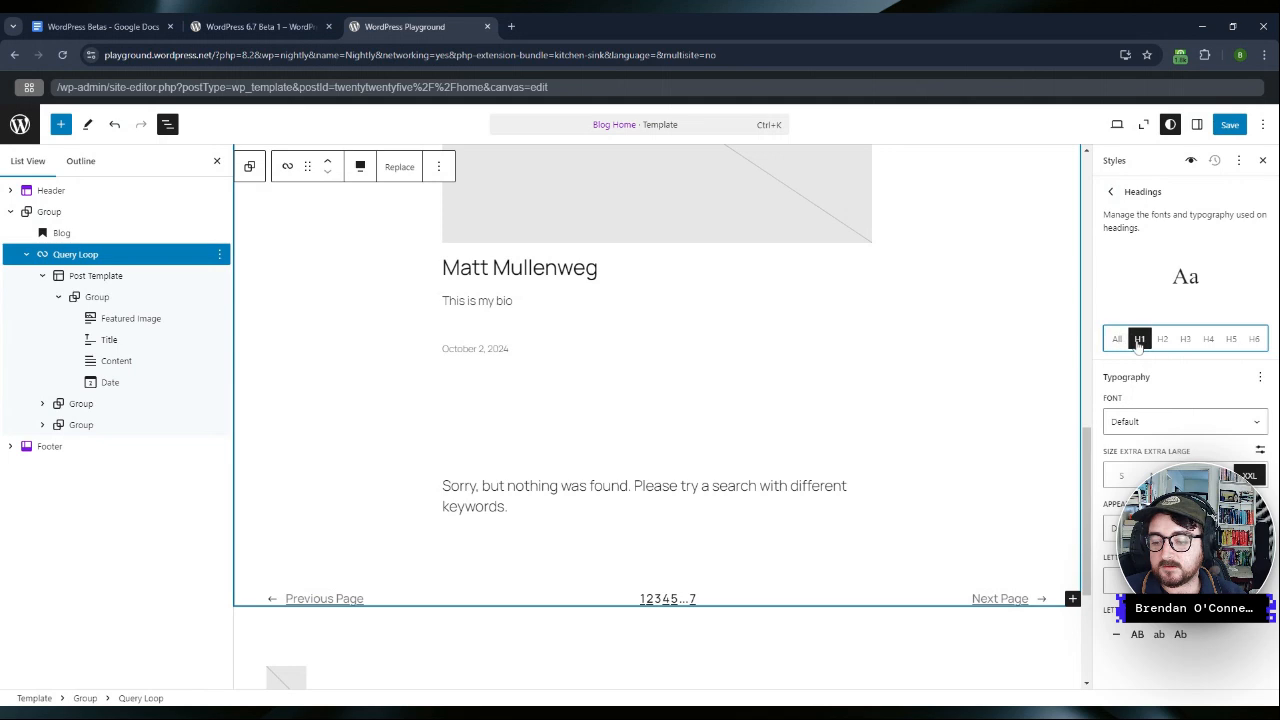
click(1260, 378)
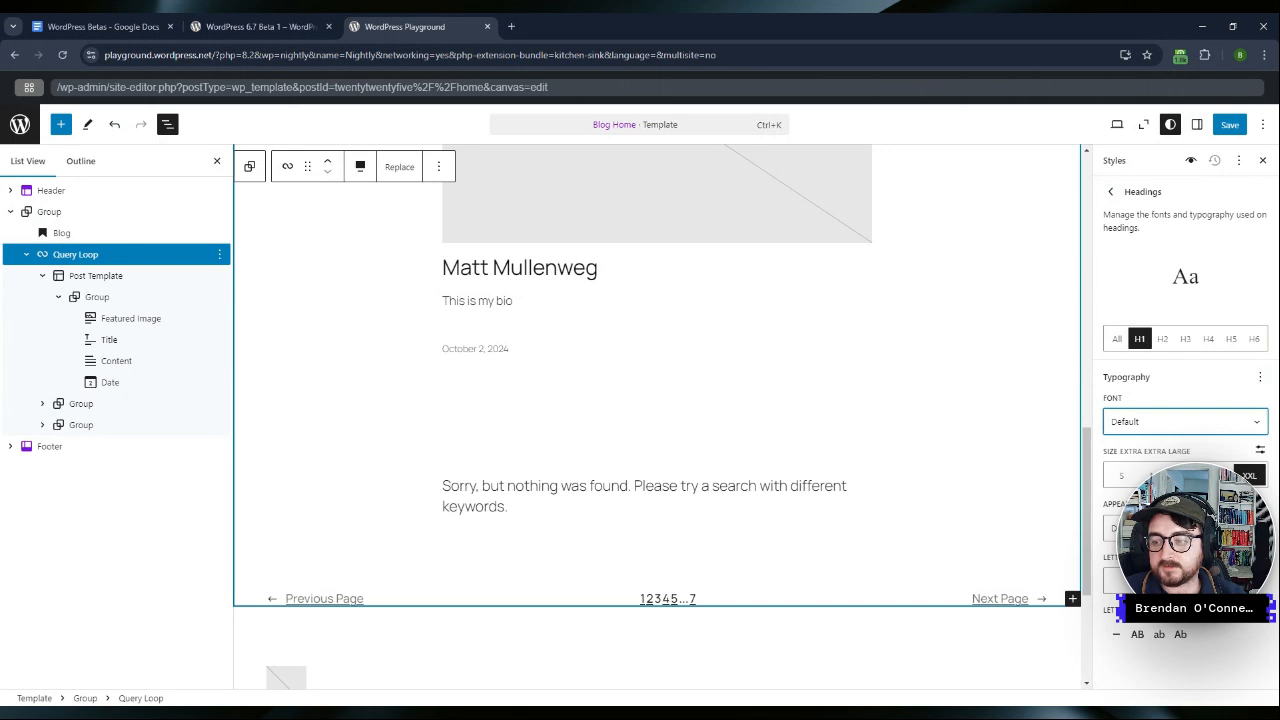
click(1184, 420)
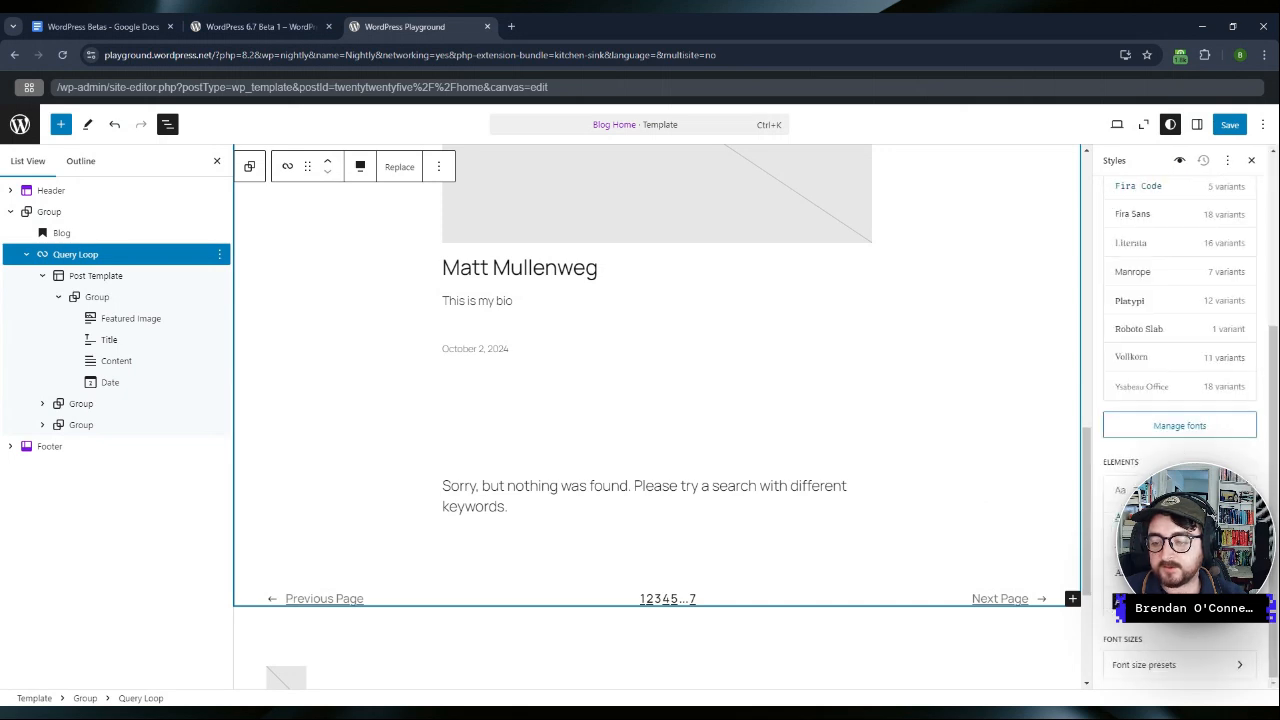
Step: Inspect the font size presets such as Small and Extra Large with their fluid typography settings
click(1144, 664)
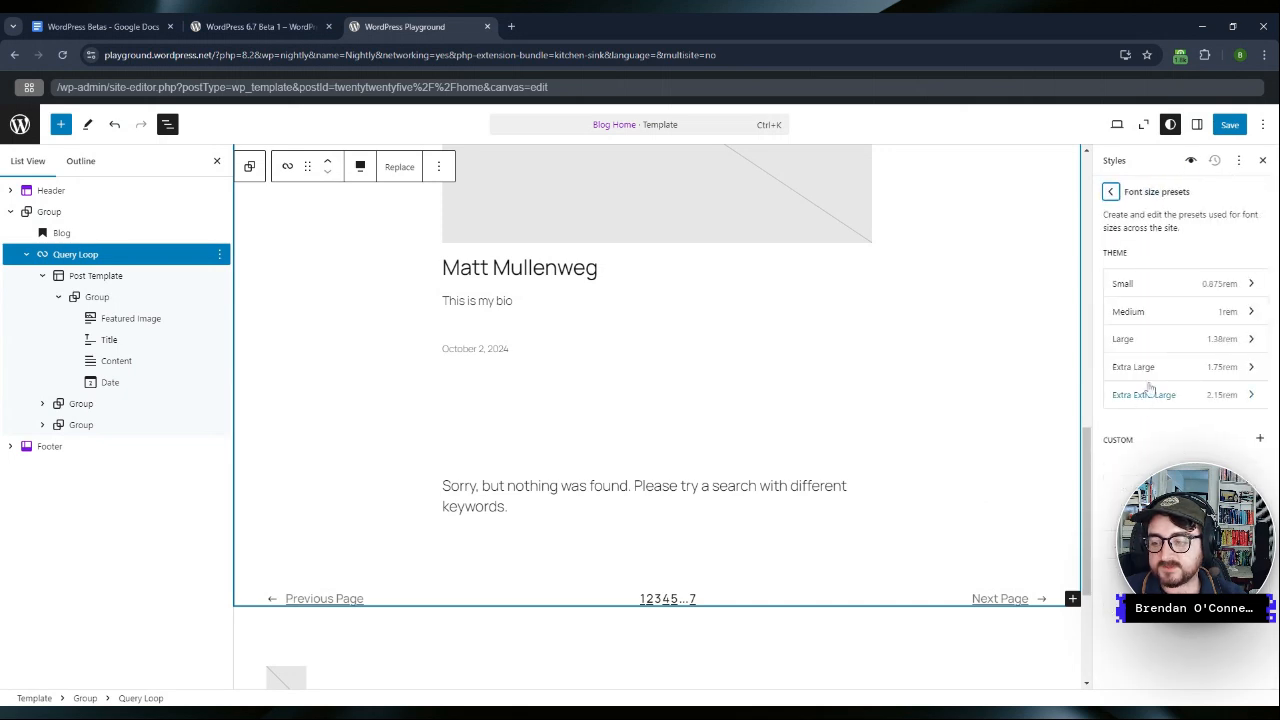
mouse_move(1150, 312)
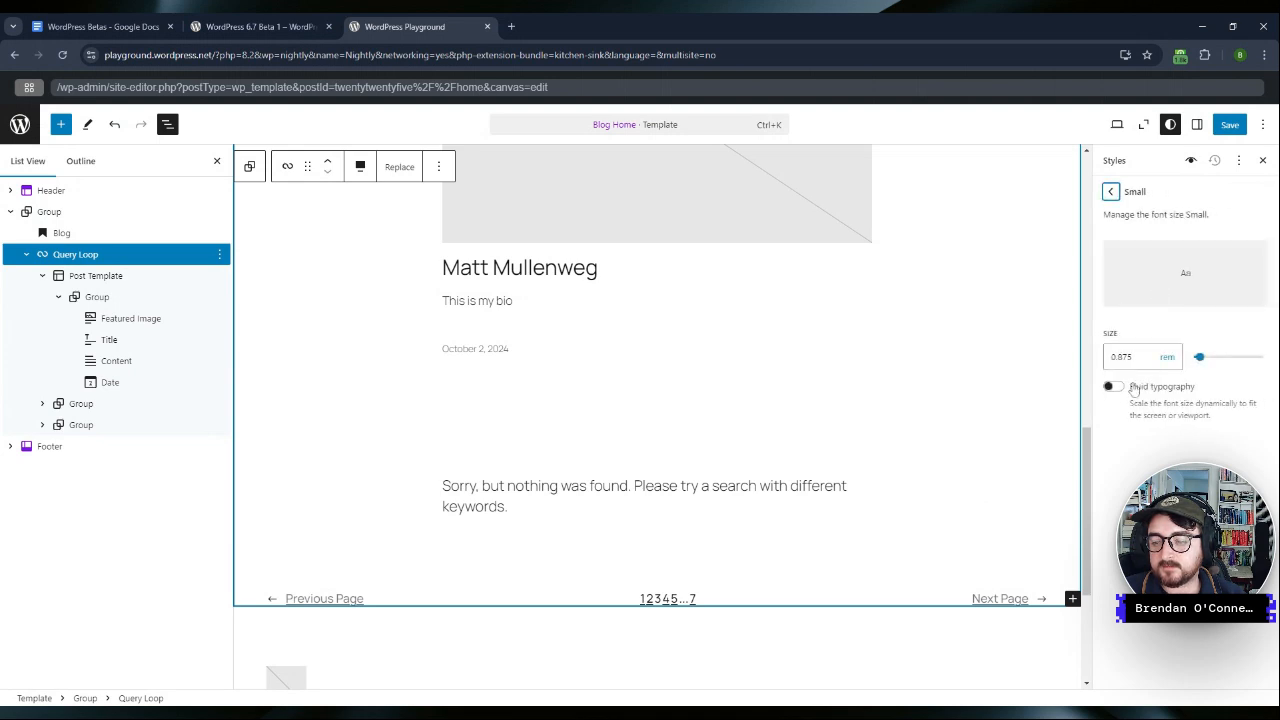
click(1110, 192)
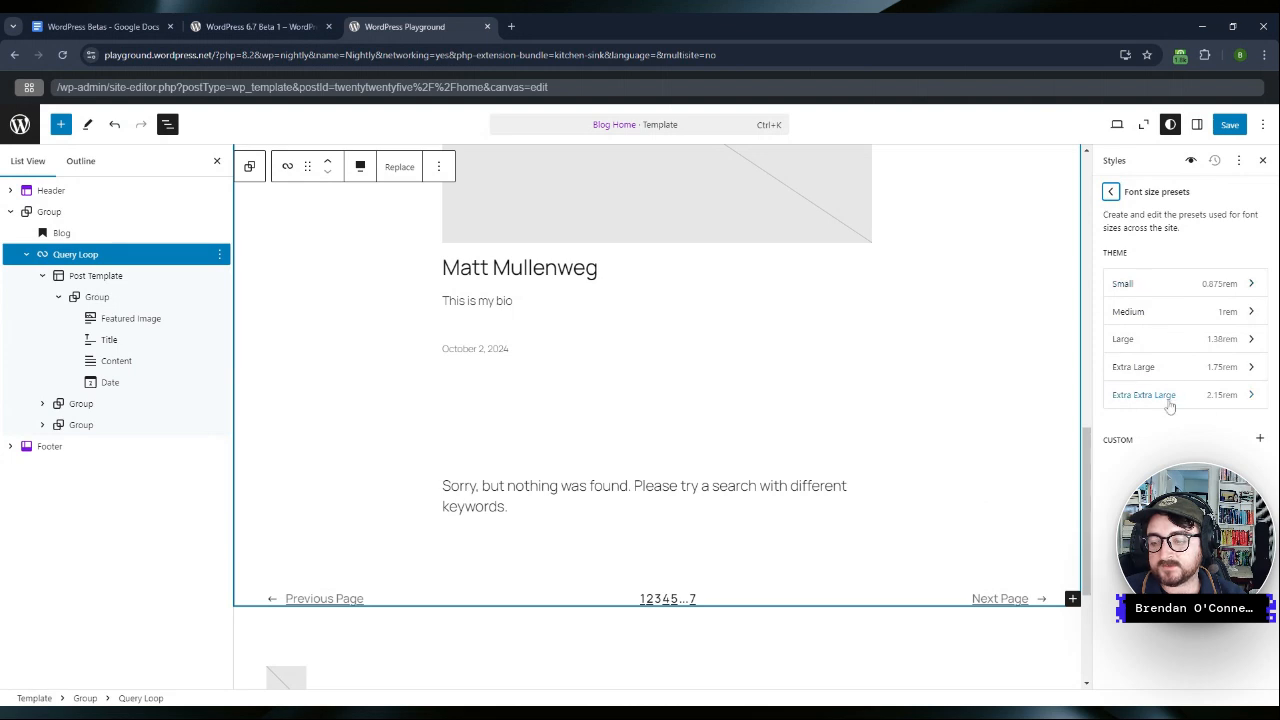
click(1132, 366)
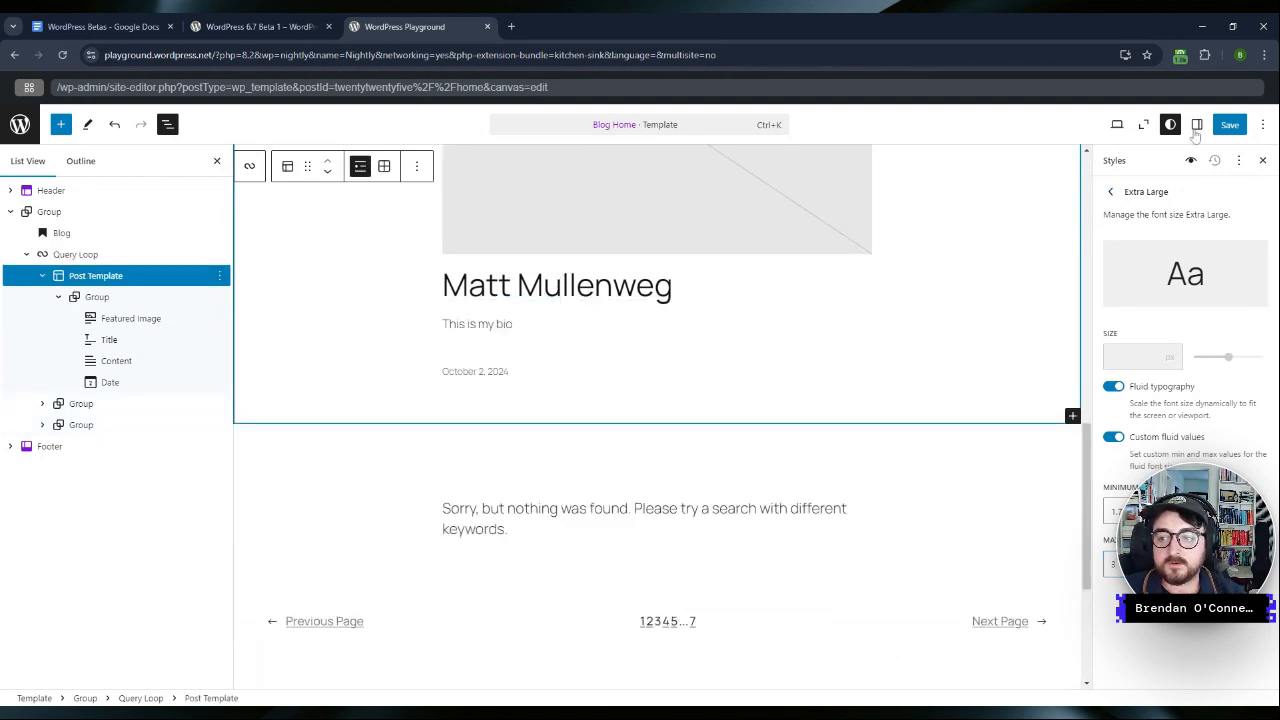
Step: Close global Styles and bring up the Post Template block's extra typography options
click(1196, 124)
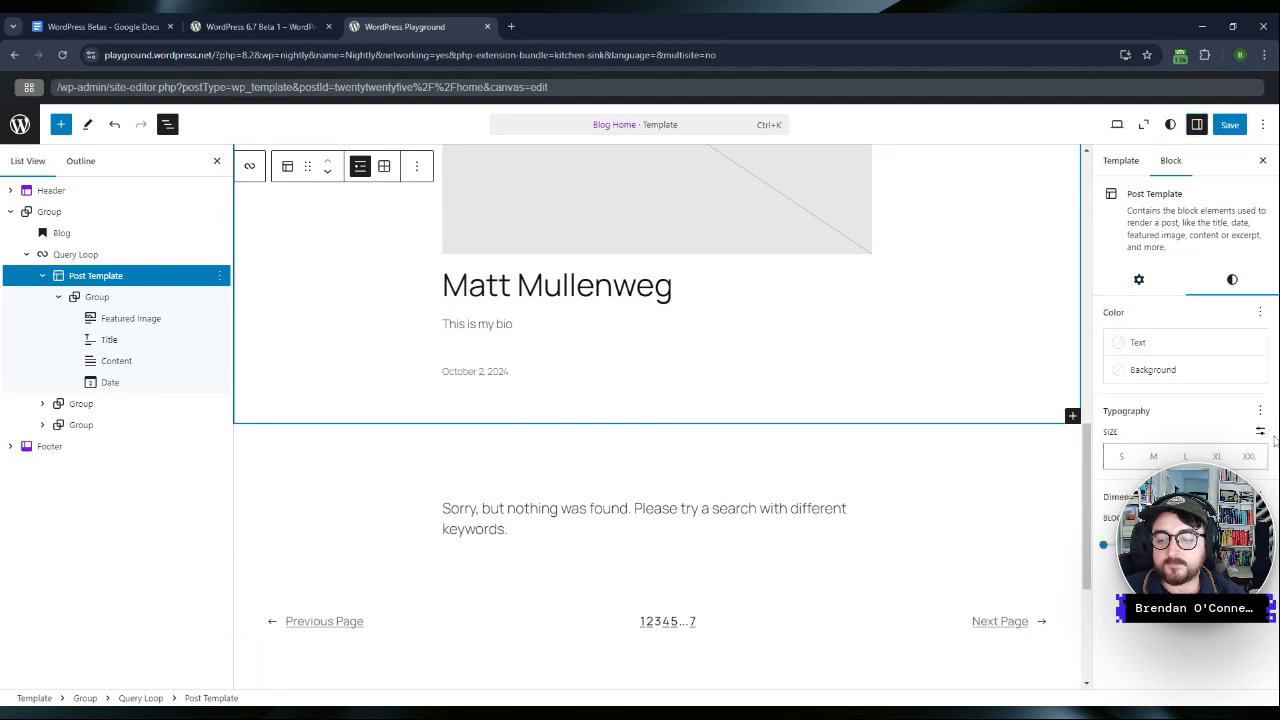
click(1260, 412)
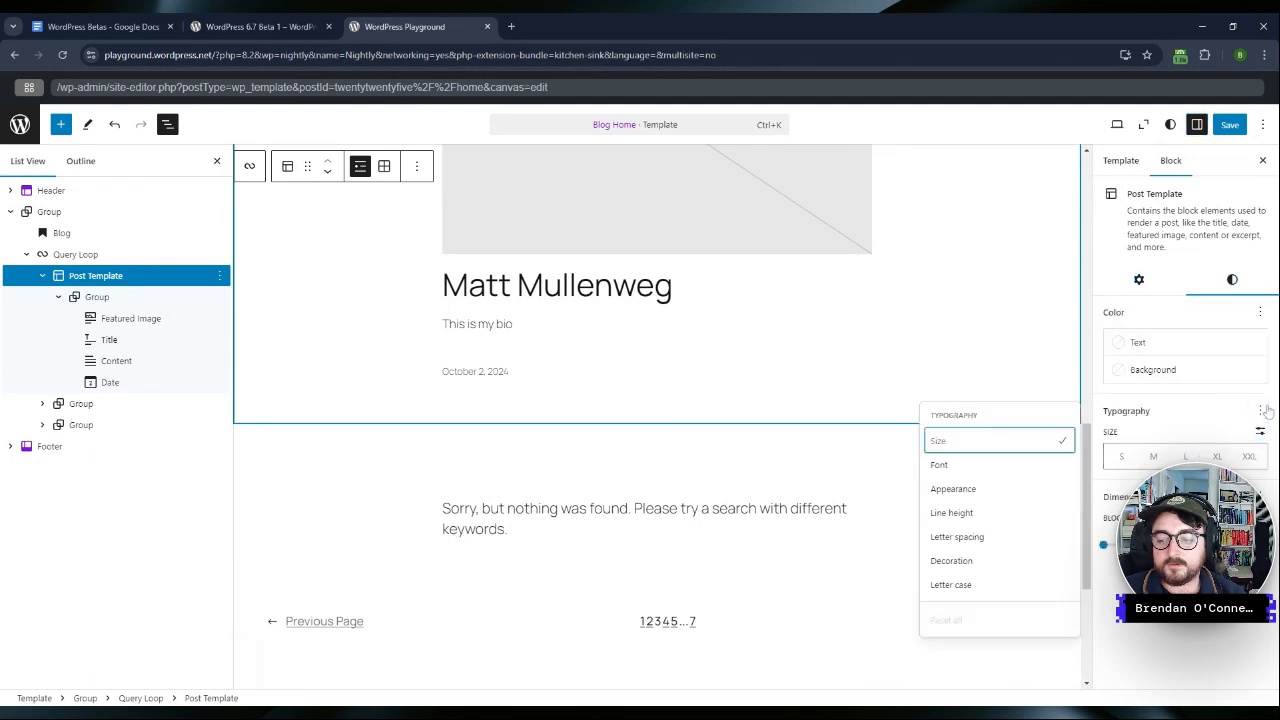
Step: Try Small, Medium and Large sizes on the post title, then switch it to a custom font size
click(1216, 456)
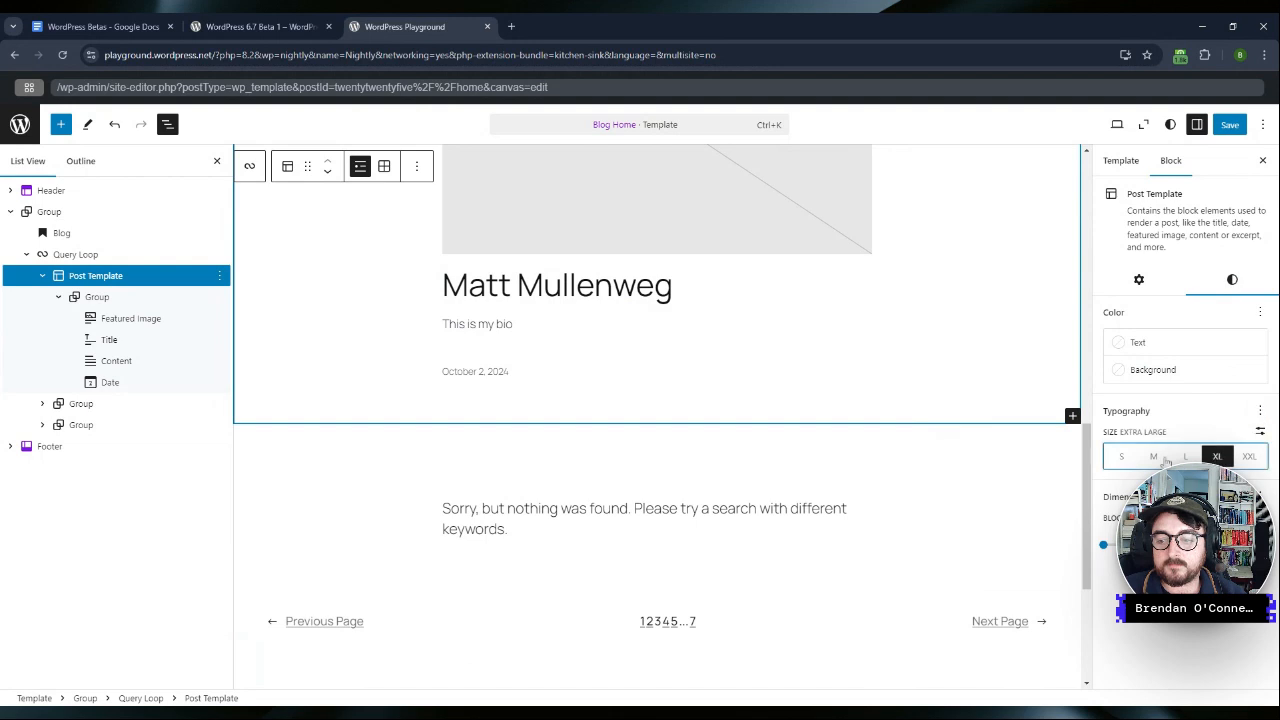
click(1184, 456)
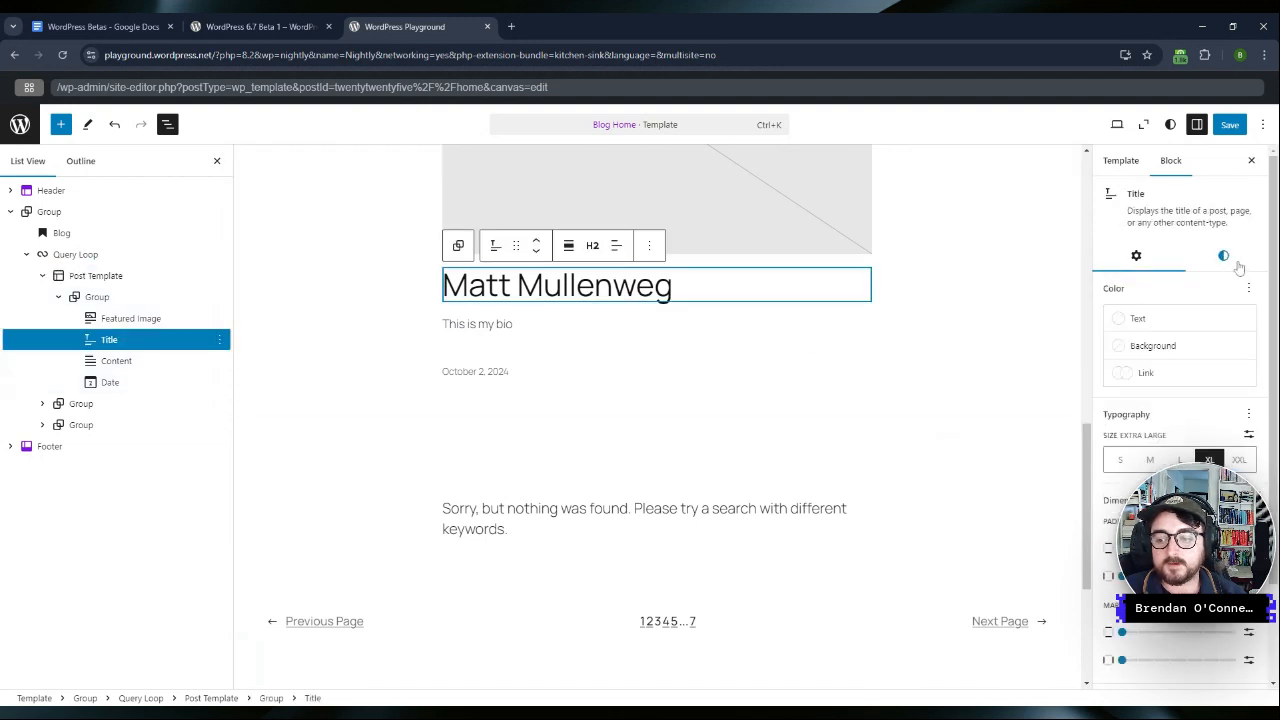
click(1120, 458)
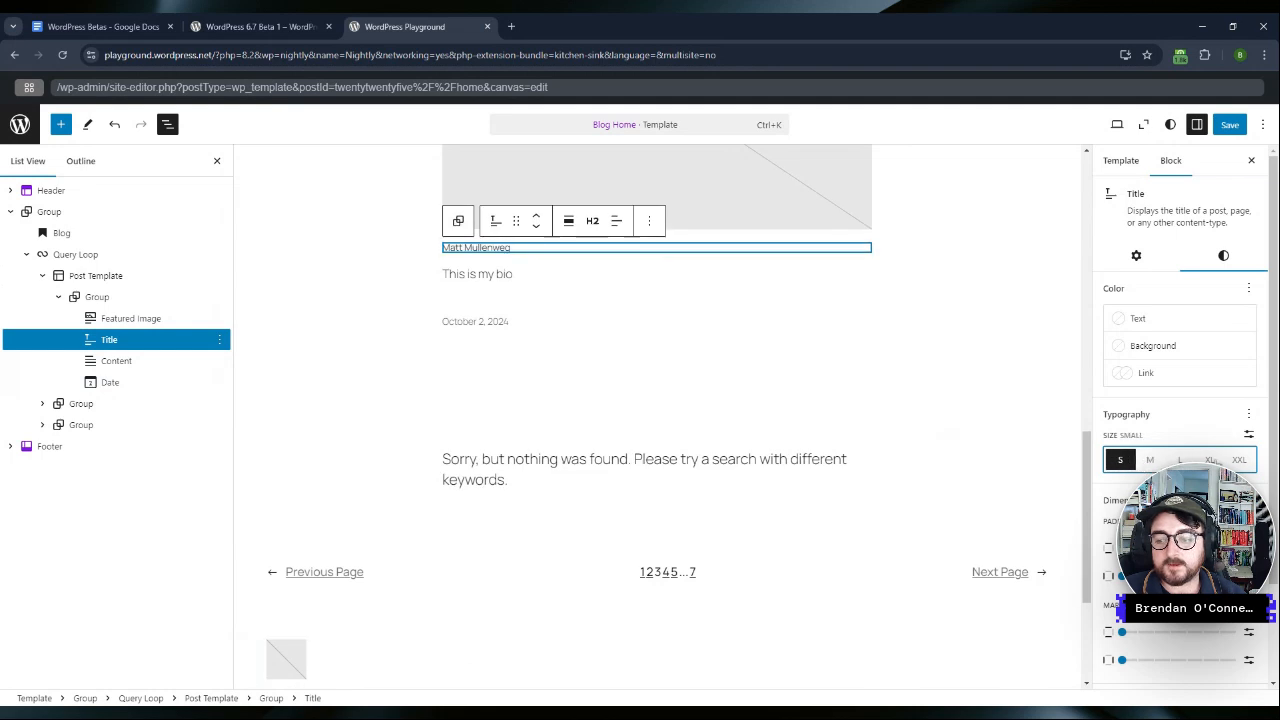
click(1148, 458)
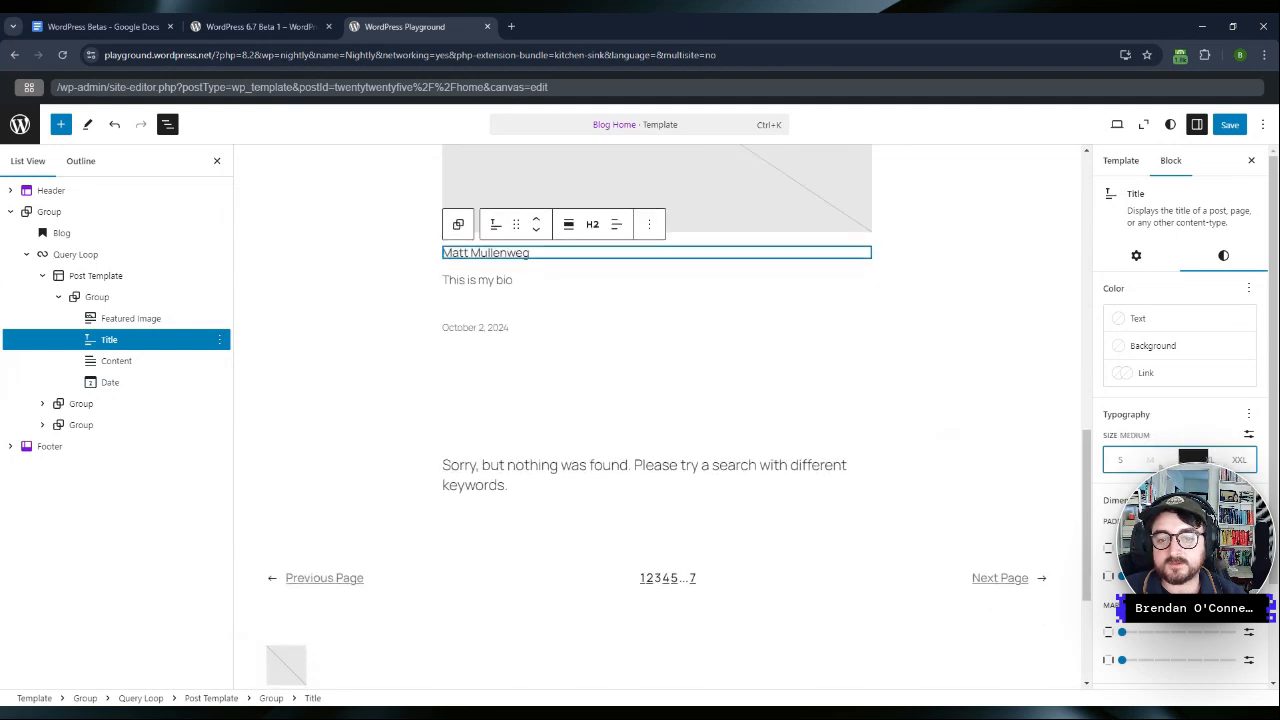
click(1148, 458)
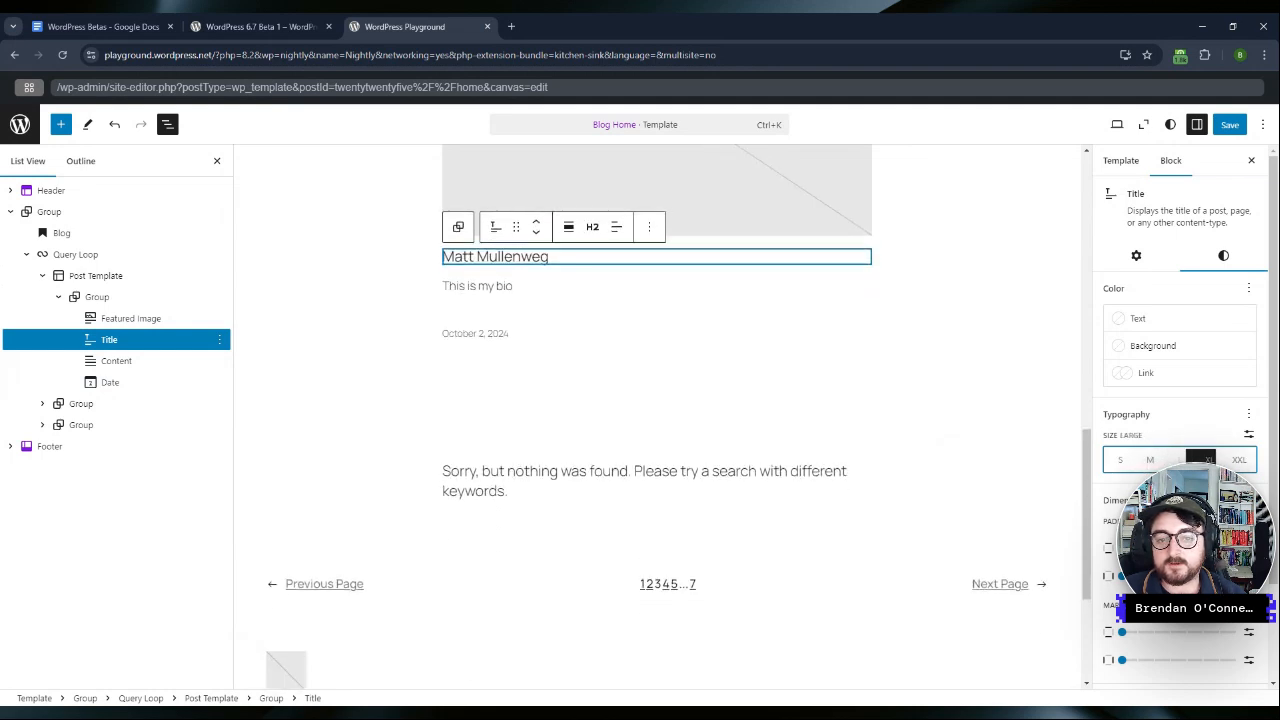
click(1248, 414)
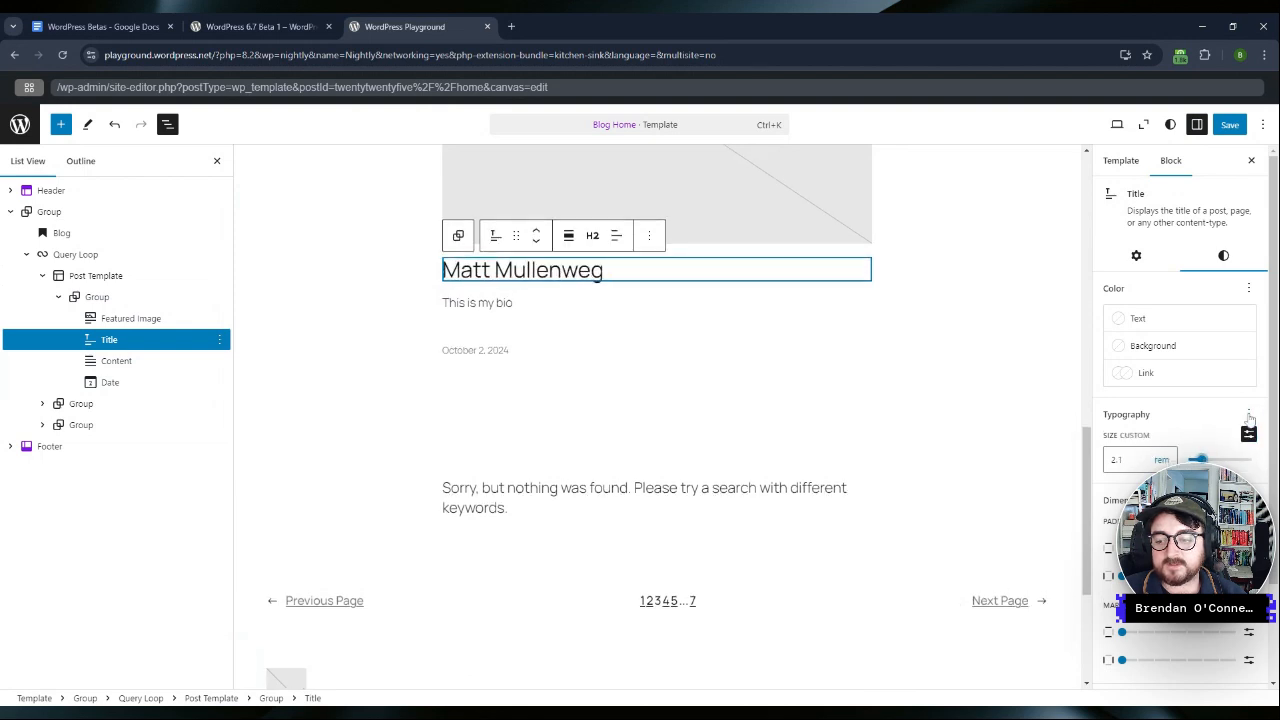
Step: Enable the Font option in the title's typography settings, then switch to the 6.7 Beta 1 announcement
click(1248, 414)
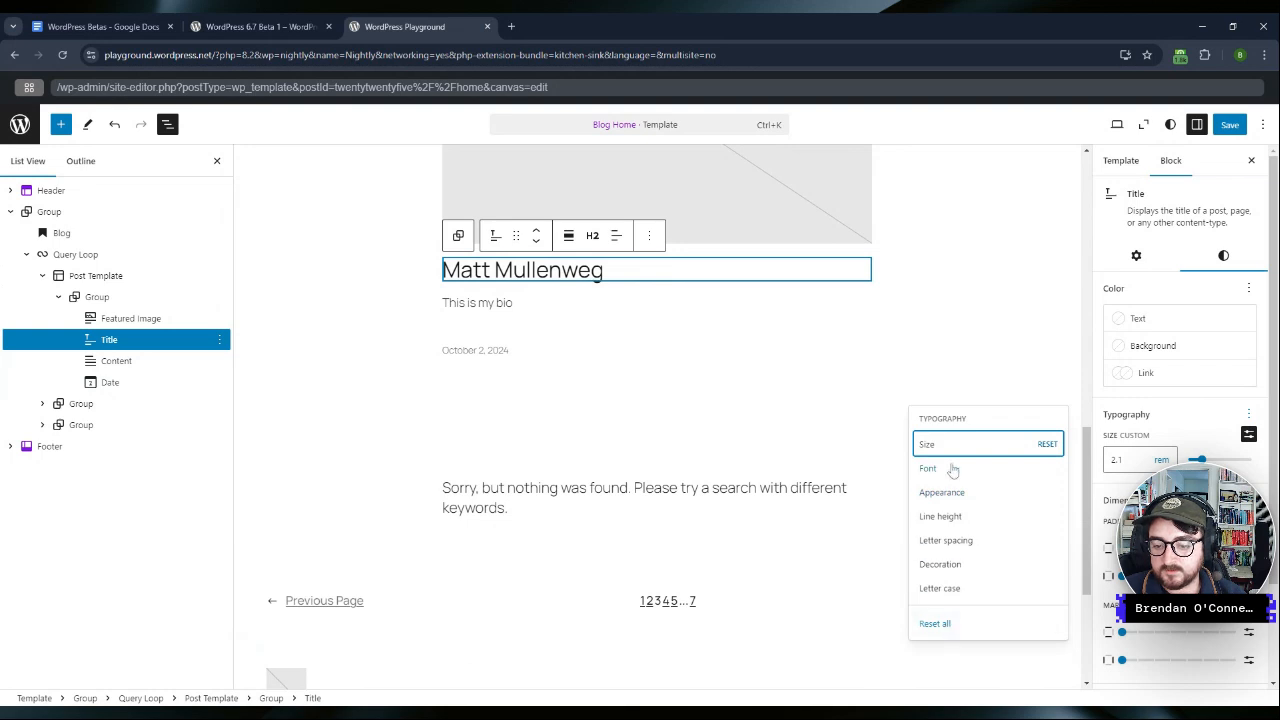
mouse_move(964, 596)
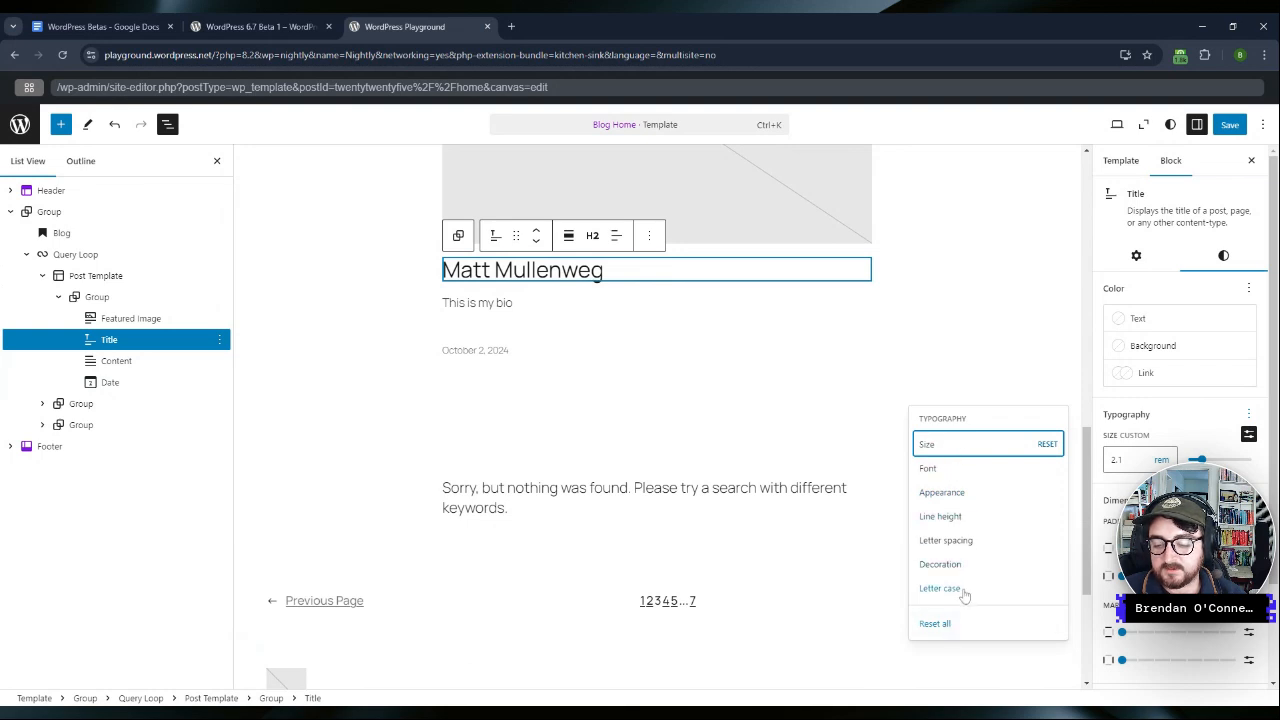
mouse_move(978, 584)
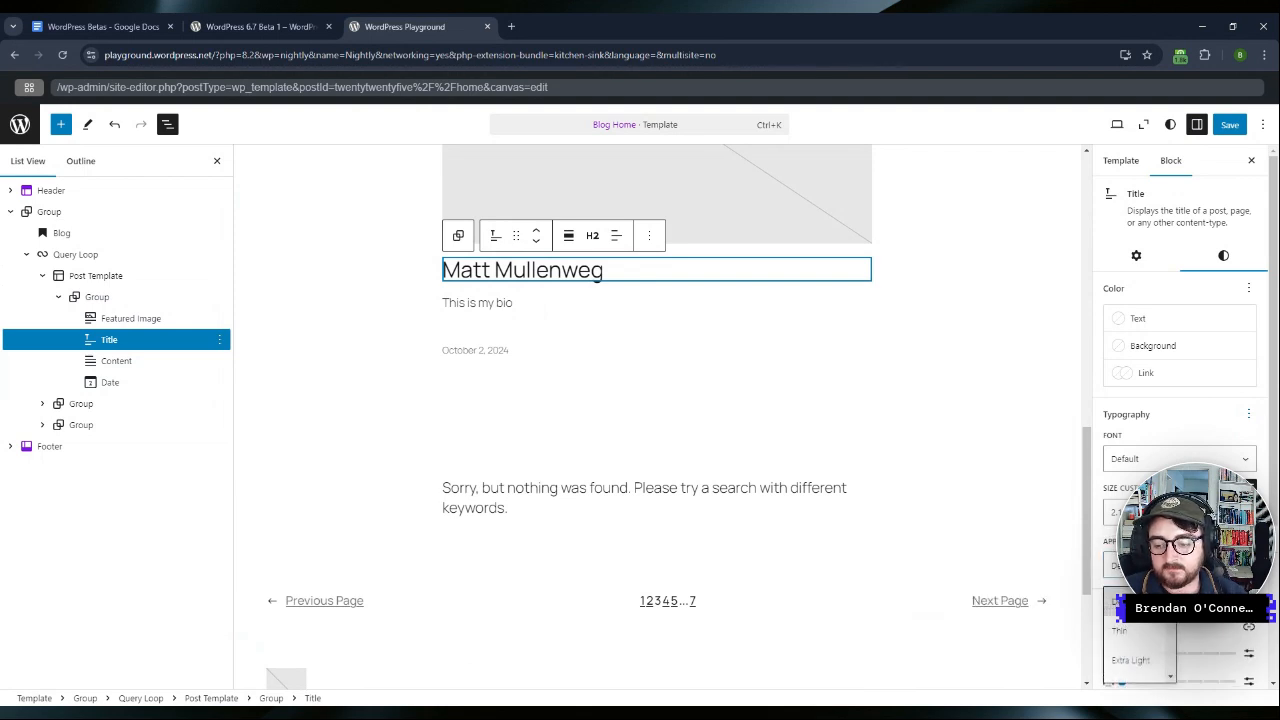
click(260, 26)
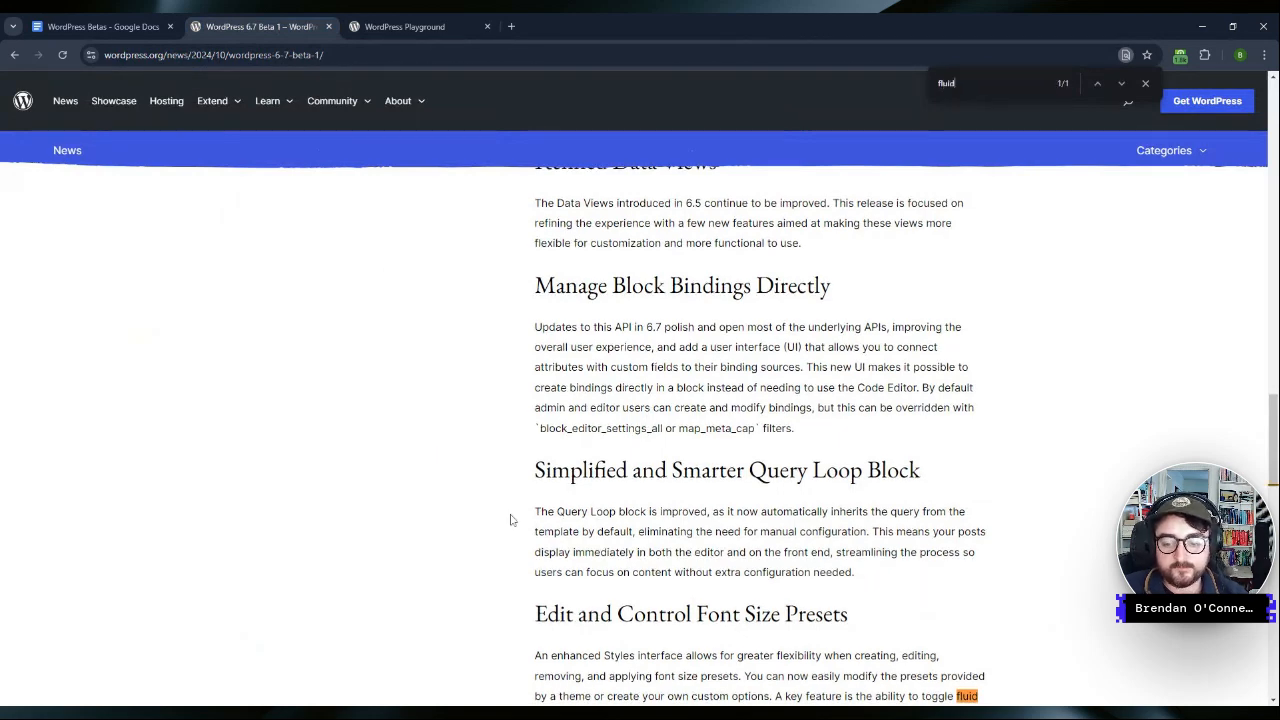
Step: Find the font size presets section via a 'typ' search, then head back through Playground to the Betas doc
scroll(down, 3)
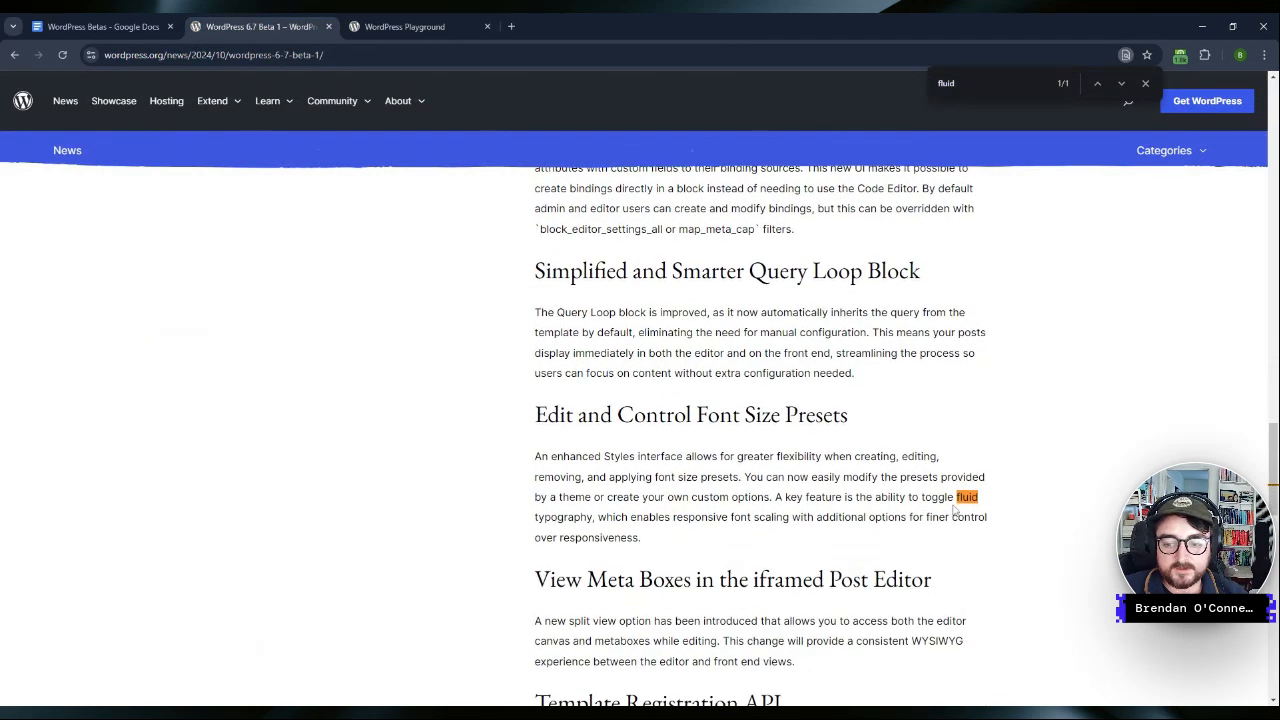
text(typogr)
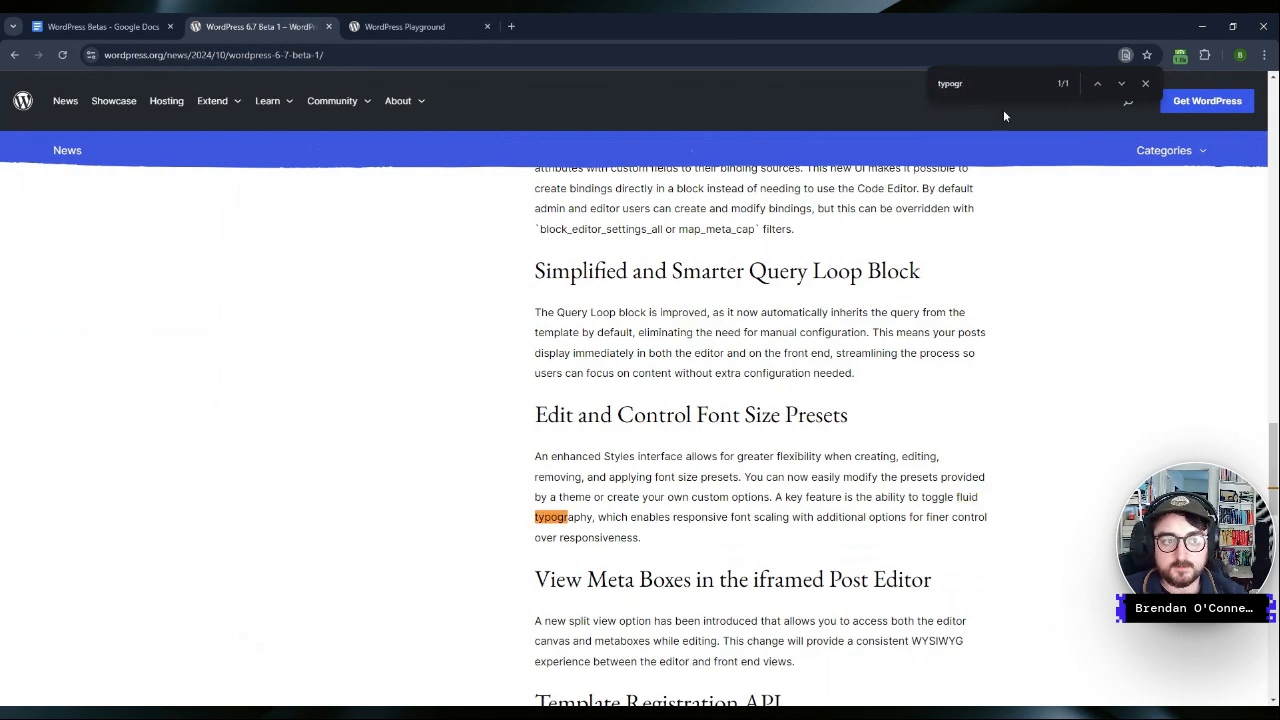
scroll(down, 3)
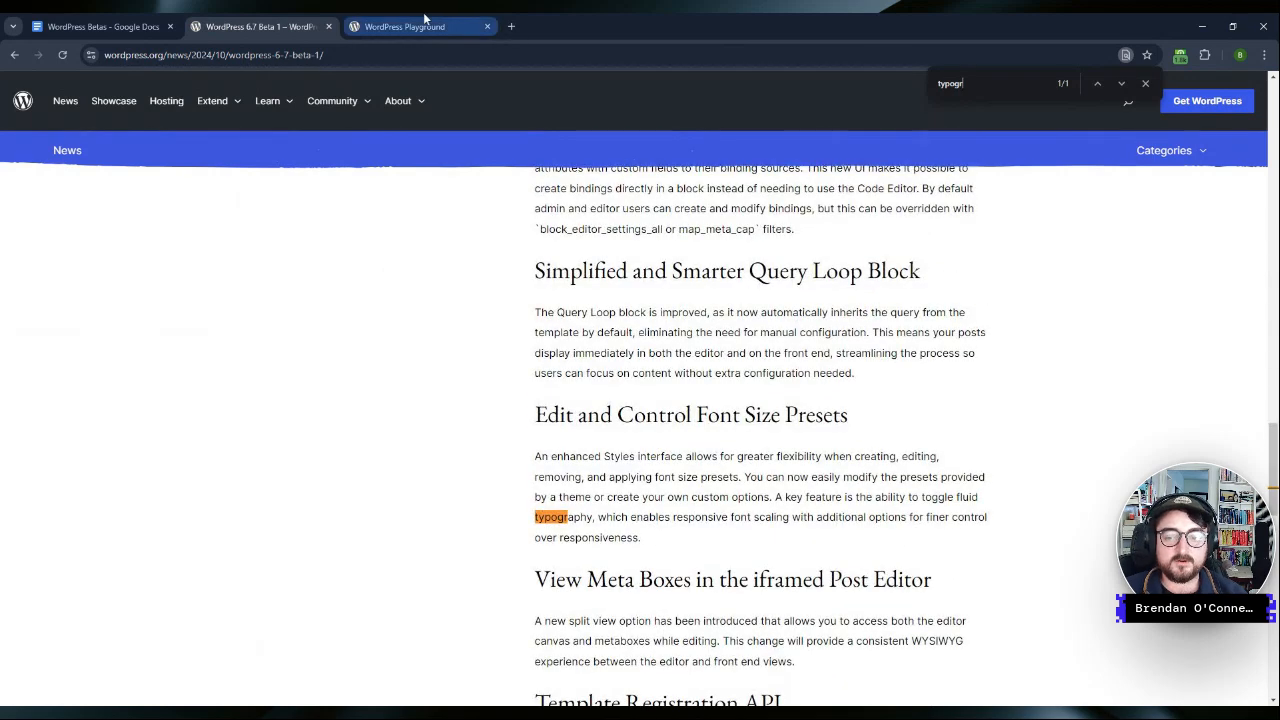
click(410, 26)
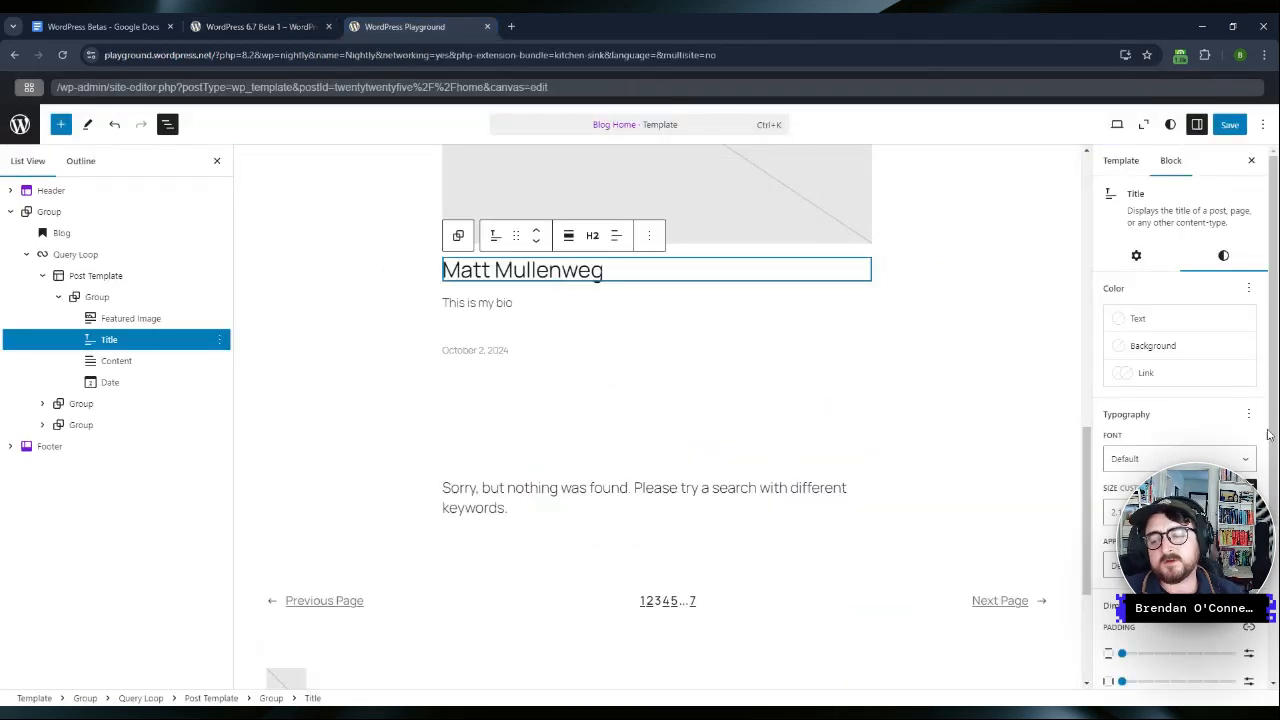
mouse_move(1248, 414)
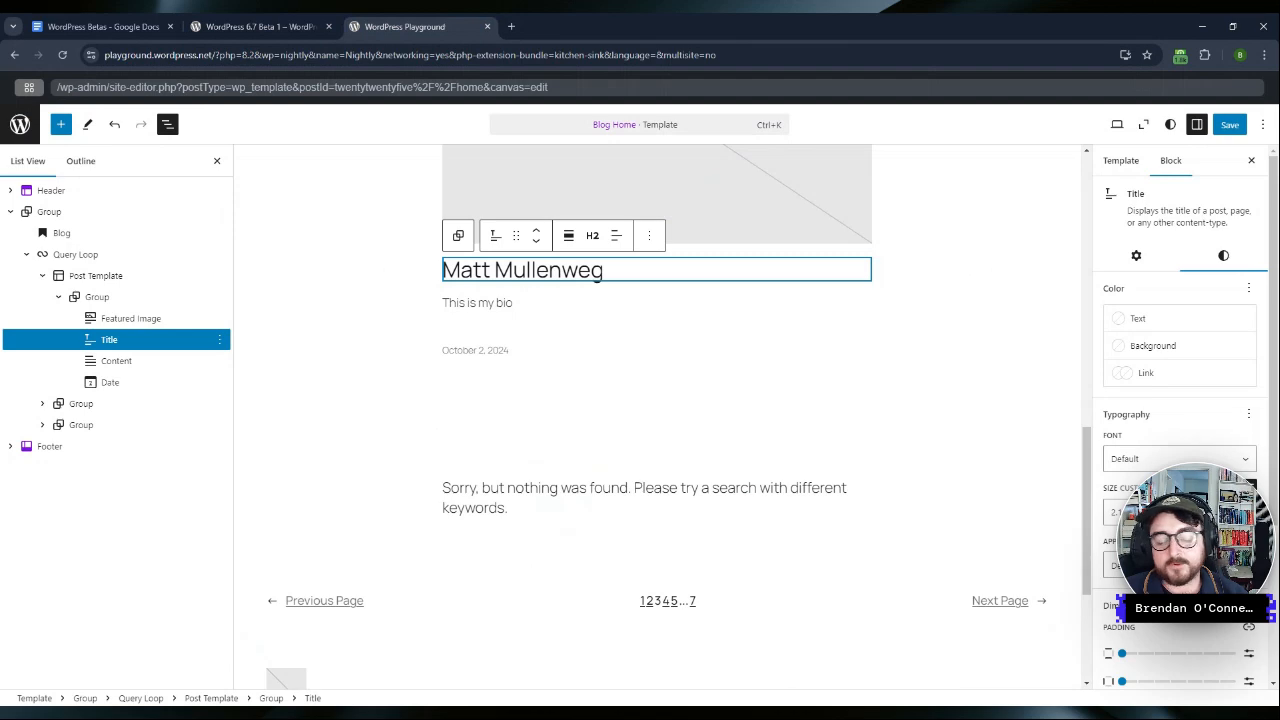
click(100, 26)
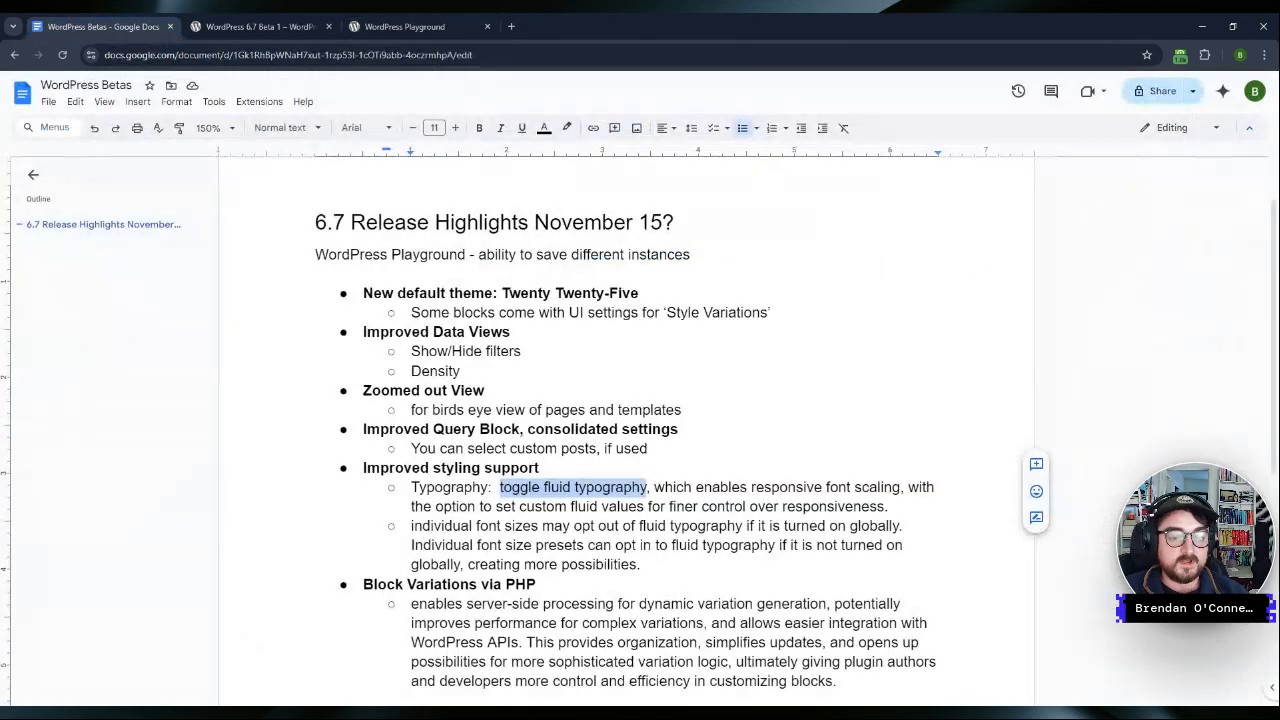
Step: Scroll through the 6.7 release highlights notes, then bring back the Beta 1 announcement
scroll(down, 3)
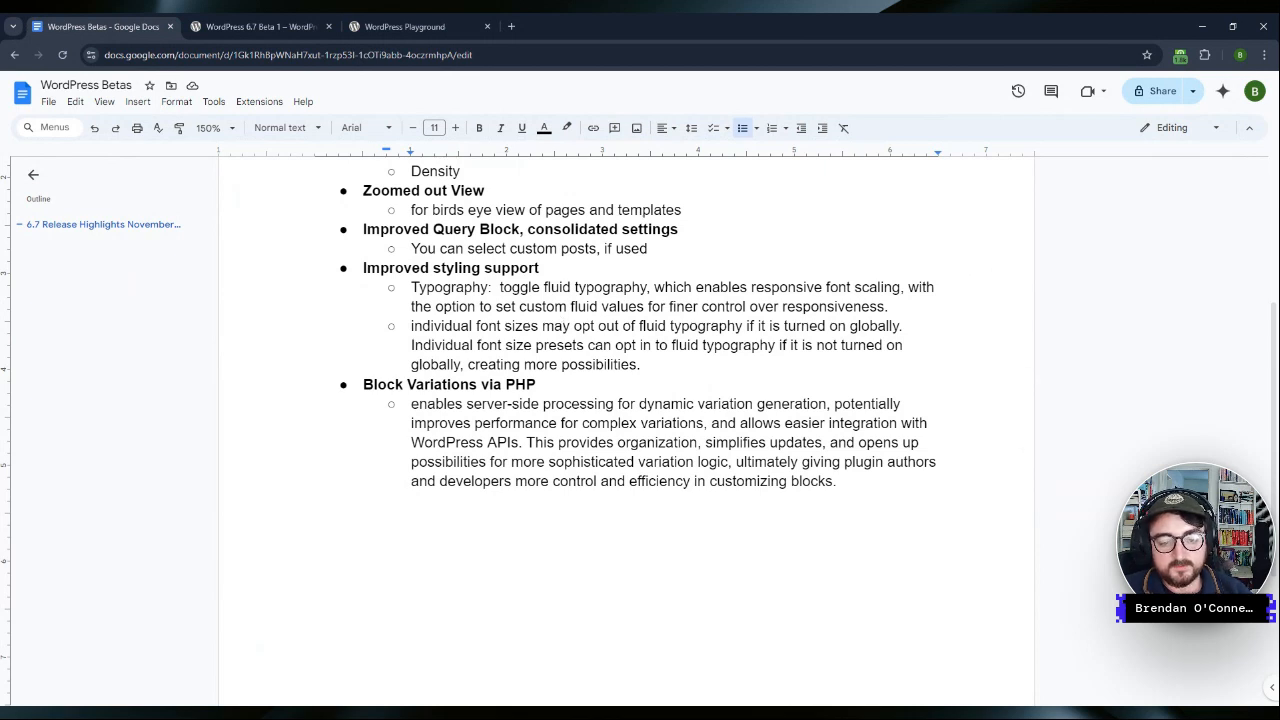
scroll(up, 3)
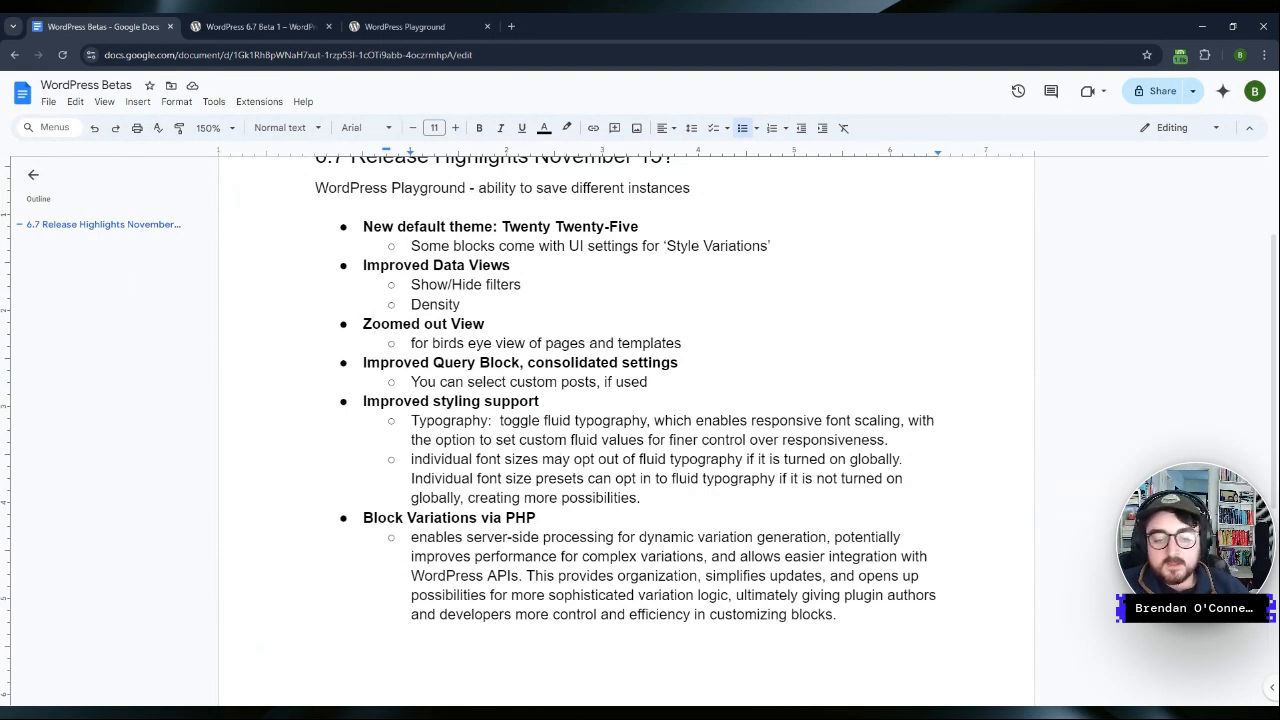
double_click(480, 576)
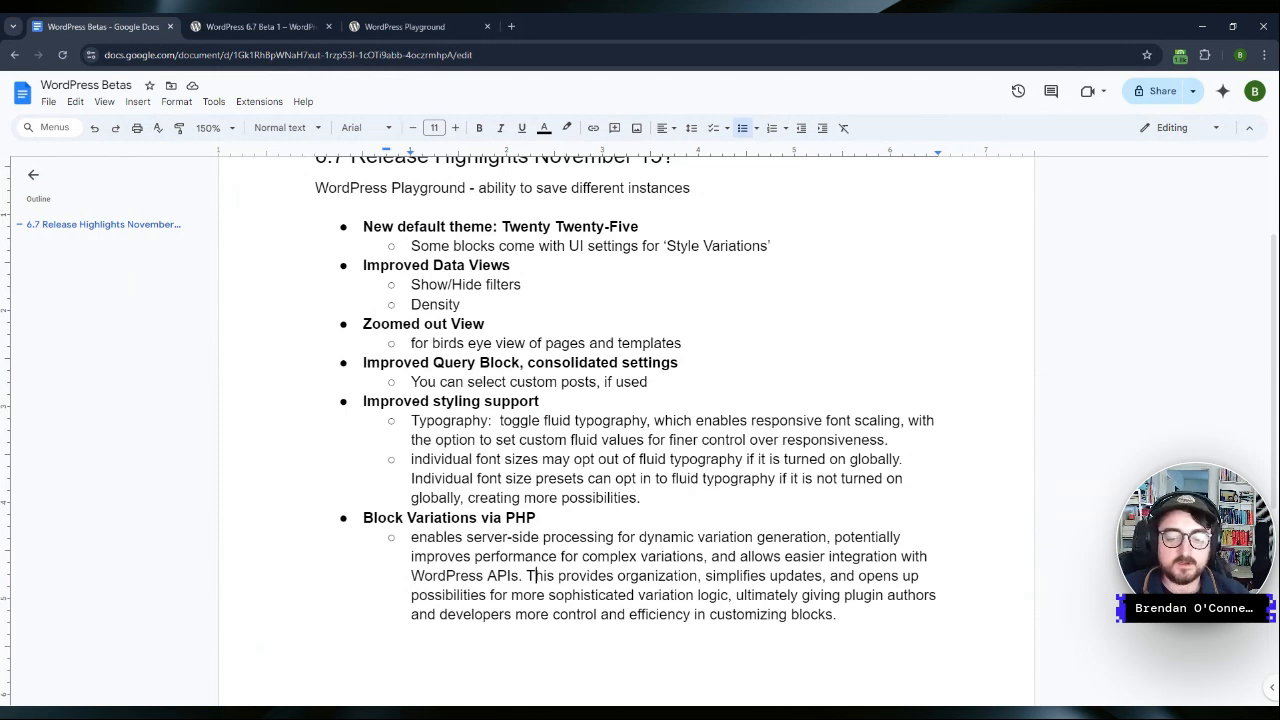
scroll(down, 3)
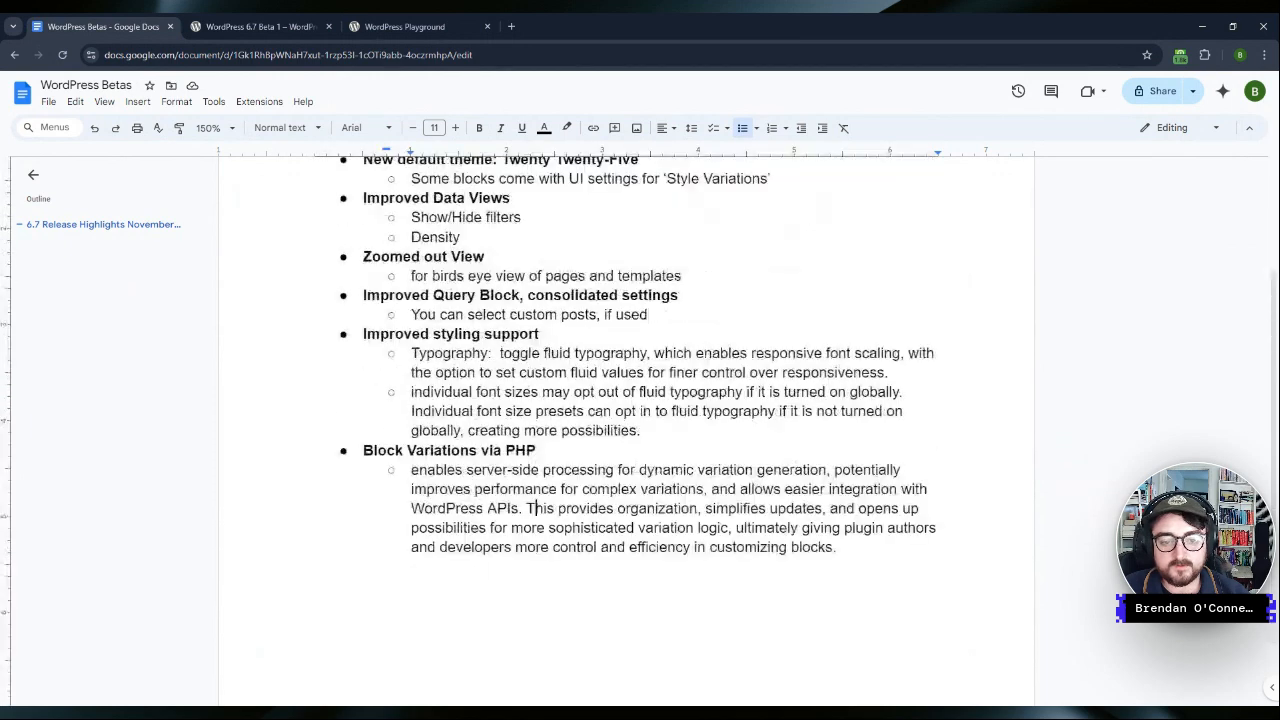
scroll(up, 3)
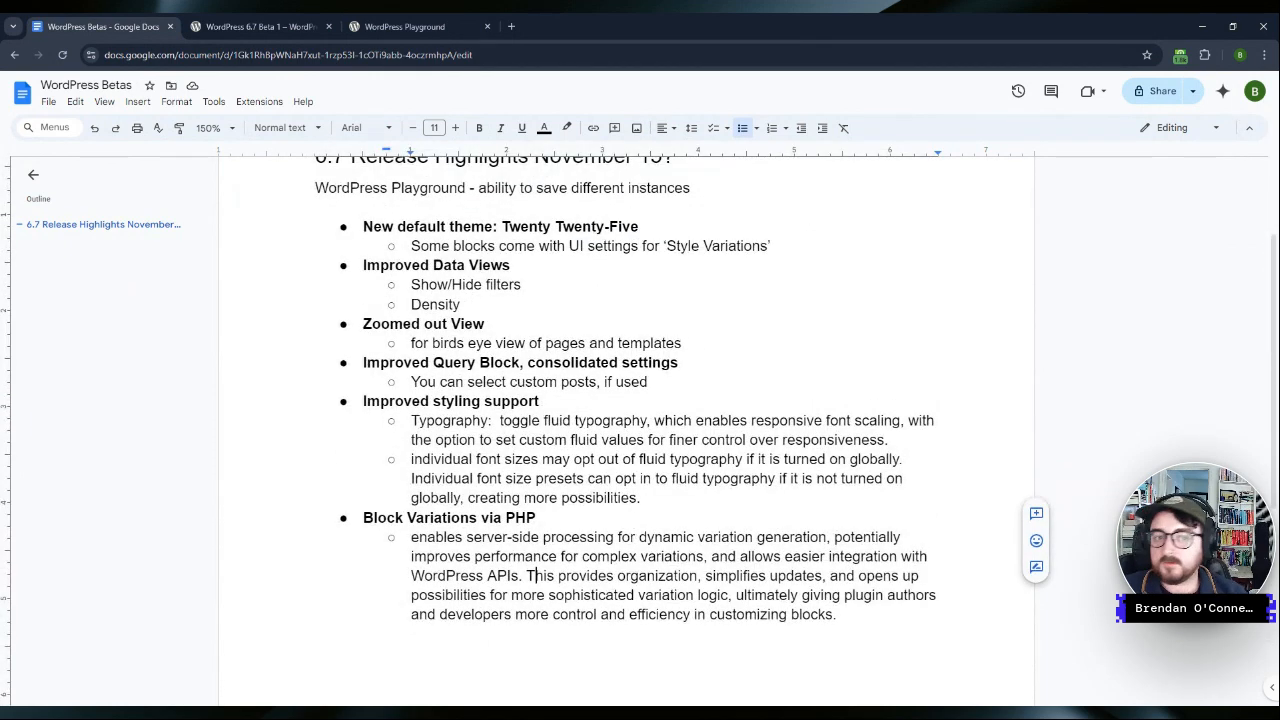
click(260, 26)
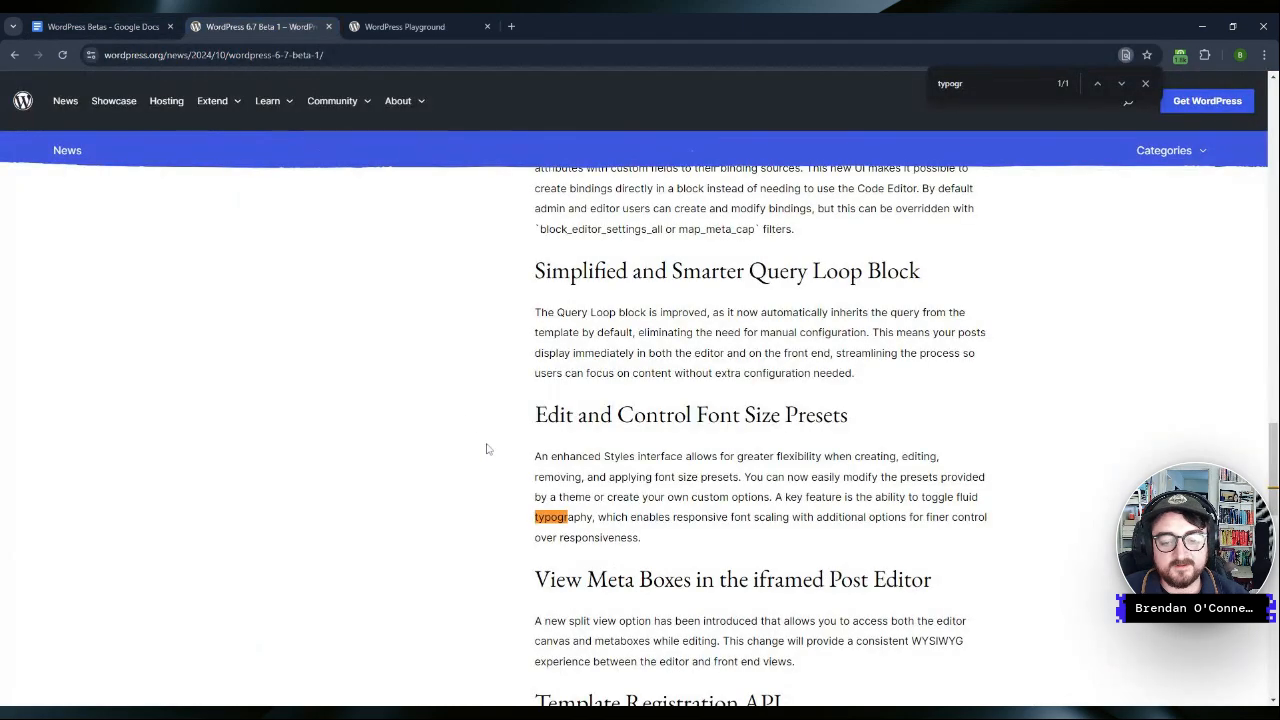
Step: Skim the Beta 1 post to its end and back to the top, then return to the Playground editor
scroll(down, 3)
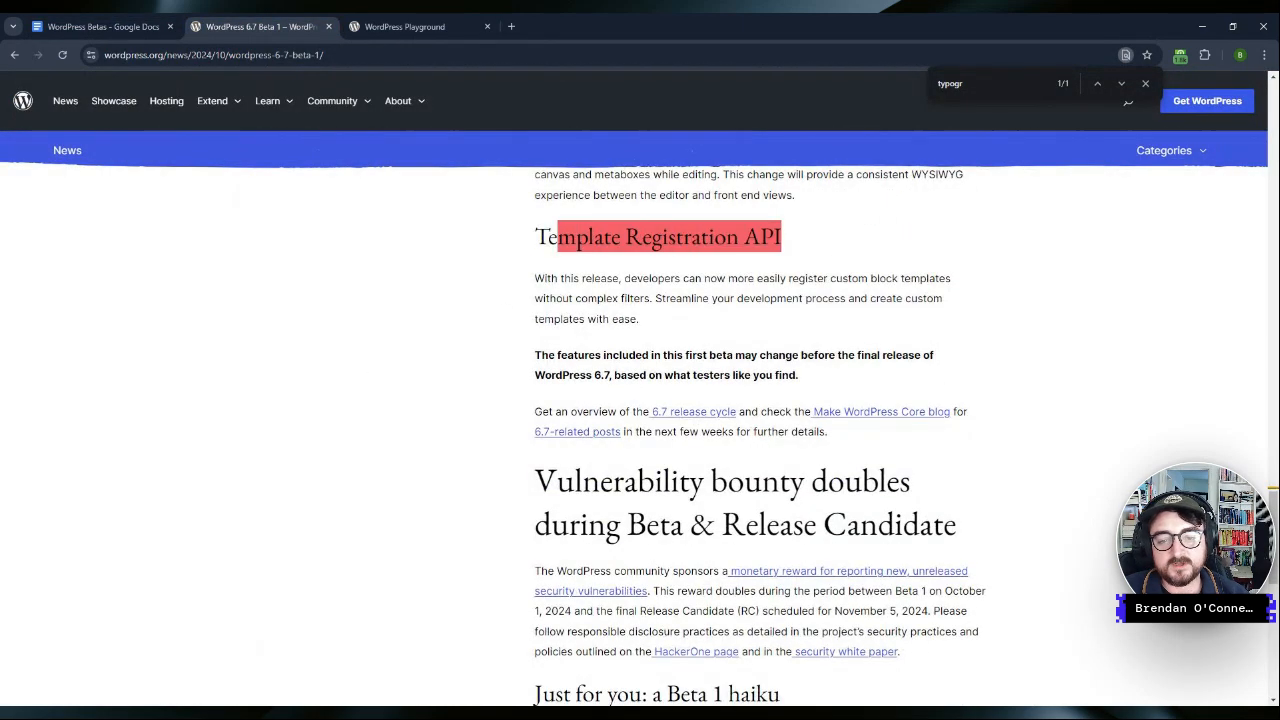
scroll(down, 3)
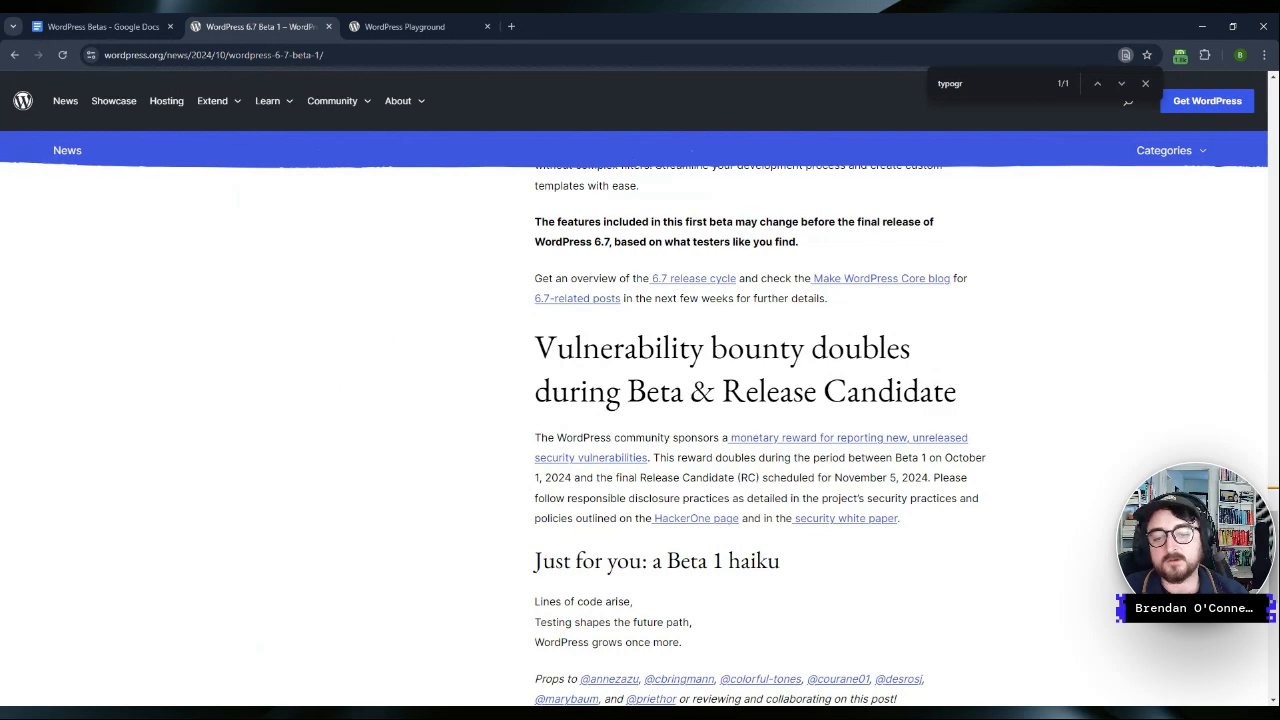
scroll(up, 3)
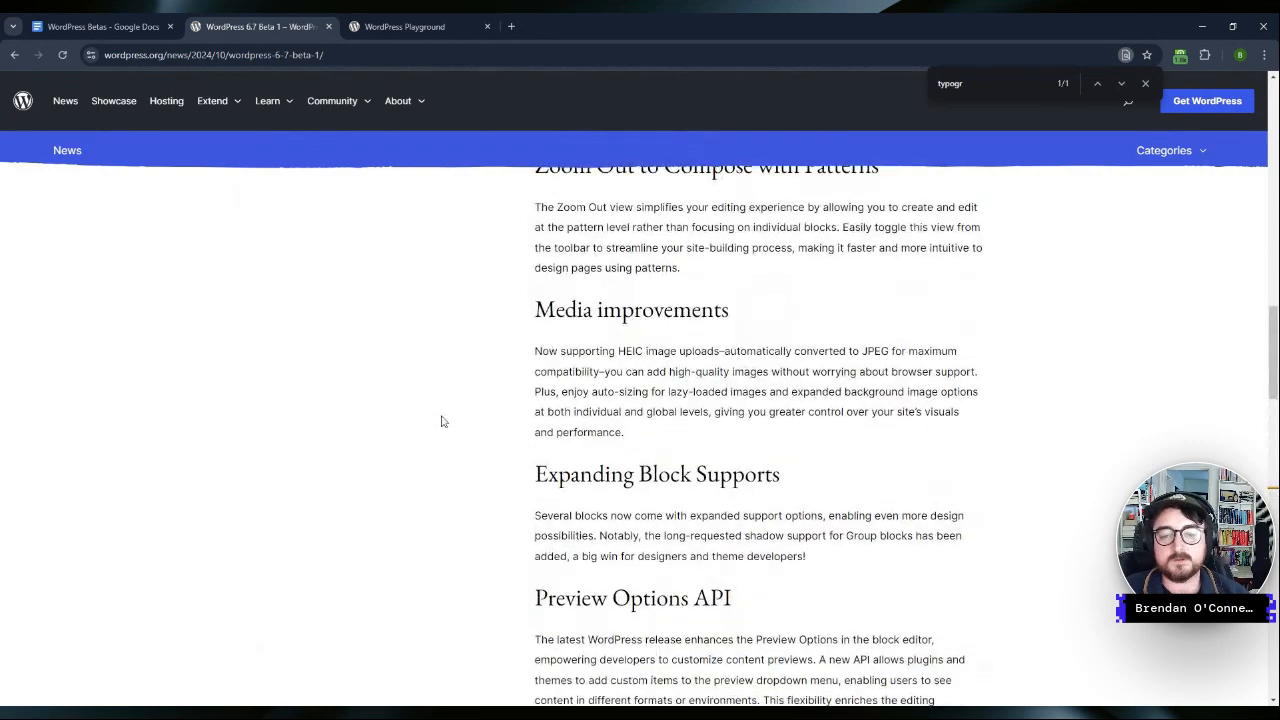
scroll(up, 3)
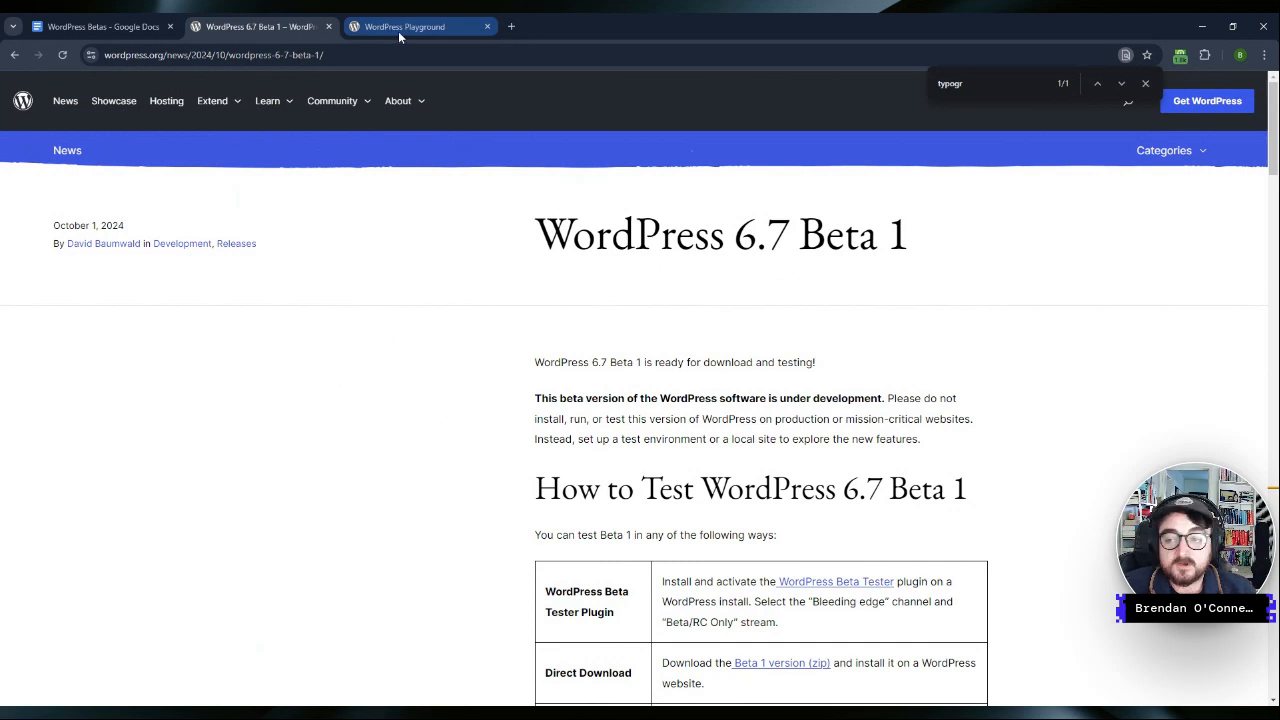
click(418, 26)
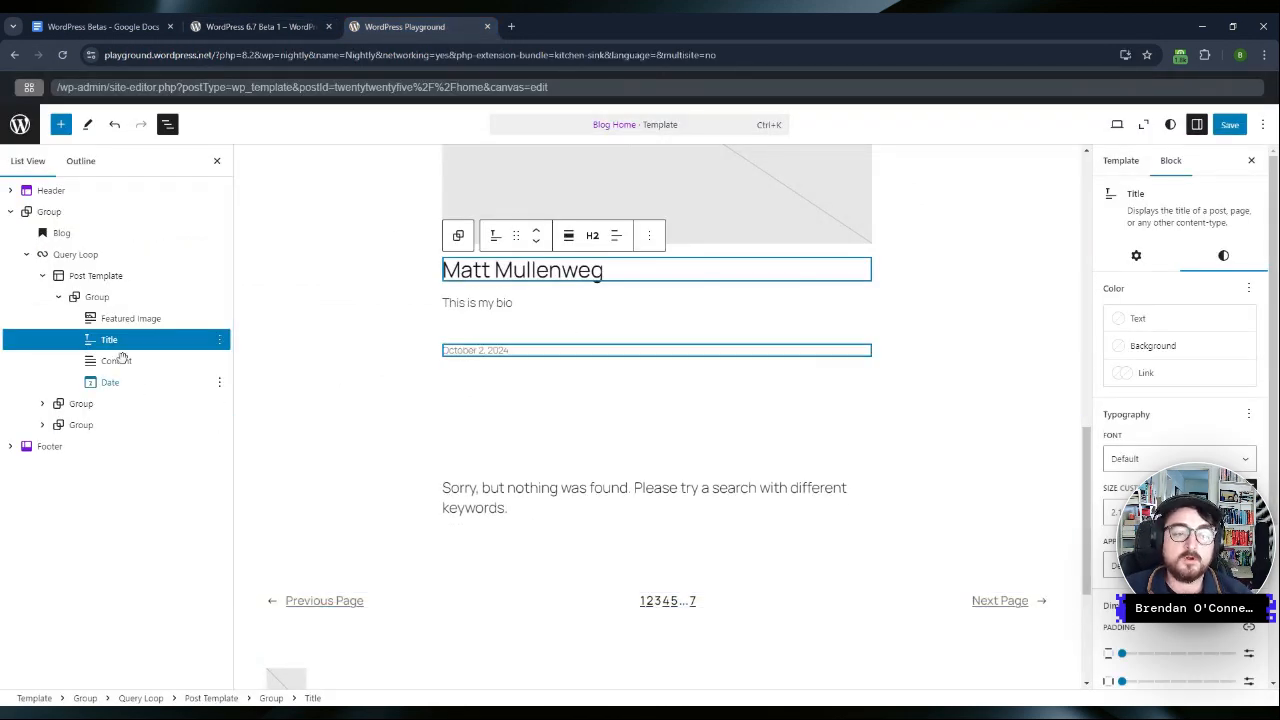
Step: Select the blog home Query Loop to view its custom query settings, then return to the Beta 1 post
click(76, 254)
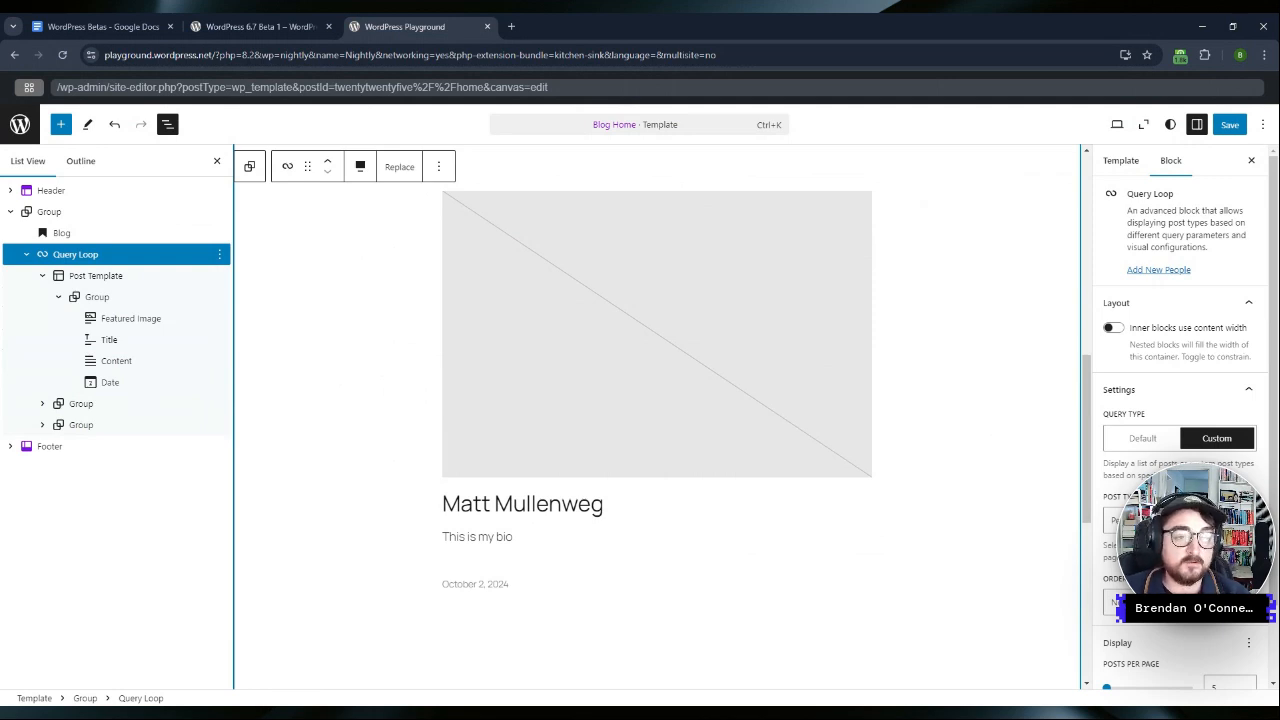
click(260, 28)
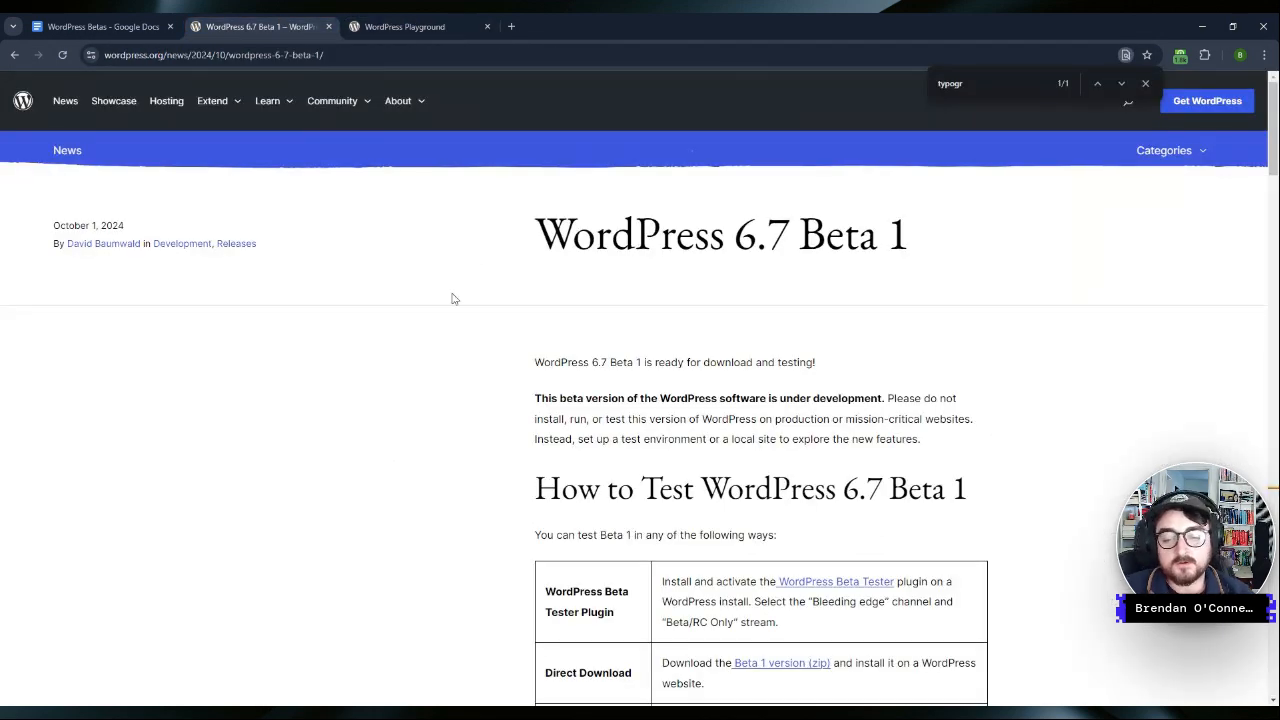
Step: Scroll to the testing section and highlight the Playground instance link text
scroll(down, 3)
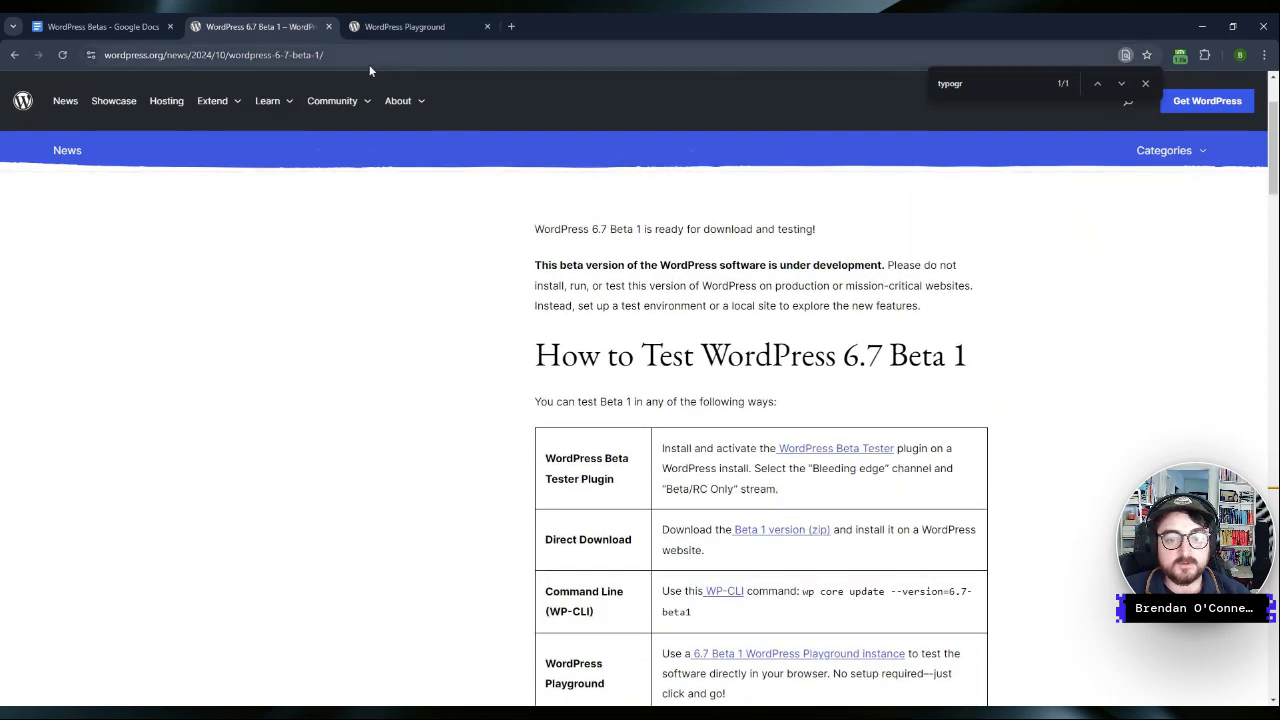
mouse_move(306, 364)
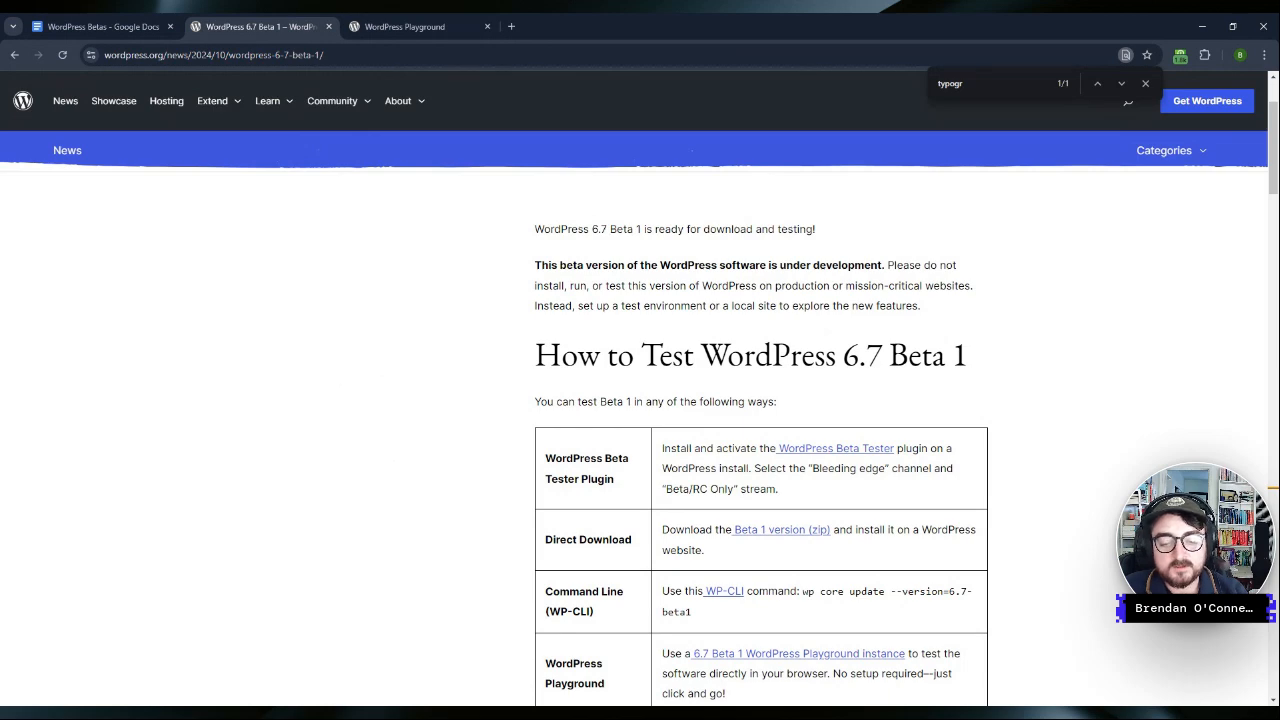
scroll(down, 3)
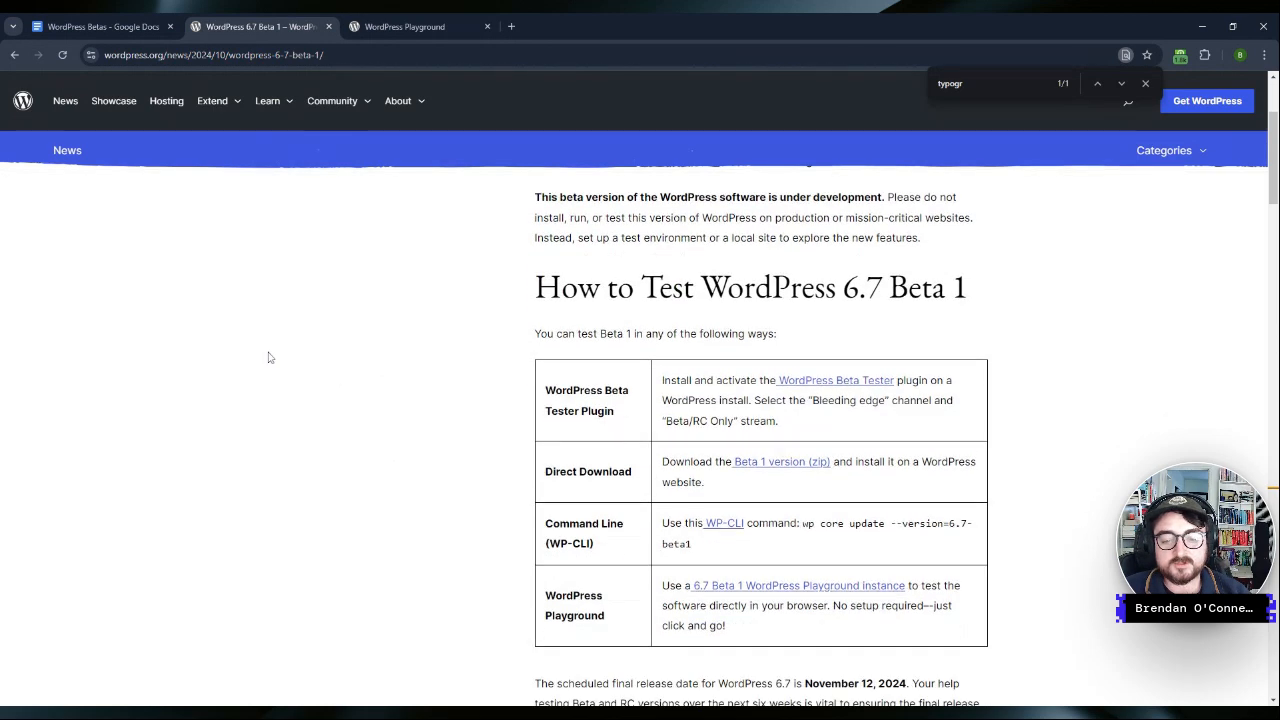
scroll(down, 3)
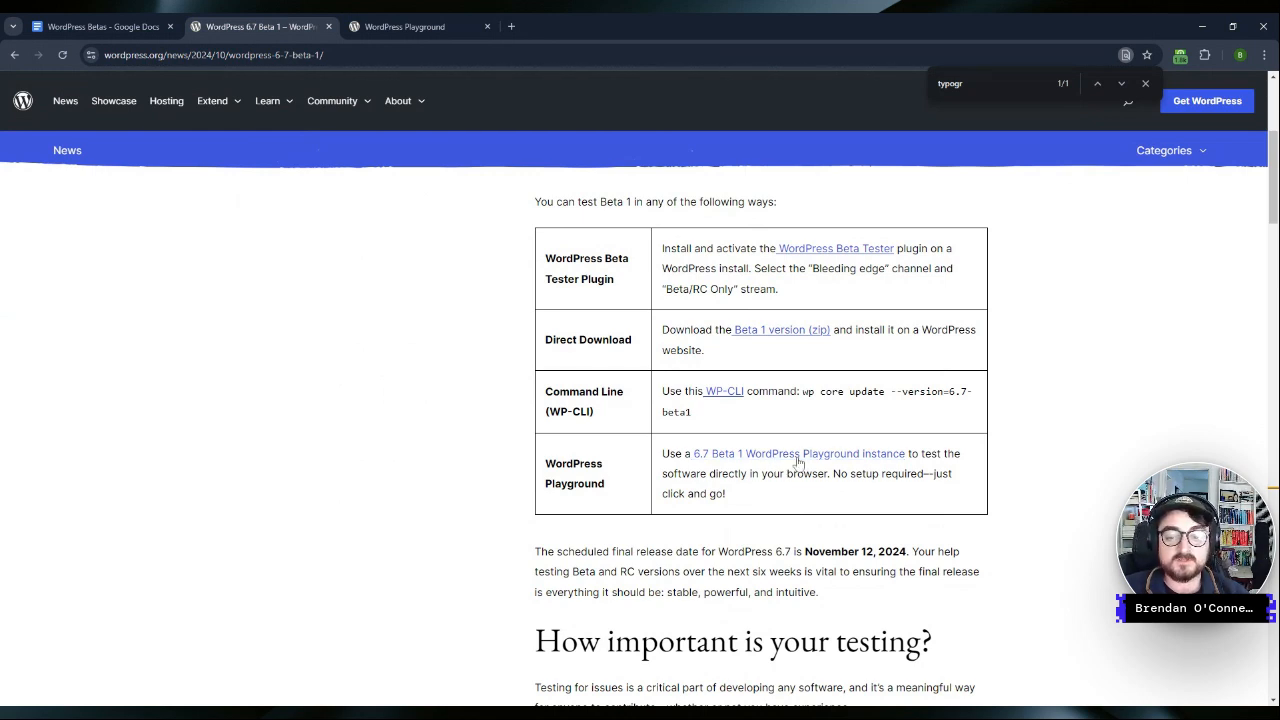
double_click(796, 452)
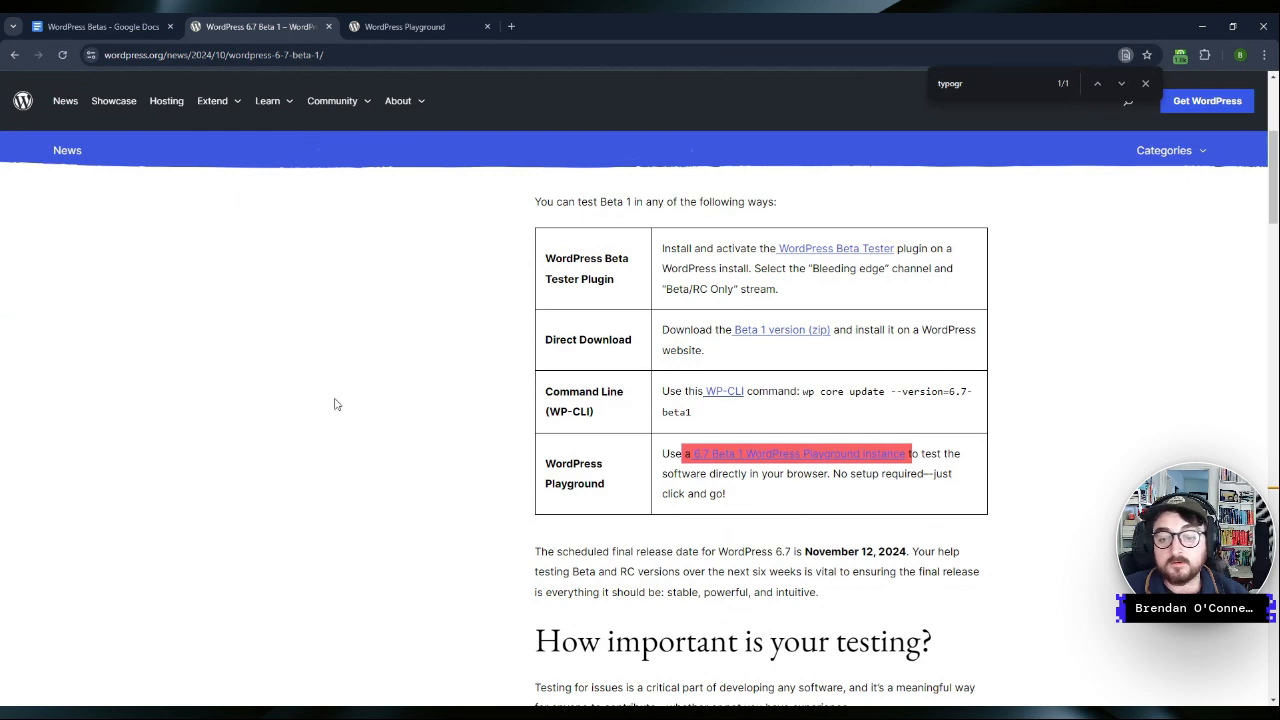
Step: Open the 'known bugs' Trac ticket list in a new tab, then return to the announcement
scroll(down, 3)
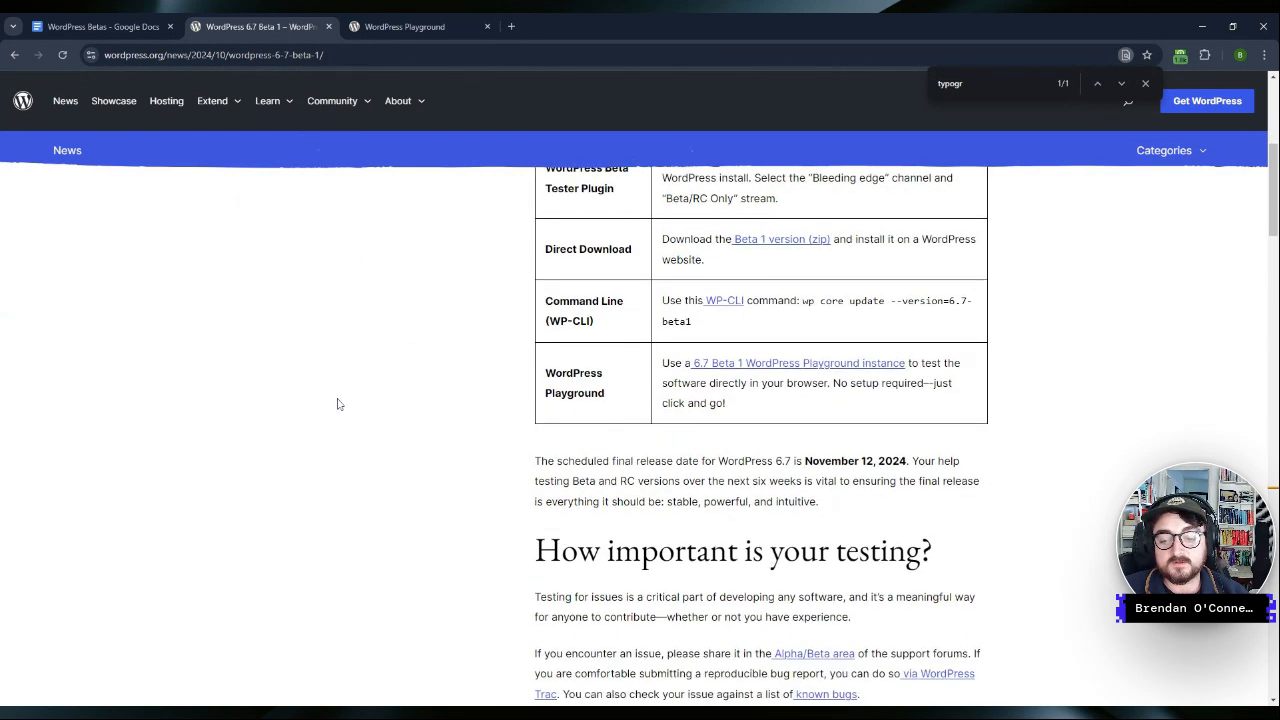
scroll(down, 3)
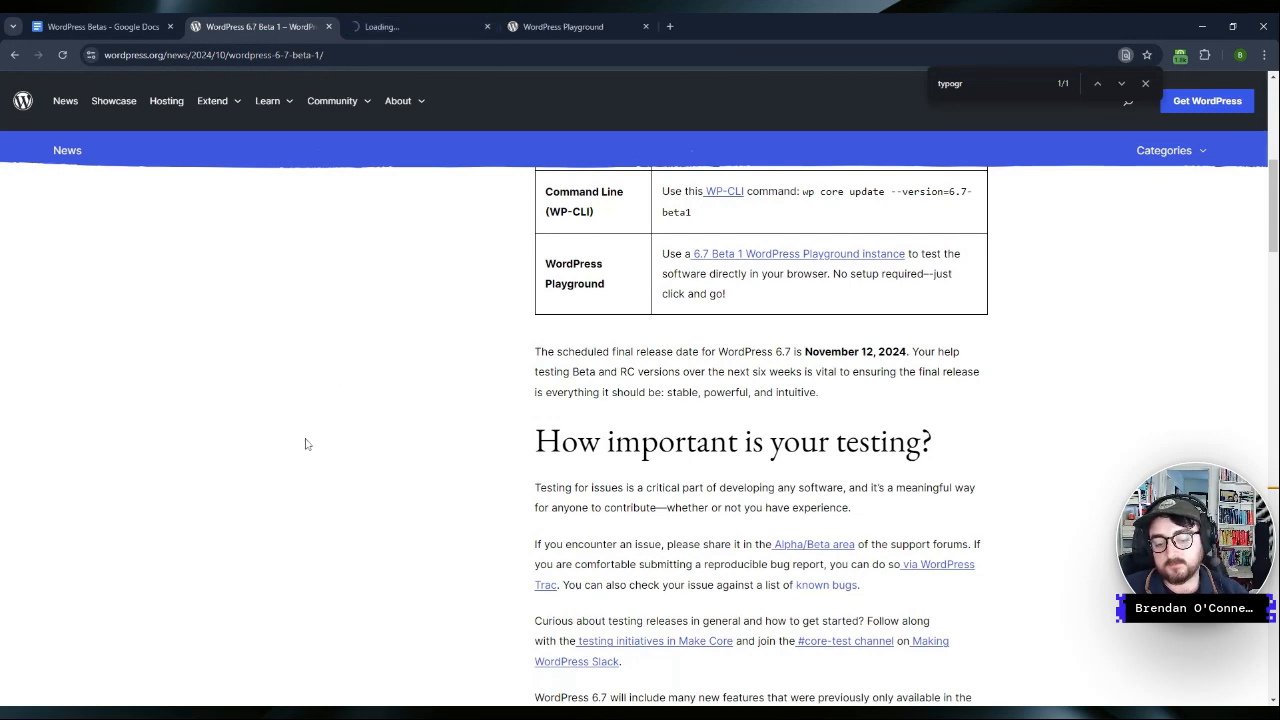
click(420, 26)
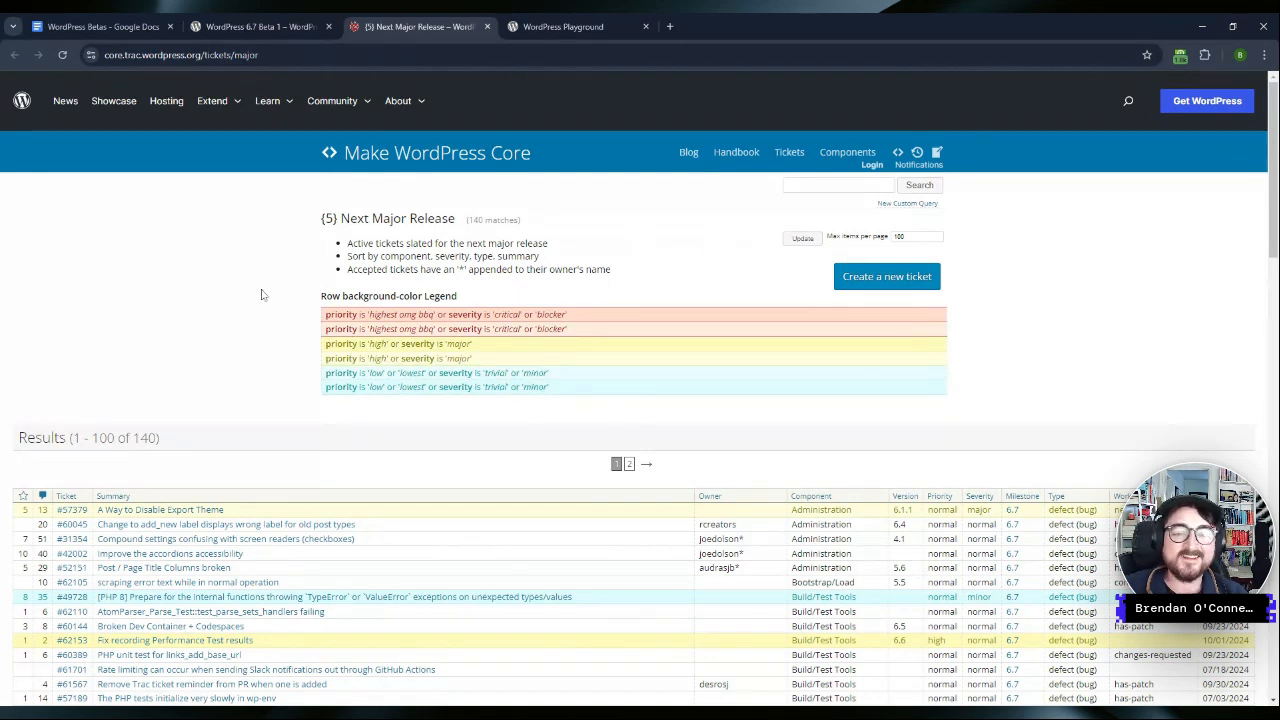
click(260, 26)
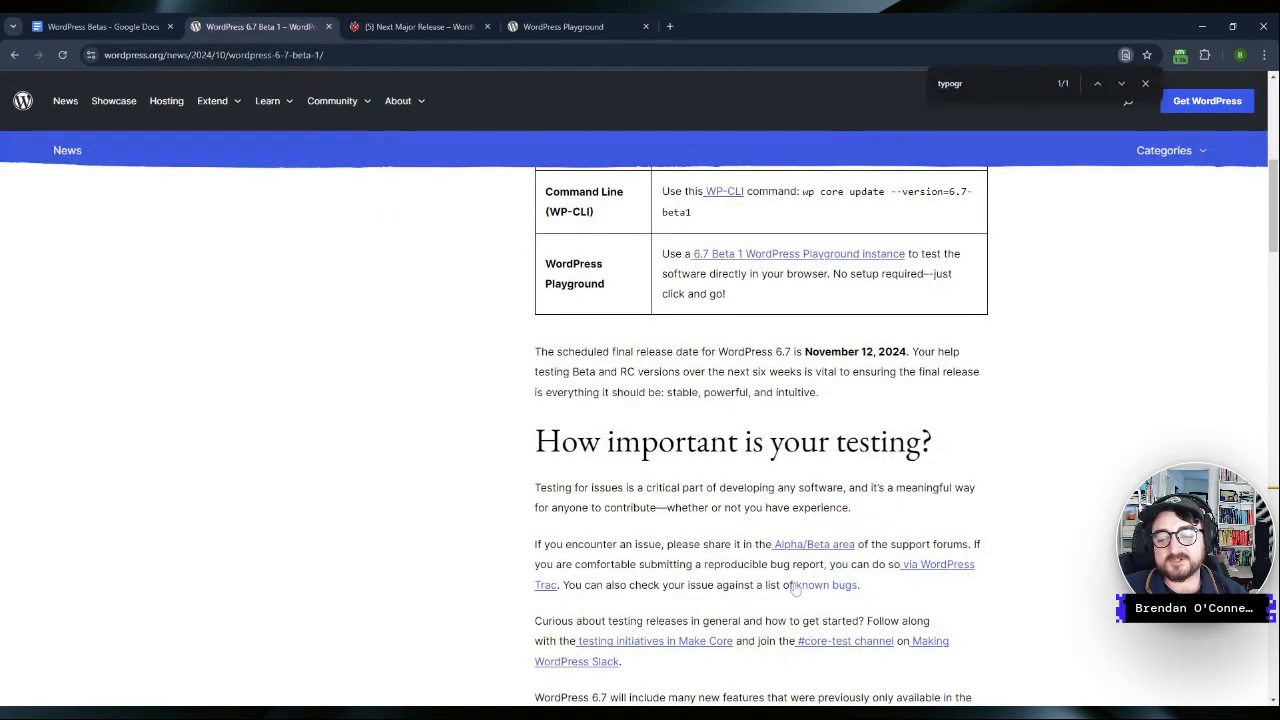
mouse_move(920, 562)
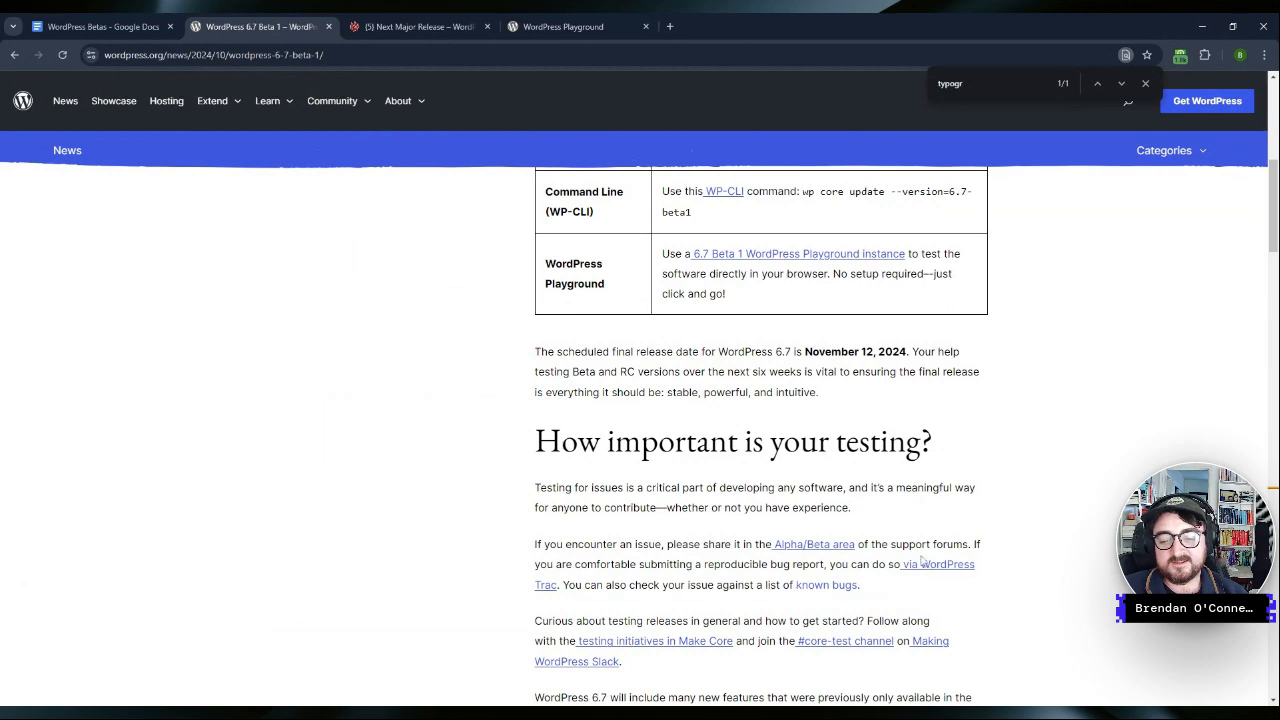
scroll(down, 3)
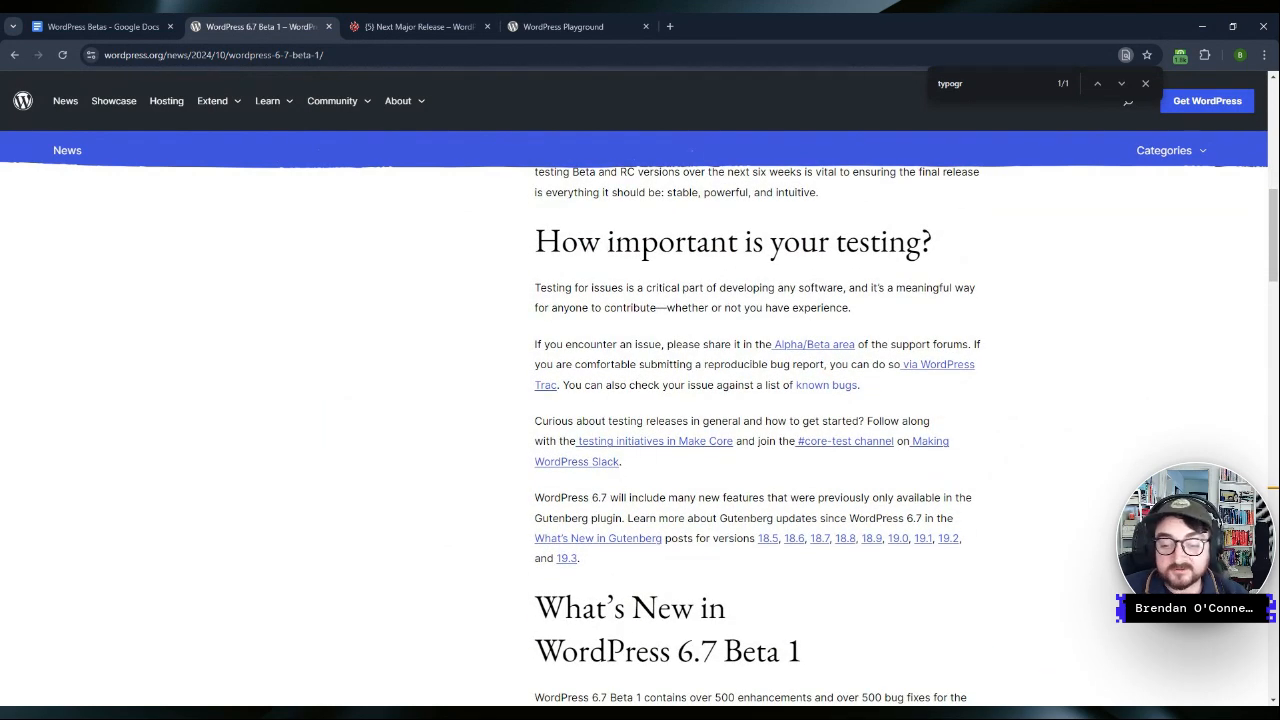
scroll(down, 3)
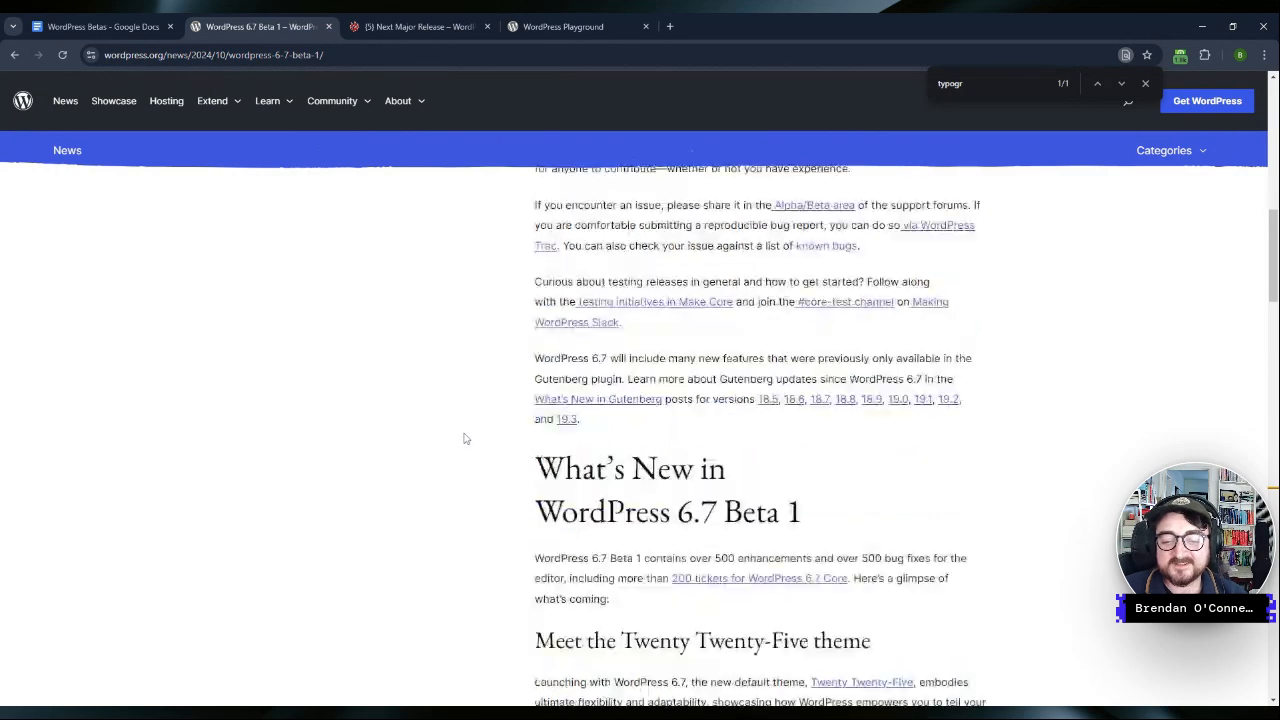
scroll(up, 3)
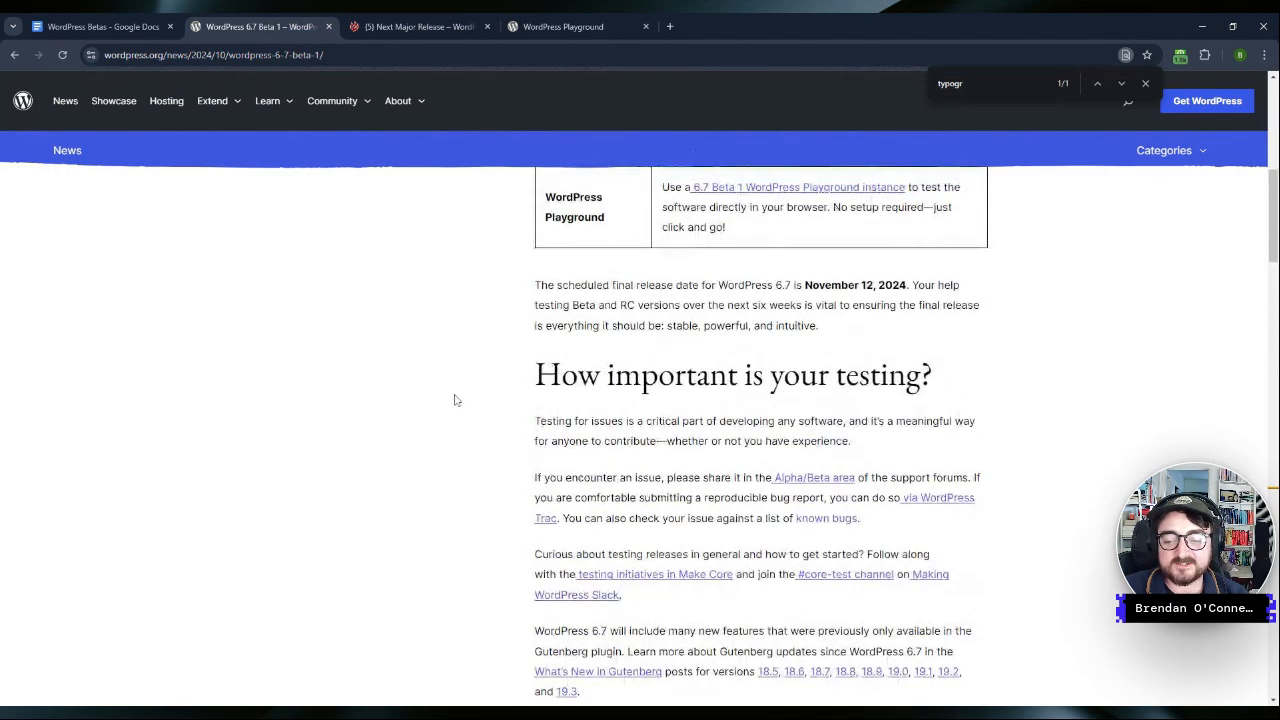
scroll(down, 3)
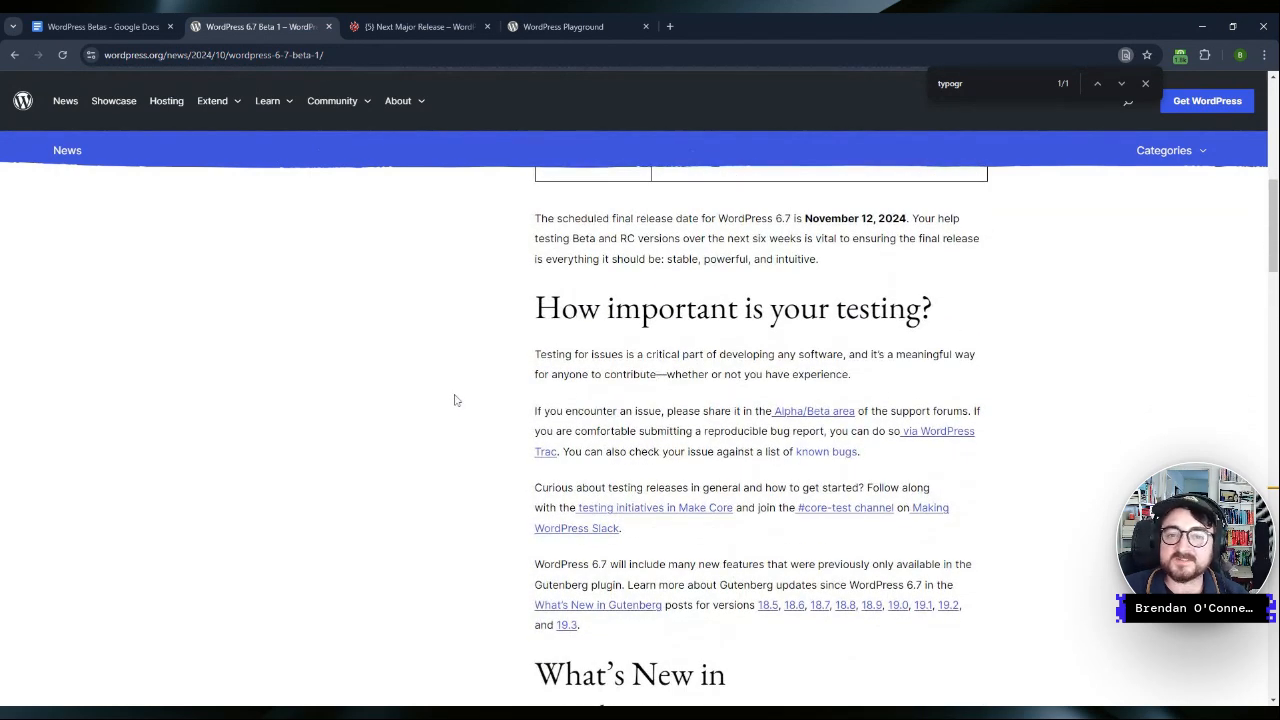